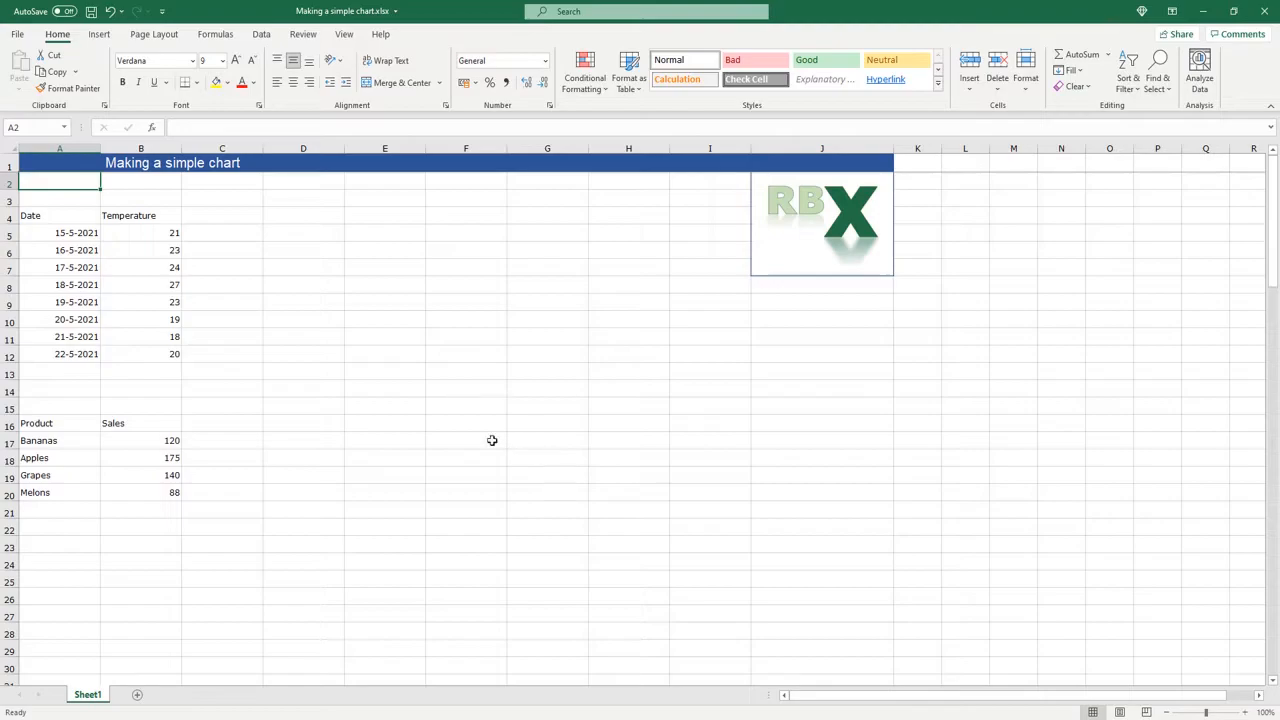
mouse_move(62, 222)
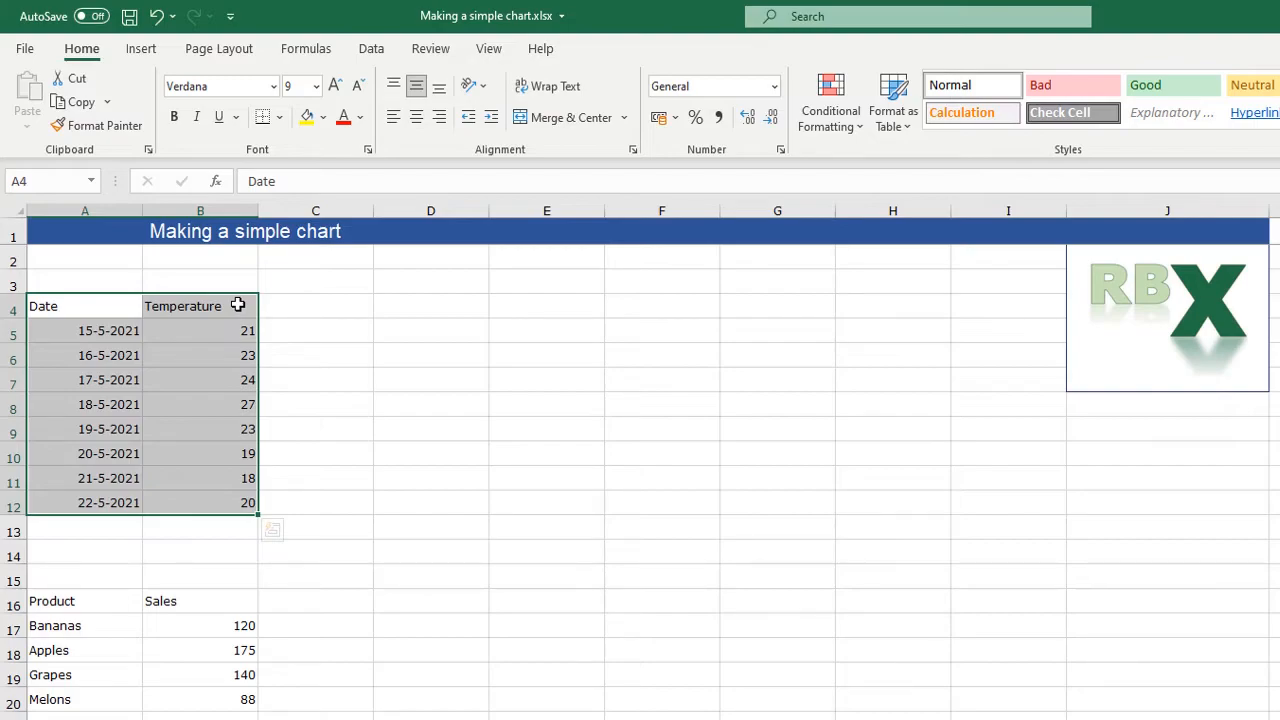
mouse_move(118, 328)
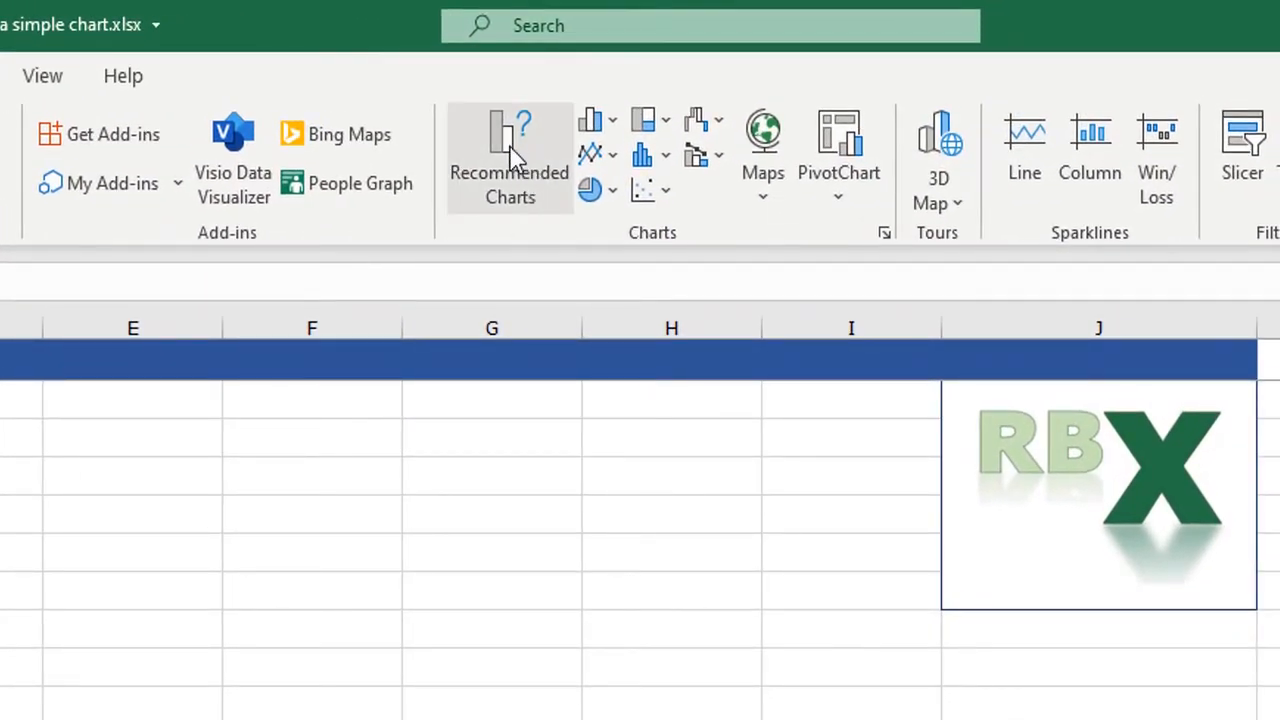
mouse_move(510, 150)
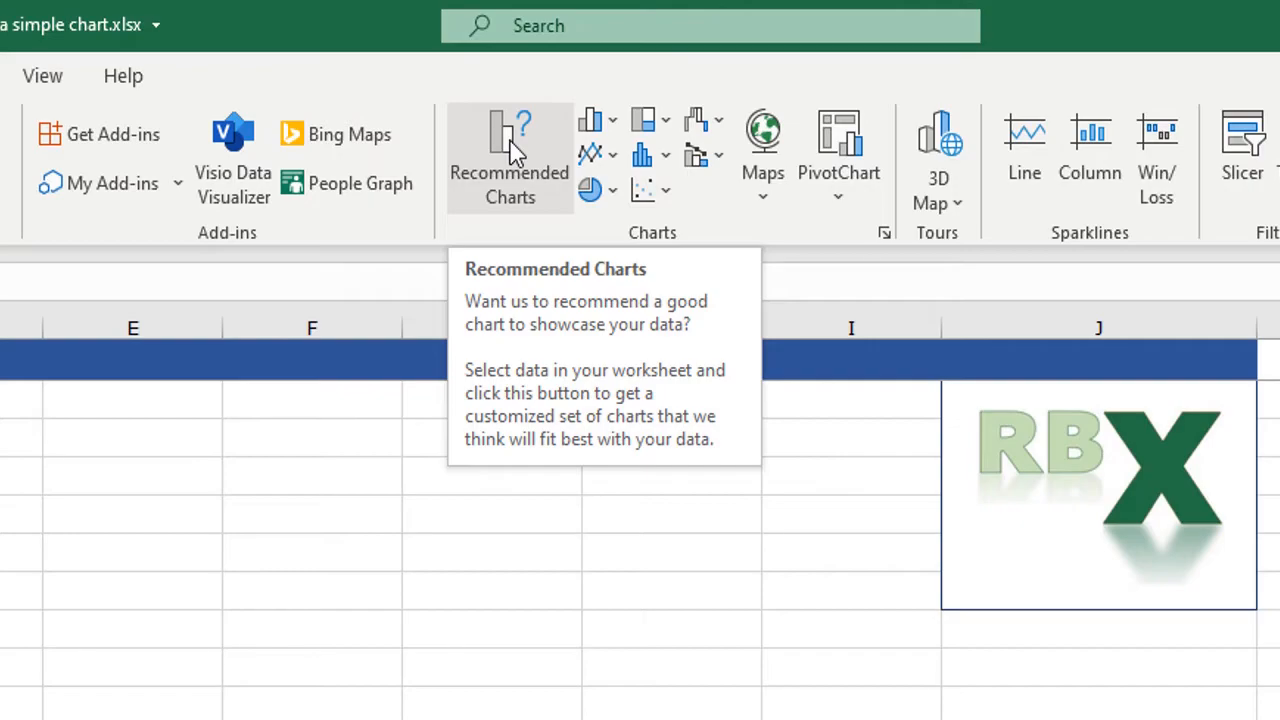
mouse_move(660, 135)
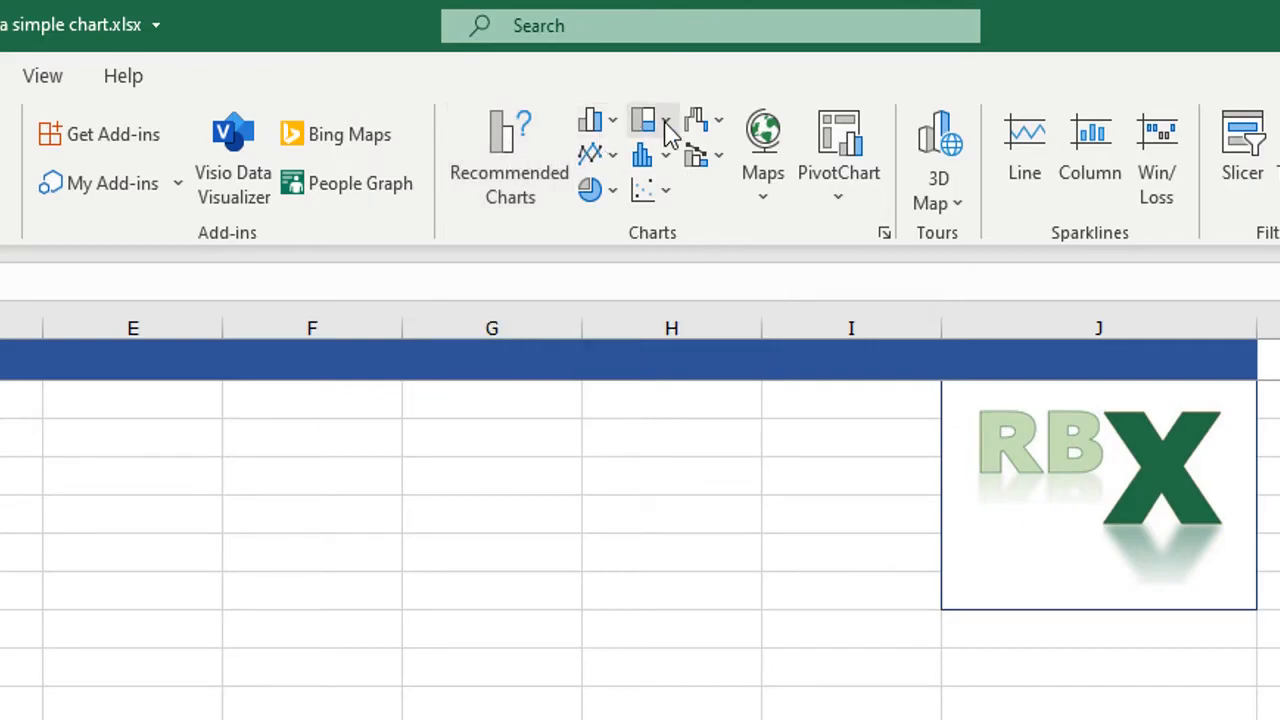
mouse_move(590, 120)
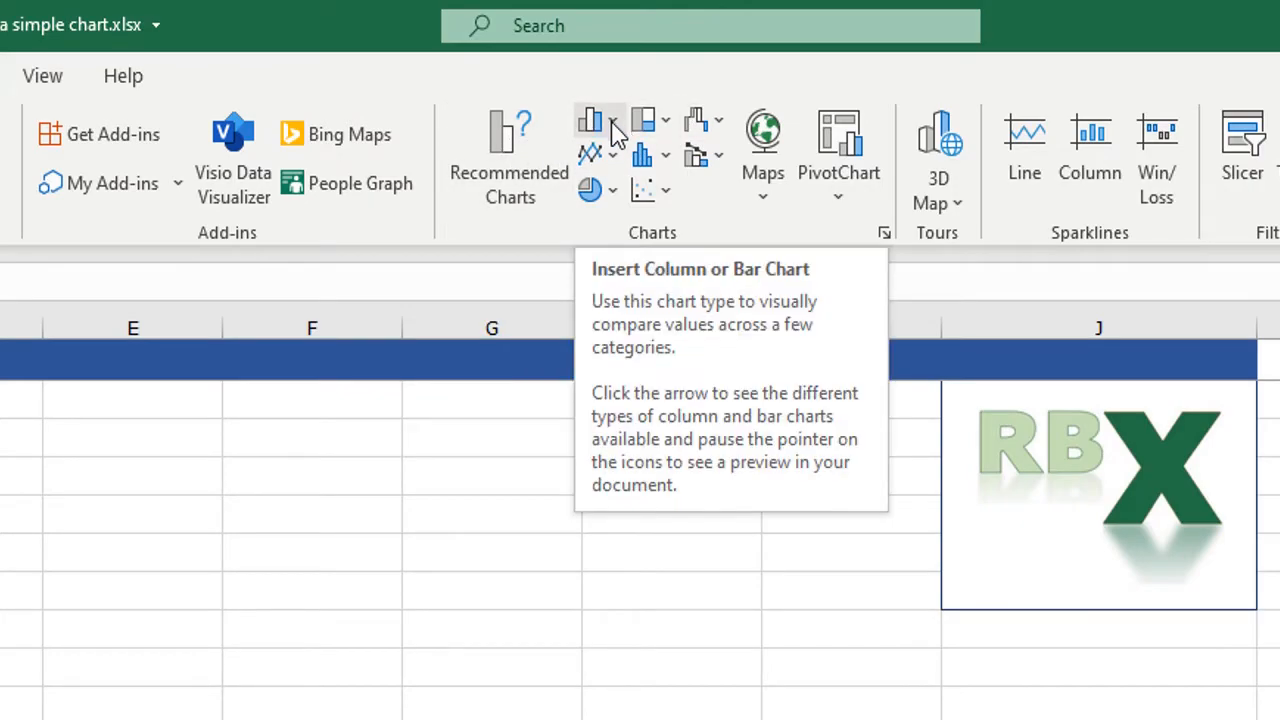
mouse_move(589, 195)
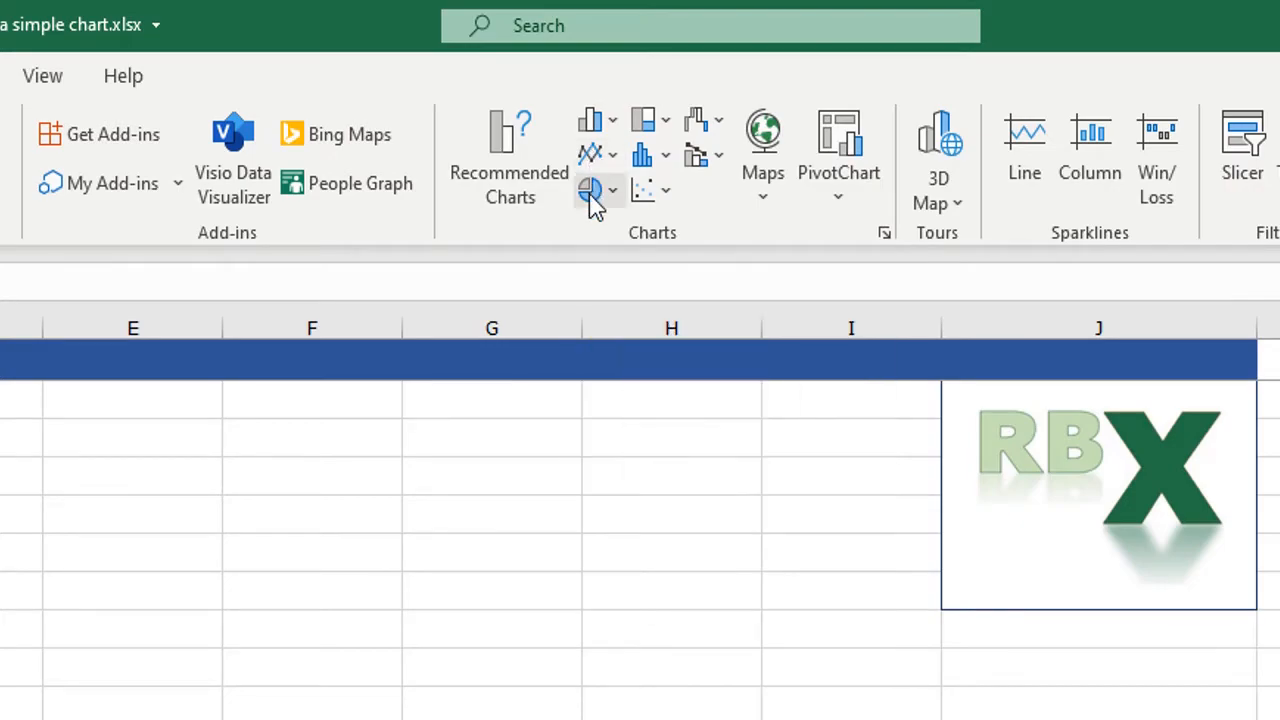
mouse_move(640, 155)
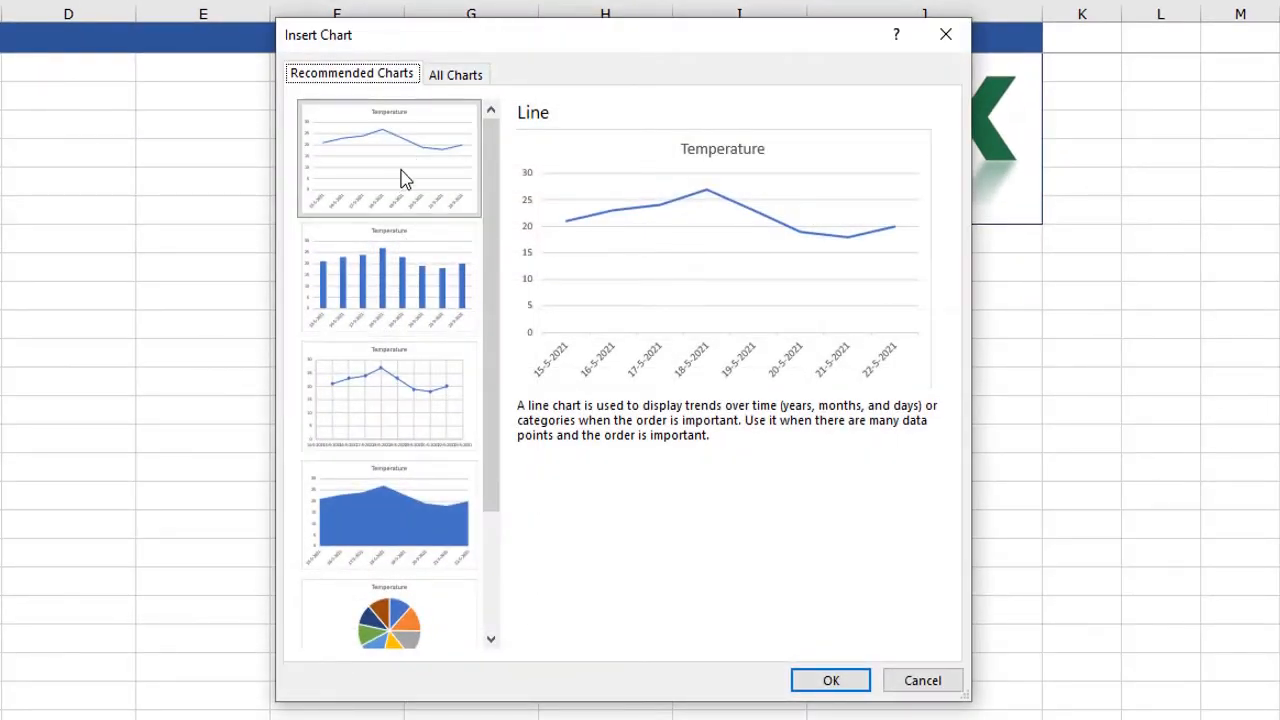
click(389, 513)
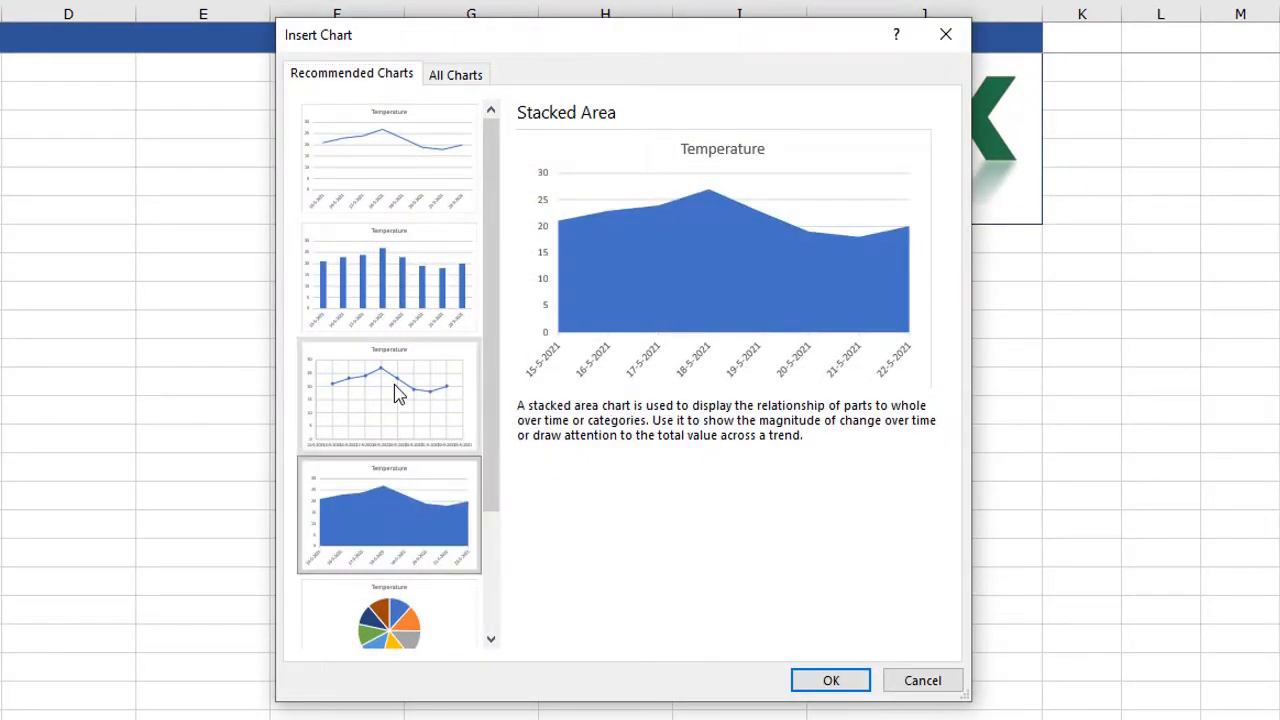
click(388, 397)
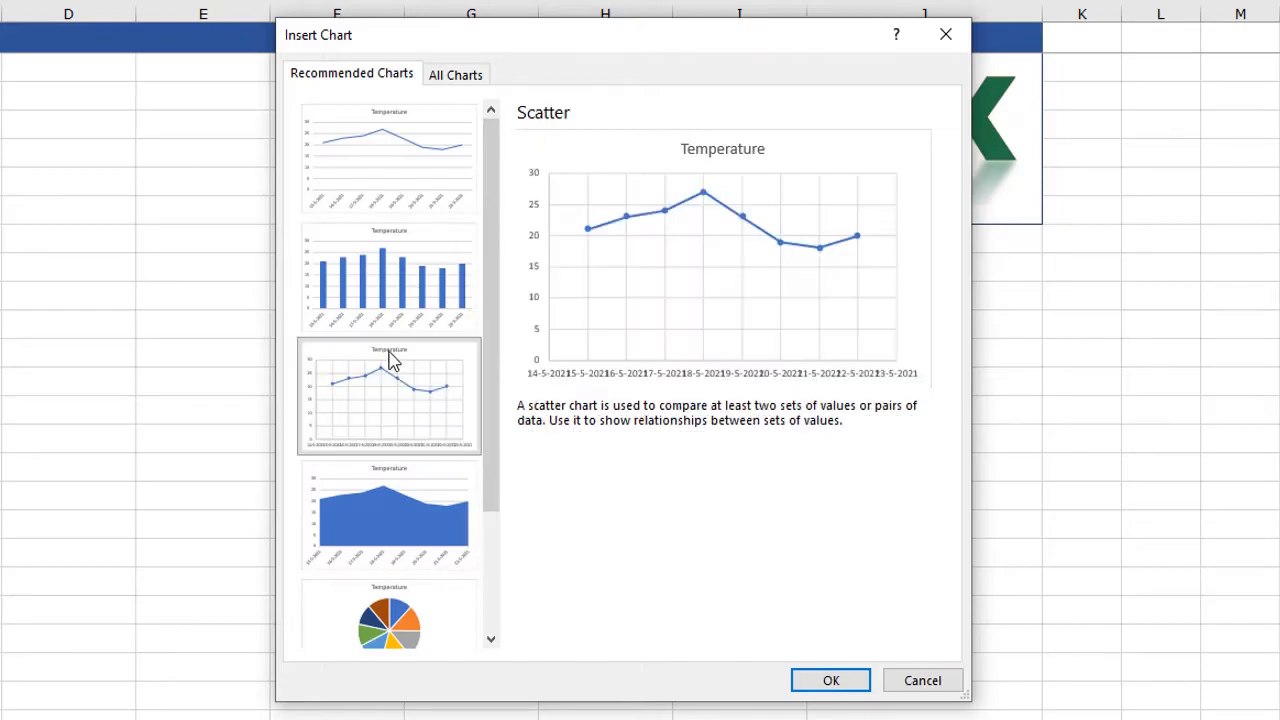
click(391, 276)
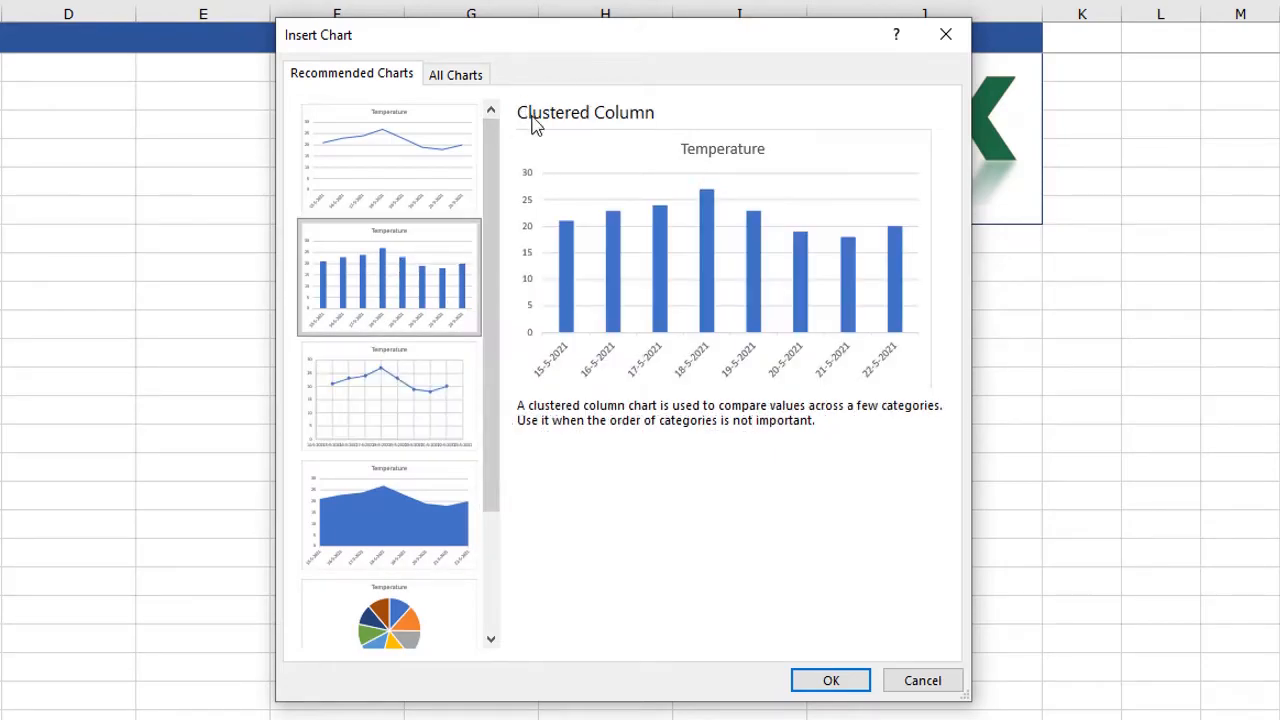
click(391, 155)
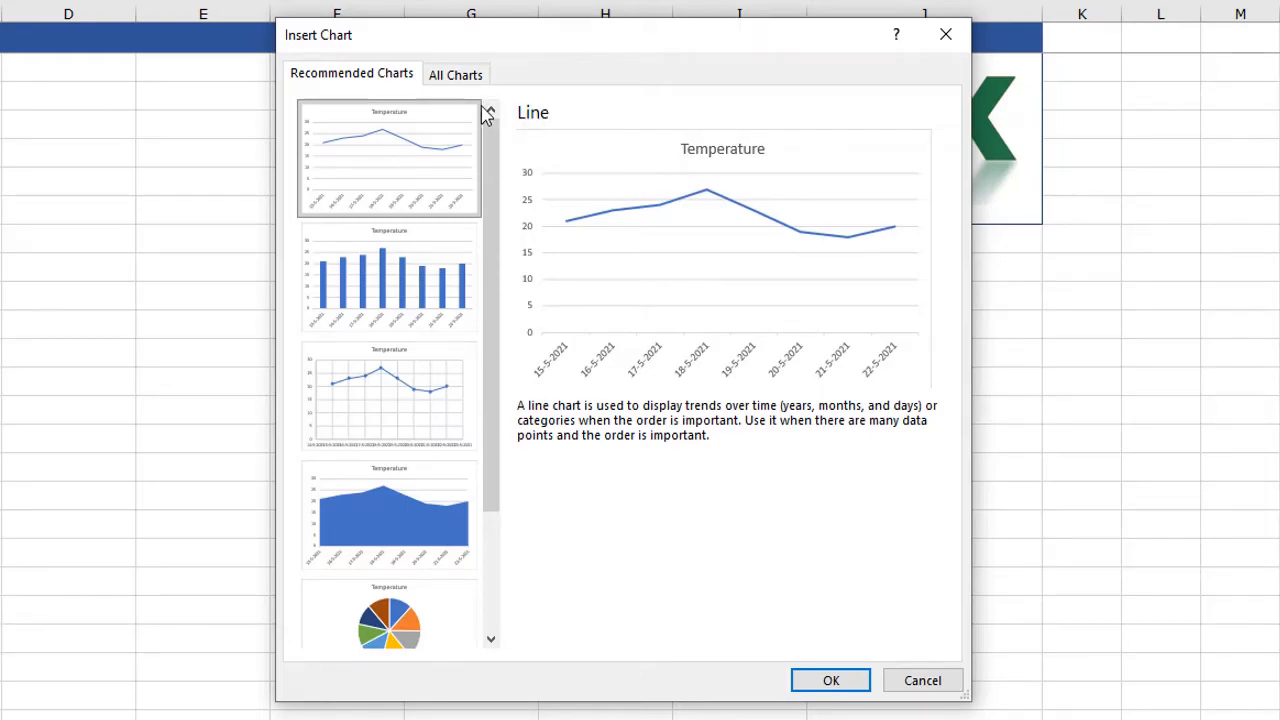
click(456, 74)
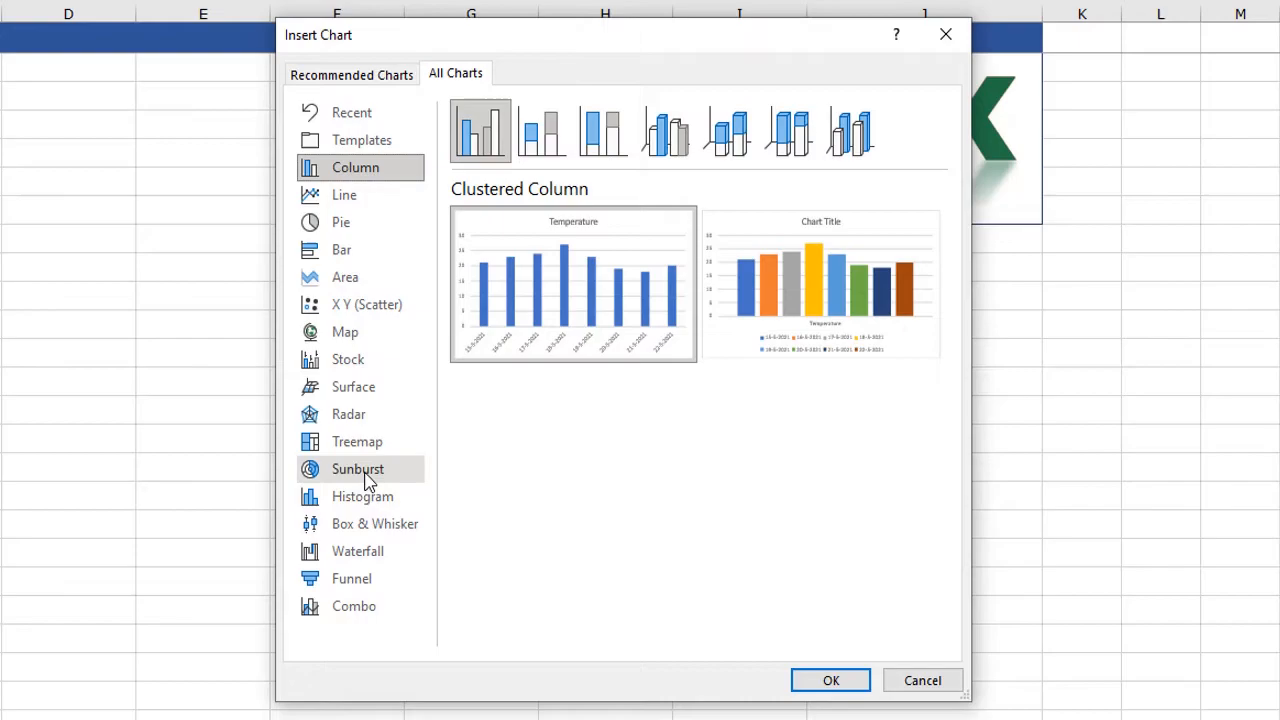
click(357, 469)
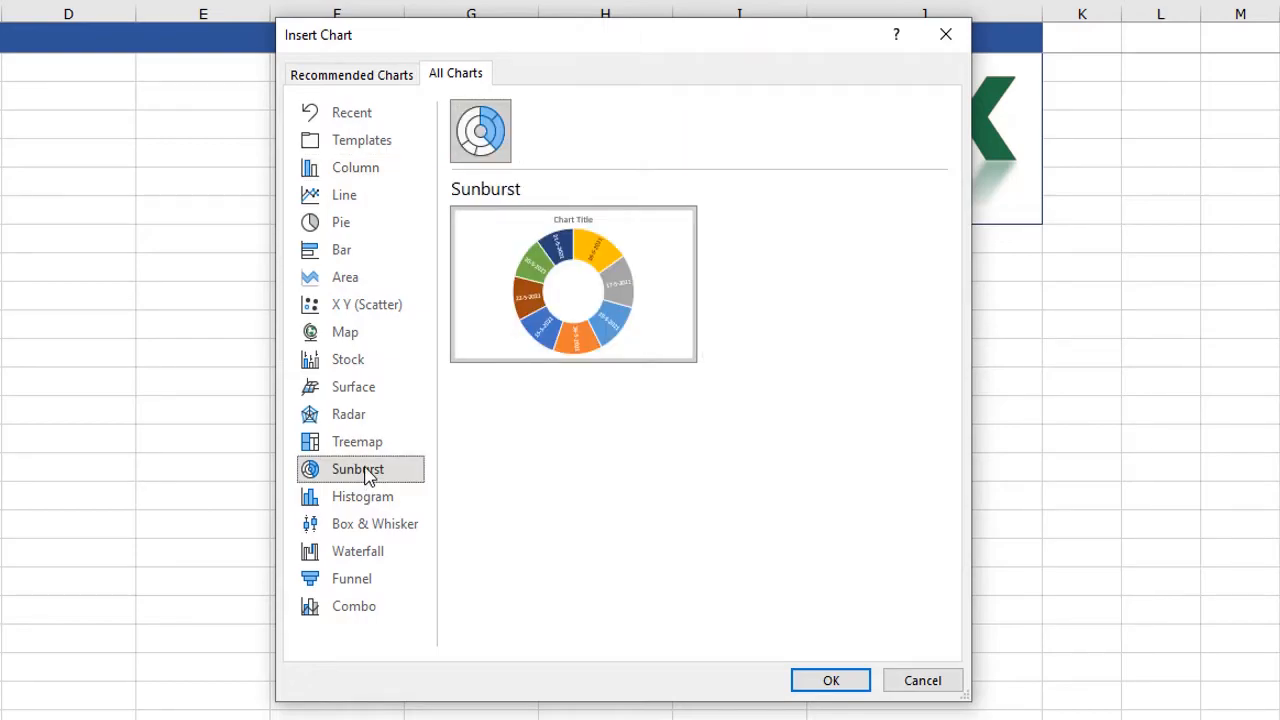
mouse_move(350, 414)
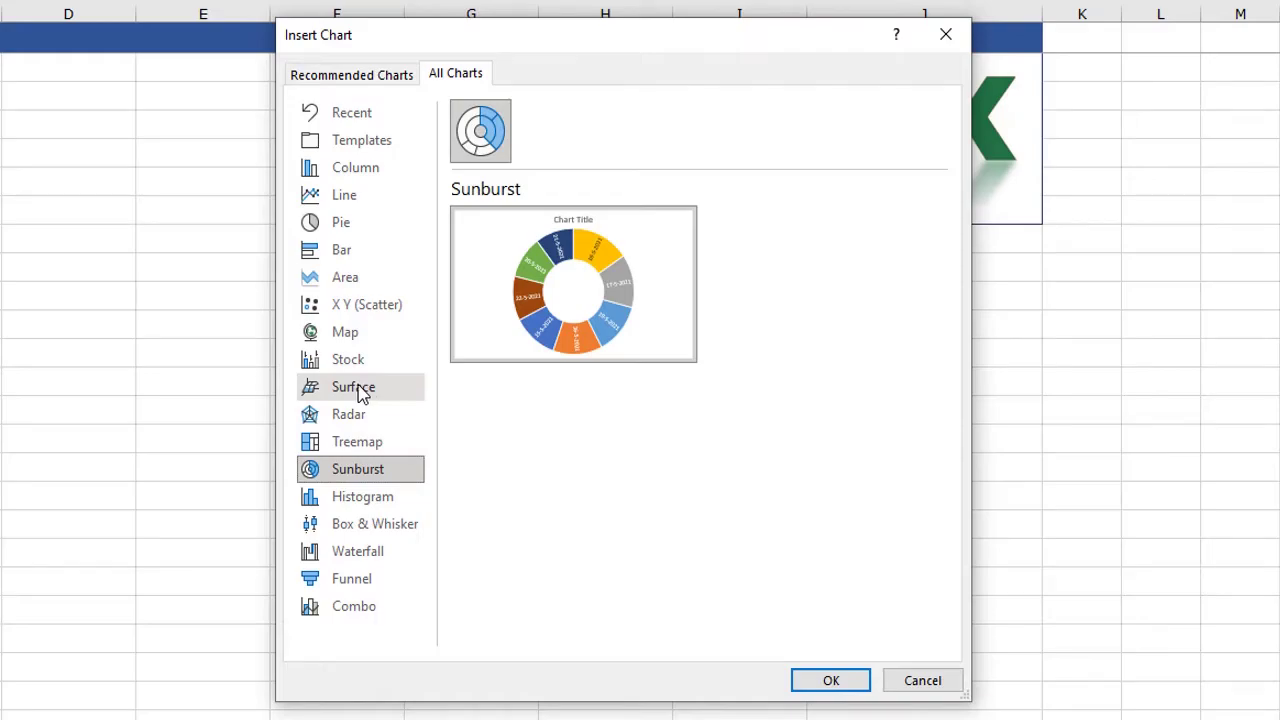
click(353, 387)
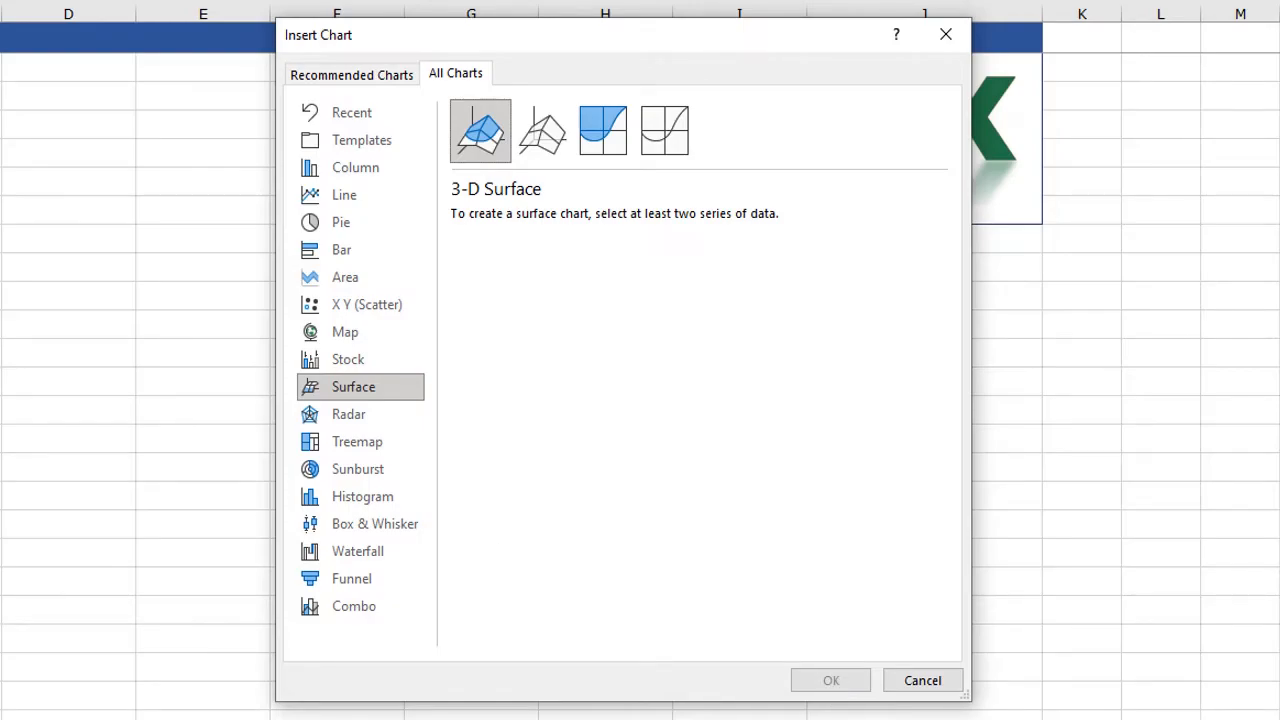
mouse_move(478, 131)
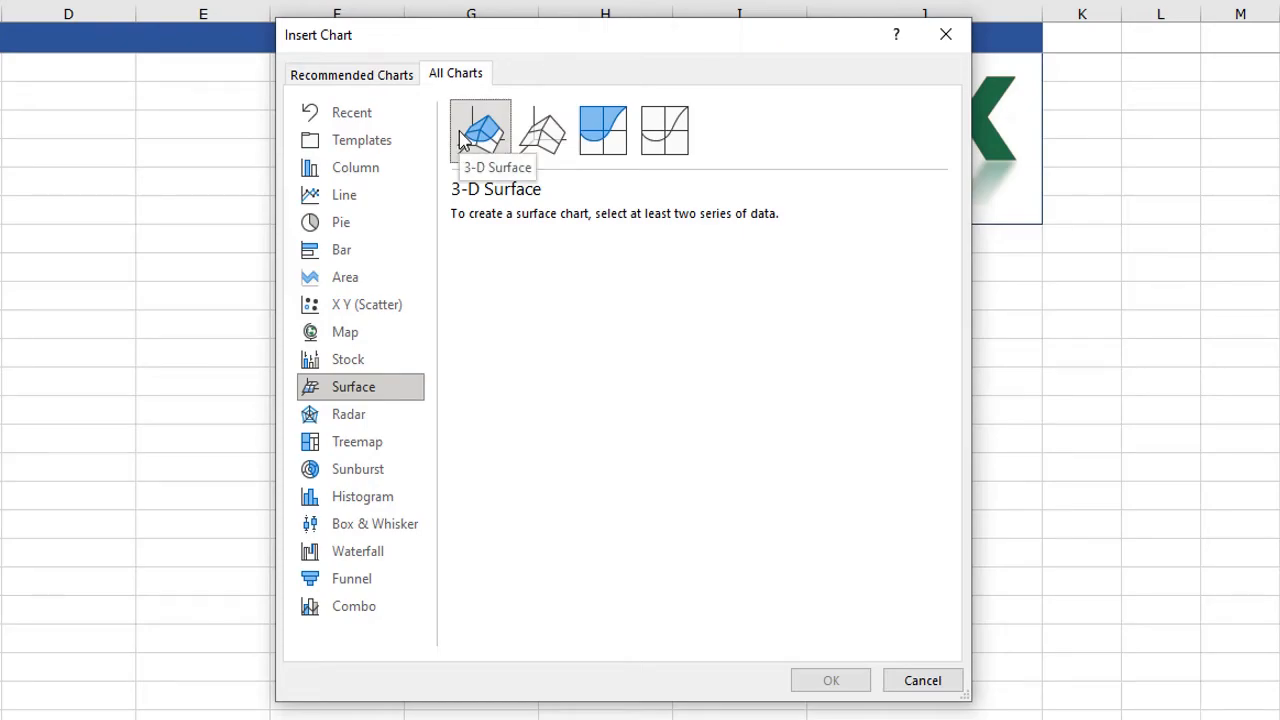
mouse_move(813, 682)
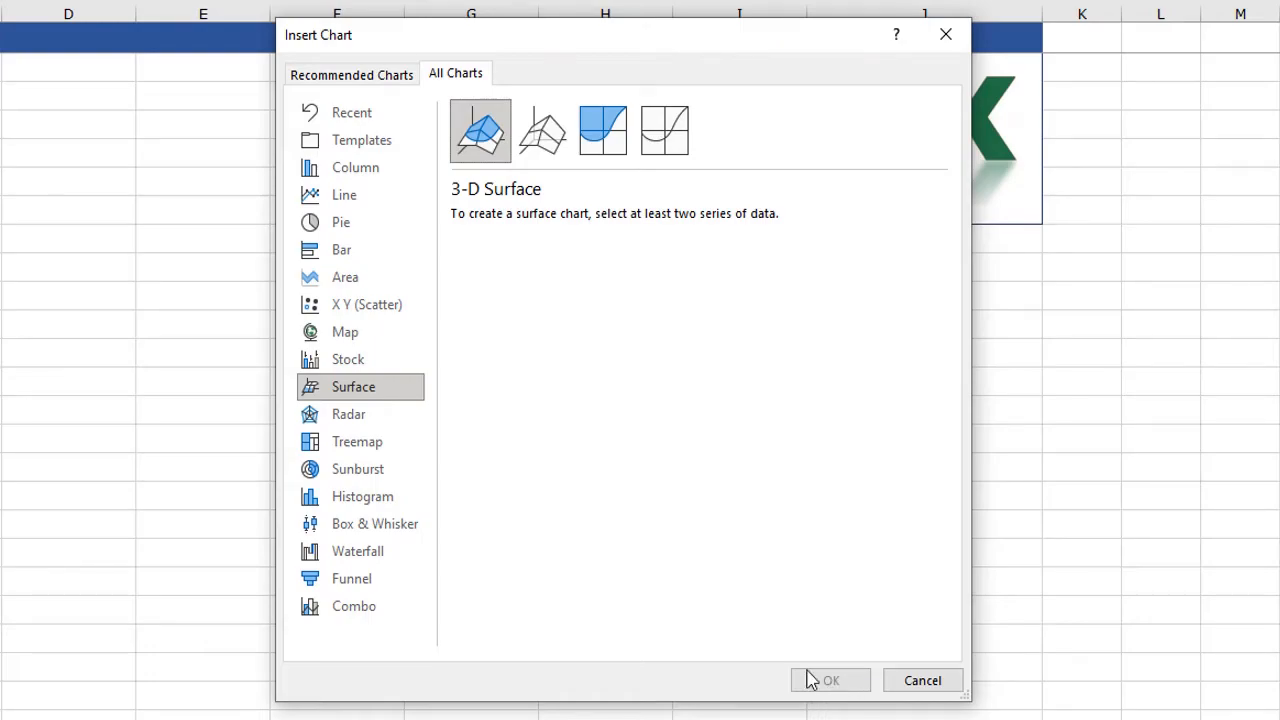
click(351, 74)
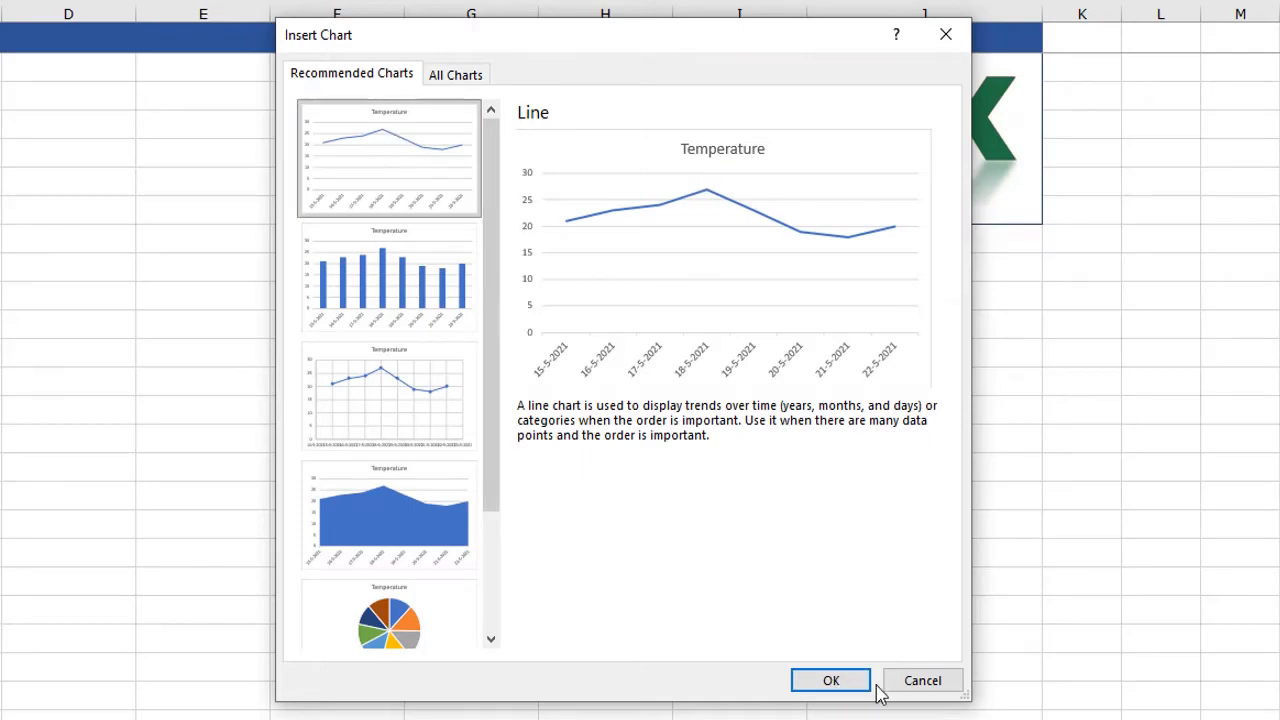
Insert the Temperature line chart, then delete it and select cell D12.
click(829, 679)
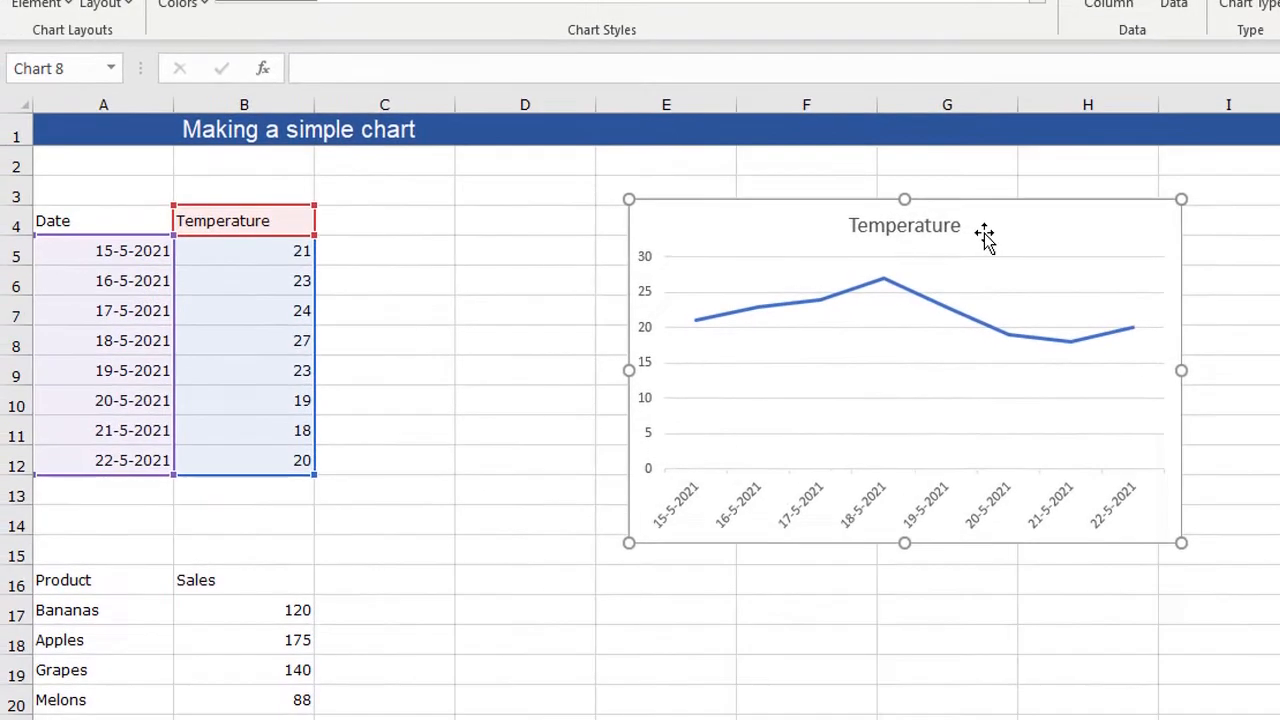
mouse_move(1213, 341)
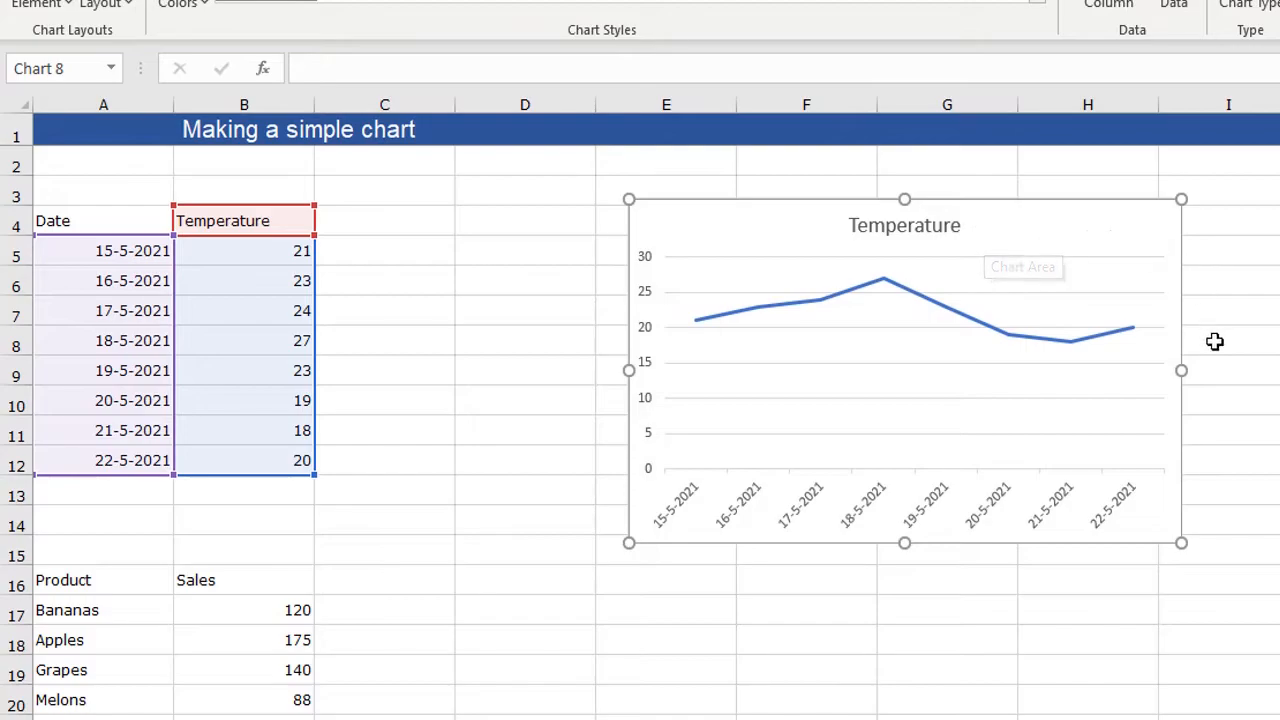
mouse_move(1242, 369)
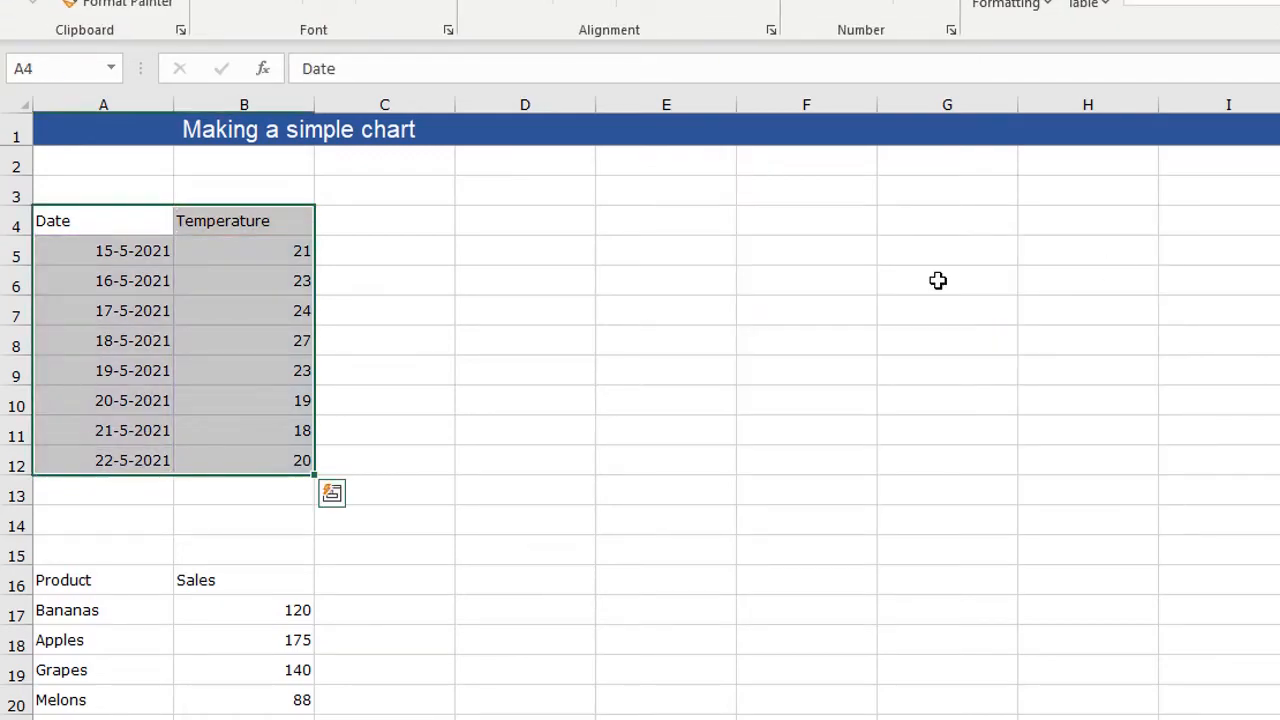
click(537, 461)
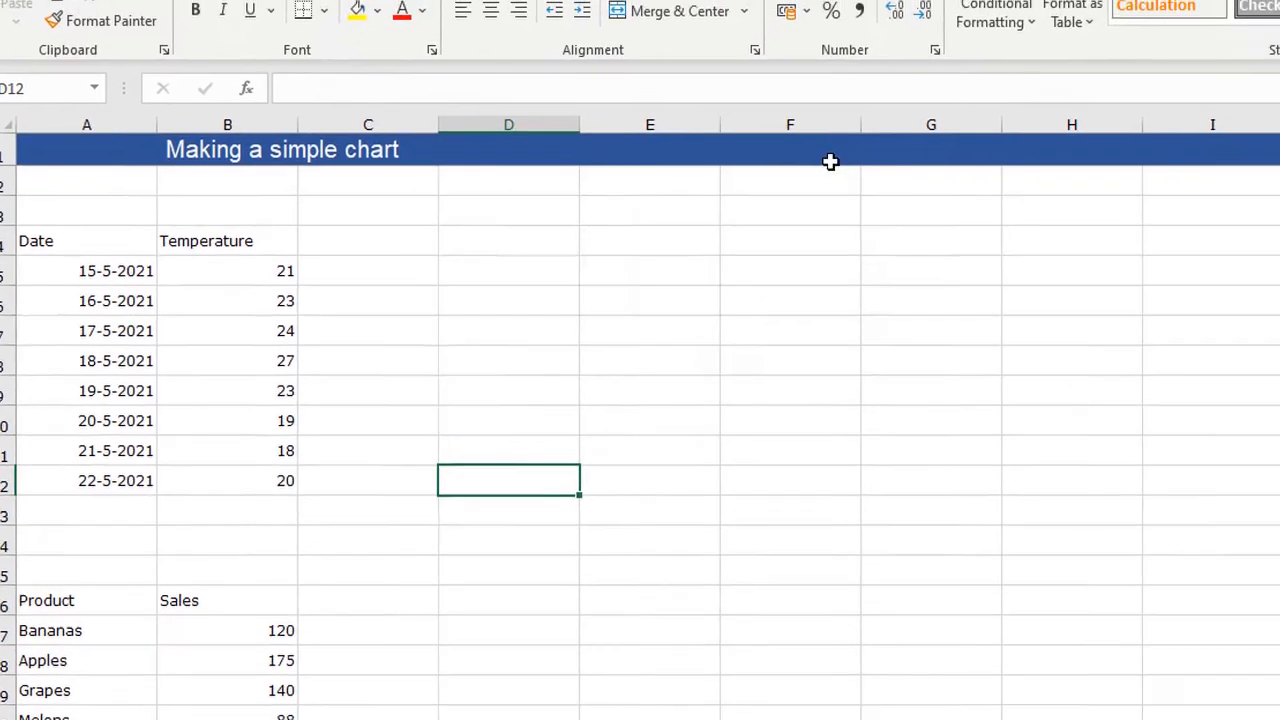
Insert a blank 2-D Line chart from the Insert tab's line and area chart menu.
click(44, 61)
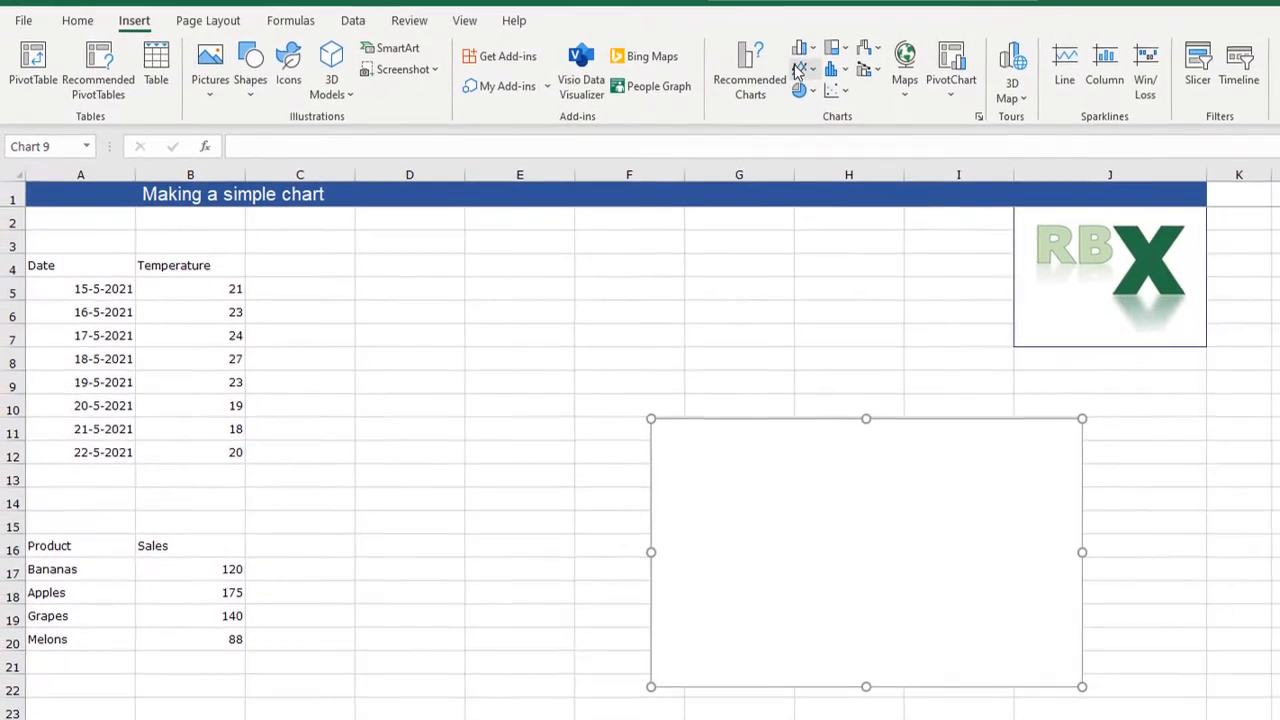
click(799, 69)
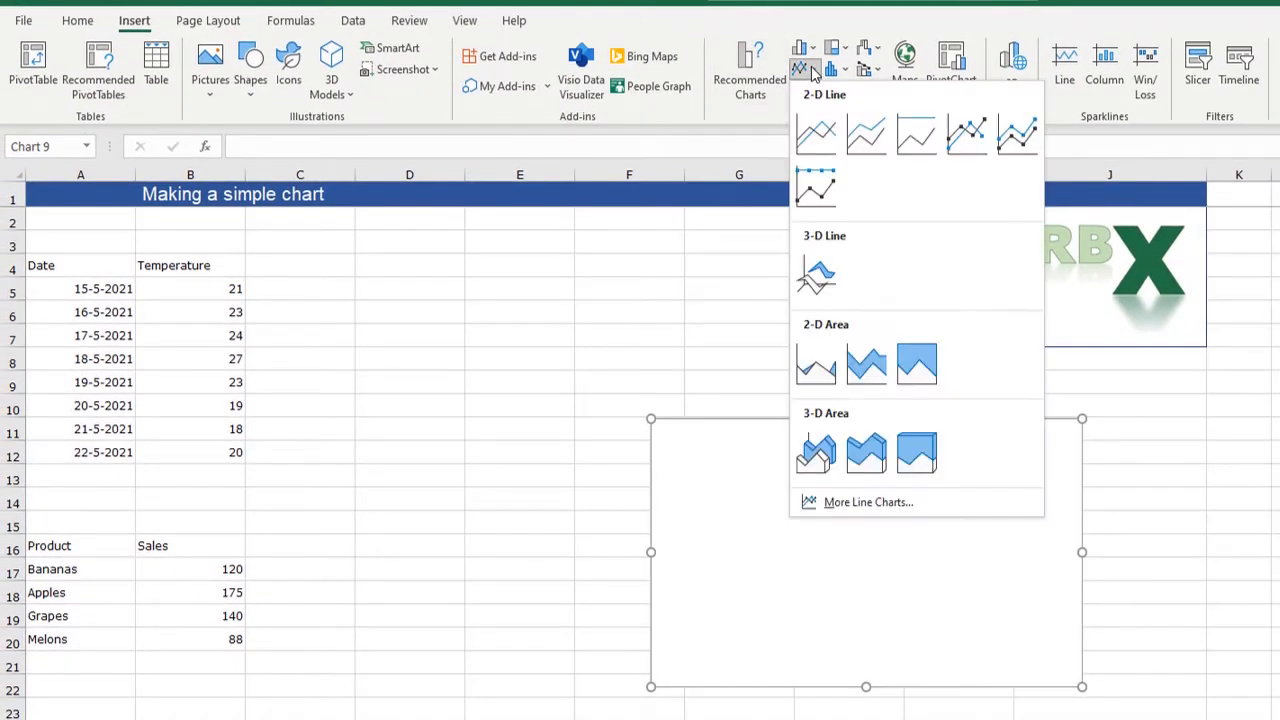
mouse_move(812, 131)
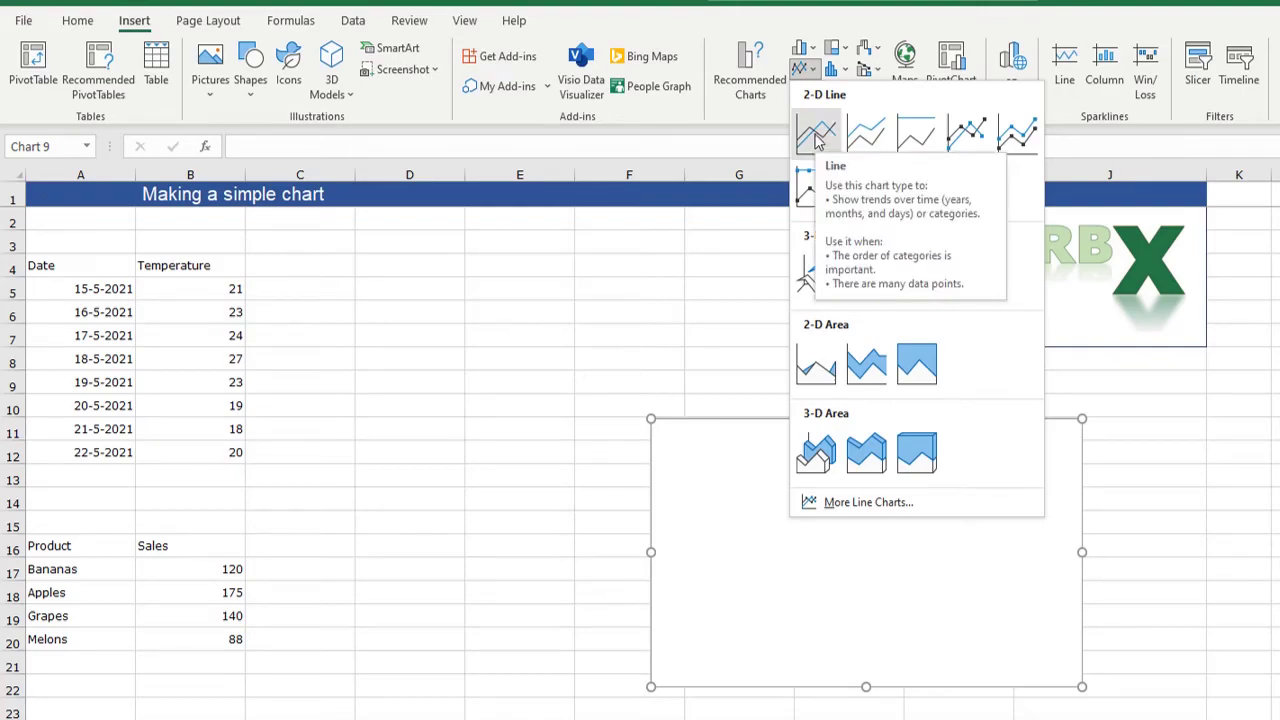
mouse_move(690, 187)
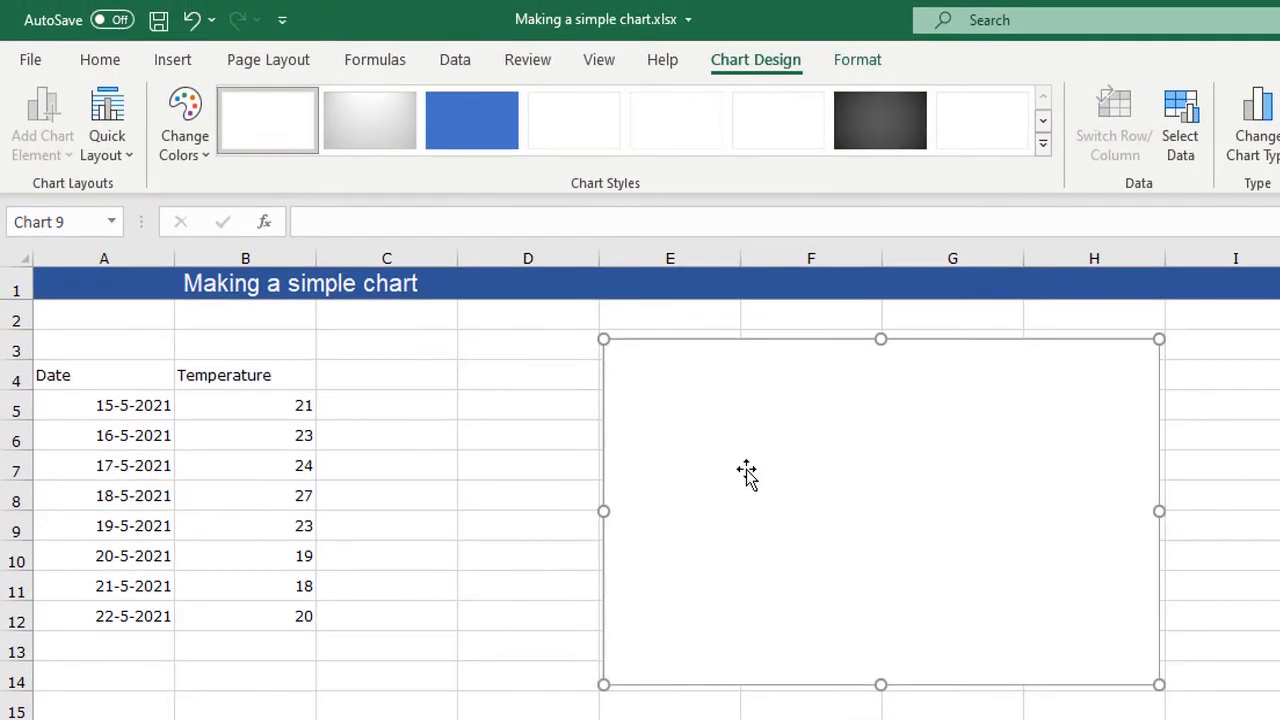
mouse_move(703, 512)
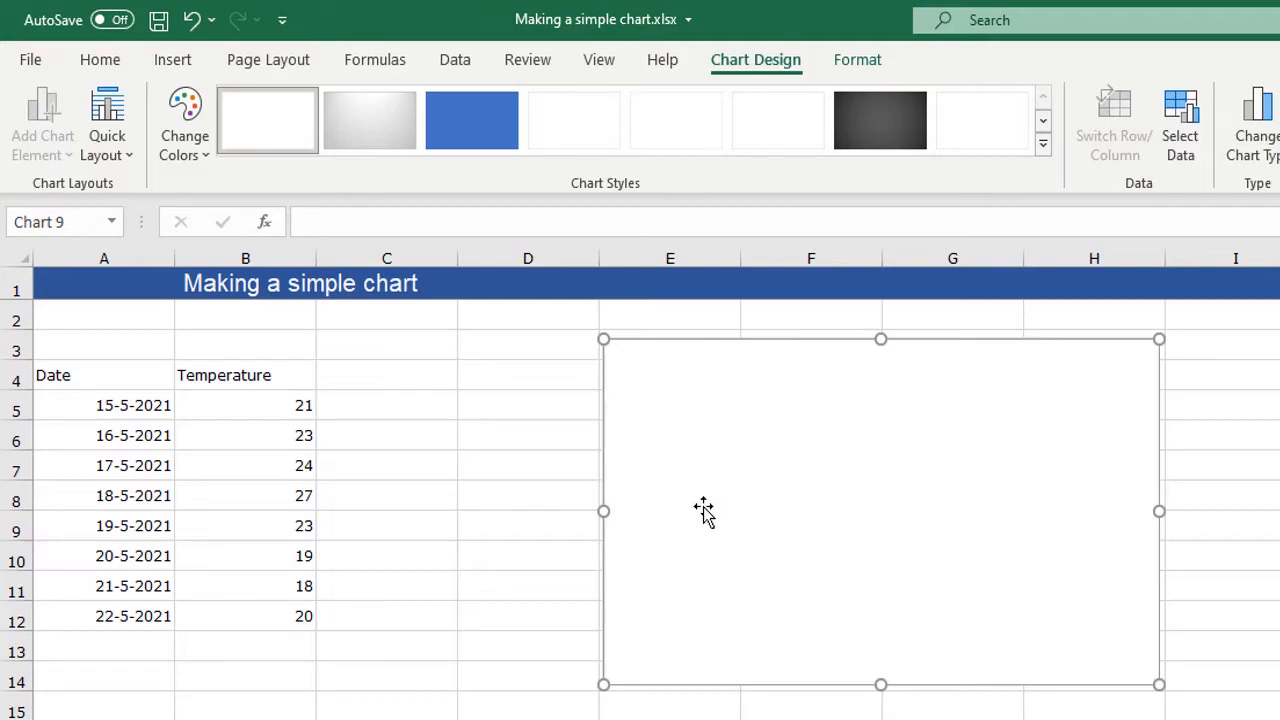
mouse_move(693, 516)
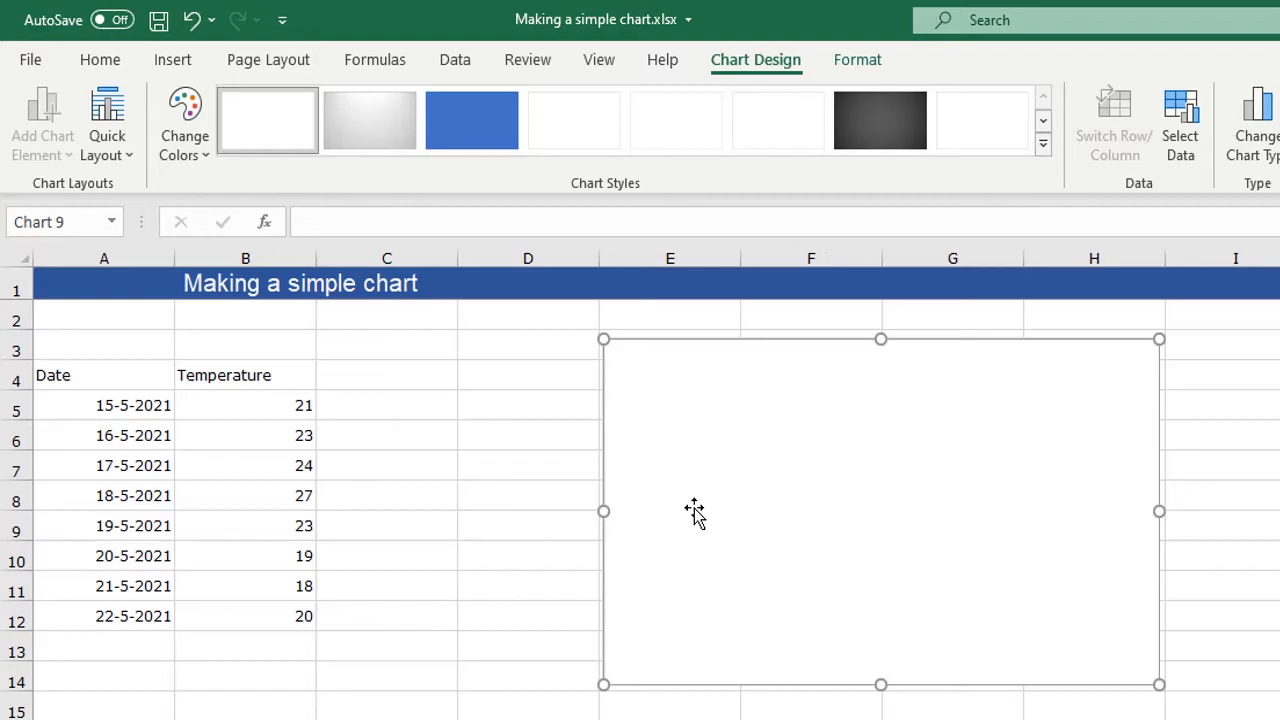
Add a series to the empty chart named from cell B4, with values B5:B12.
right_click(694, 513)
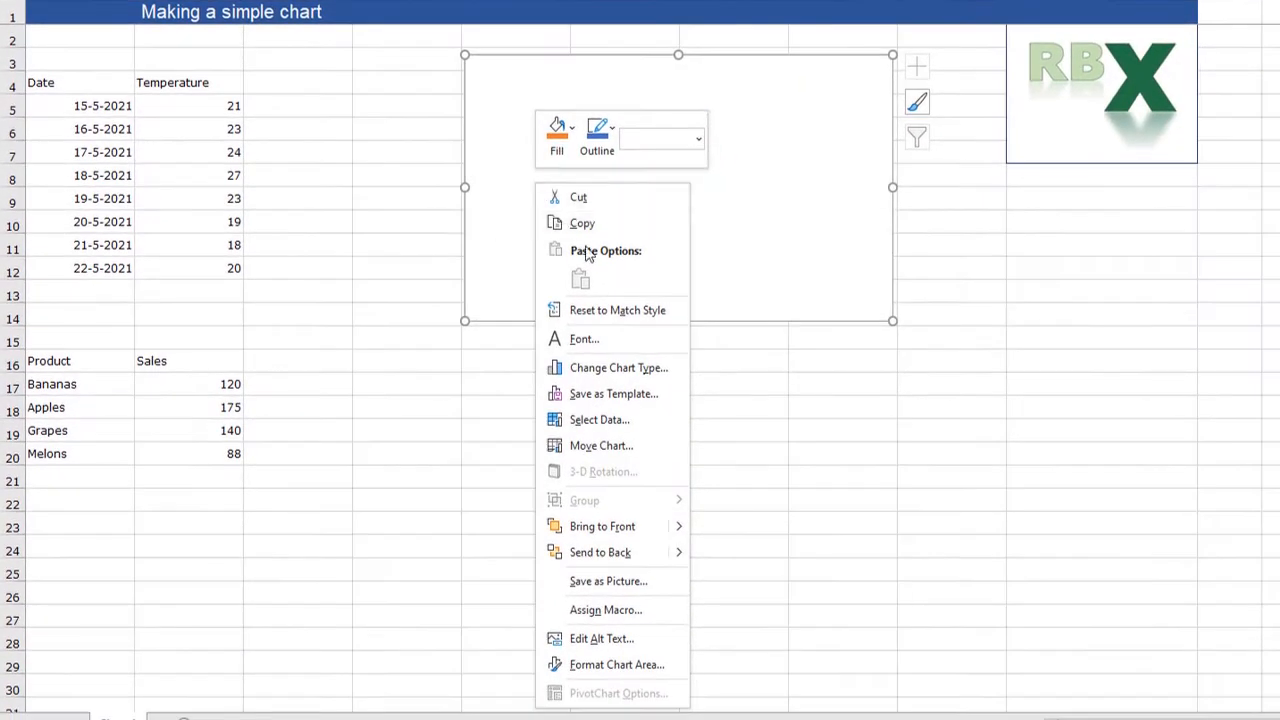
click(604, 420)
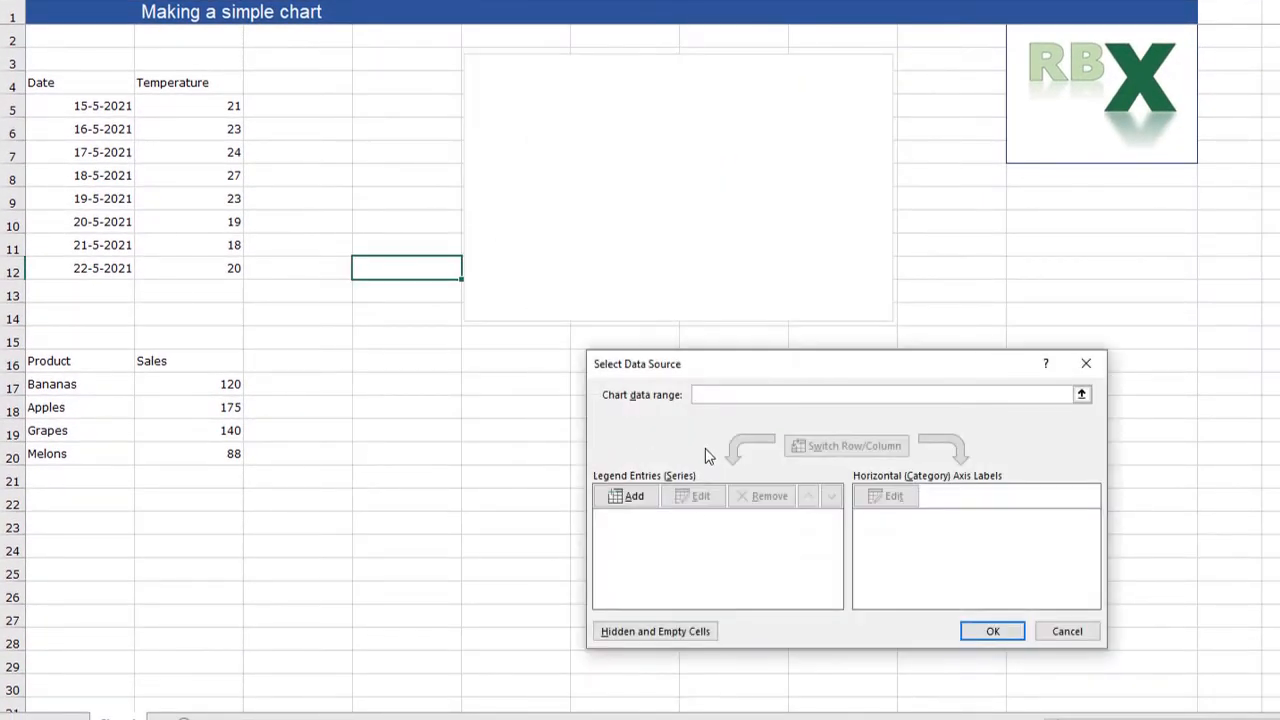
mouse_move(628, 534)
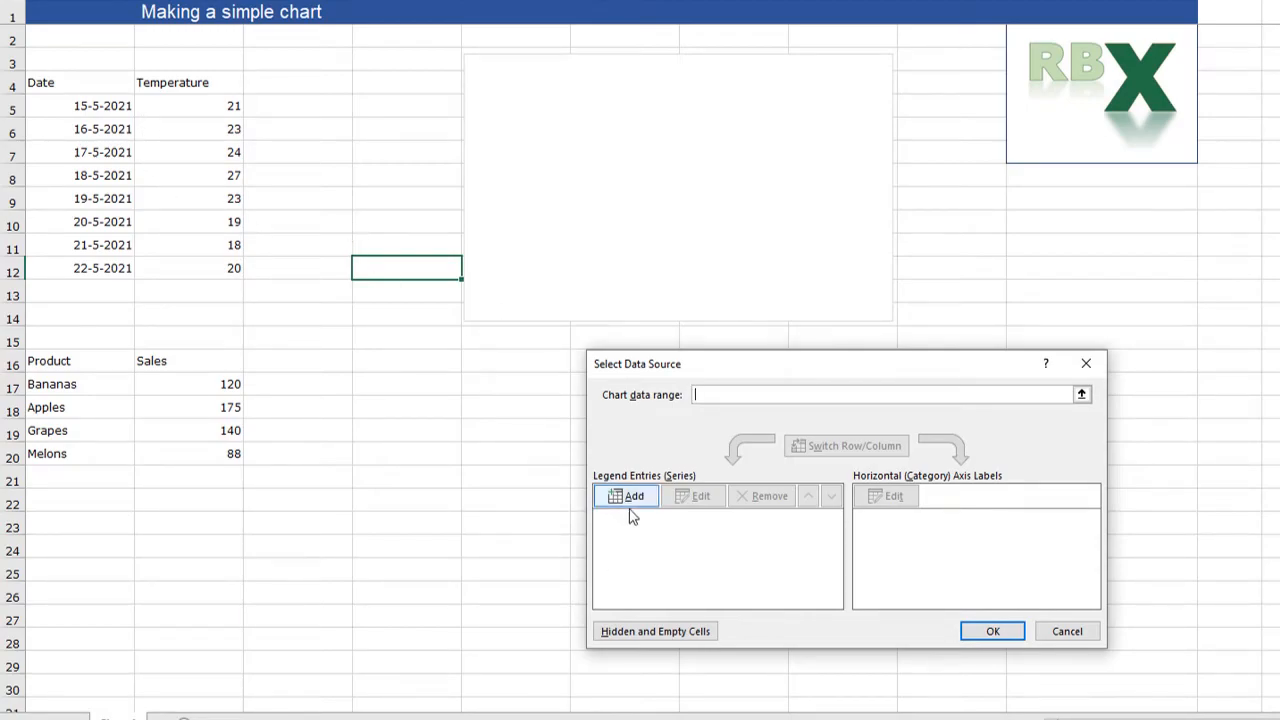
click(628, 496)
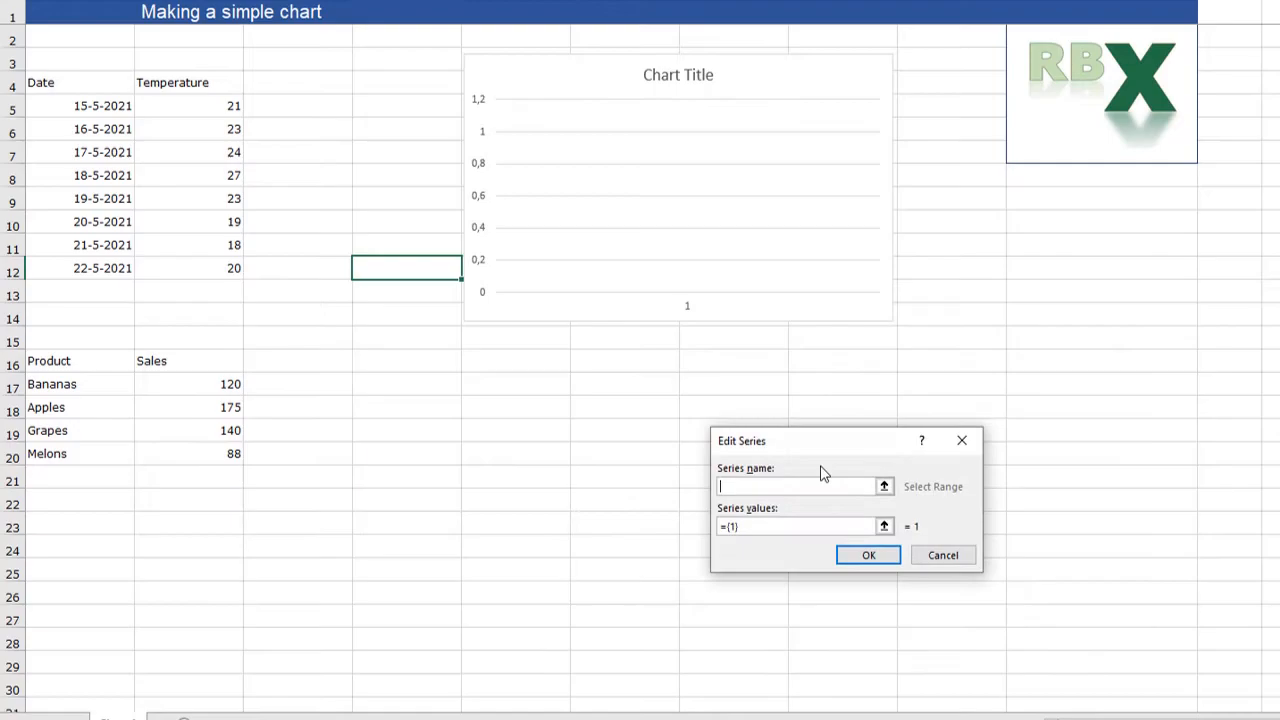
mouse_move(381, 237)
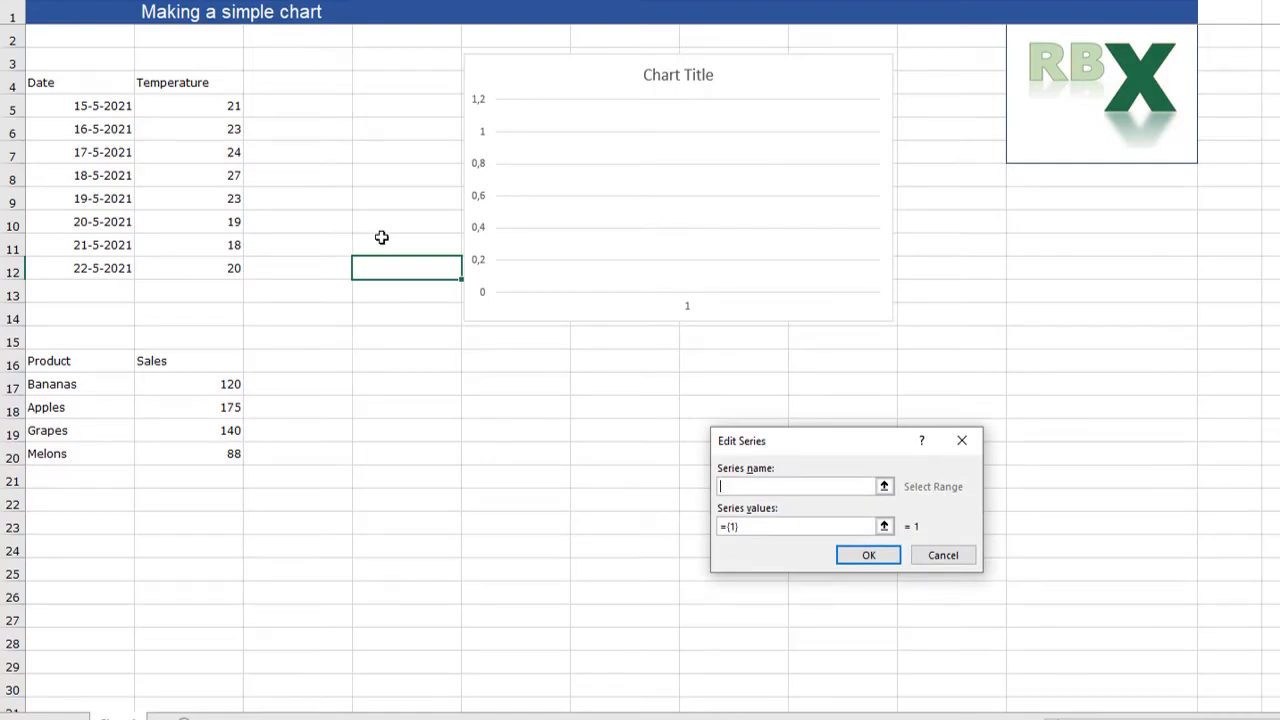
click(187, 82)
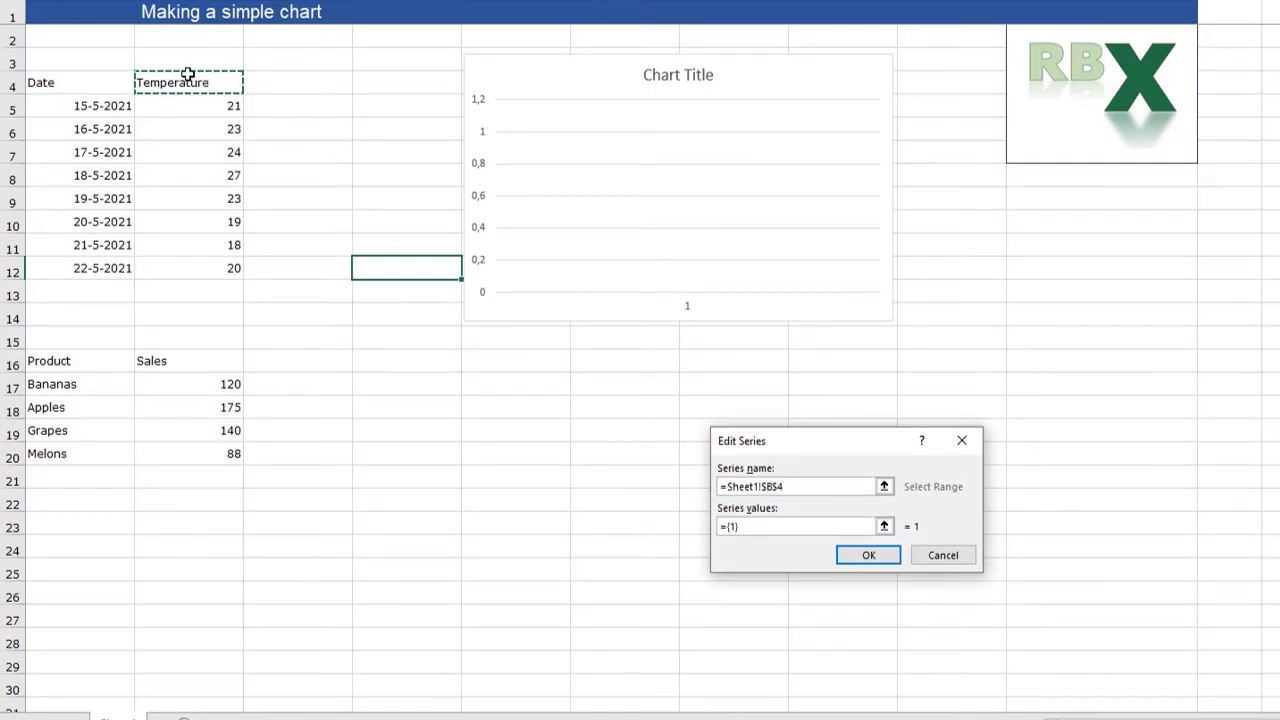
click(800, 527)
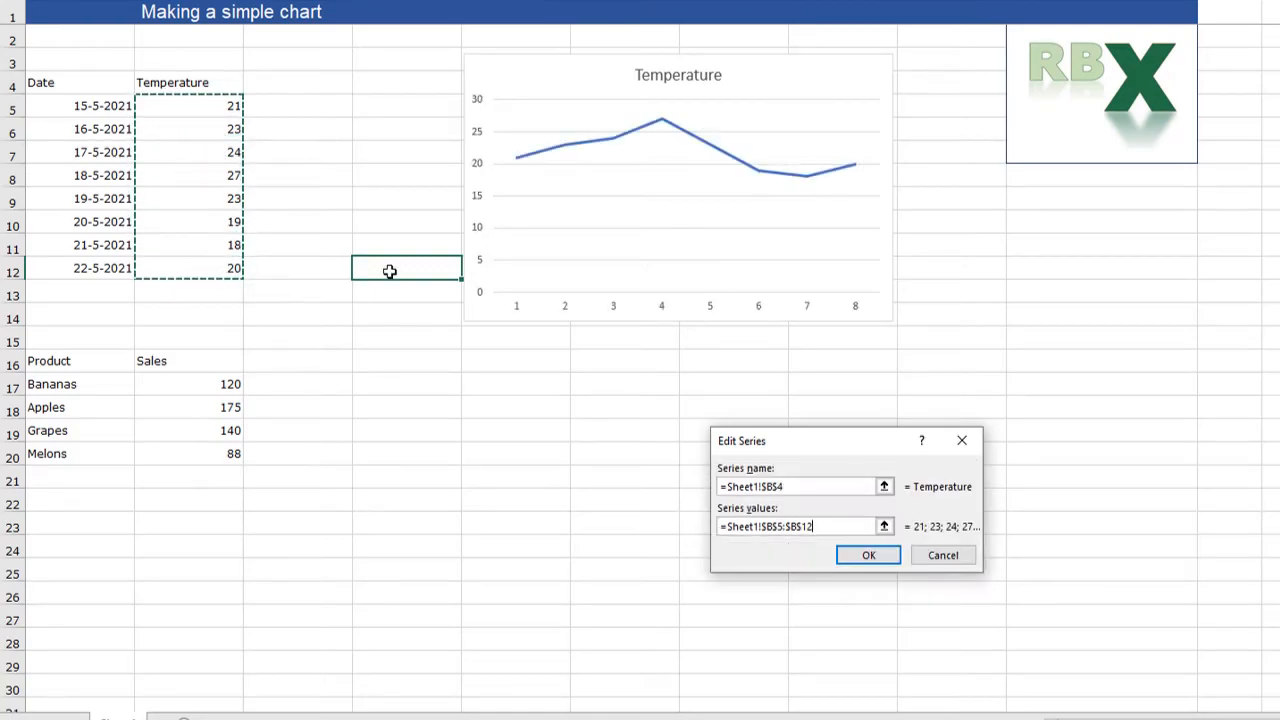
mouse_move(500, 190)
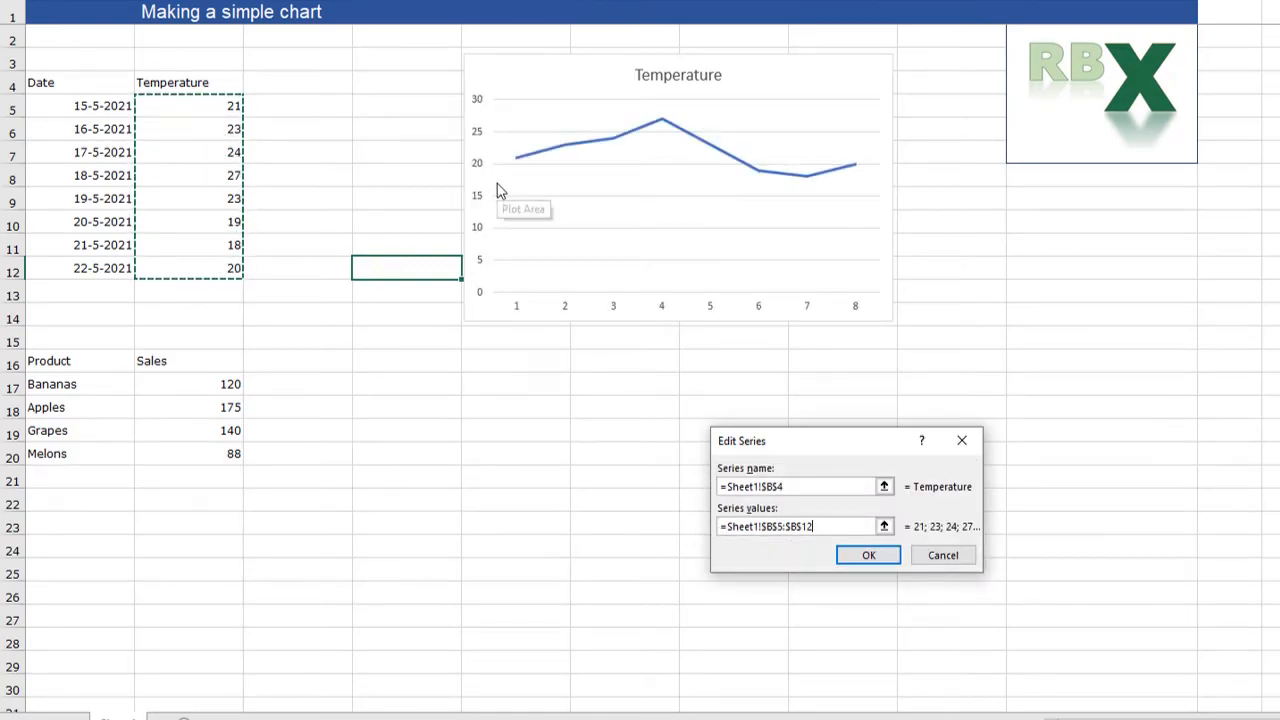
mouse_move(535, 158)
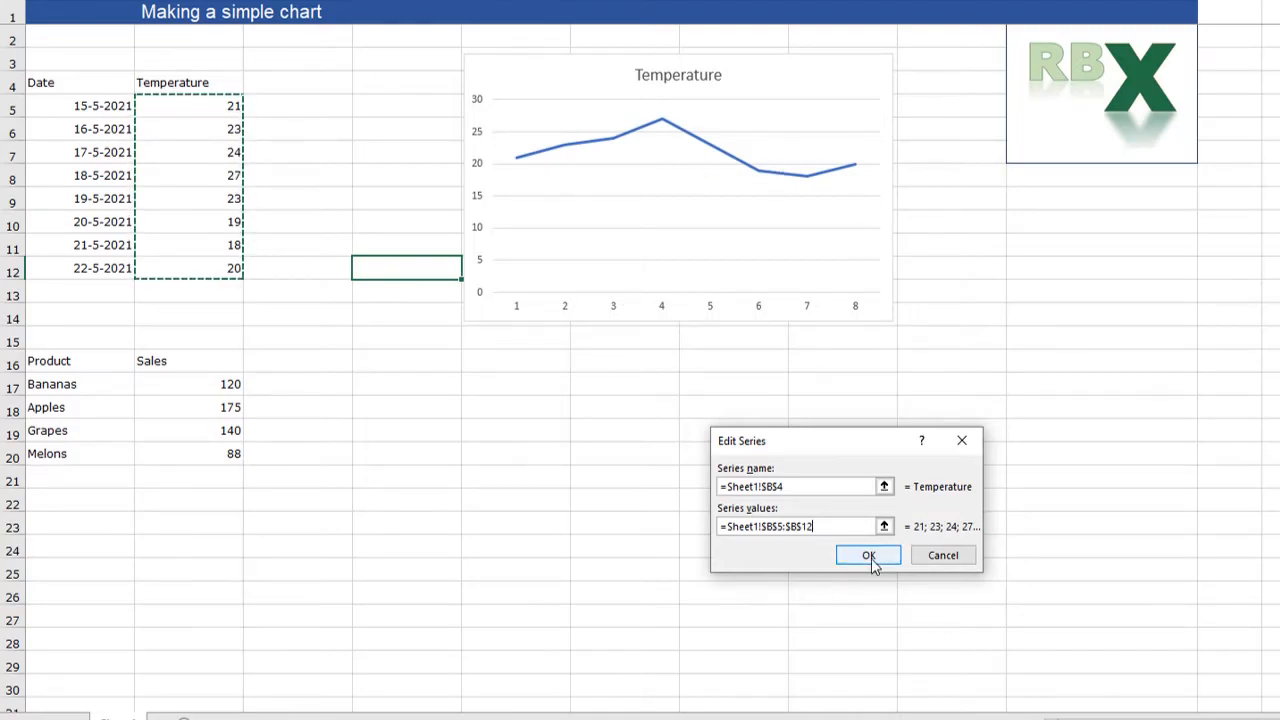
Confirm the Temperature series so it is listed under Legend Entries with range B4:B12.
click(867, 555)
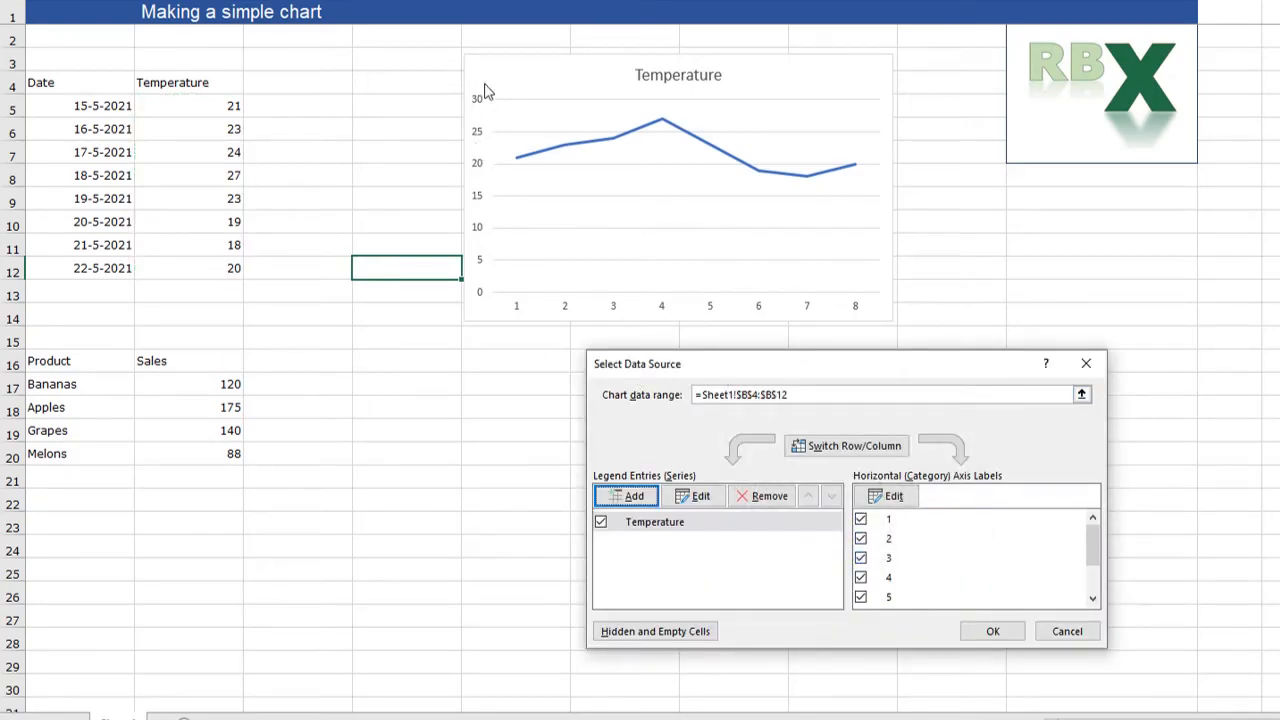
mouse_move(479, 308)
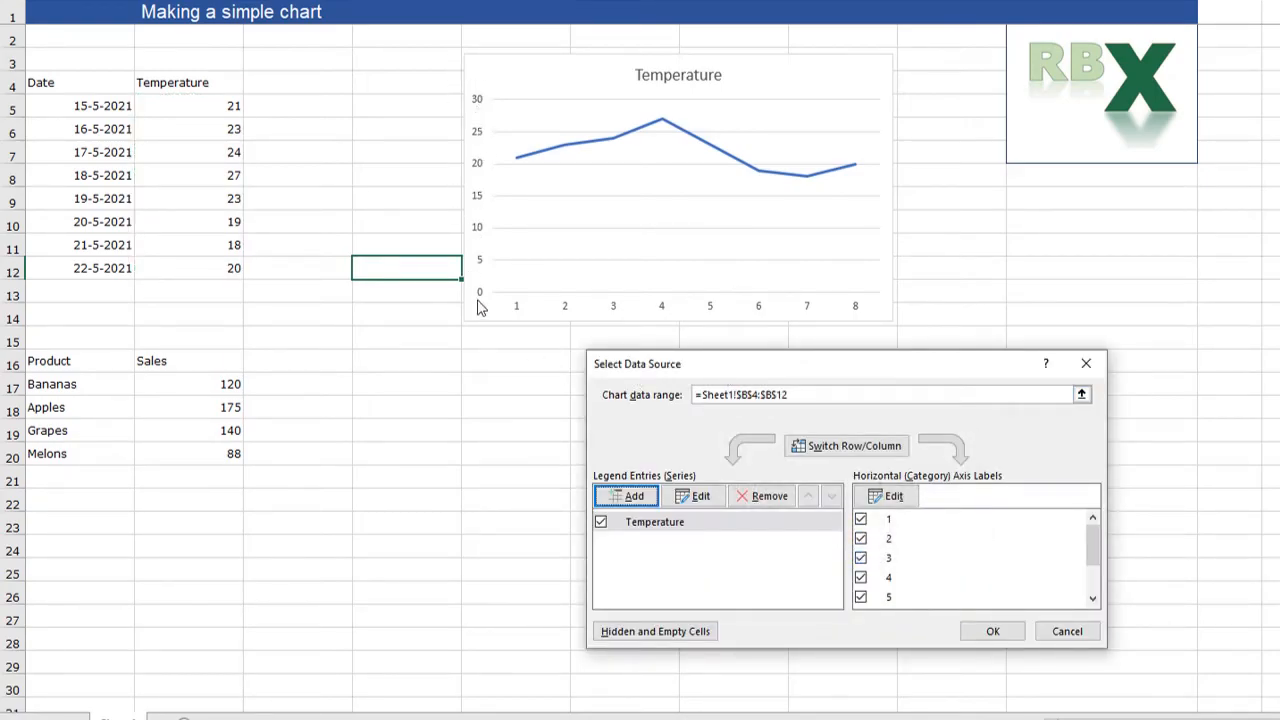
mouse_move(491, 181)
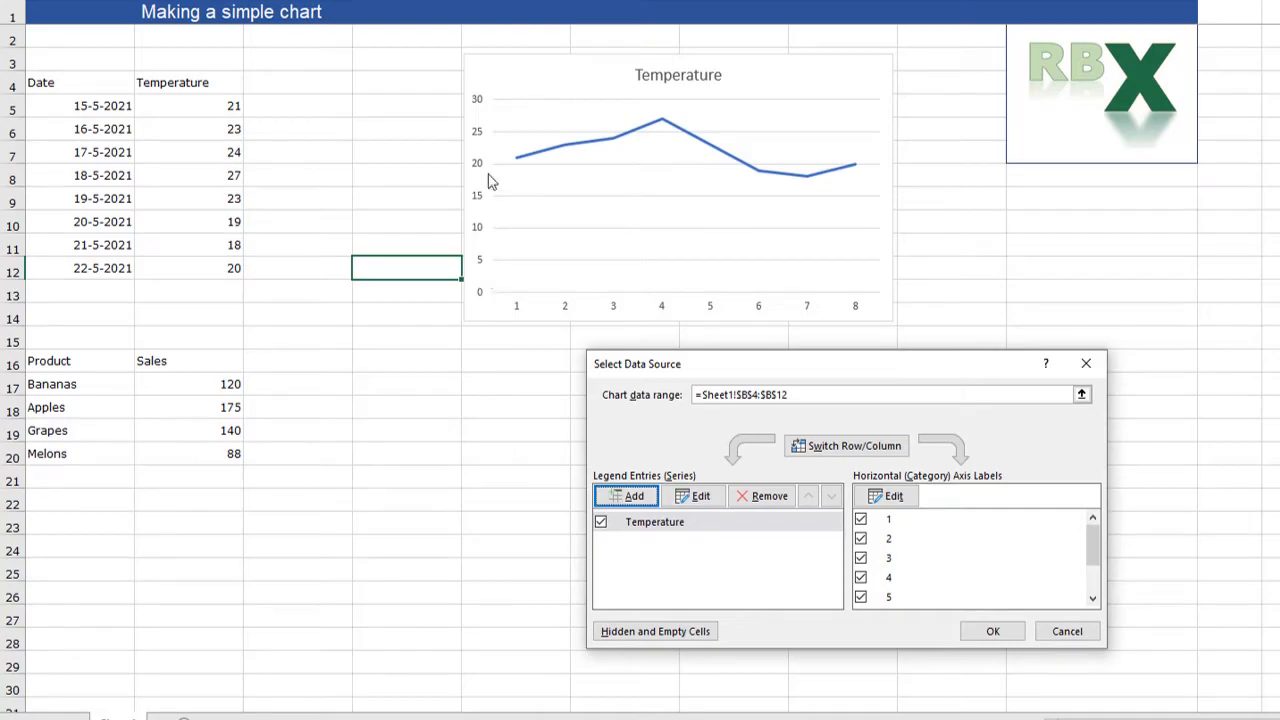
mouse_move(814, 196)
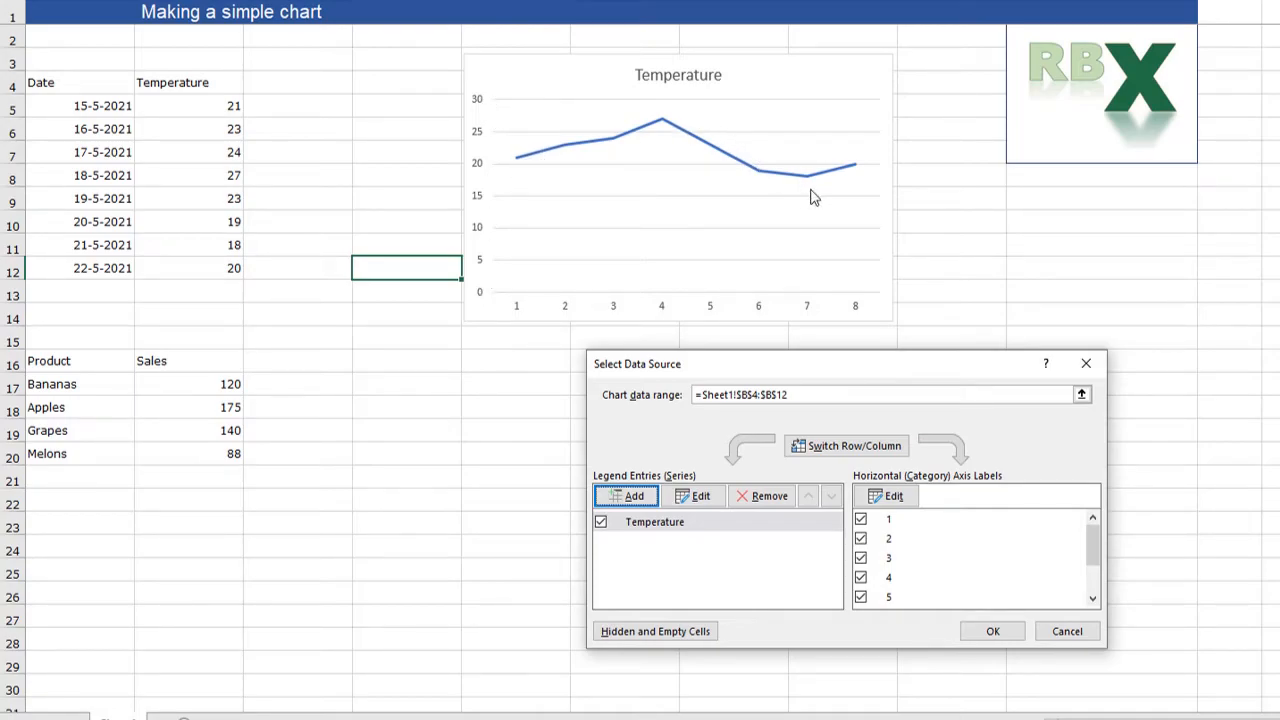
mouse_move(523, 313)
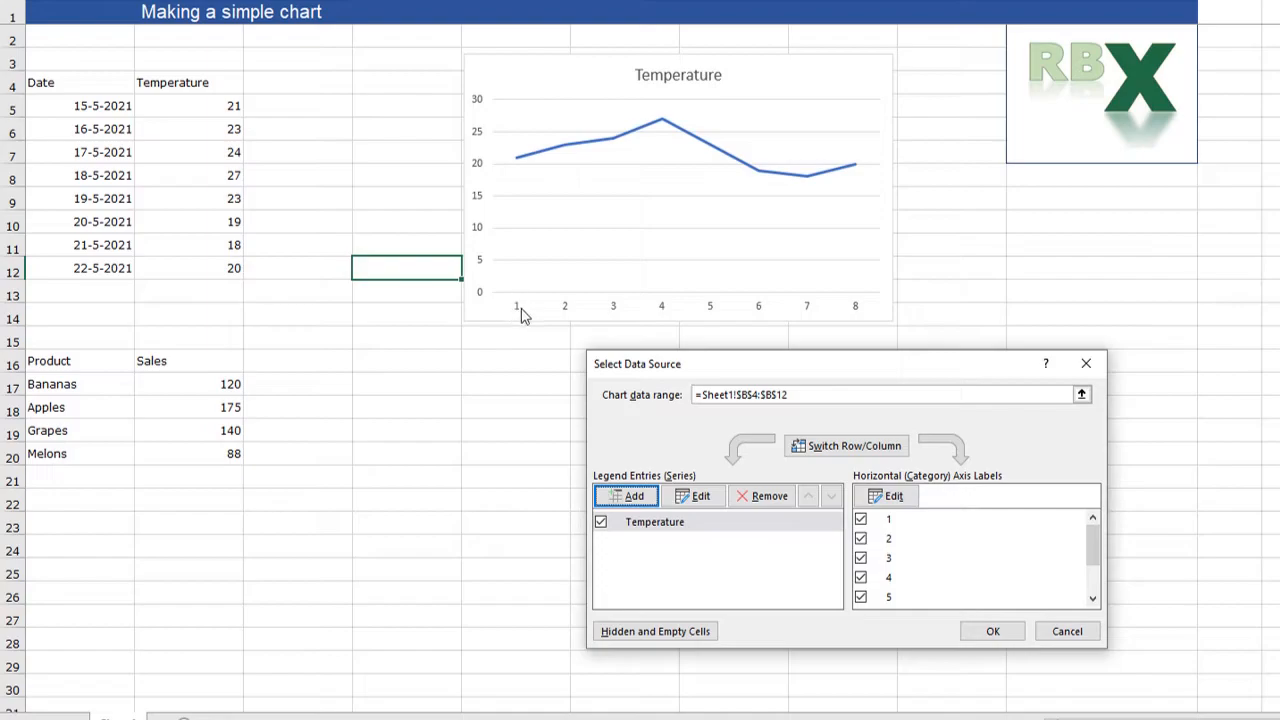
mouse_move(197, 82)
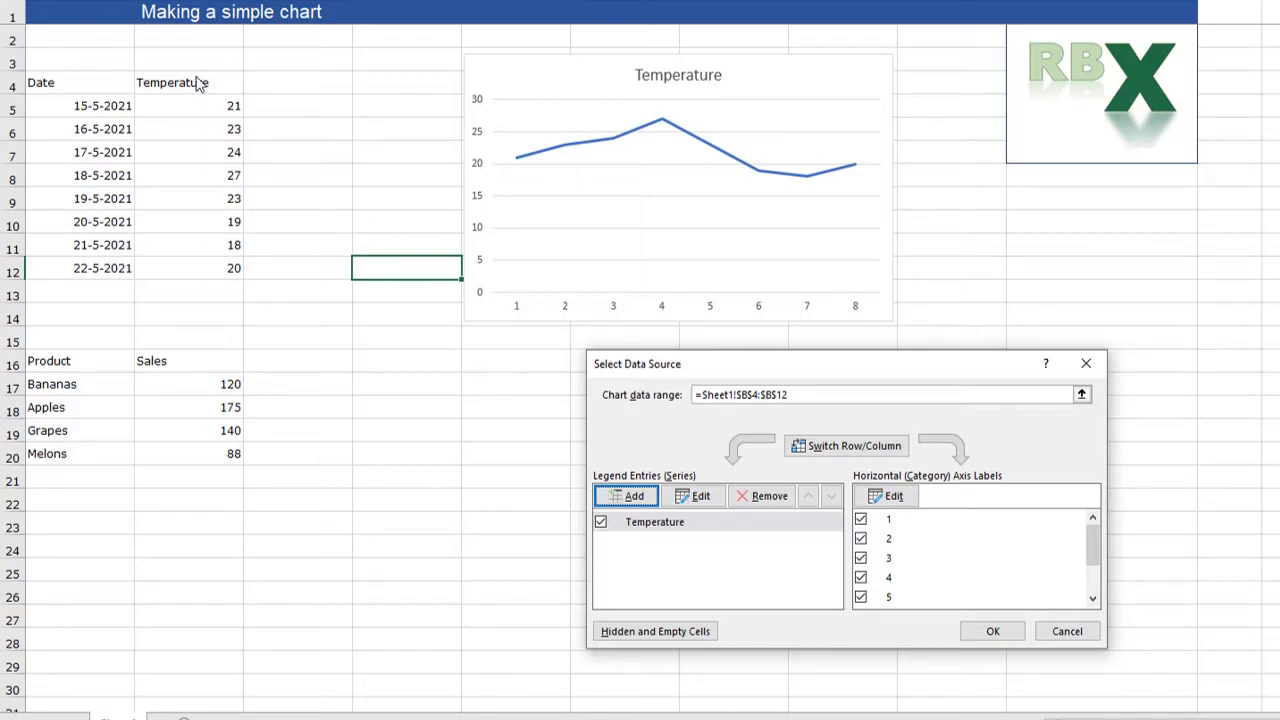
mouse_move(203, 160)
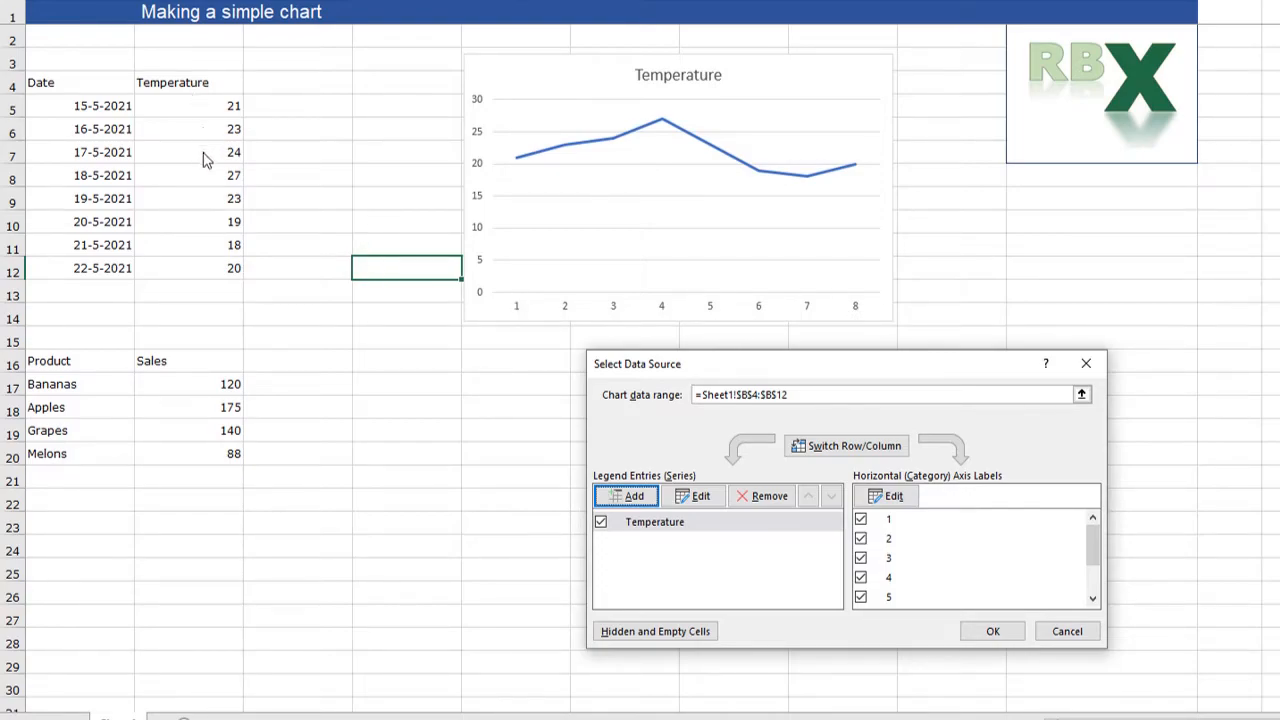
mouse_move(583, 327)
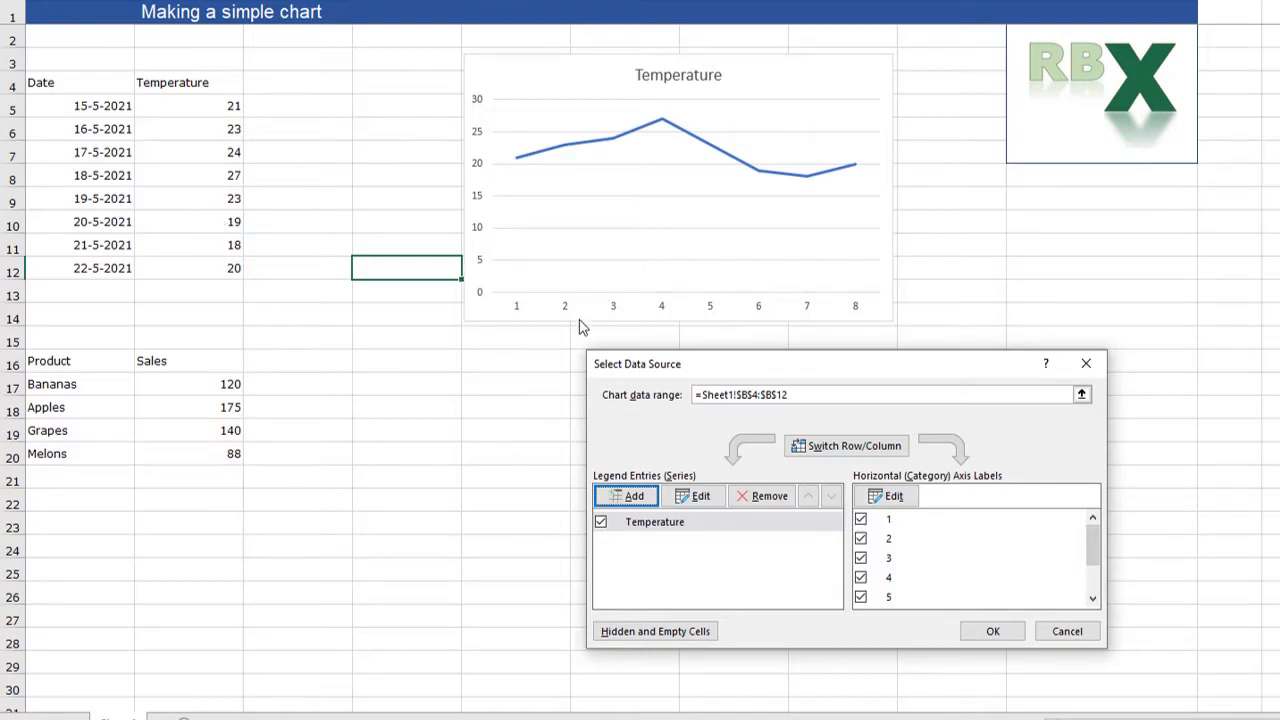
mouse_move(535, 303)
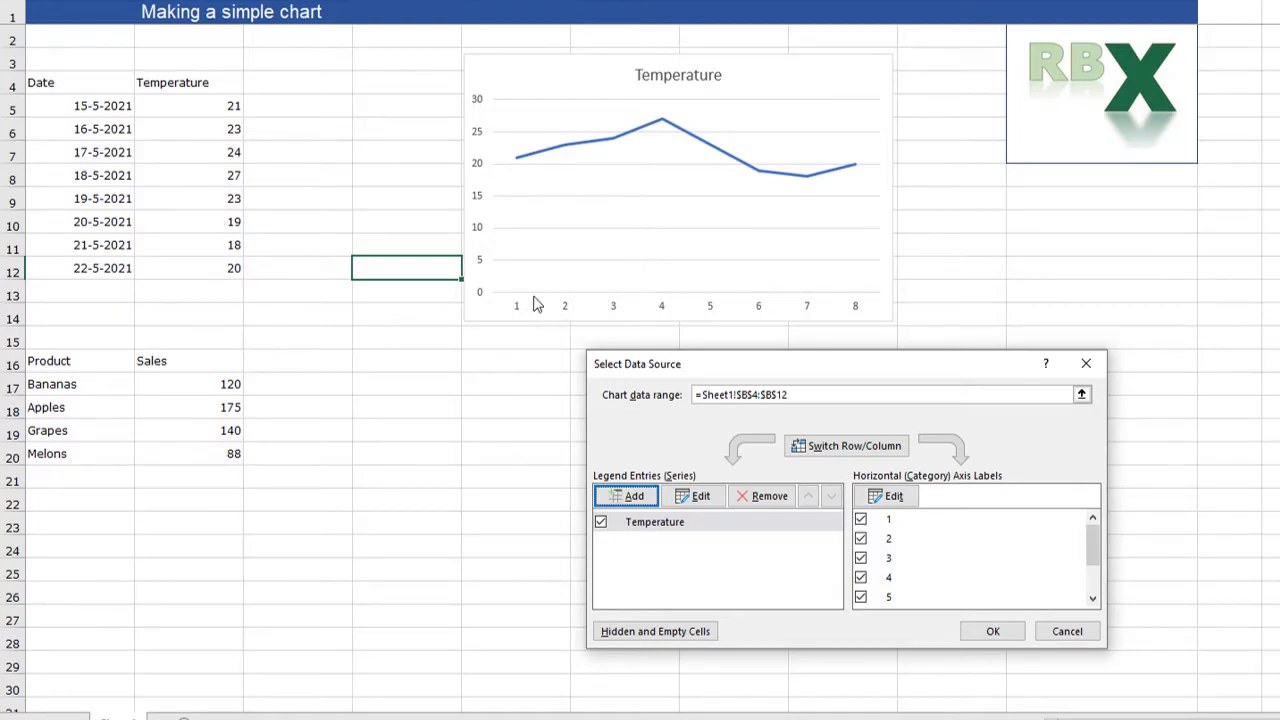
mouse_move(690, 308)
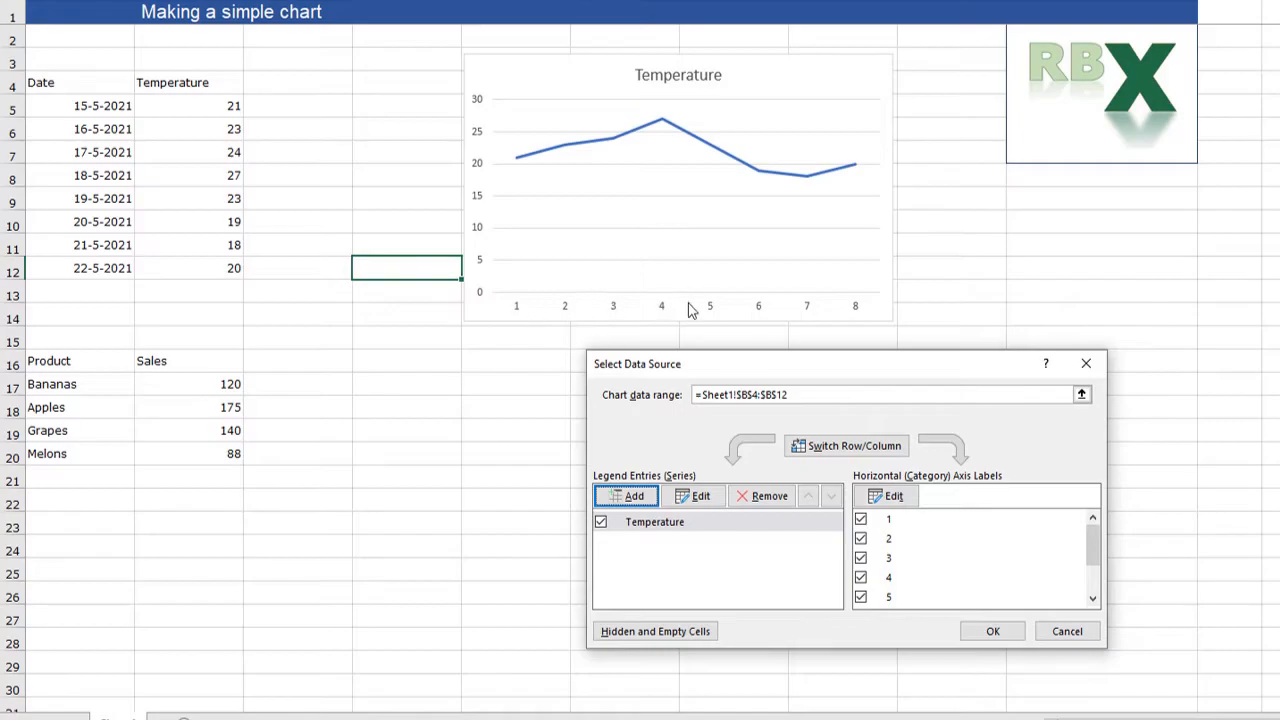
mouse_move(895, 390)
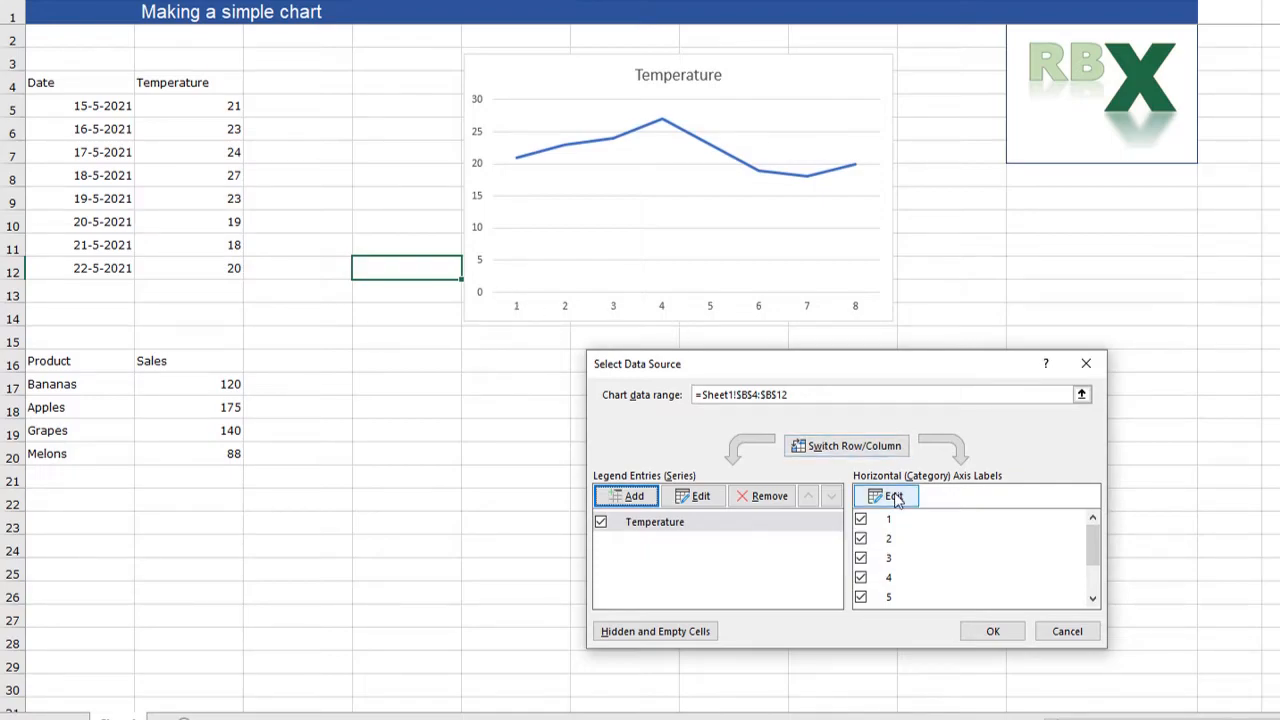
Use the dates in A5:A12 as horizontal axis labels and apply the data changes.
click(889, 496)
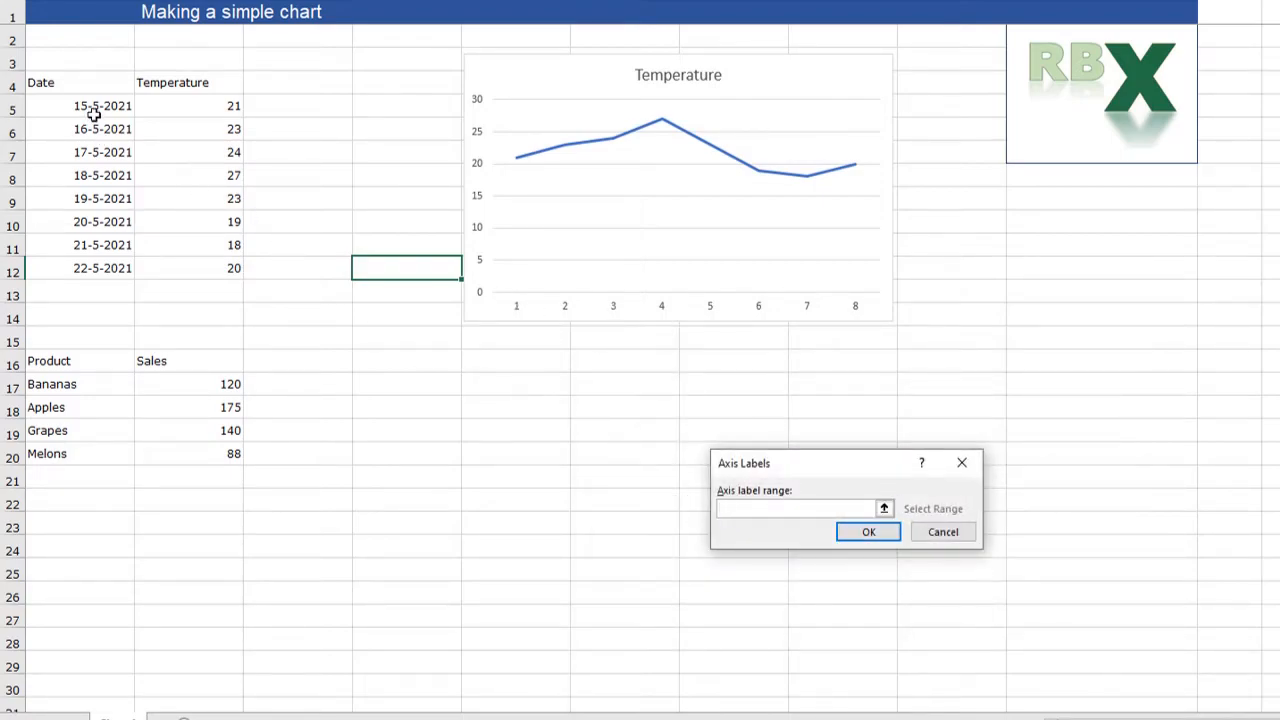
drag(100, 105, 100, 268)
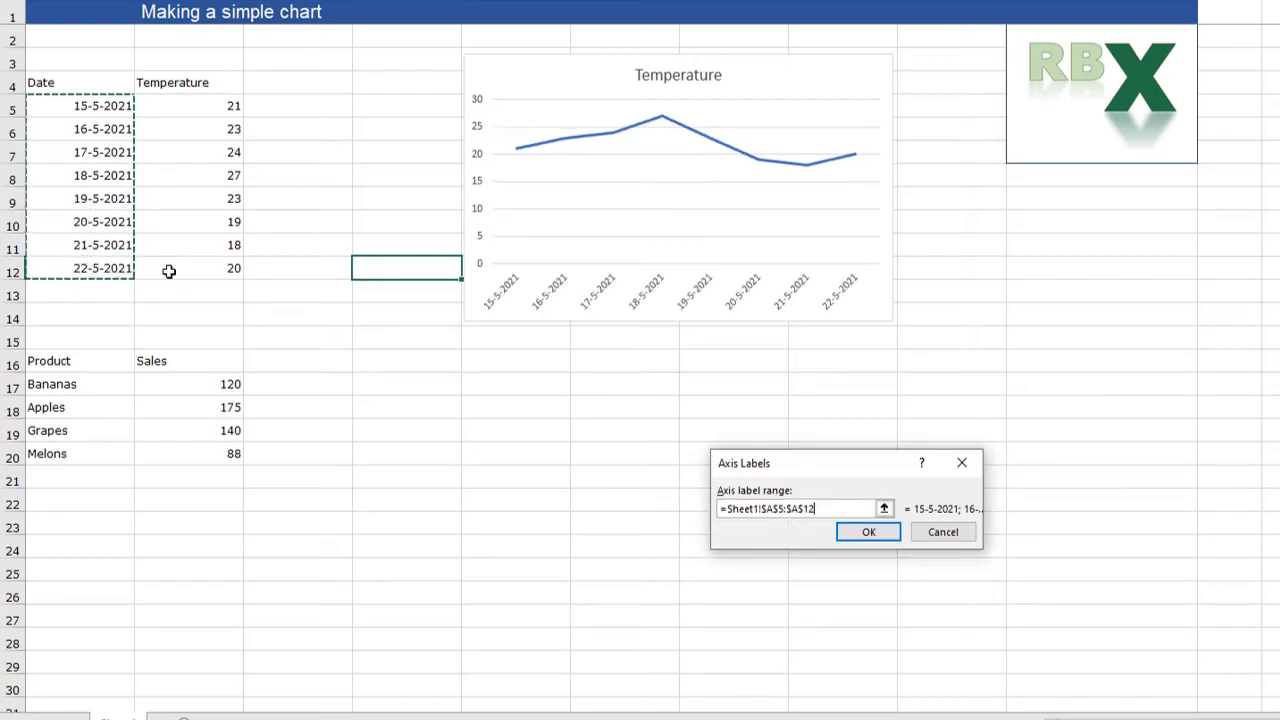
mouse_move(777, 300)
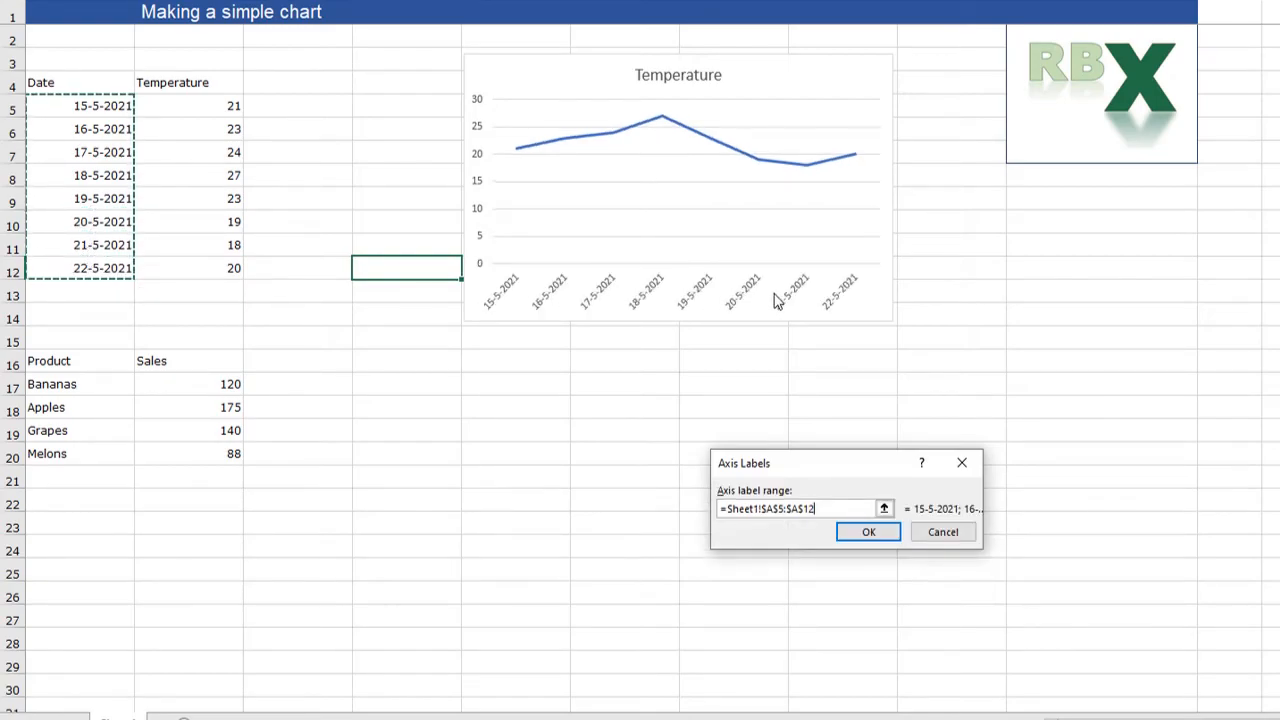
click(868, 532)
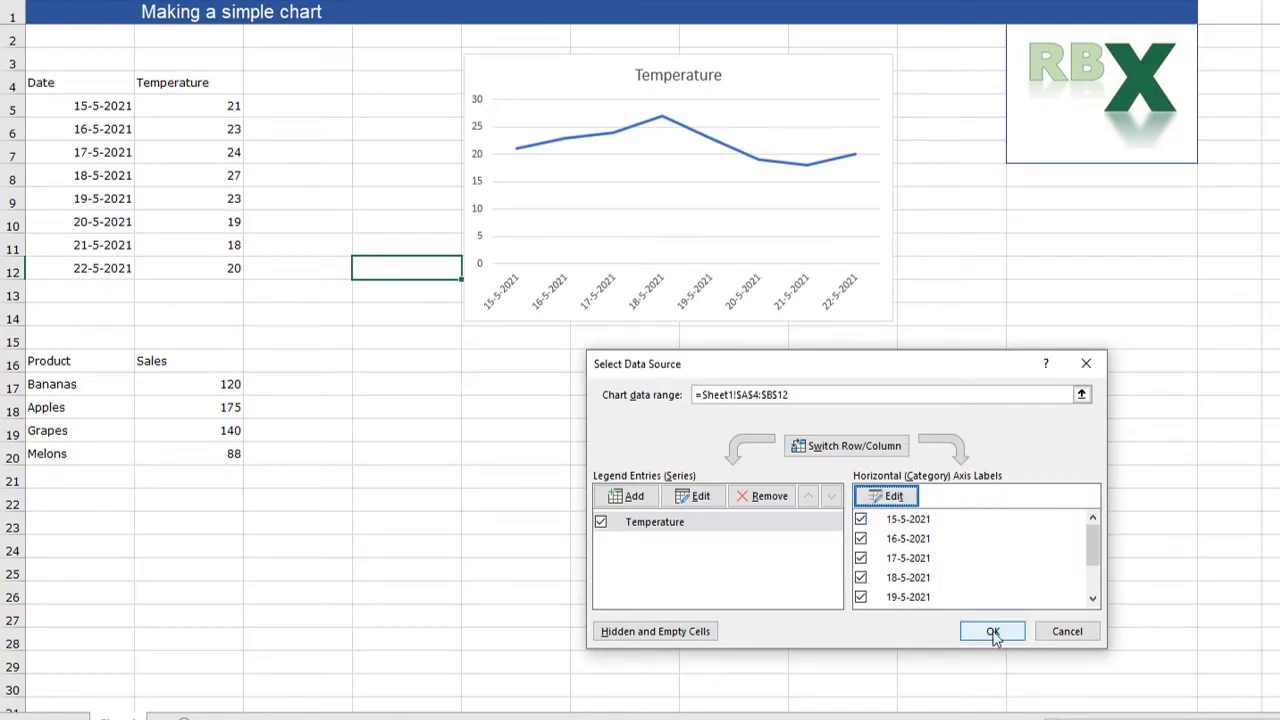
click(997, 631)
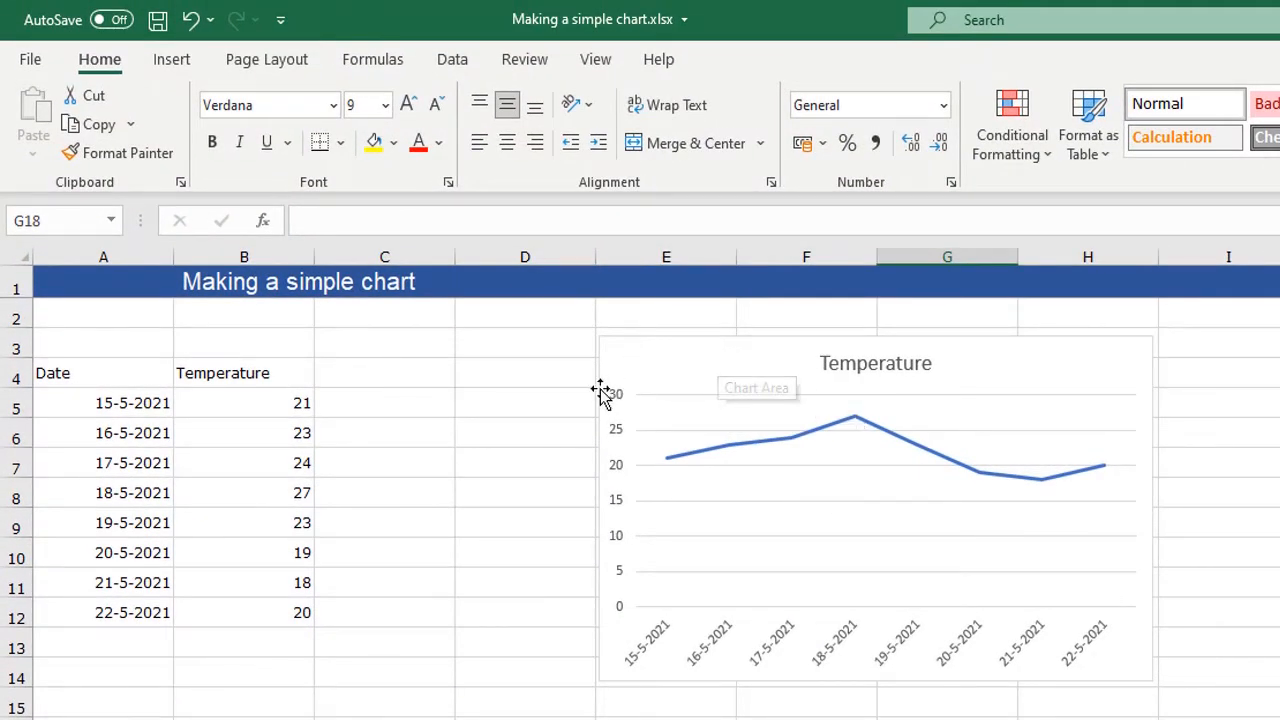
Select the Date and Temperature table A4:B12 and show the Insert tab's chart options.
click(95, 373)
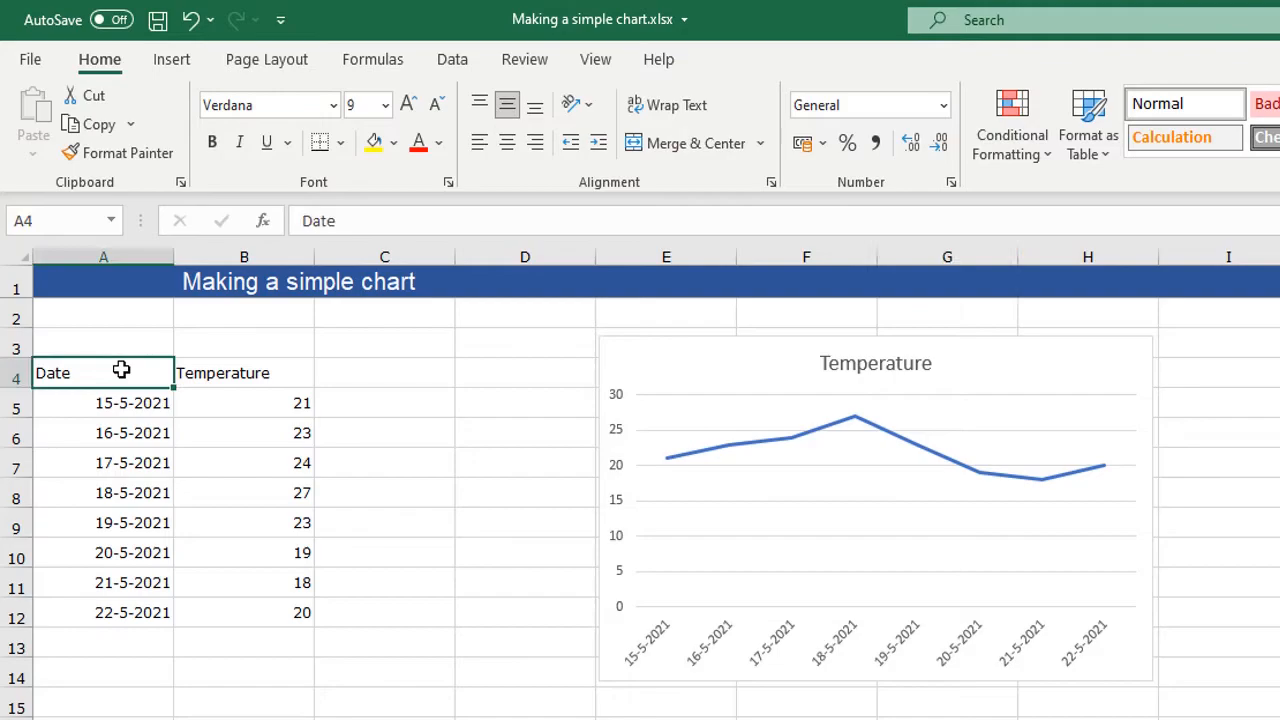
drag(103, 372, 301, 612)
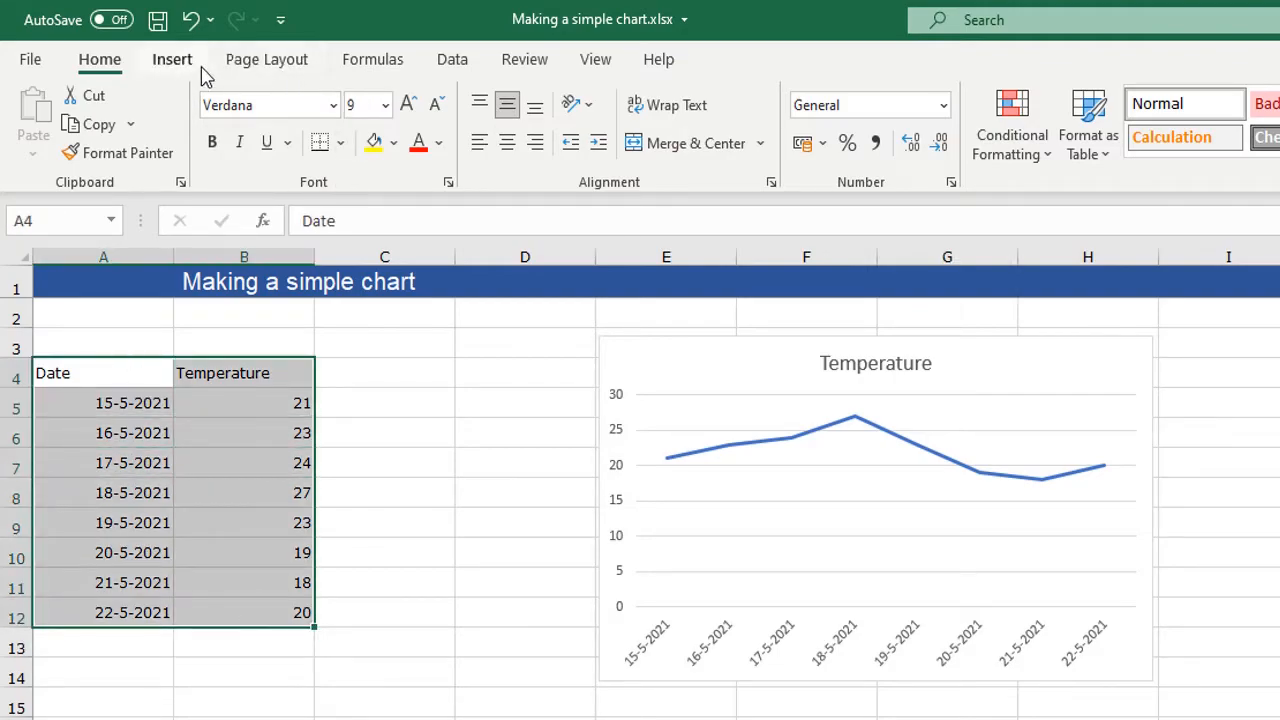
click(172, 59)
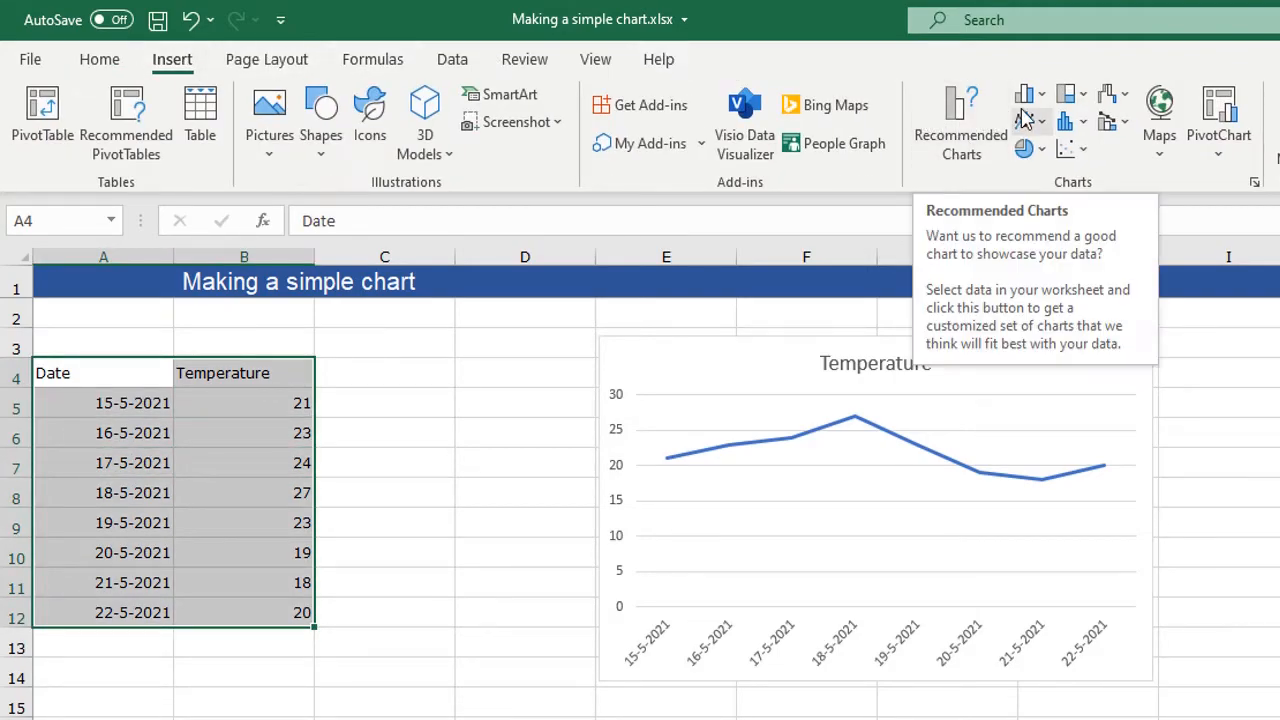
mouse_move(1022, 124)
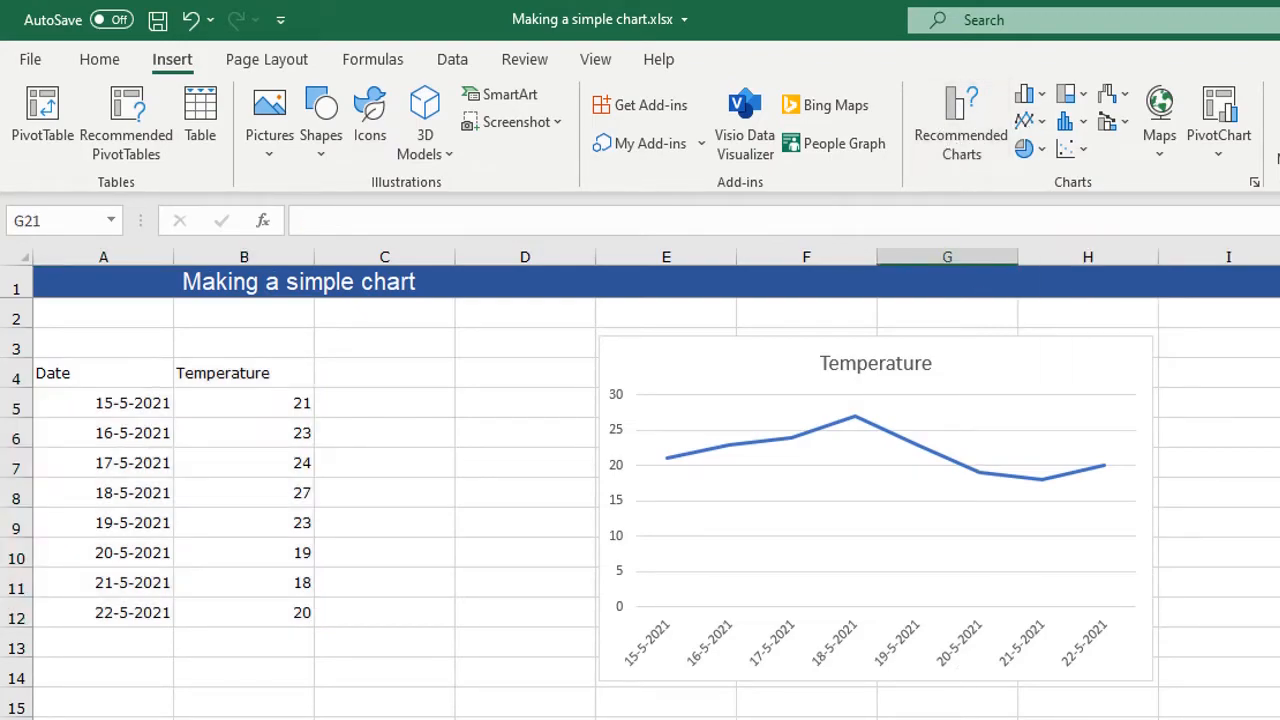
mouse_move(894, 689)
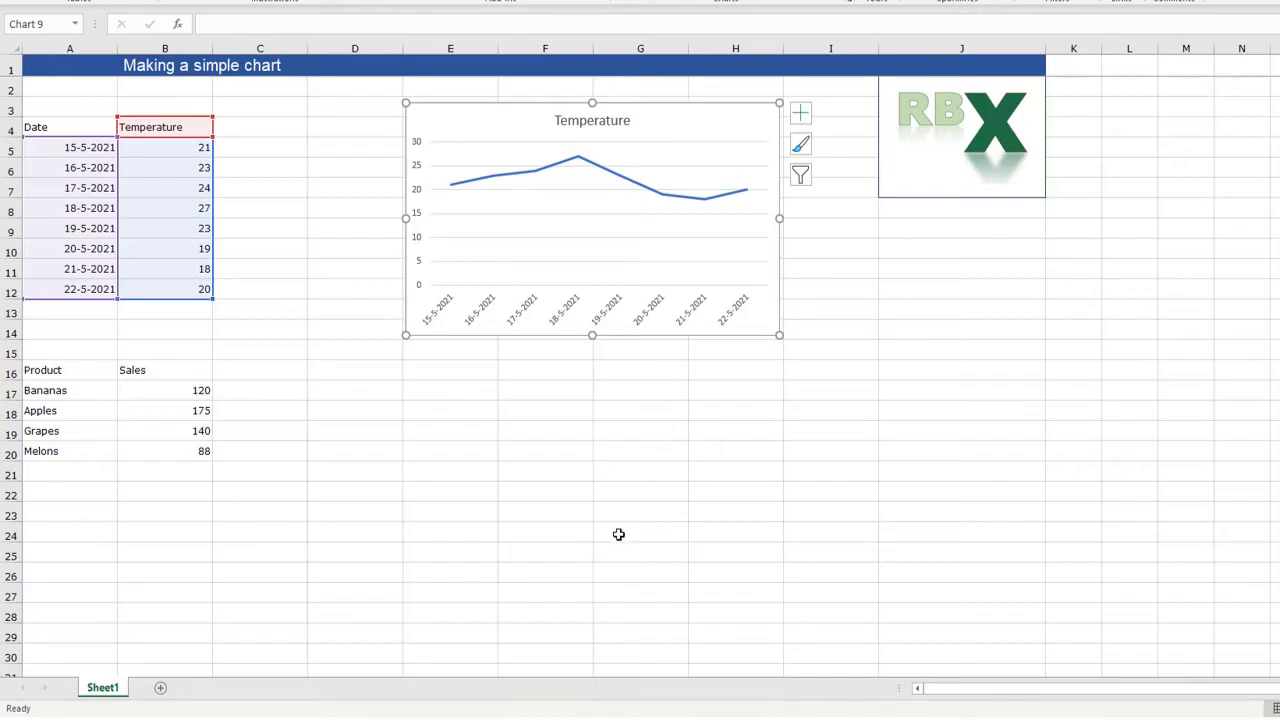
mouse_move(646, 474)
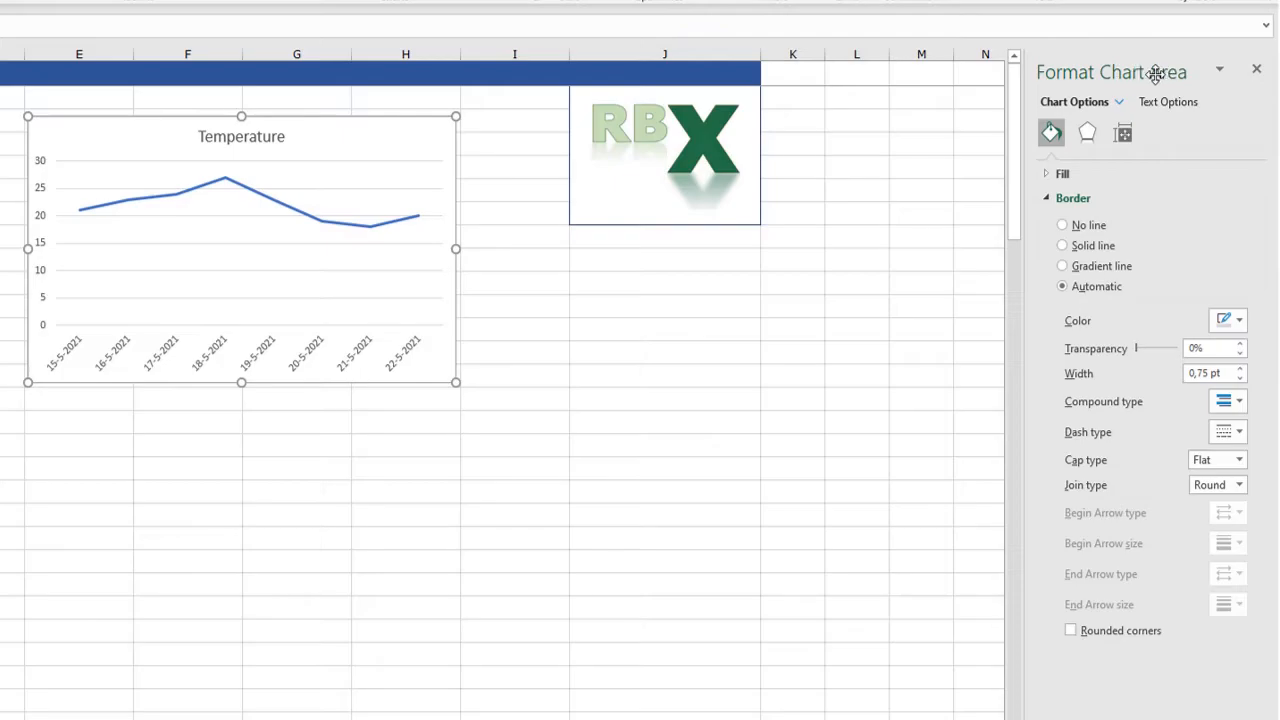
click(1257, 69)
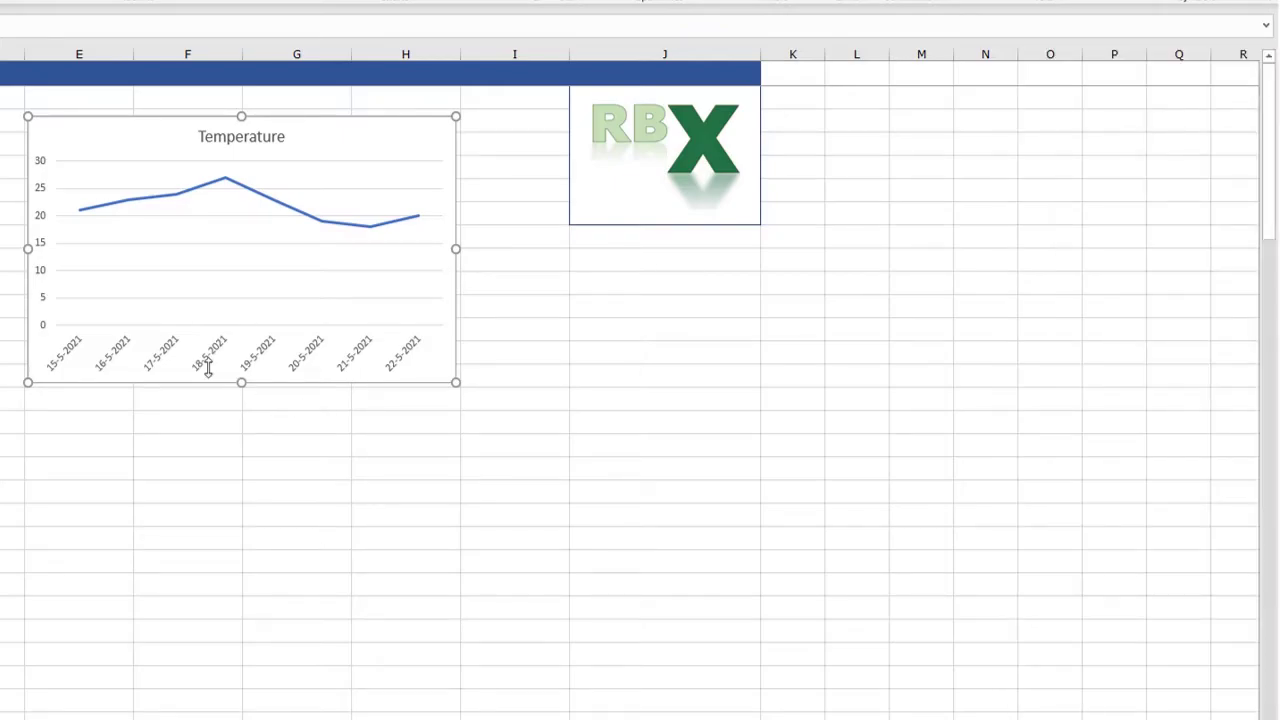
mouse_move(423, 380)
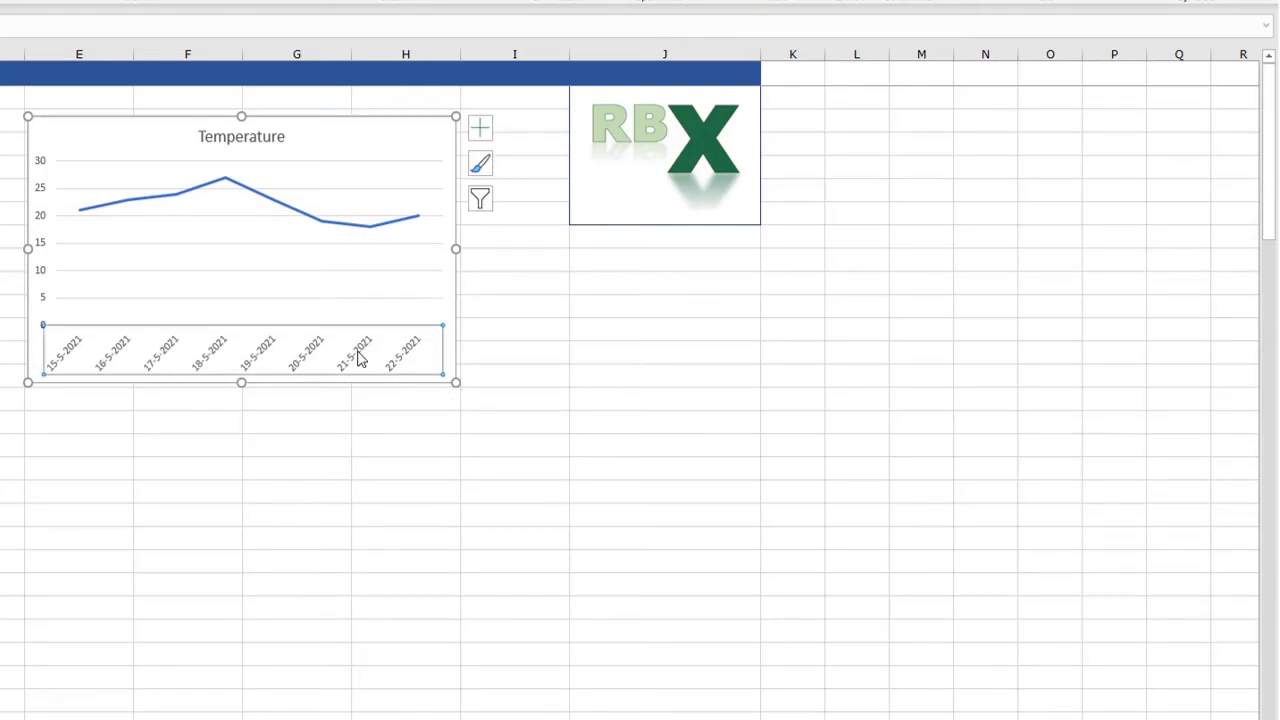
mouse_move(250, 360)
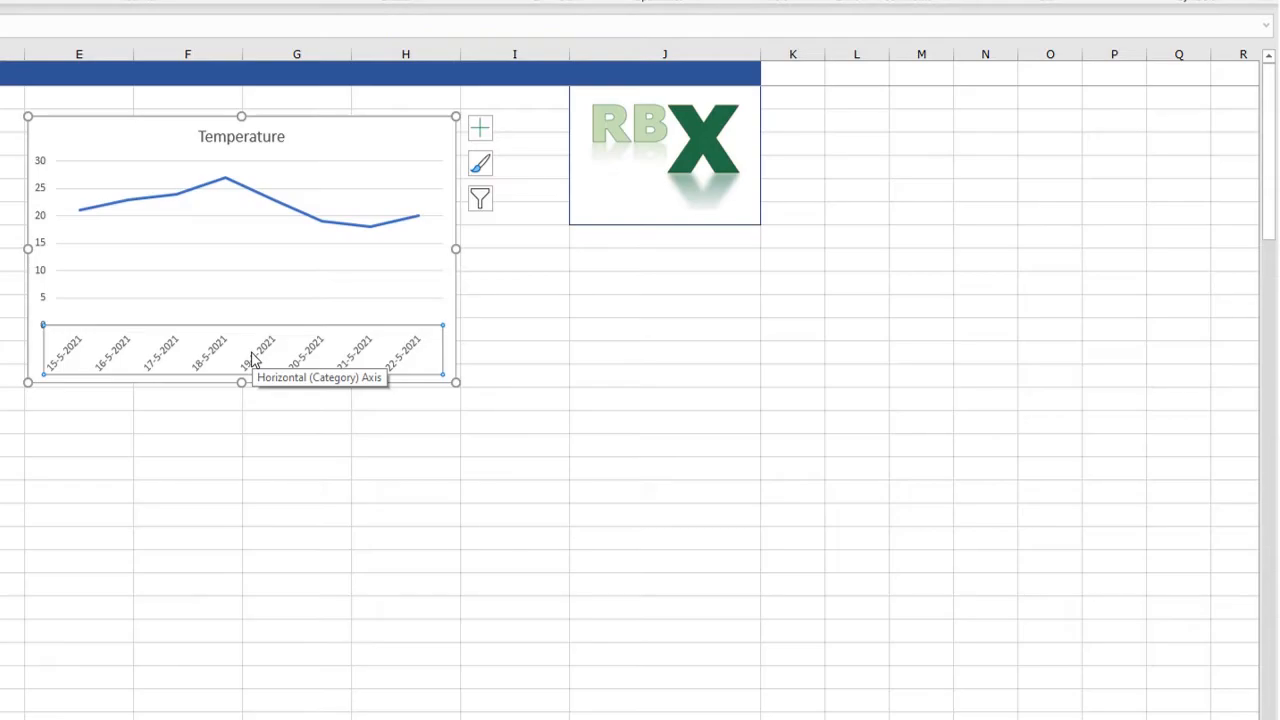
double_click(240, 355)
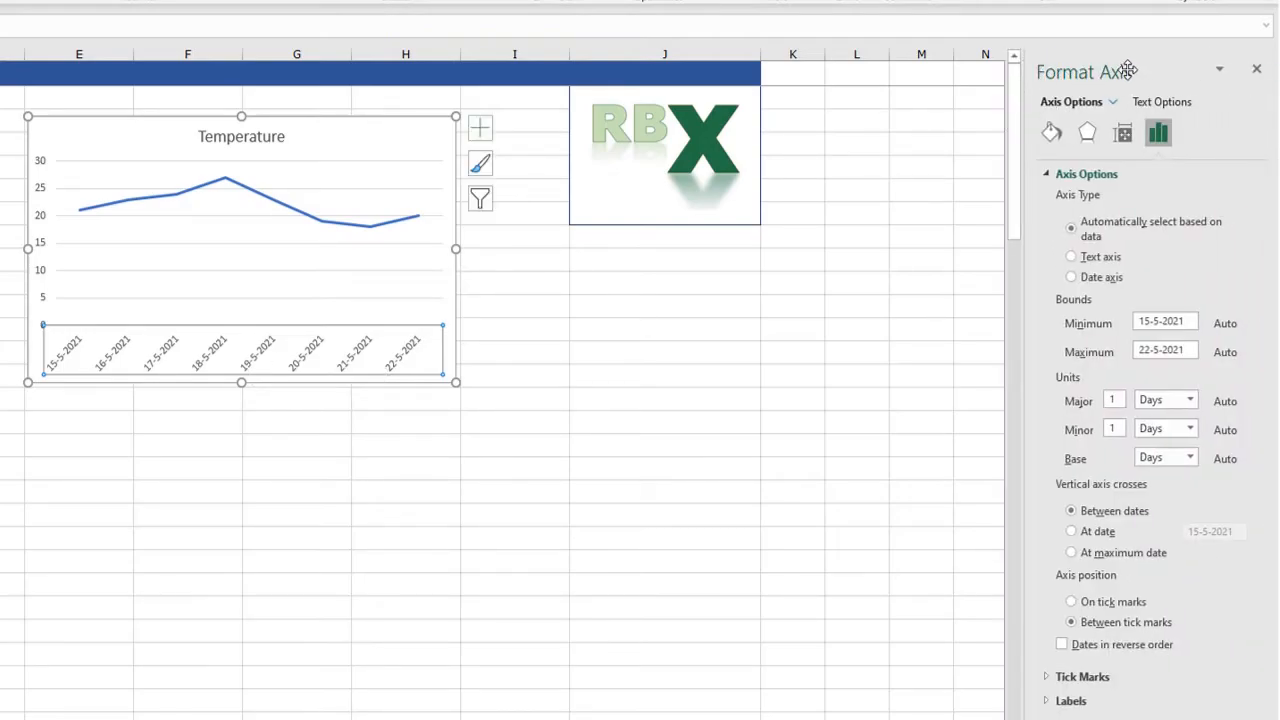
click(1257, 69)
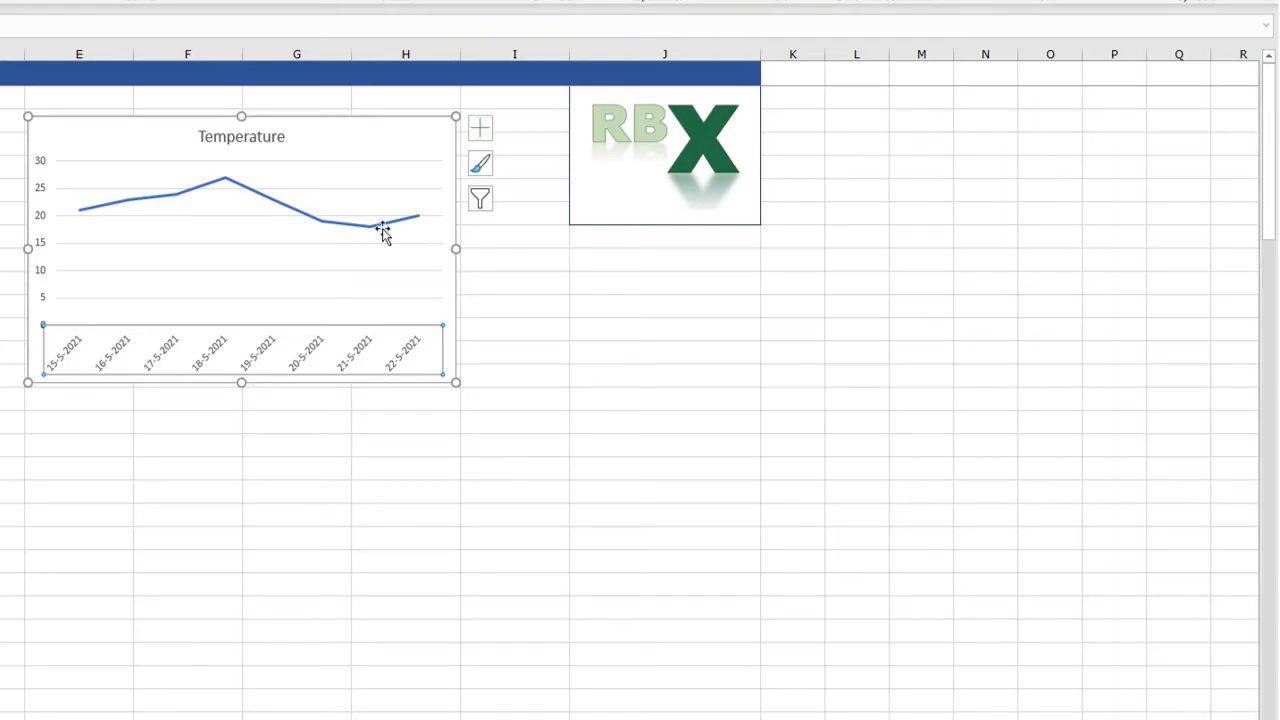
click(383, 230)
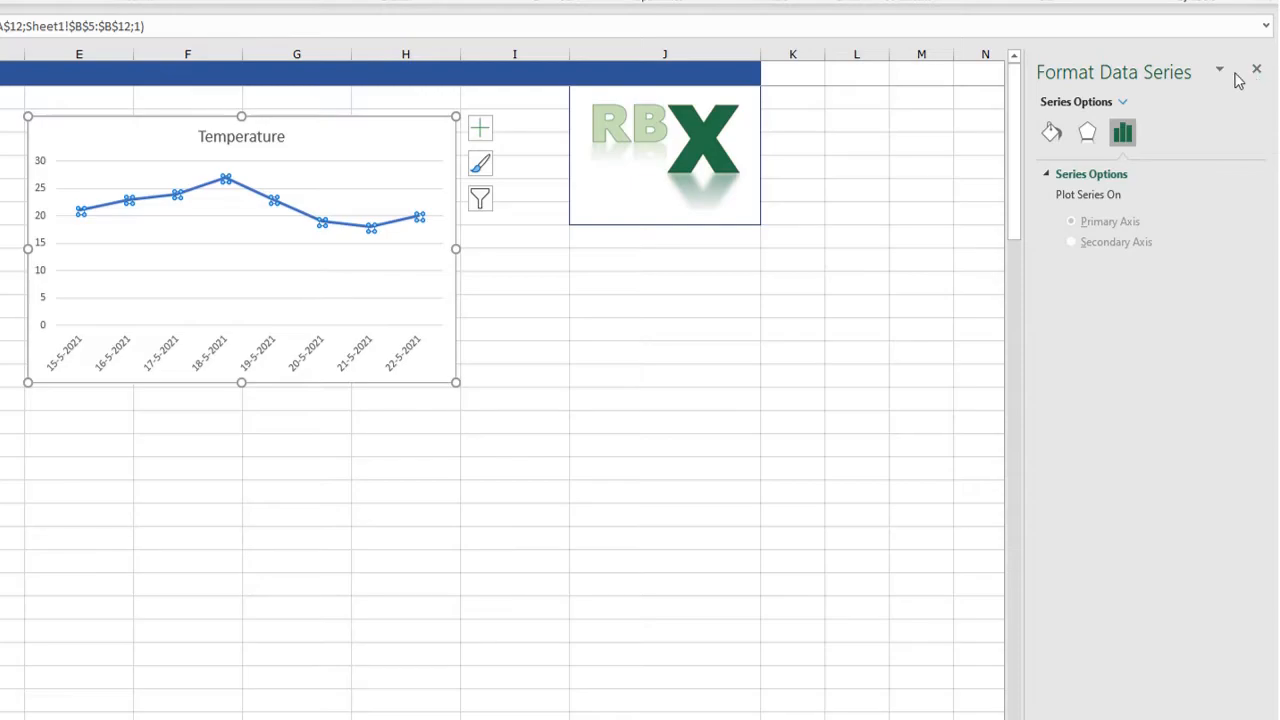
click(1252, 68)
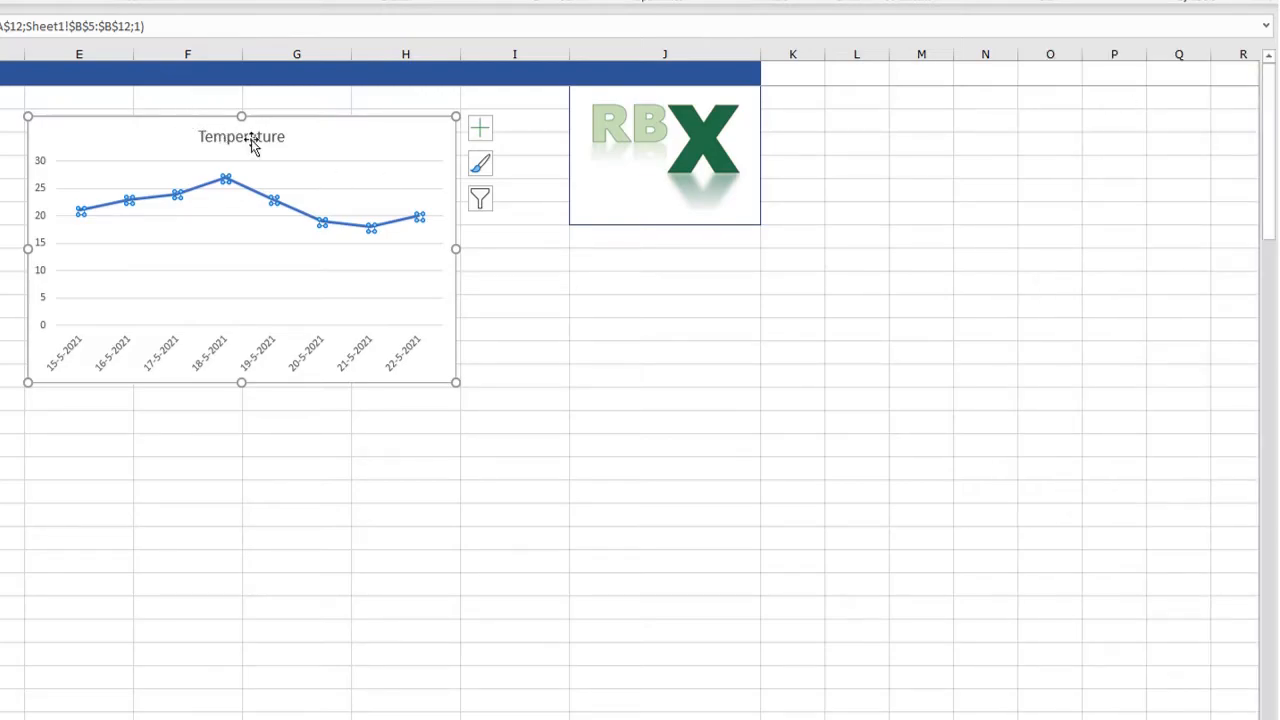
Open the Format Chart Title pane on Fill & Line for the Temperature title.
click(240, 137)
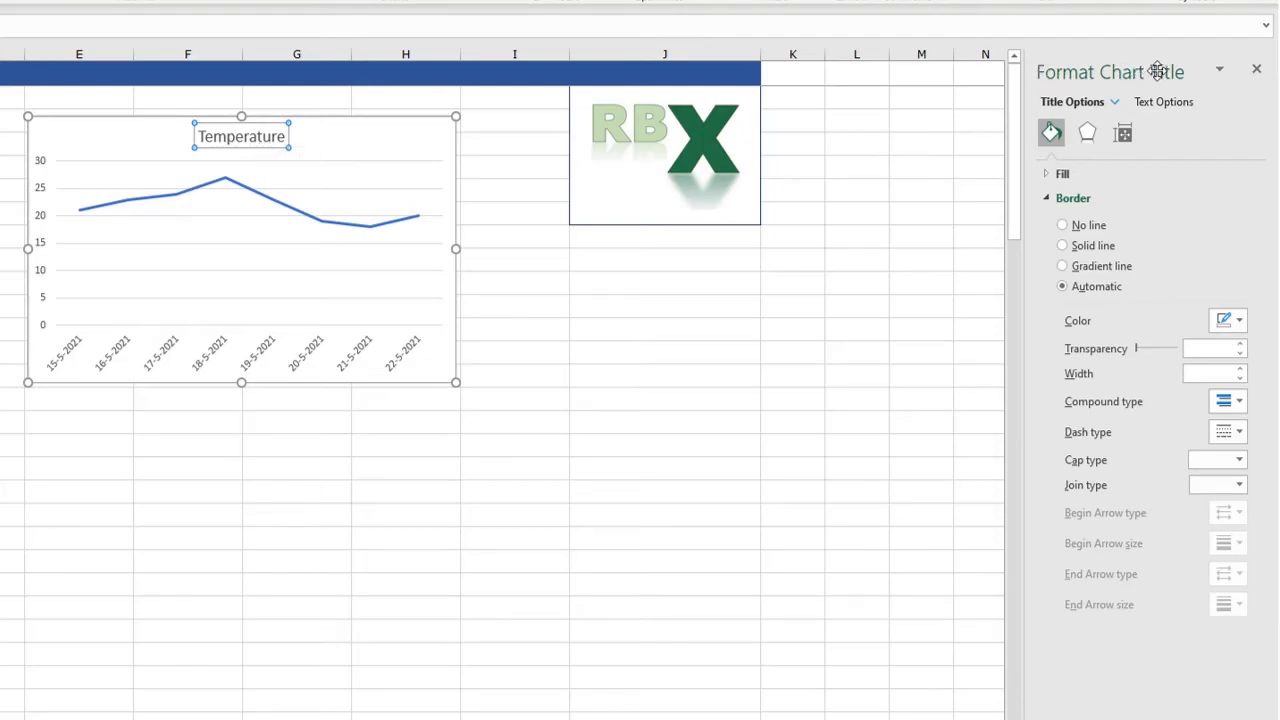
mouse_move(1198, 141)
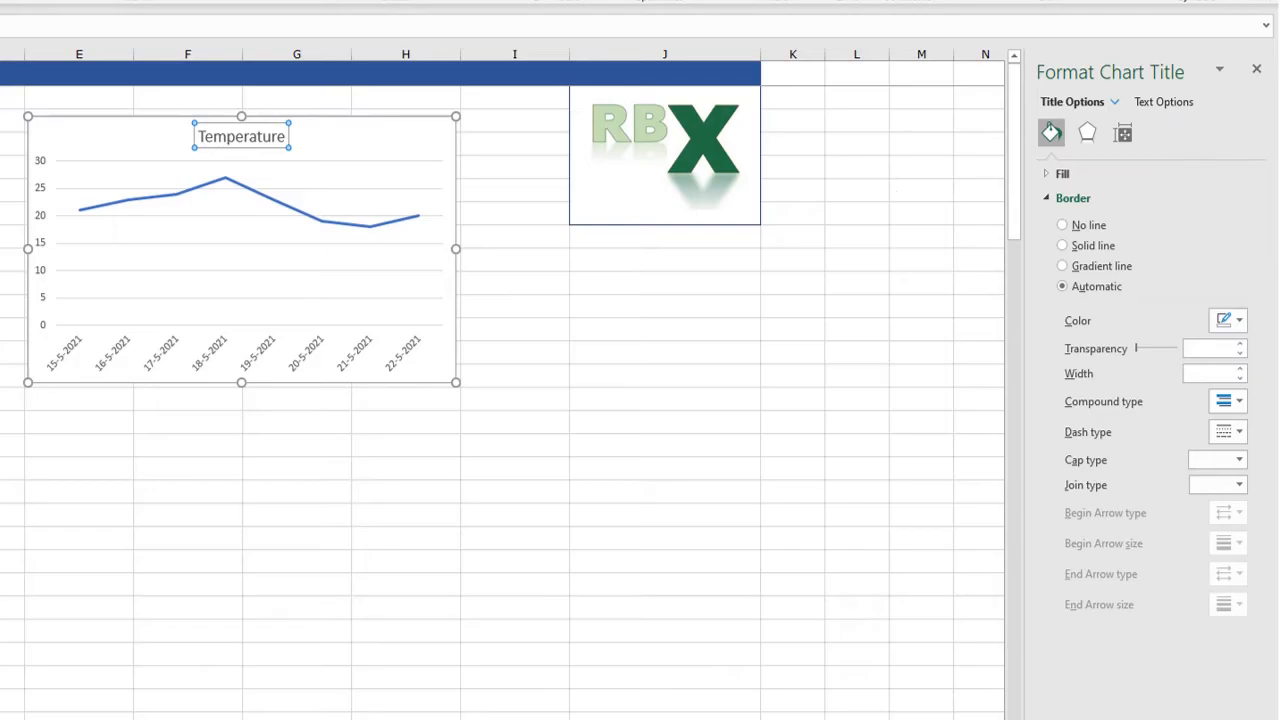
mouse_move(128, 360)
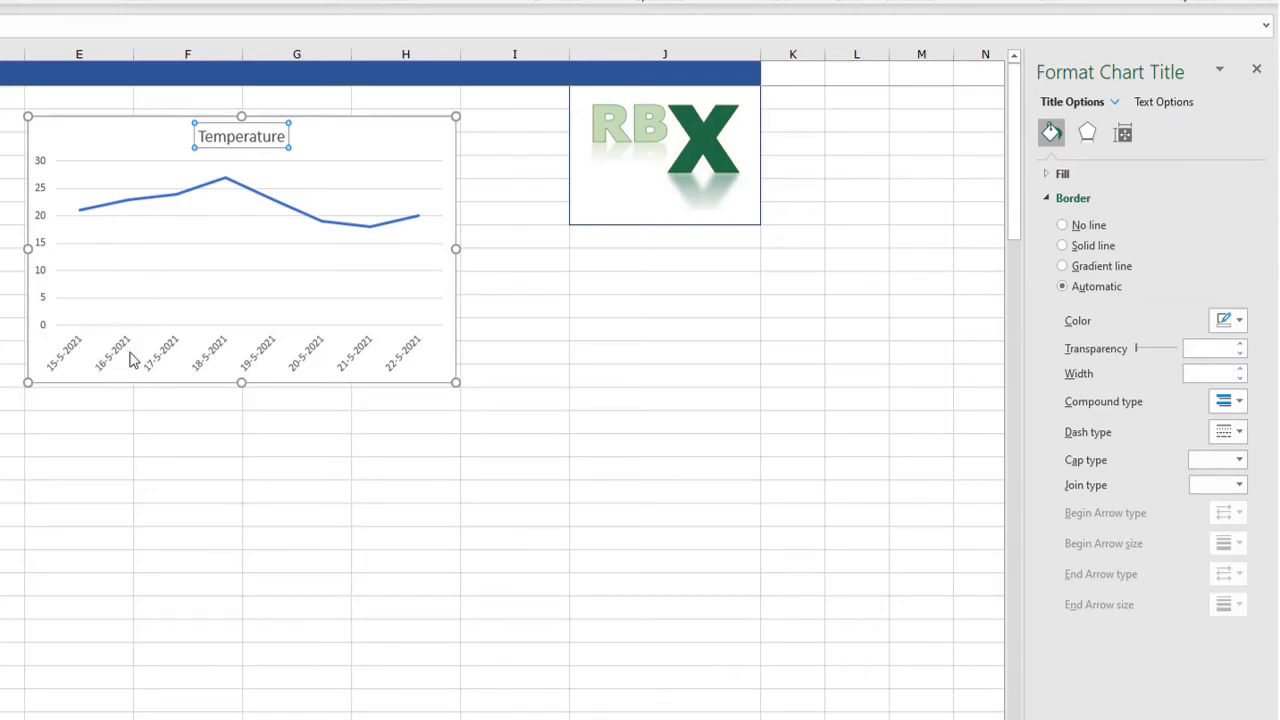
mouse_move(131, 359)
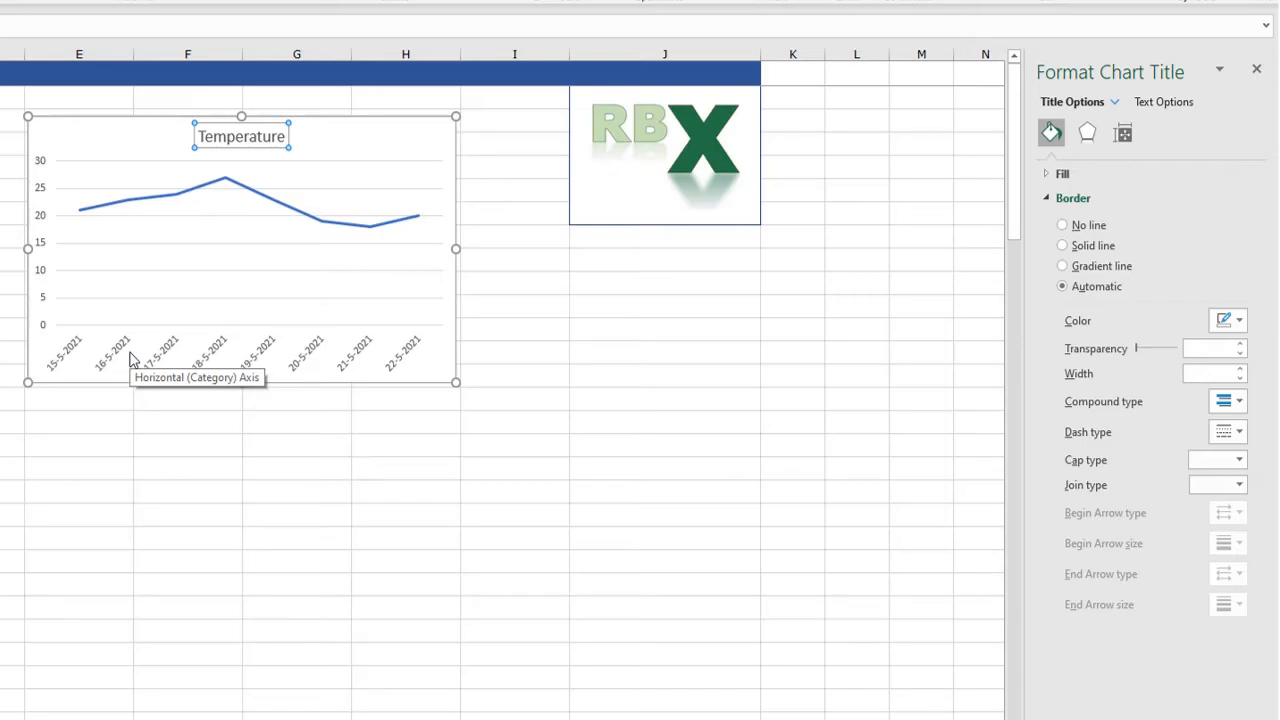
mouse_move(135, 355)
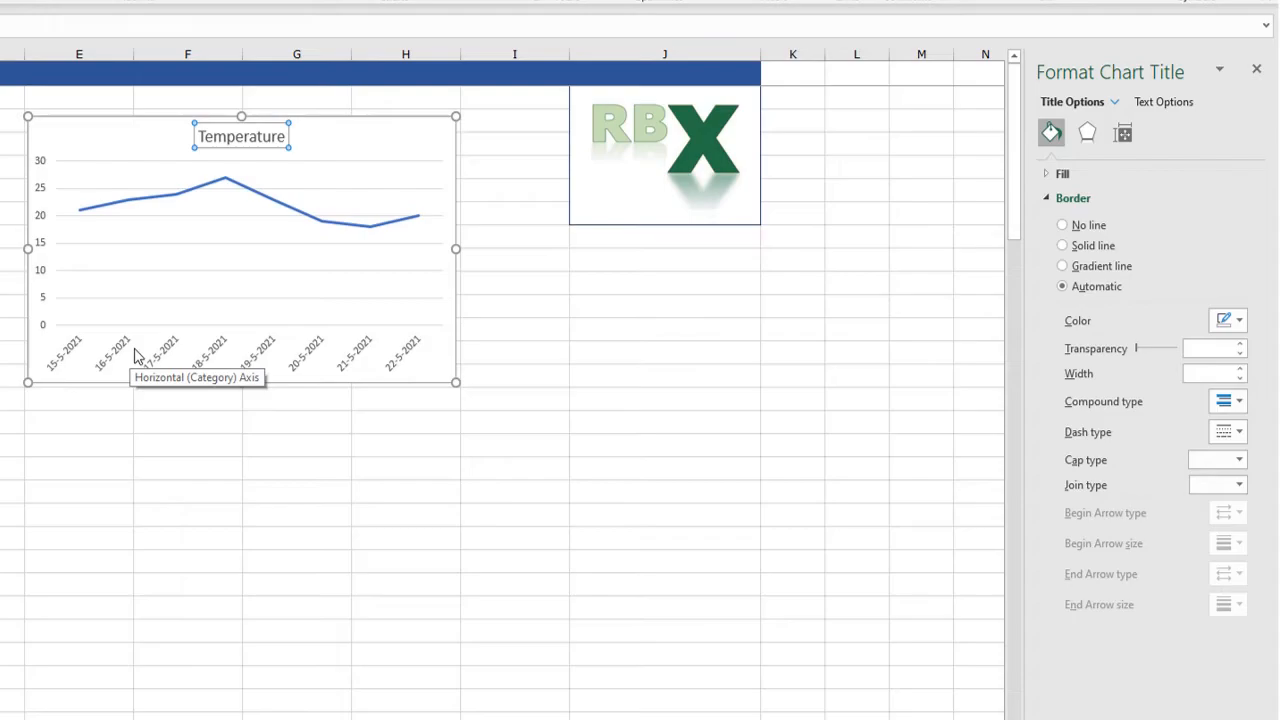
mouse_move(1160, 75)
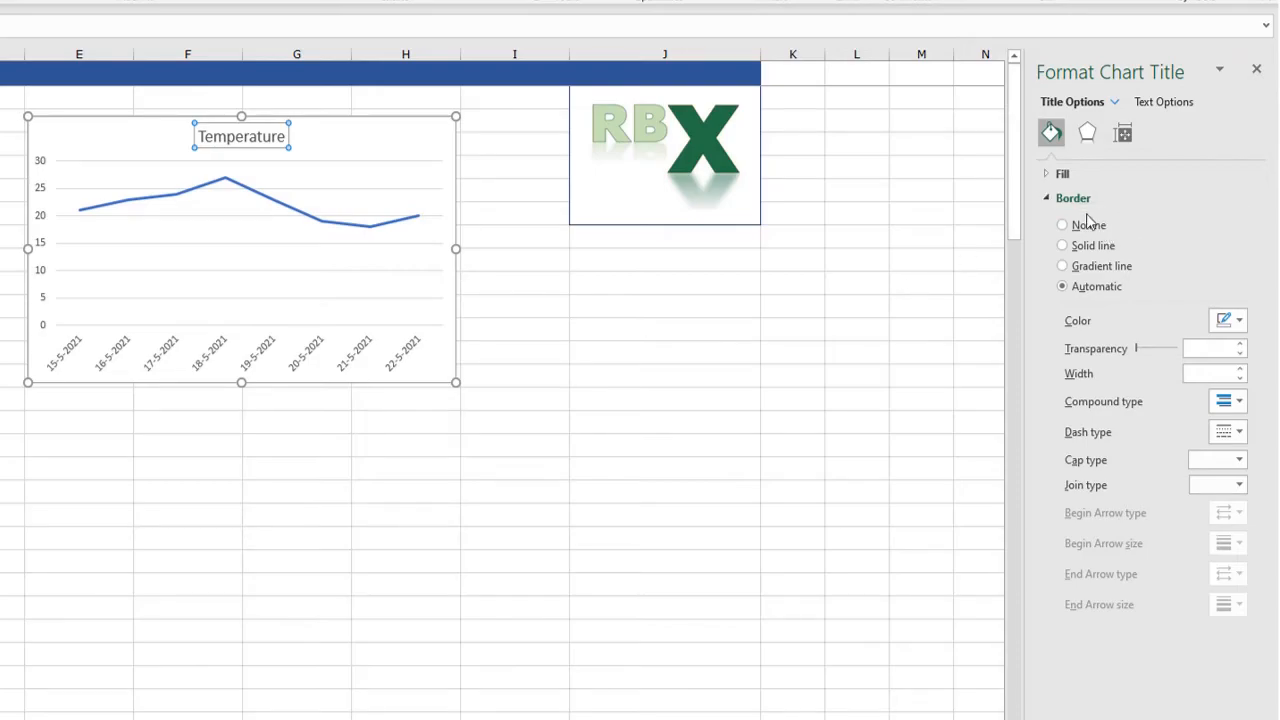
mouse_move(300, 138)
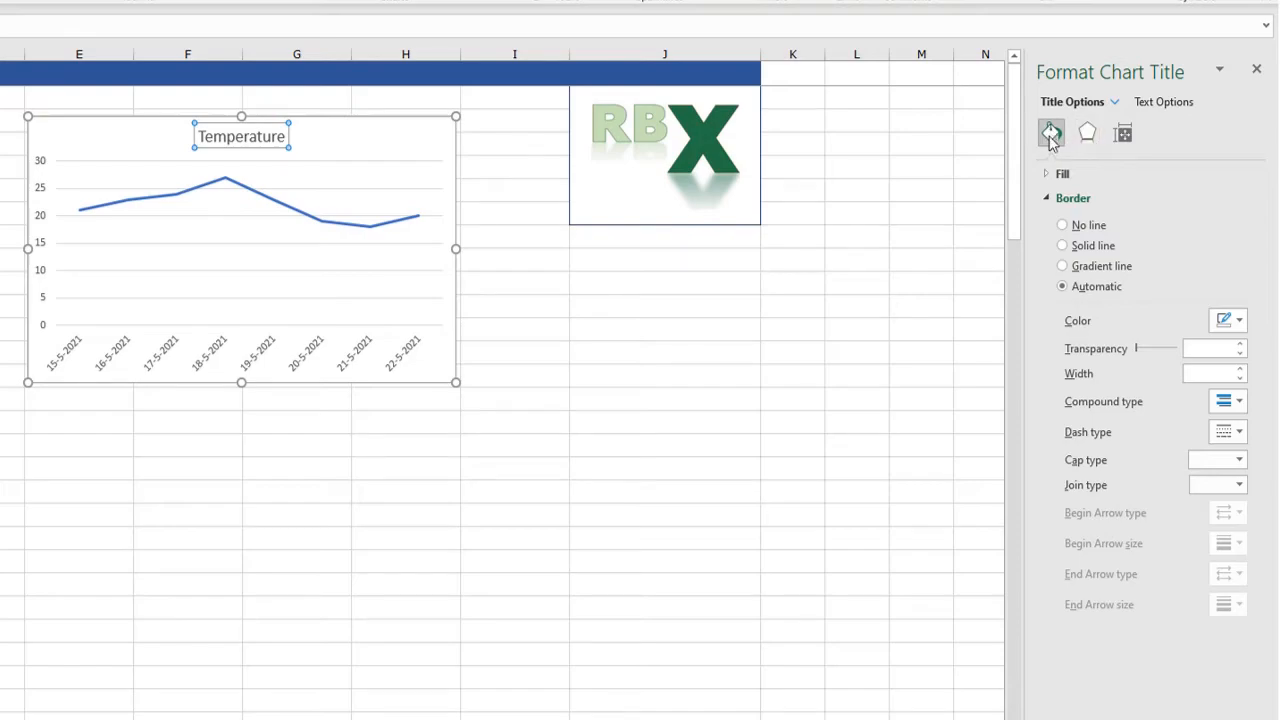
mouse_move(1049, 133)
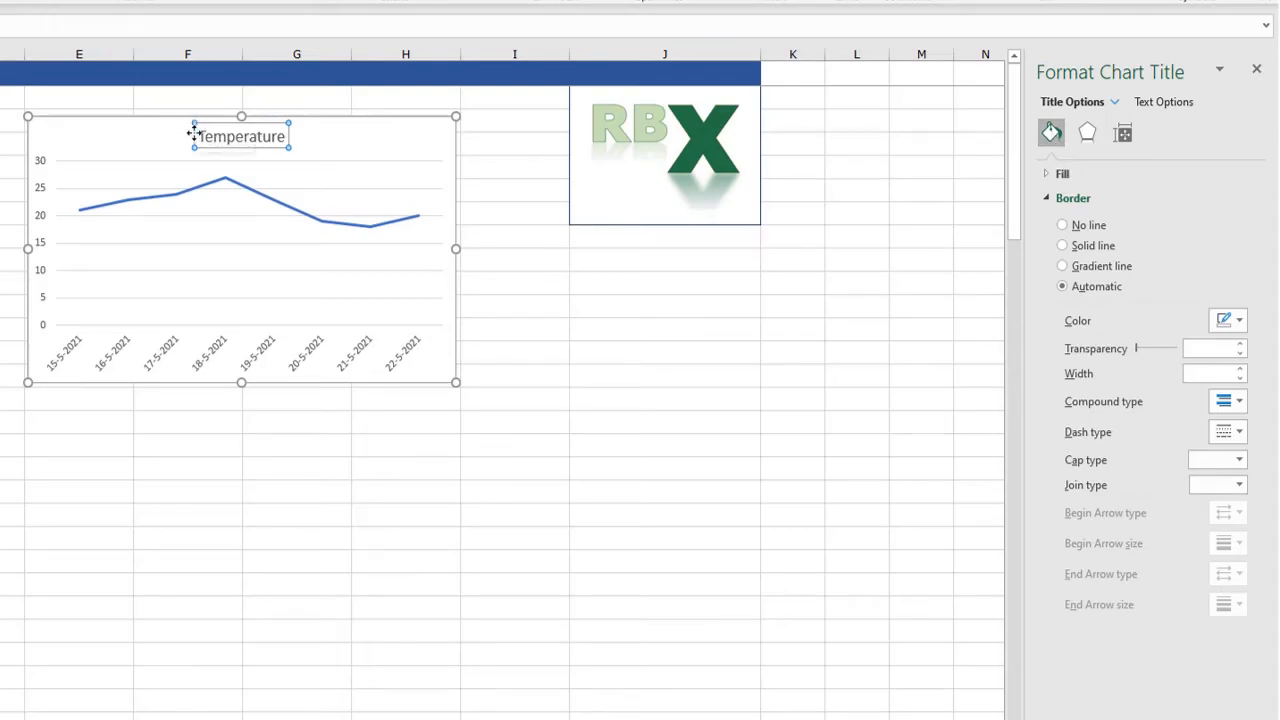
mouse_move(918, 135)
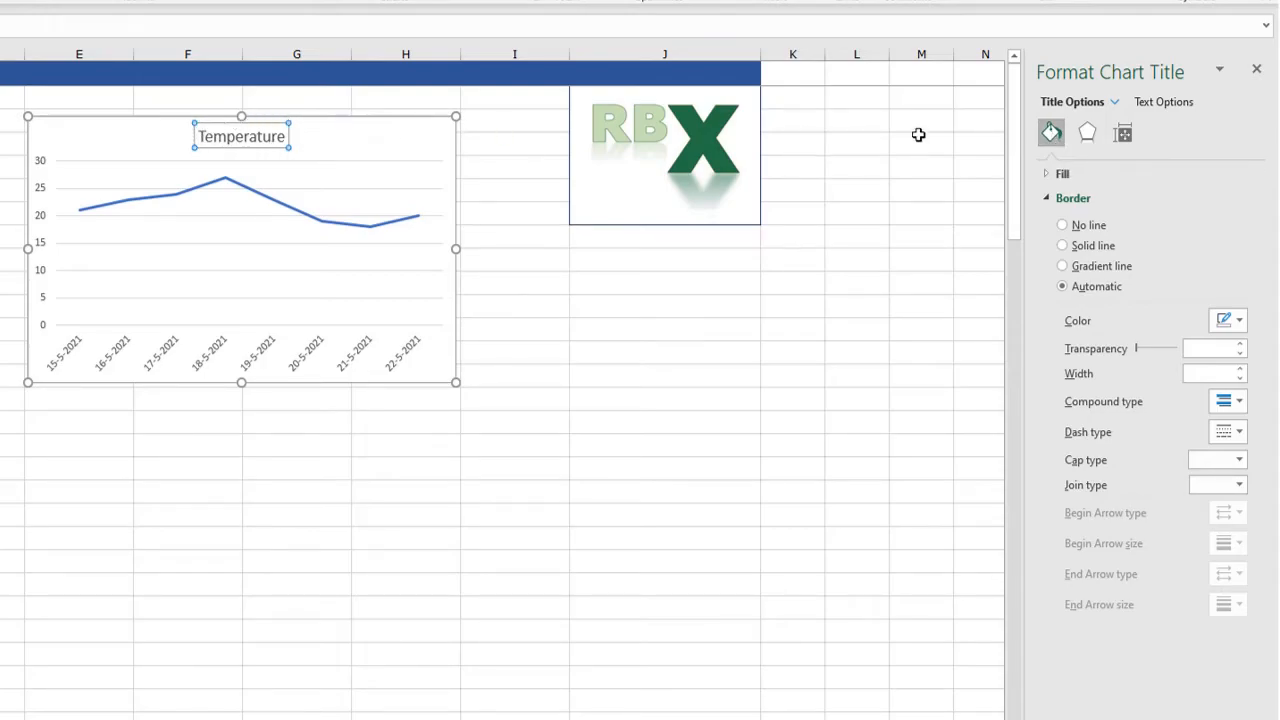
mouse_move(1087, 133)
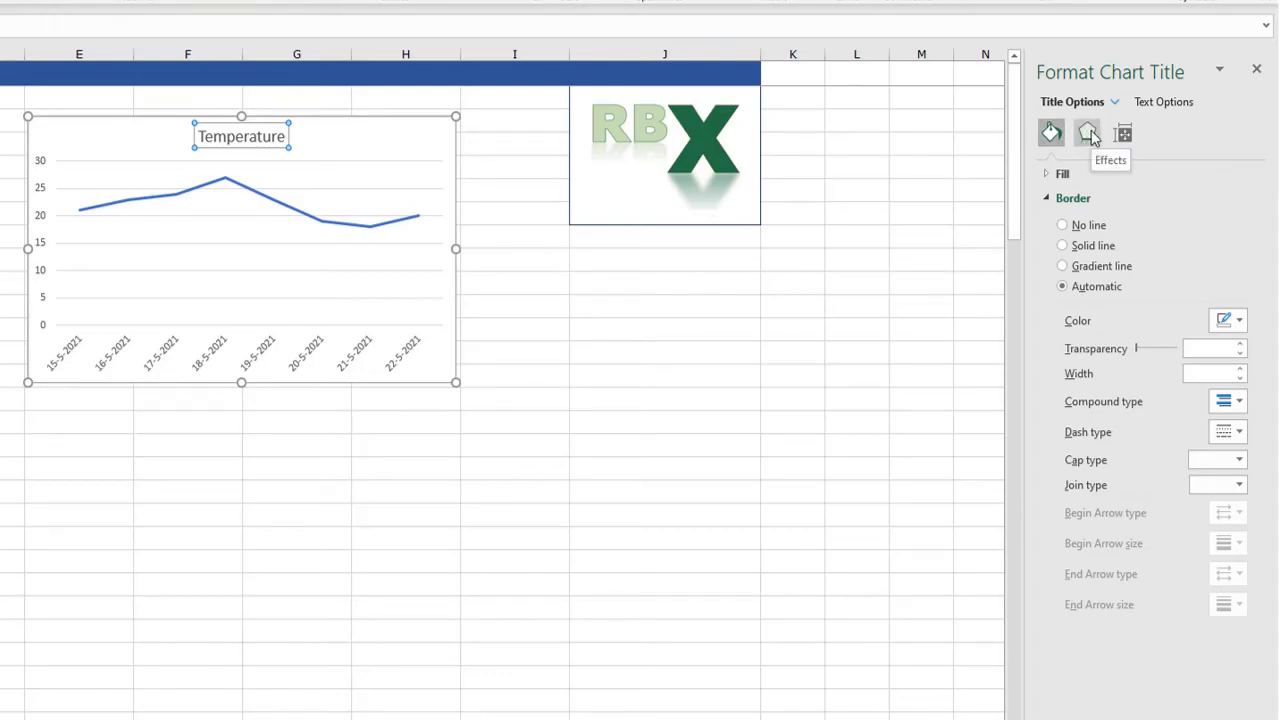
Browse the title's Effects, Size & Properties and vertical alignment, then select the temperature line.
click(1086, 133)
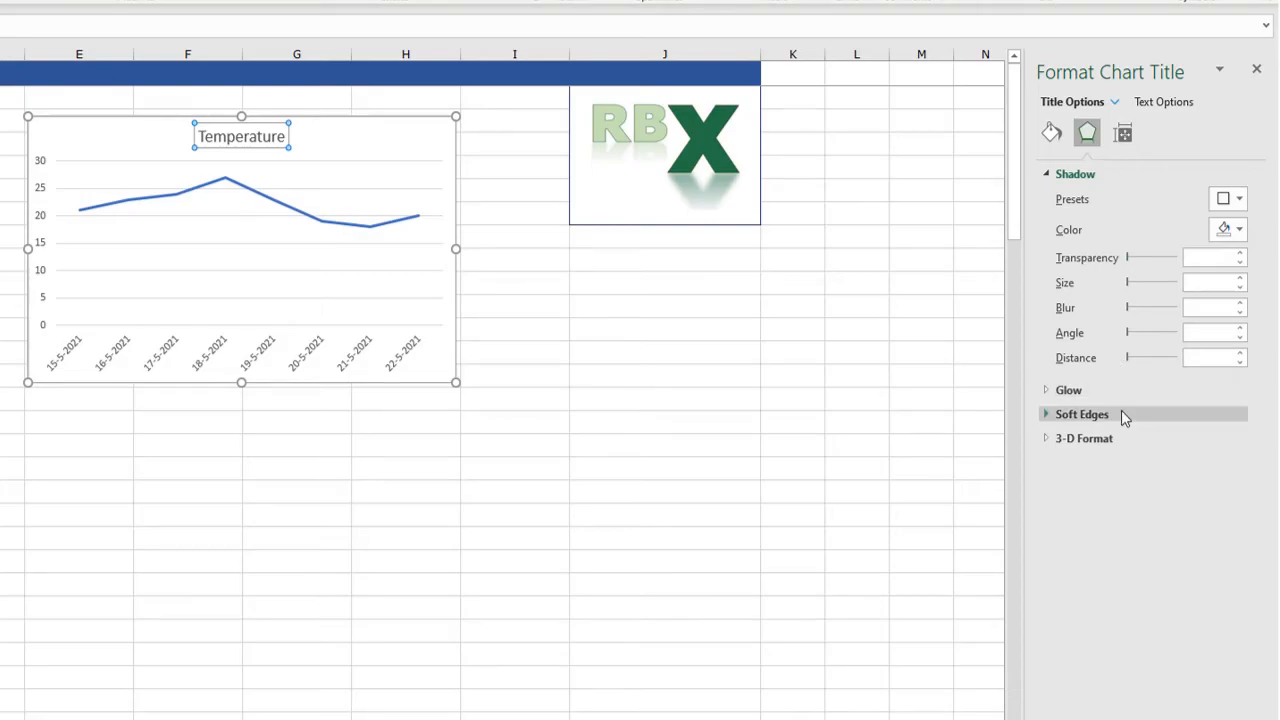
mouse_move(1120, 133)
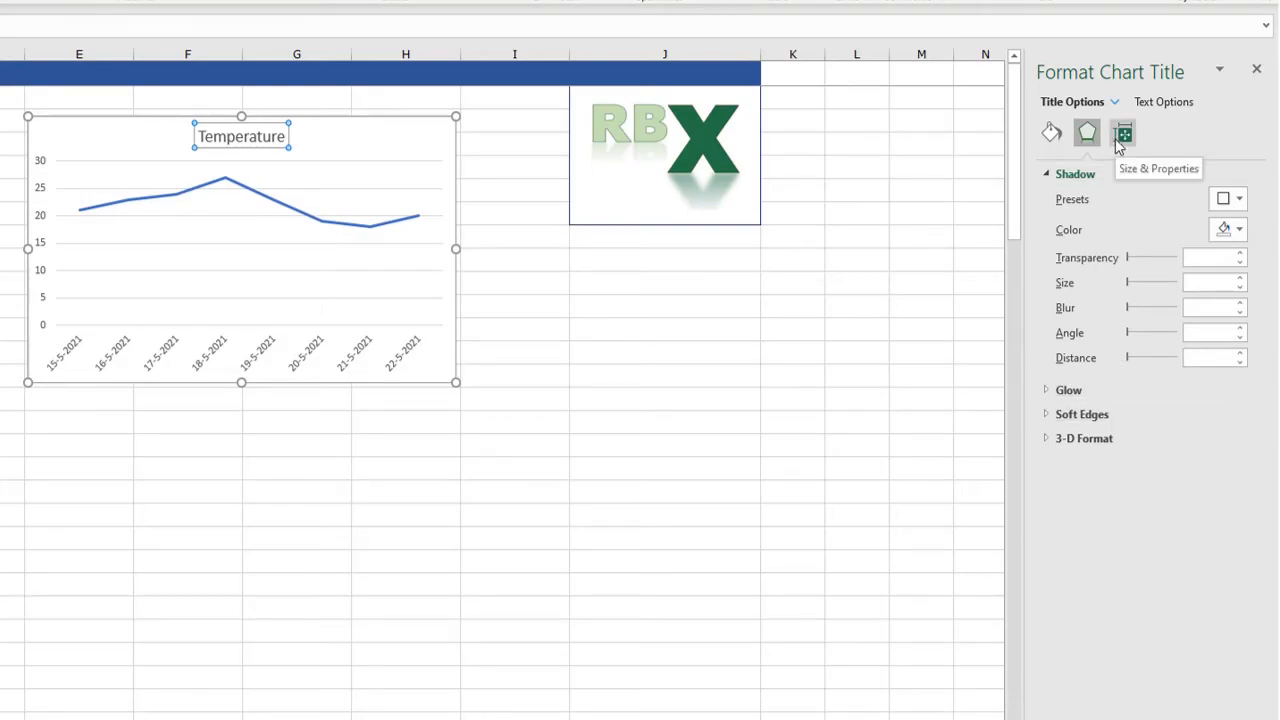
click(1123, 132)
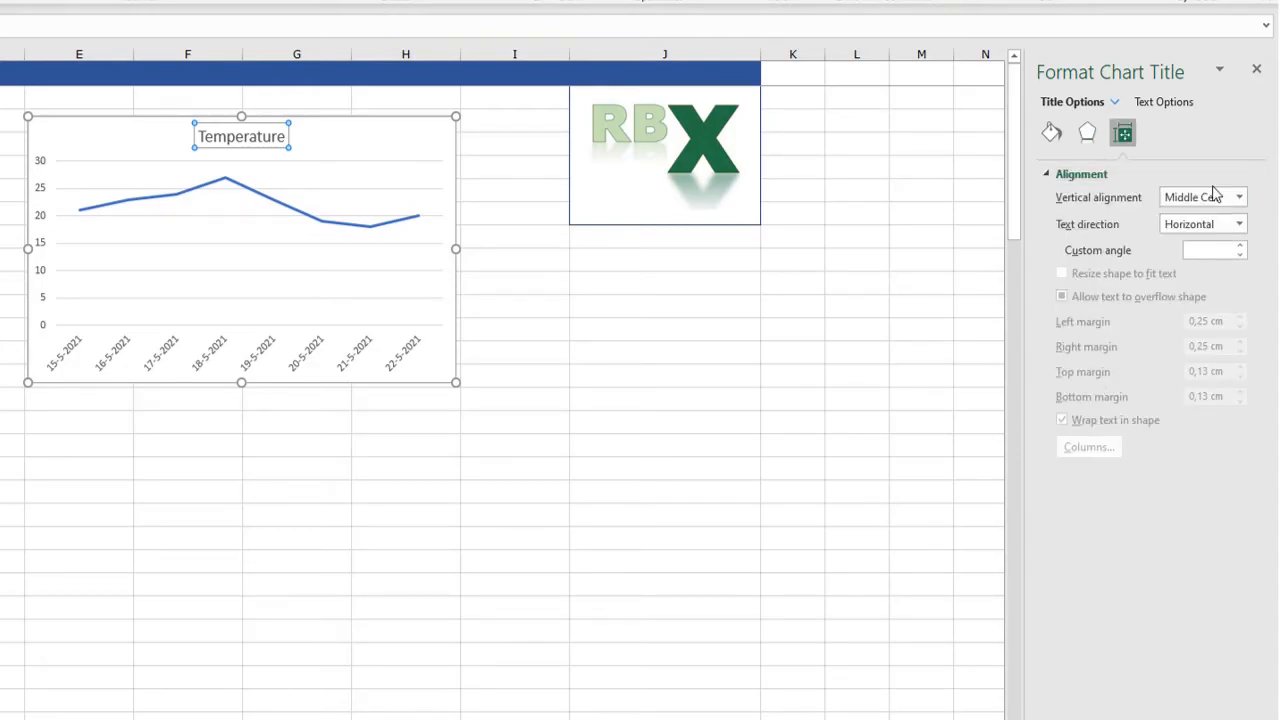
click(1247, 197)
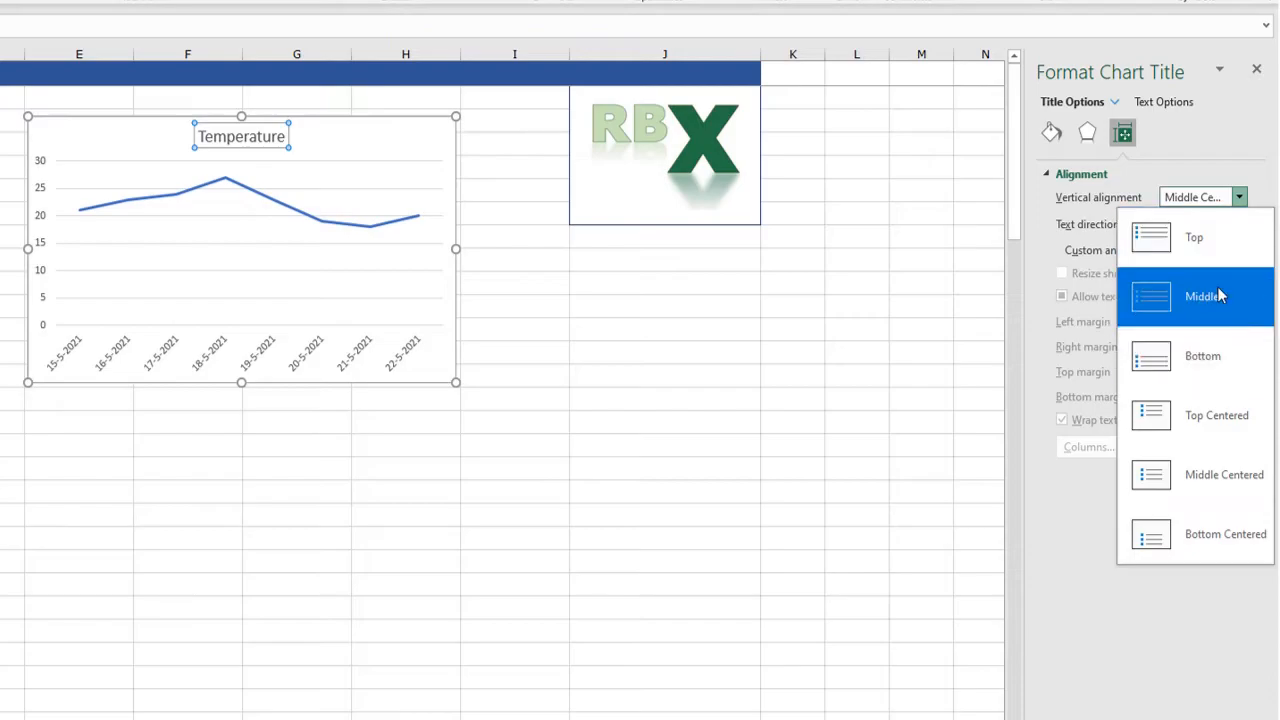
mouse_move(1202, 435)
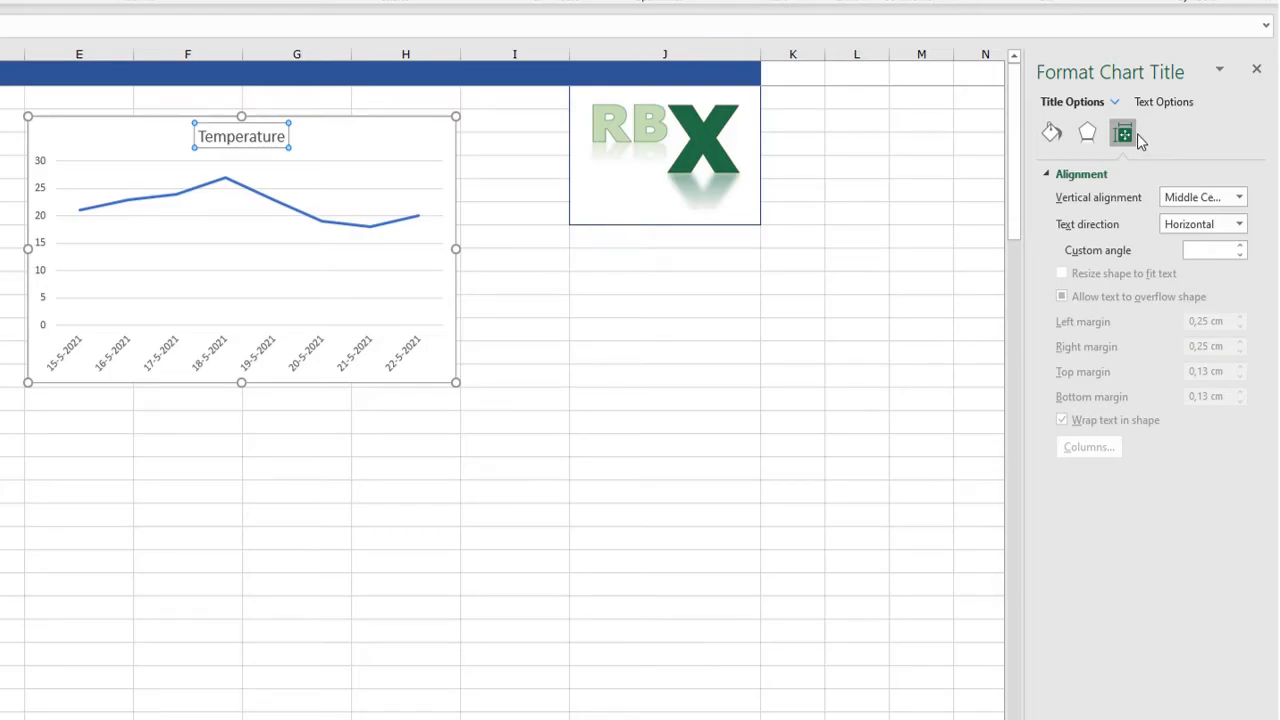
mouse_move(1125, 133)
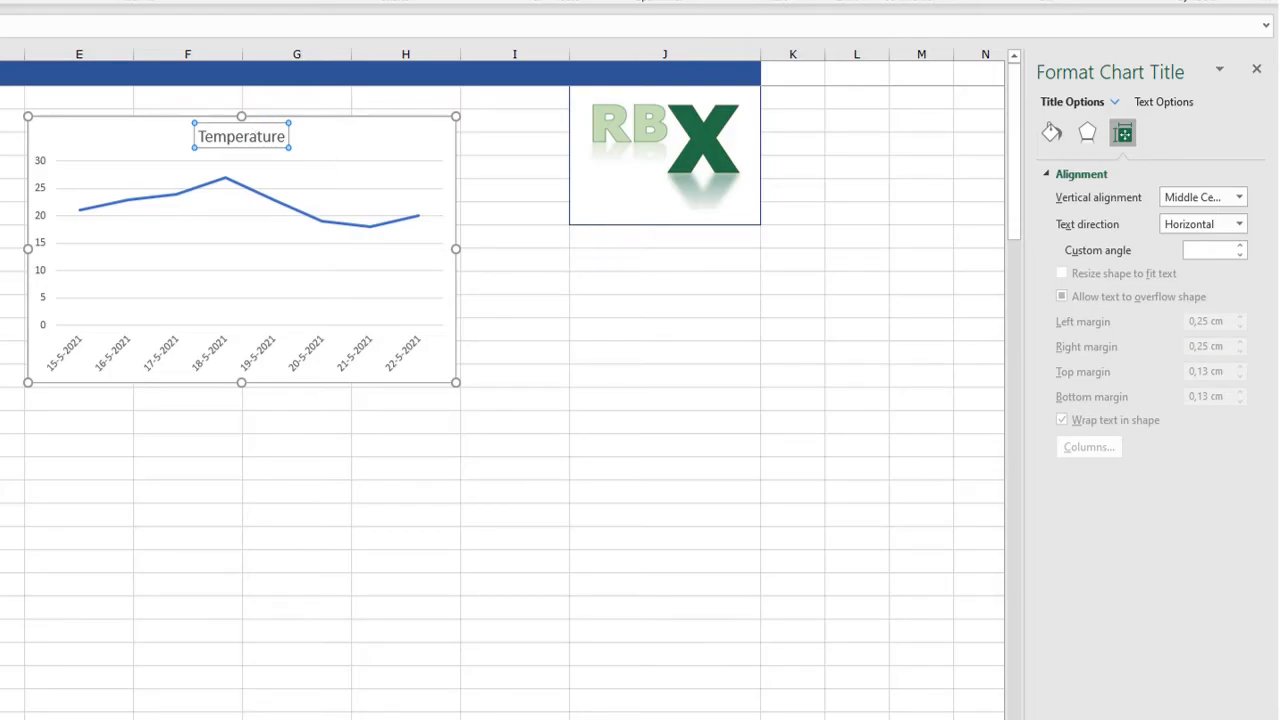
mouse_move(226, 156)
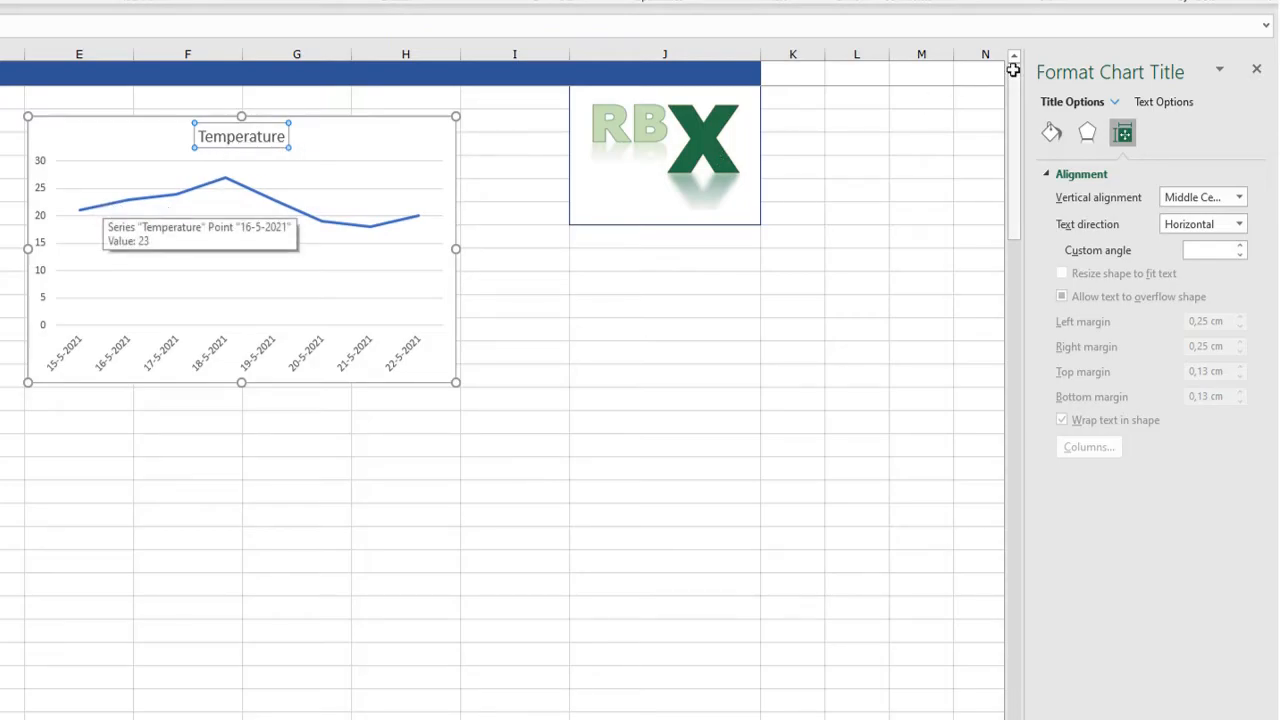
mouse_move(64, 175)
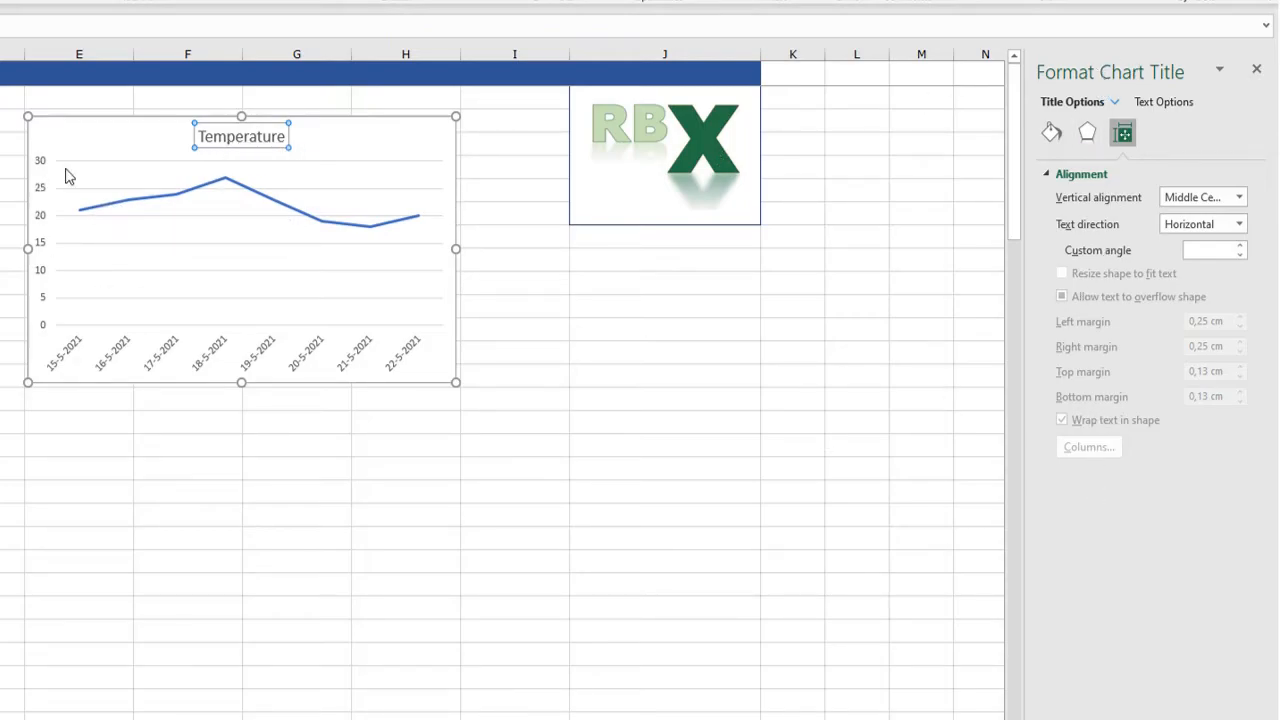
click(120, 208)
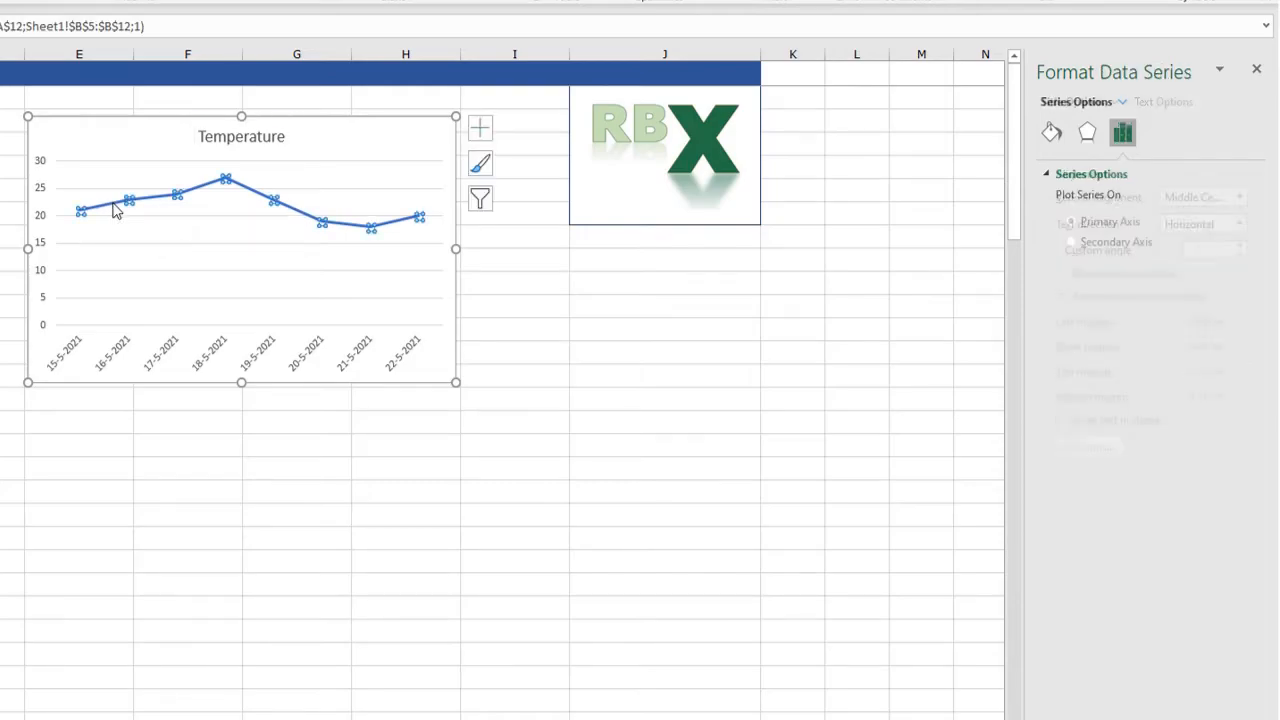
mouse_move(183, 192)
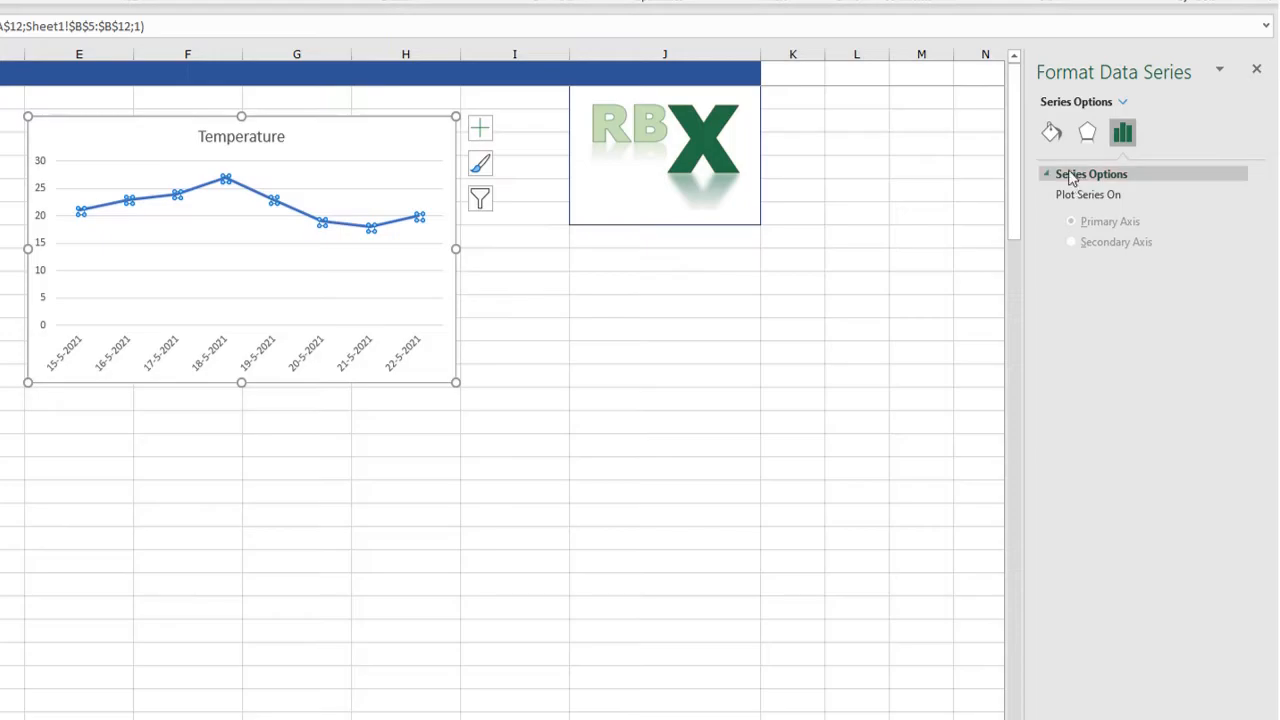
mouse_move(1051, 133)
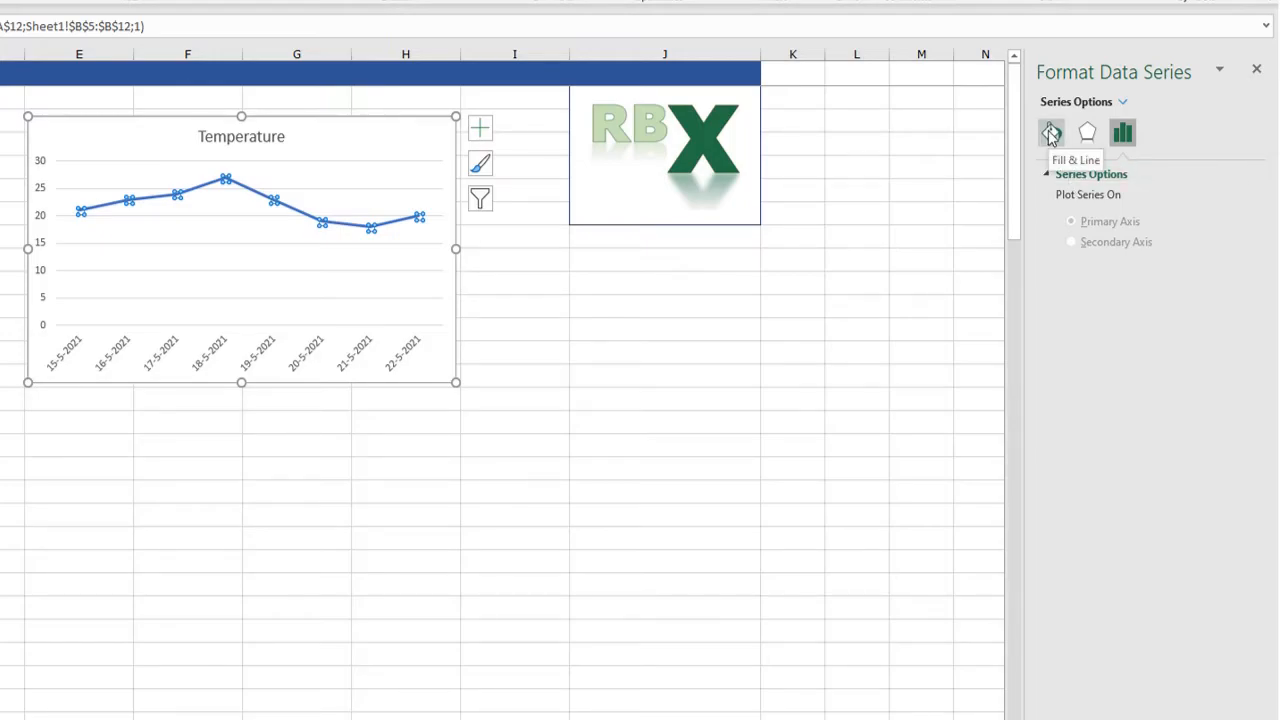
Make the temperature line a solid yellow line with a thicker width.
click(1051, 132)
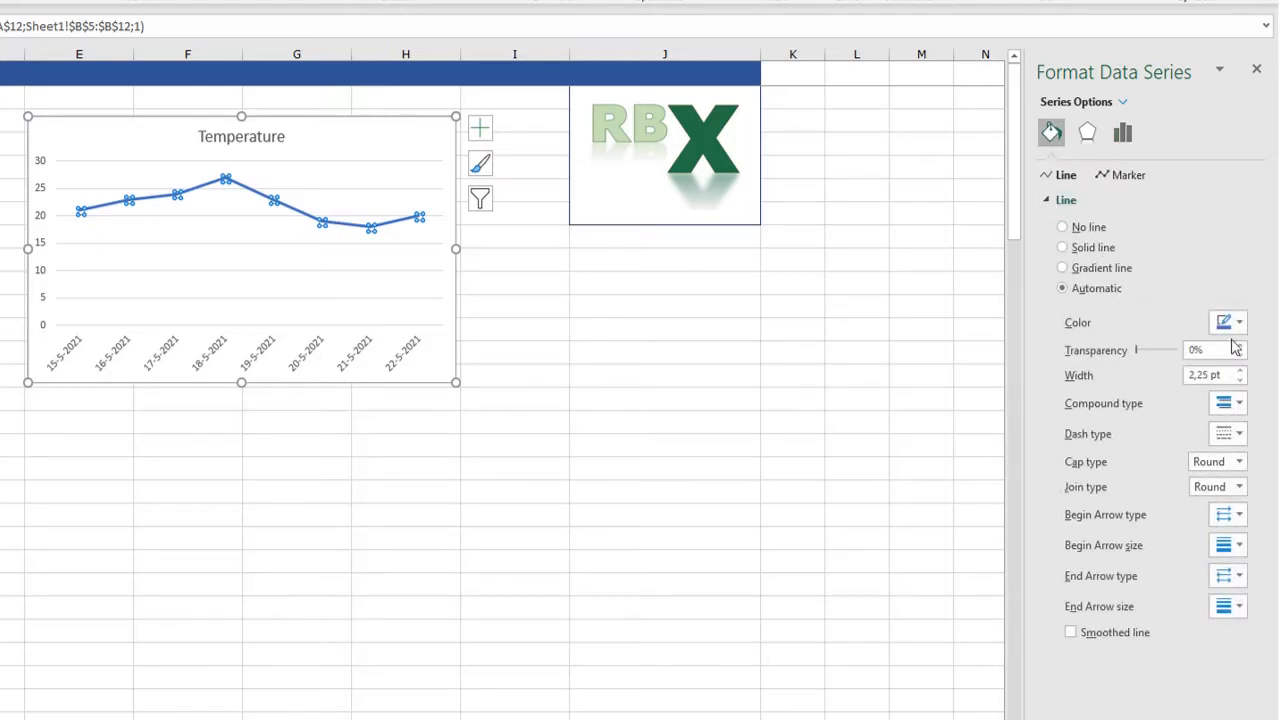
click(1062, 247)
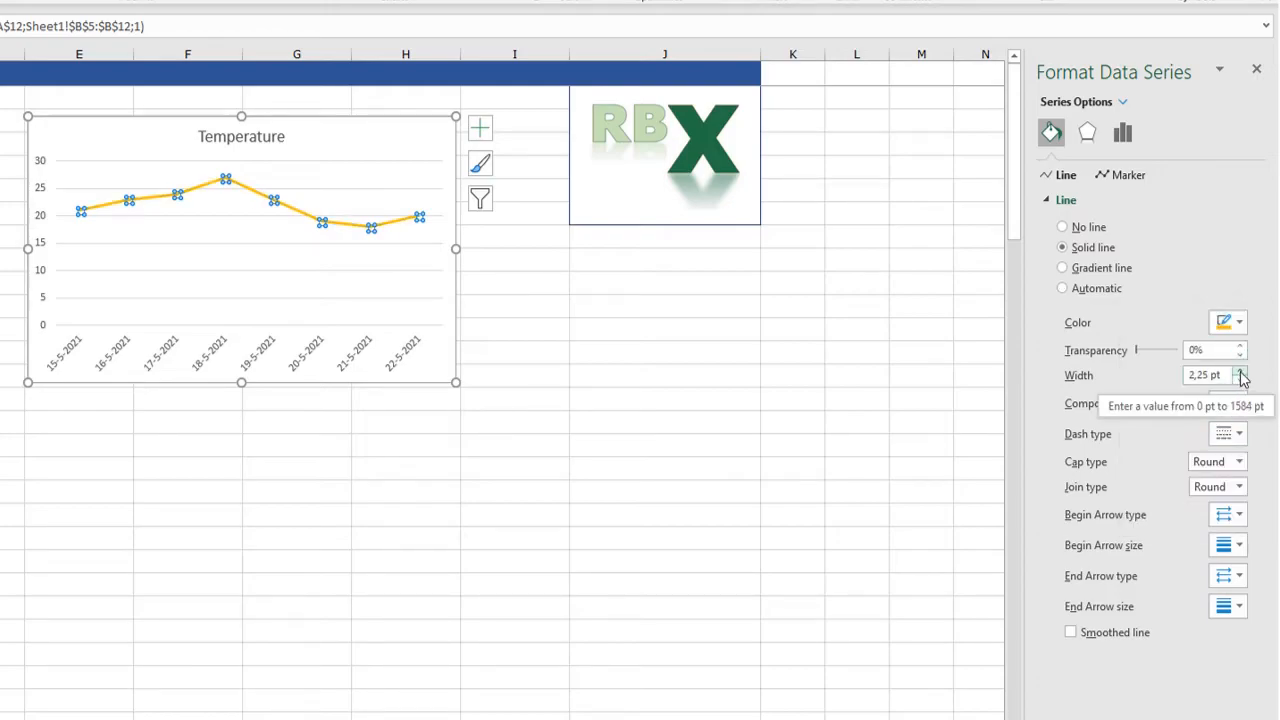
click(1242, 370)
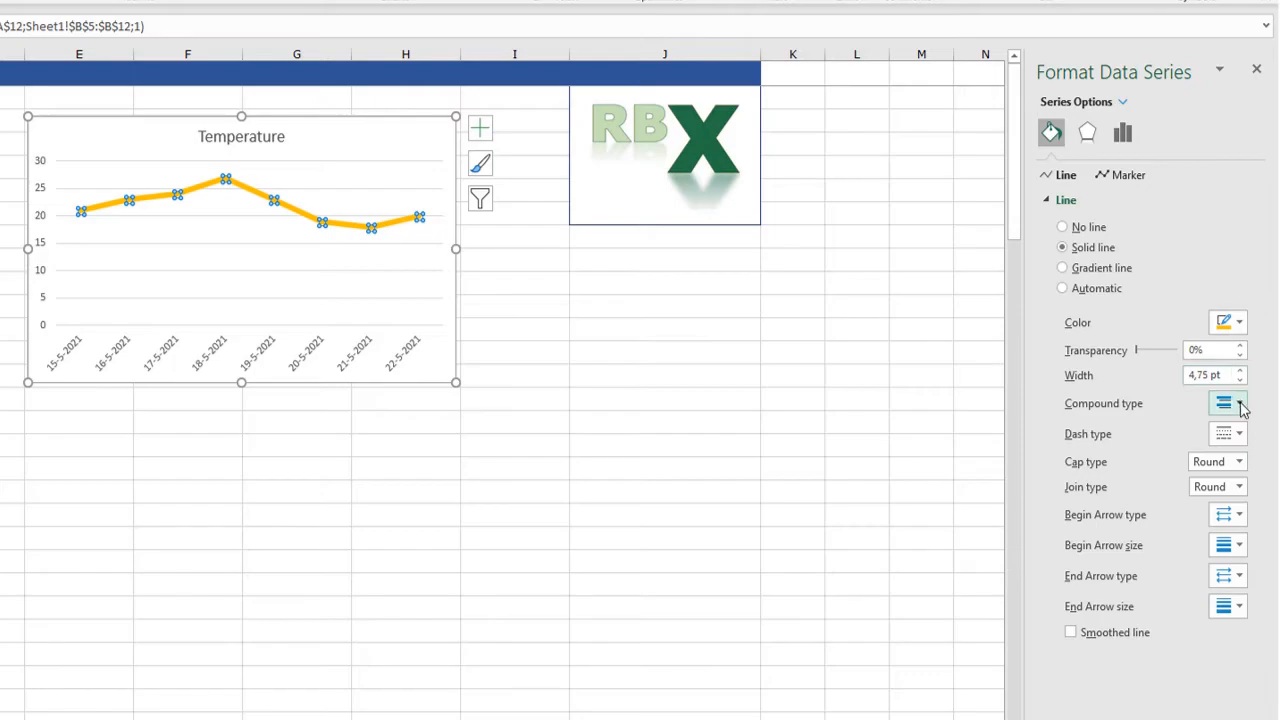
mouse_move(1032, 523)
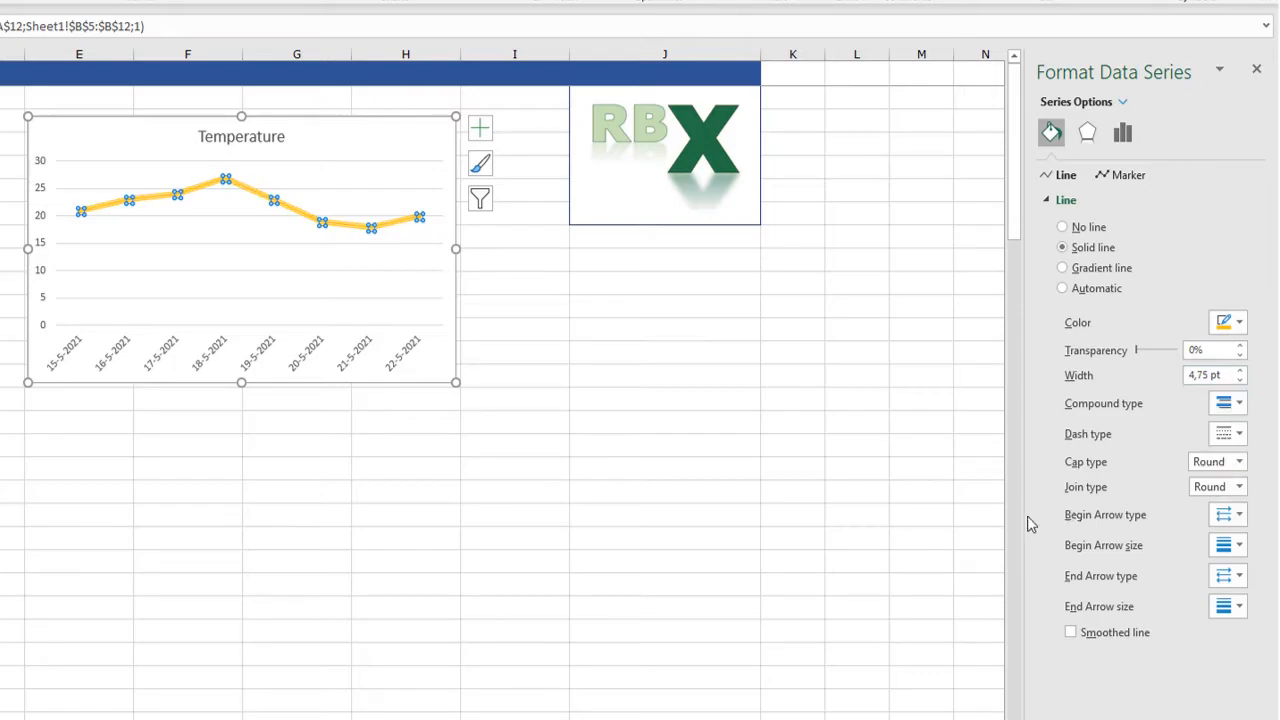
mouse_move(1095, 305)
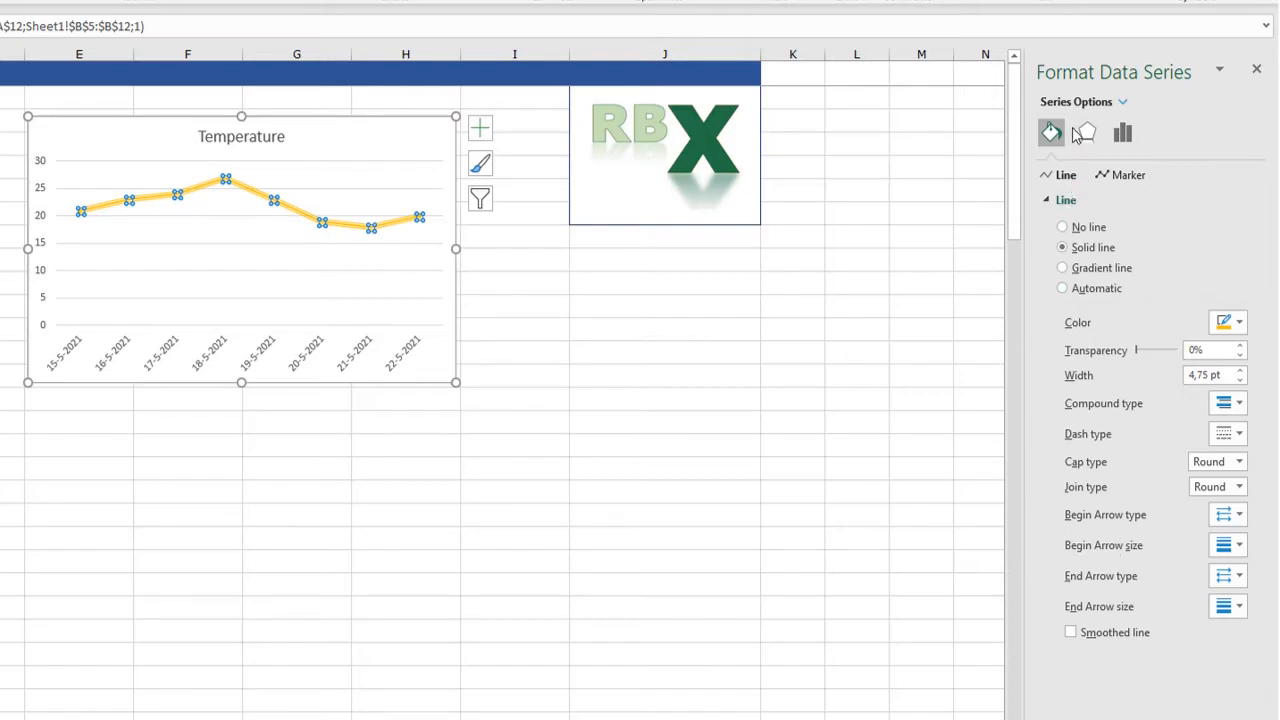
mouse_move(1087, 133)
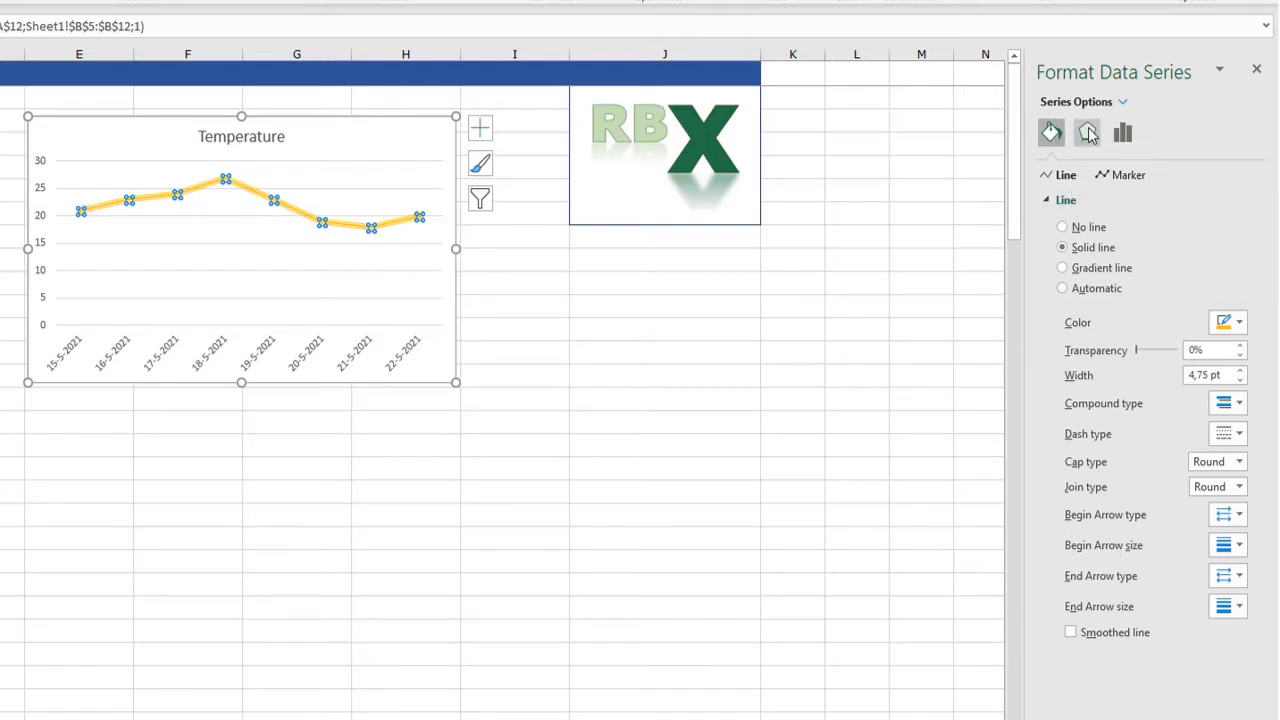
Browse the series' Effects and Series Options, then select the vertical temperature axis.
click(1088, 132)
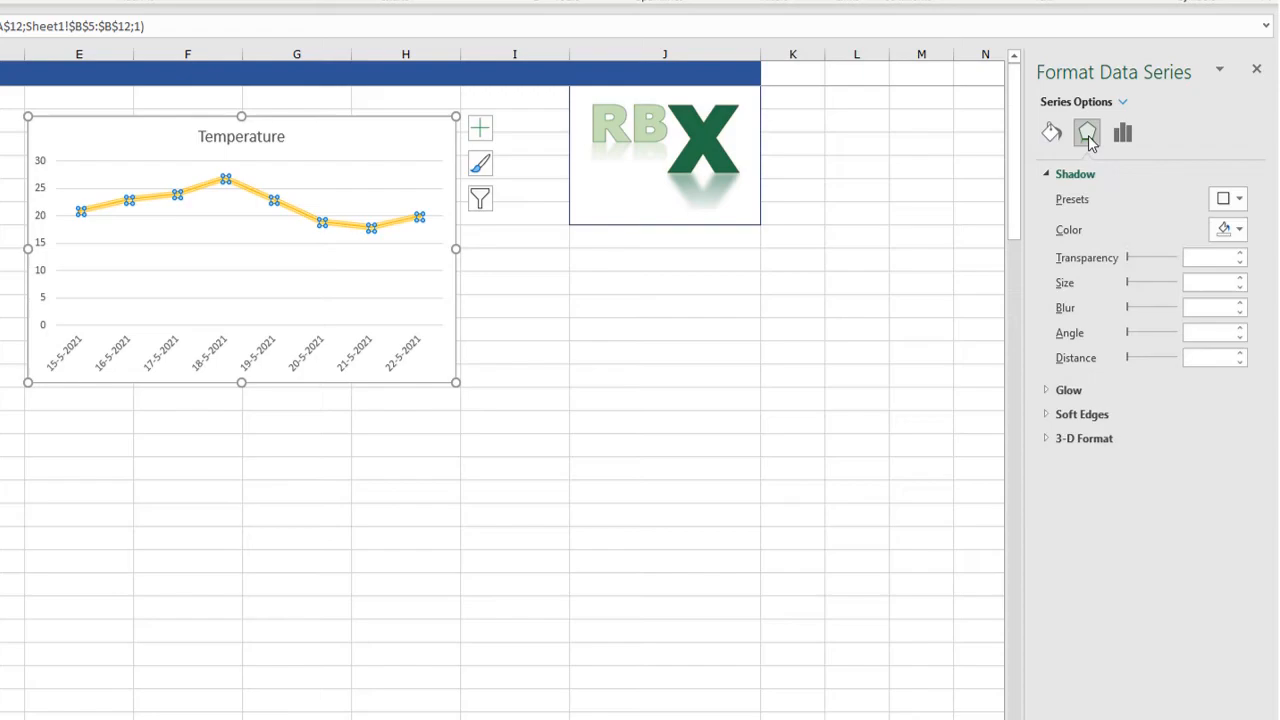
click(1122, 132)
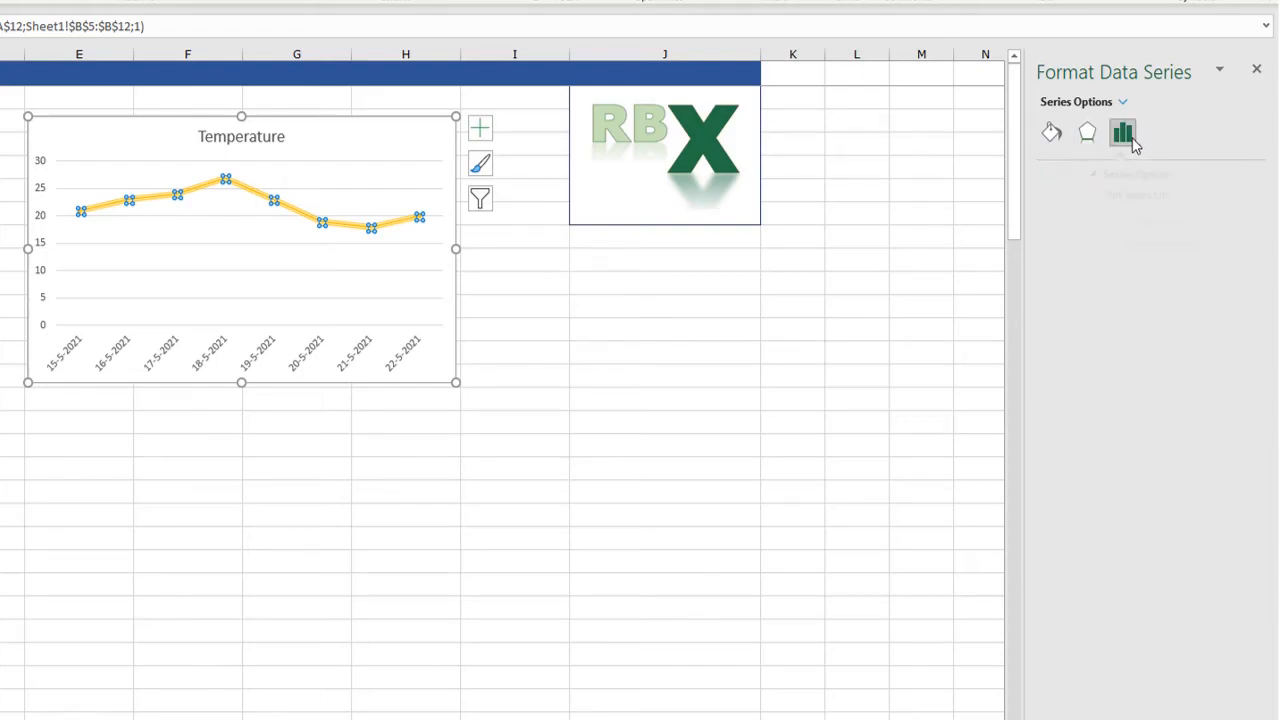
click(1122, 131)
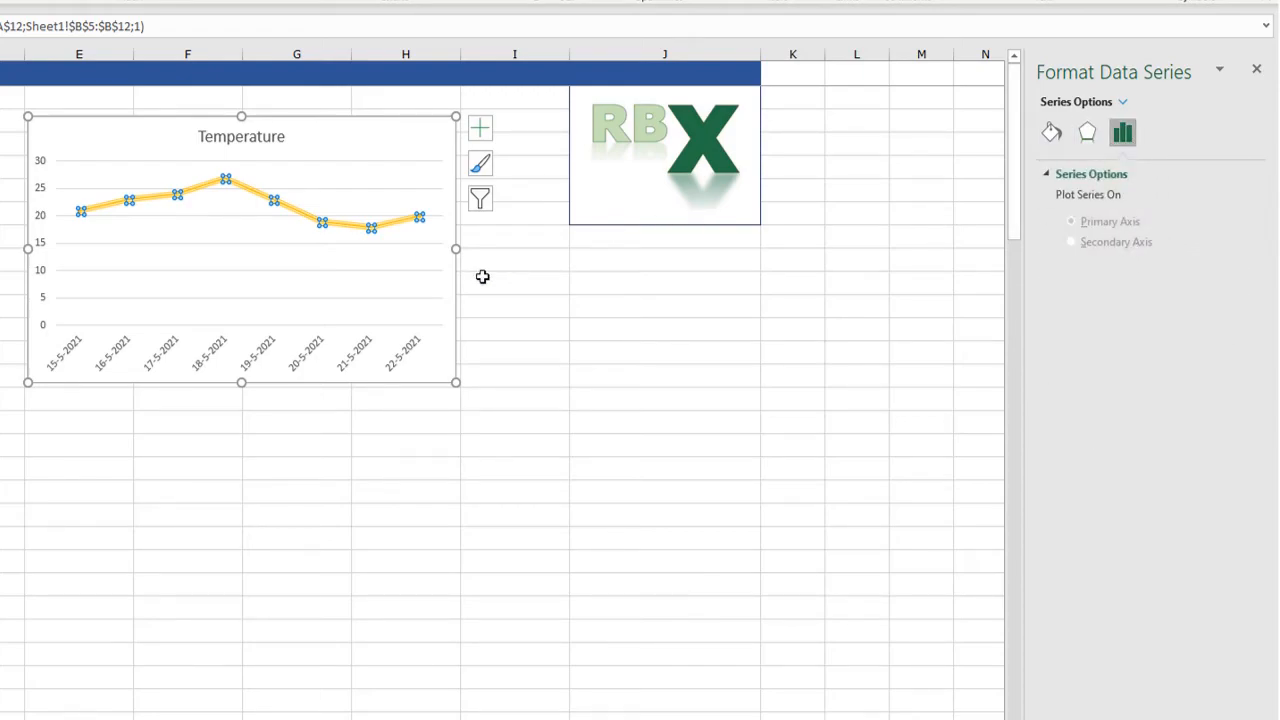
mouse_move(212, 364)
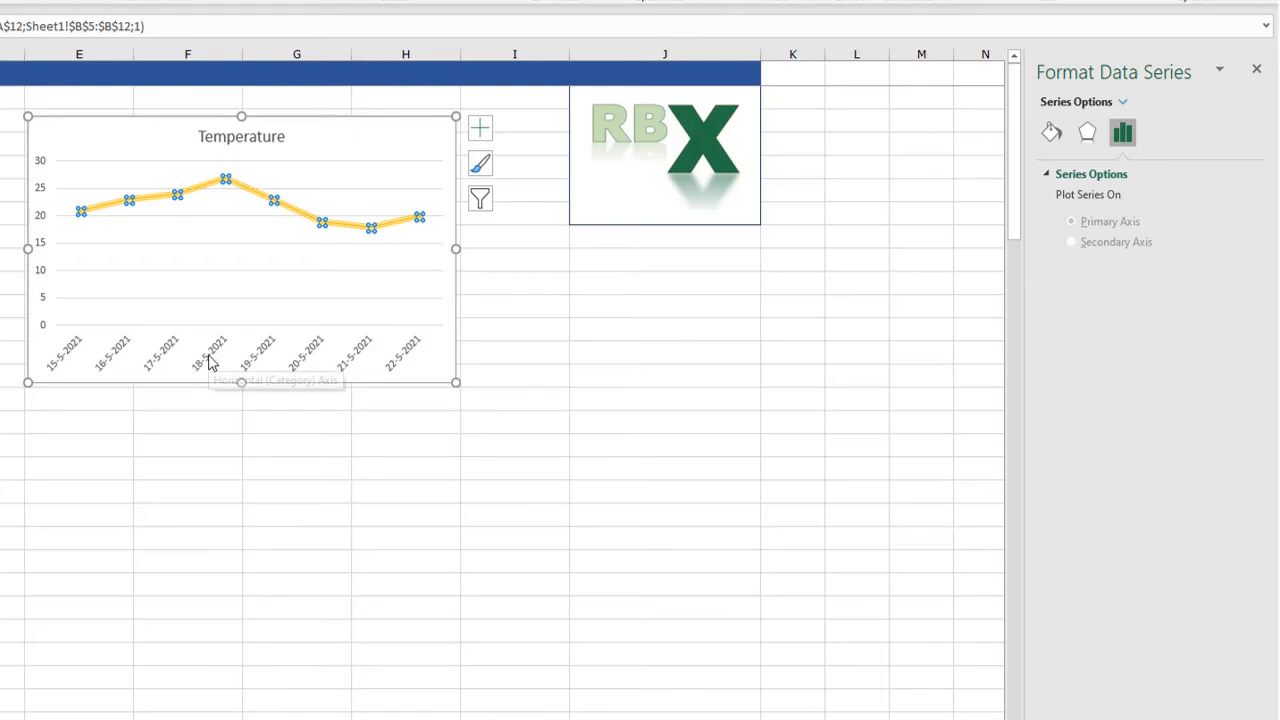
mouse_move(218, 350)
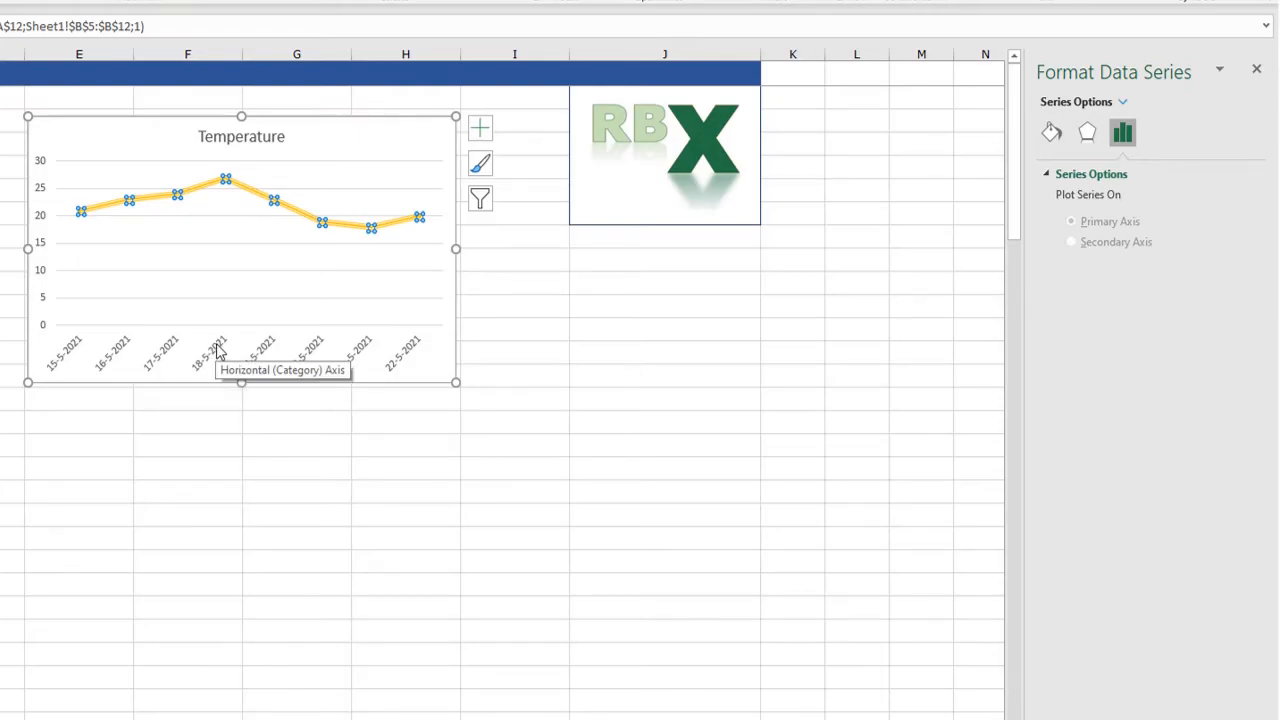
click(215, 352)
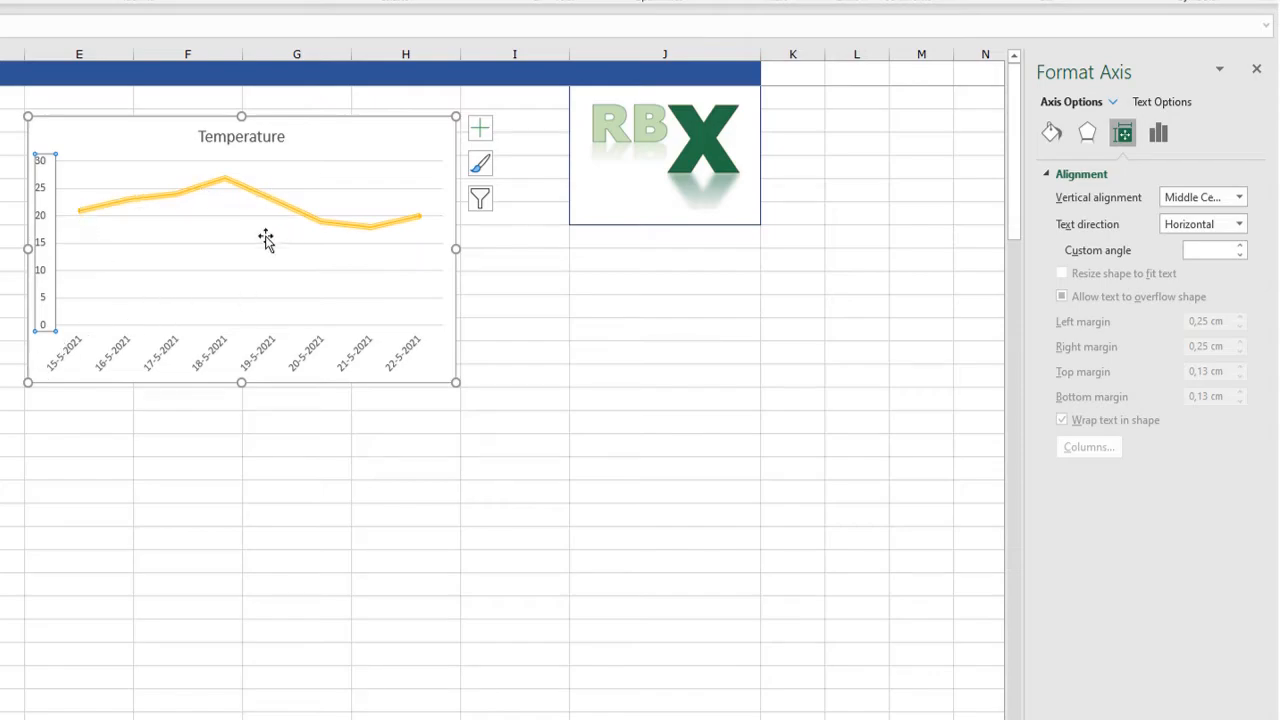
mouse_move(345, 249)
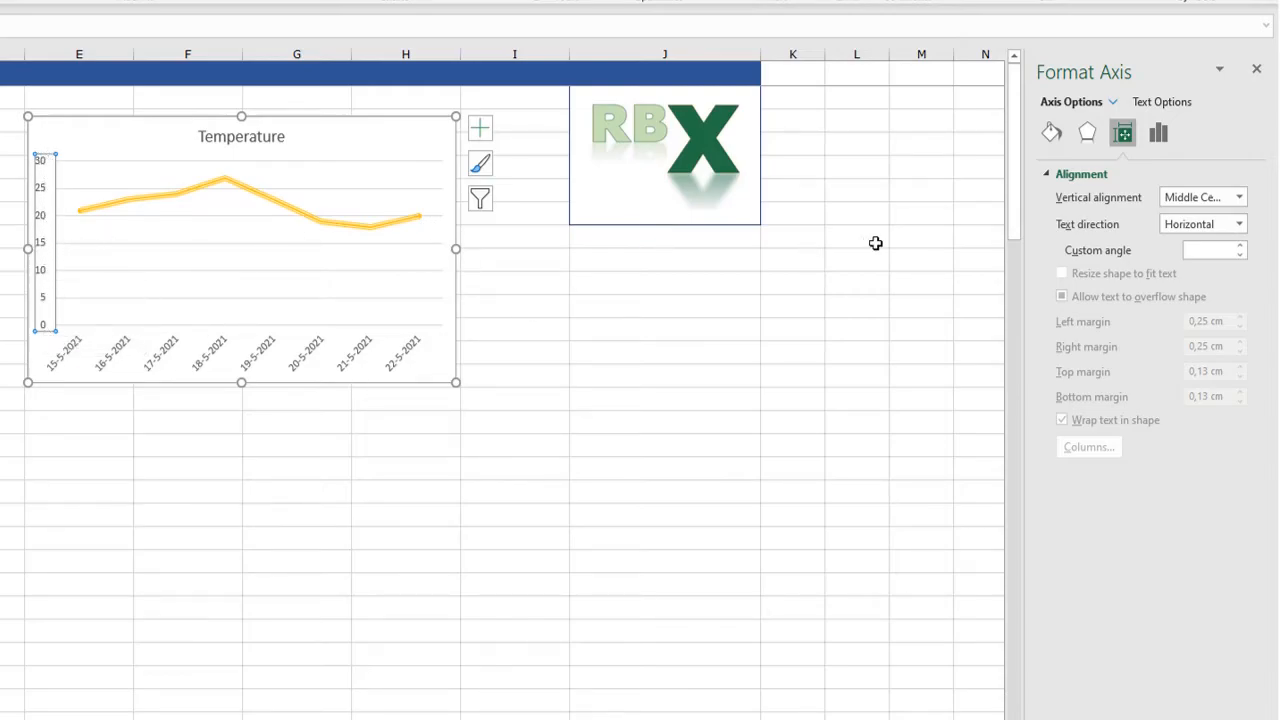
Show the vertical axis bounds (0 to 30) and major unit 5 in Axis Options.
click(1157, 132)
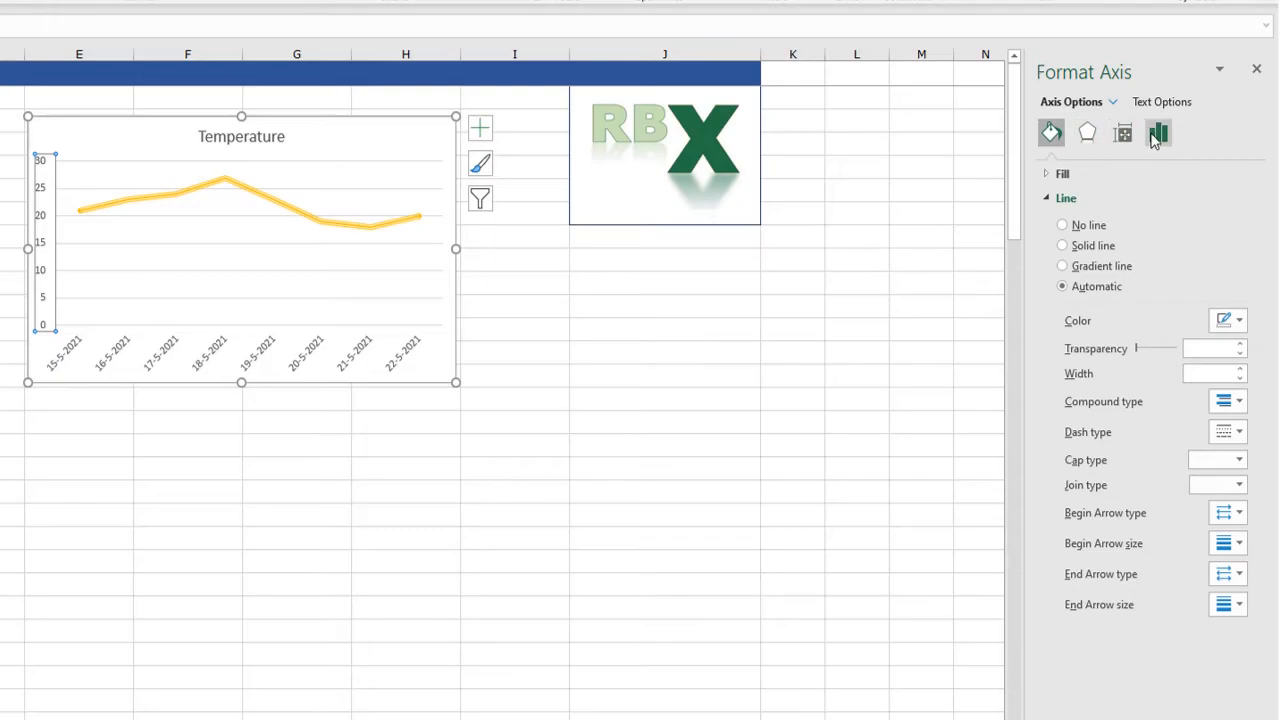
click(1157, 133)
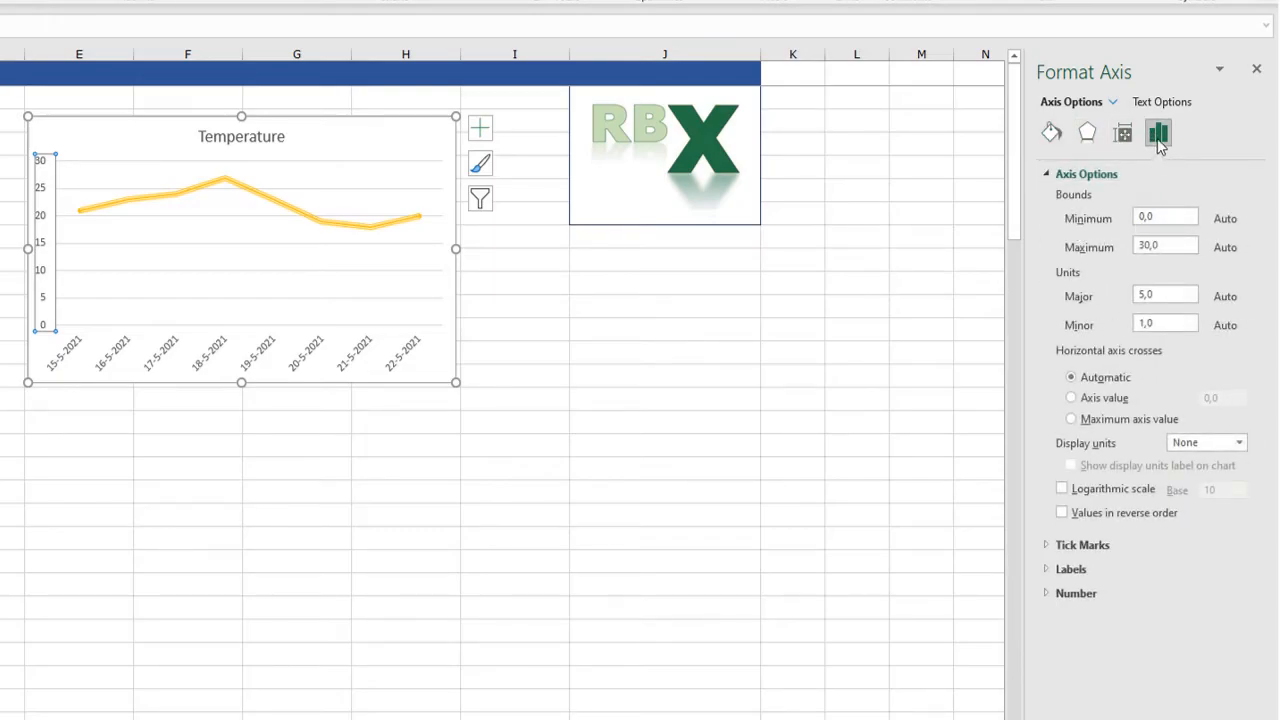
mouse_move(1158, 135)
text(15)
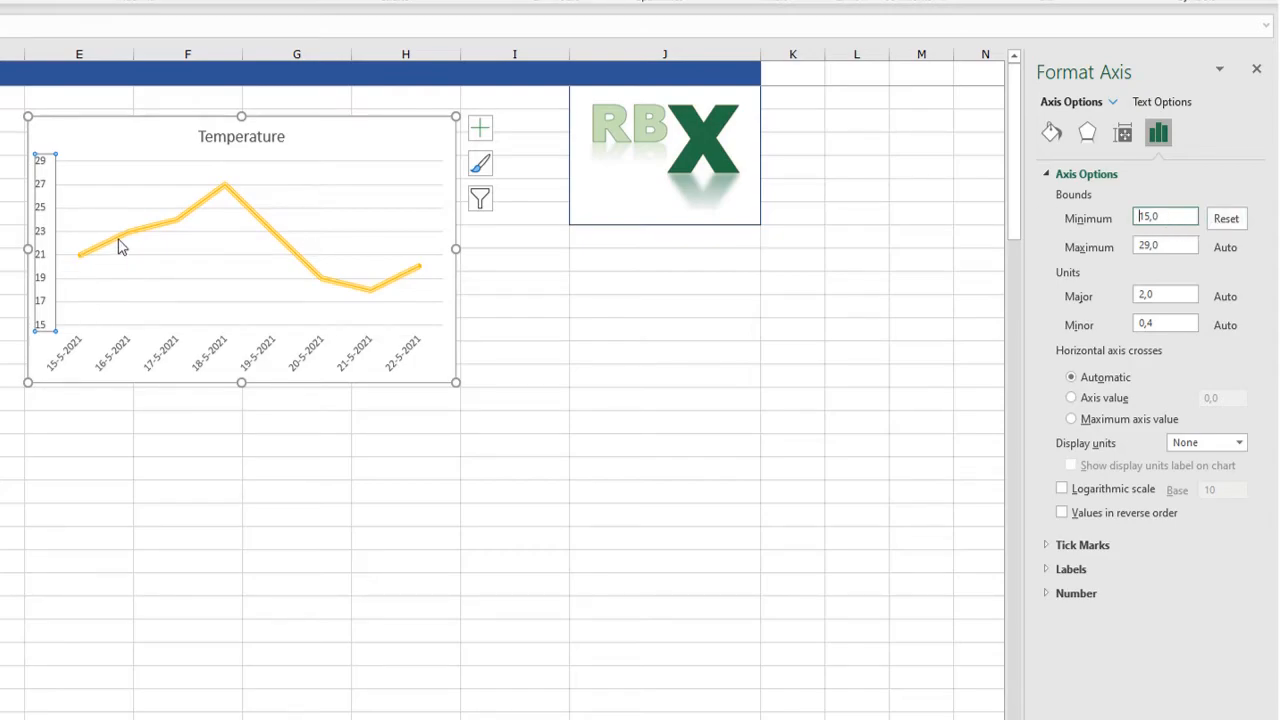
mouse_move(357, 290)
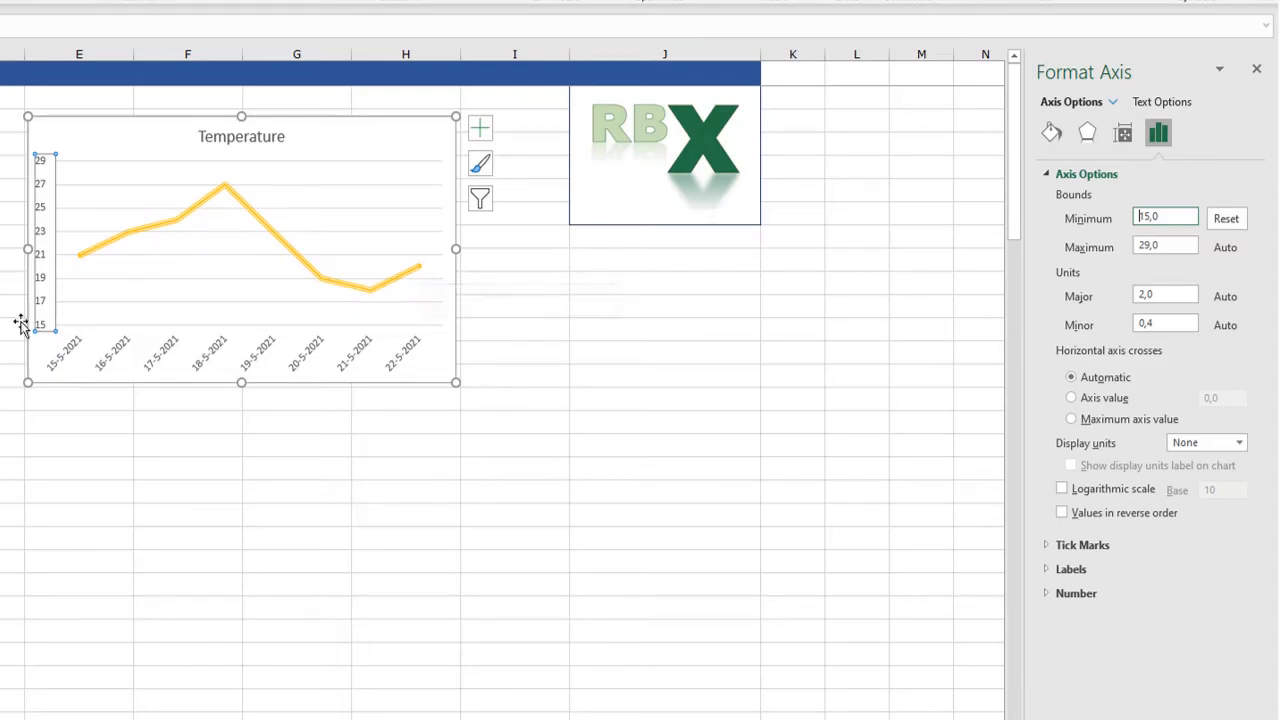
mouse_move(270, 287)
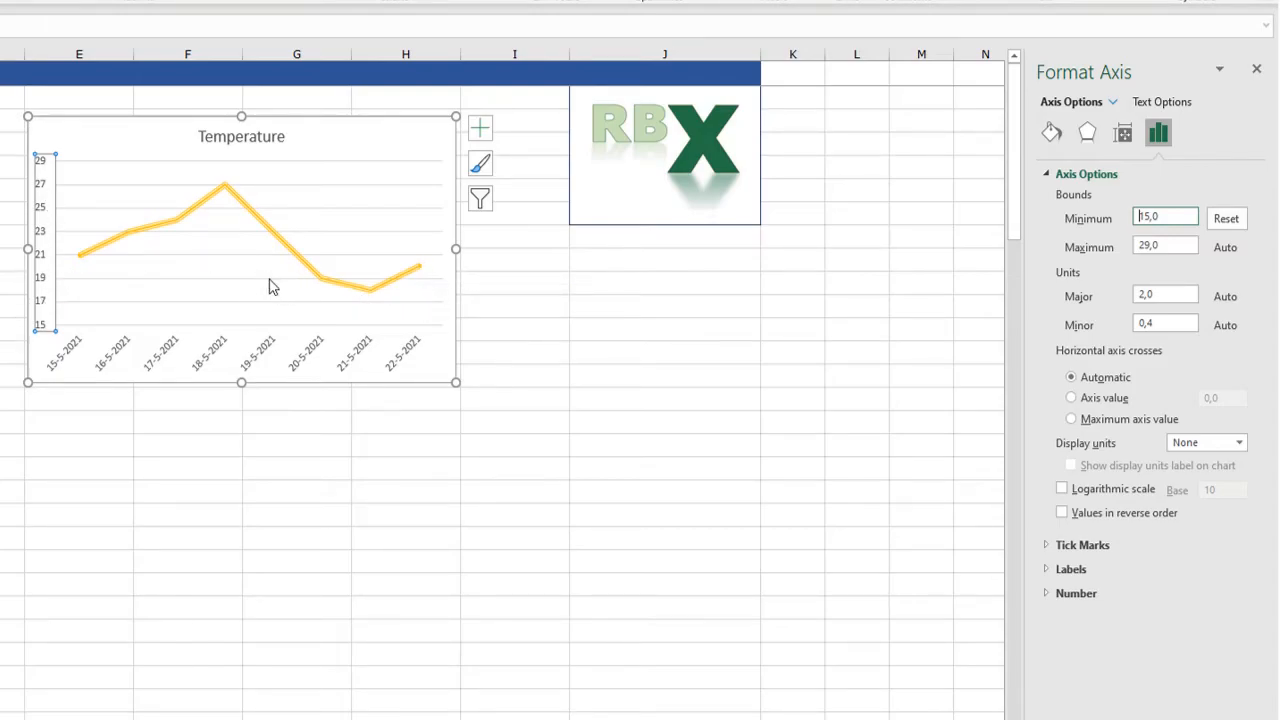
mouse_move(250, 270)
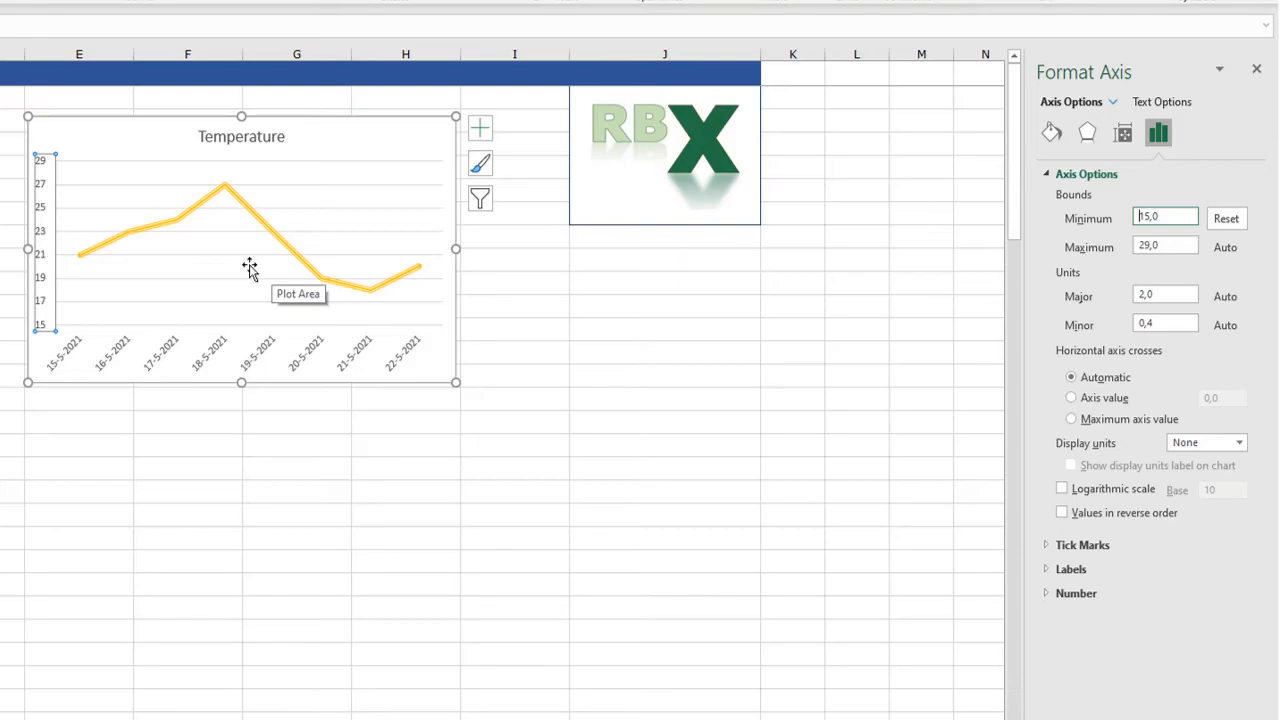
mouse_move(567, 385)
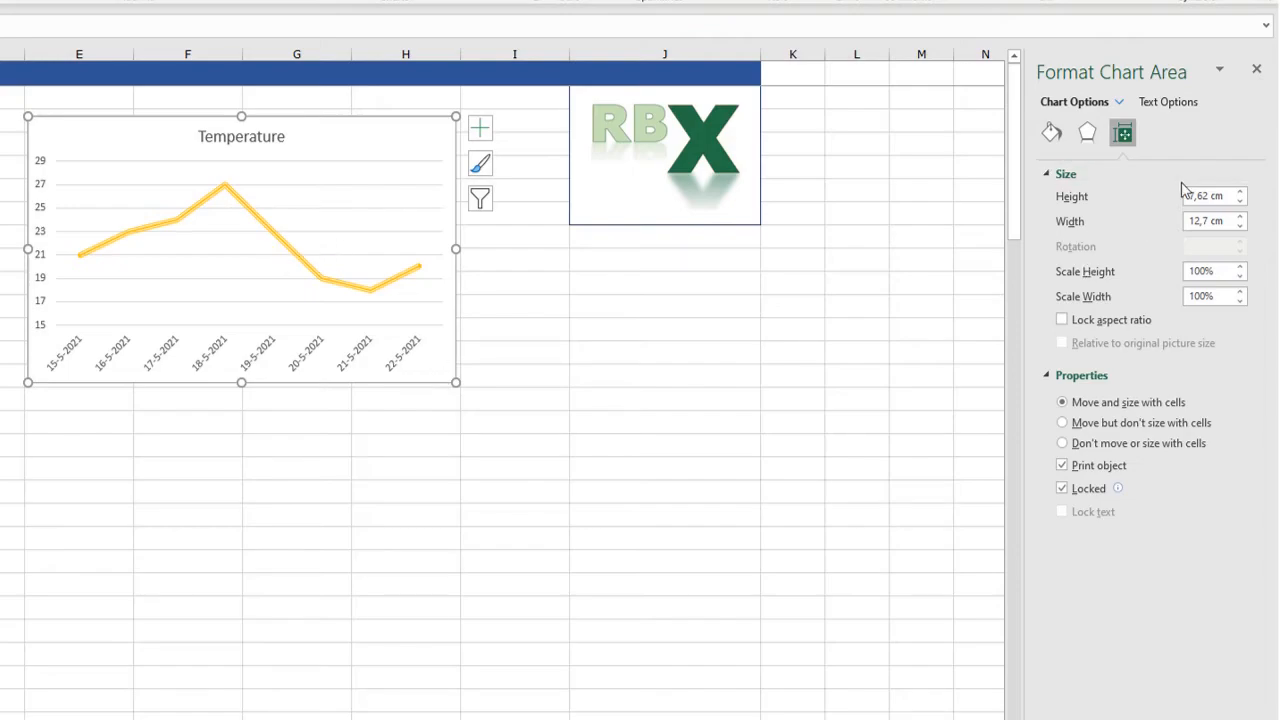
mouse_move(1118, 133)
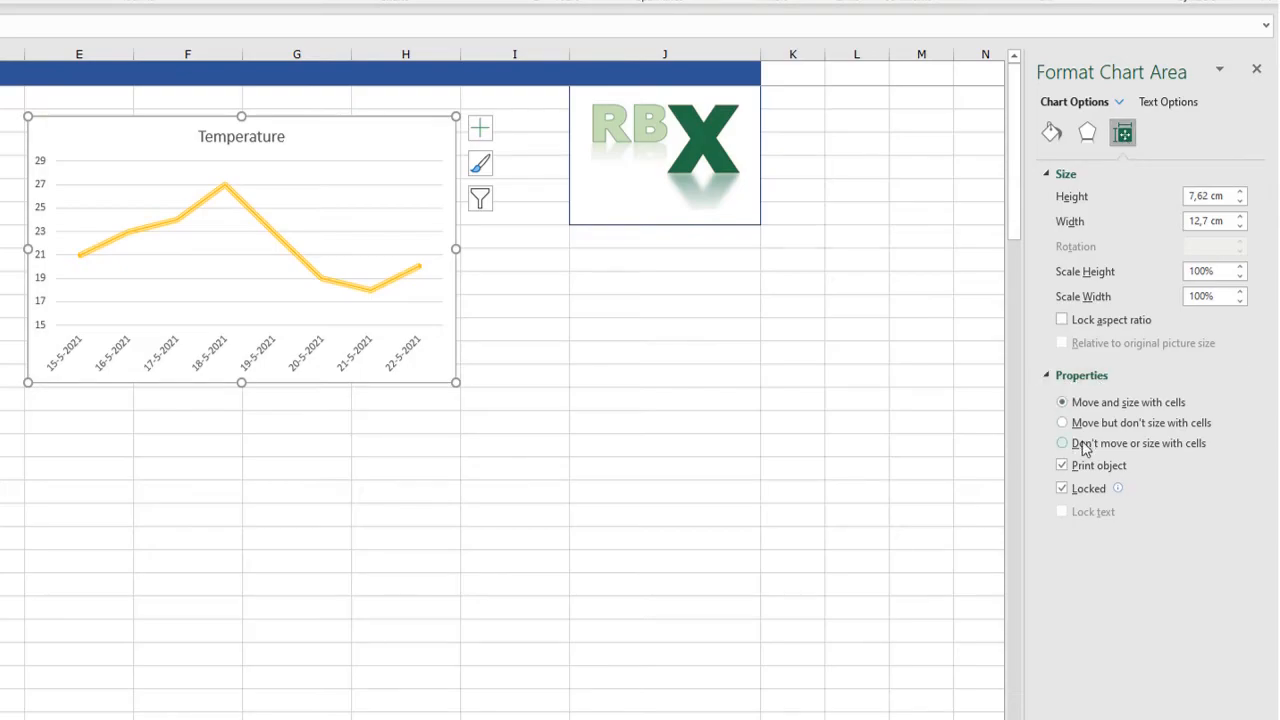
Set the Temperature chart area to 'Don't move or size with cells'.
click(1062, 443)
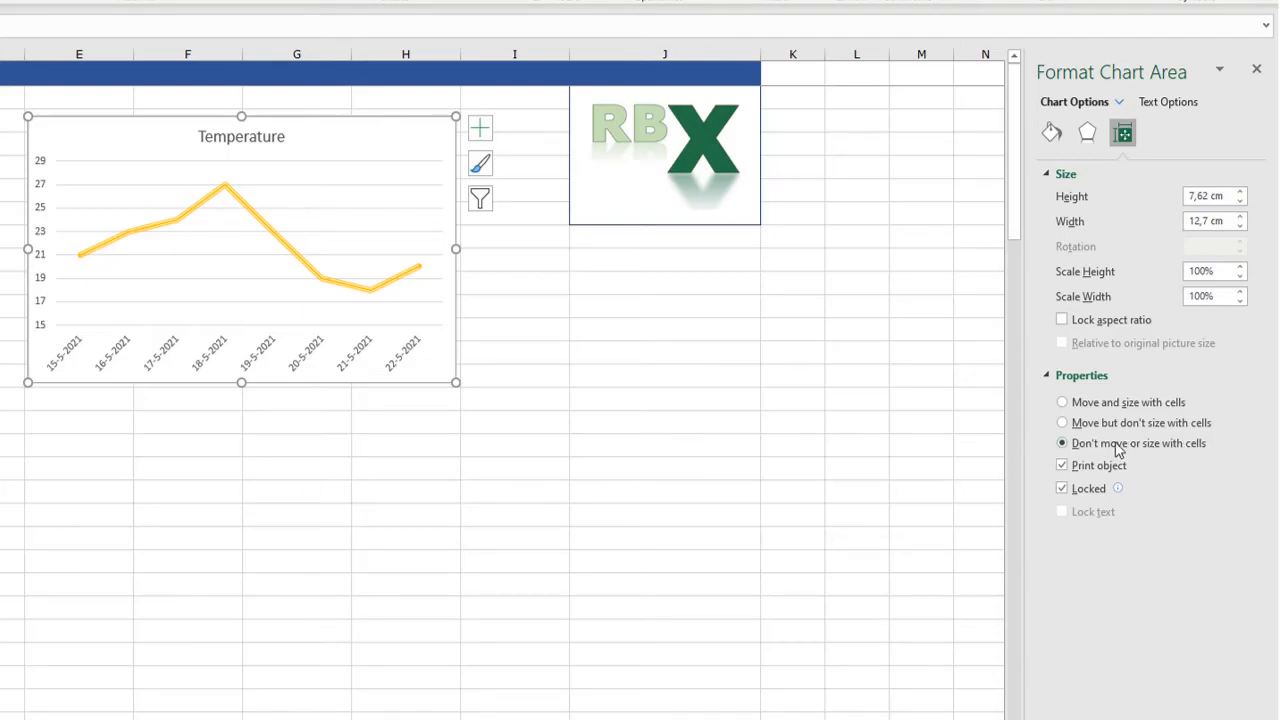
click(189, 53)
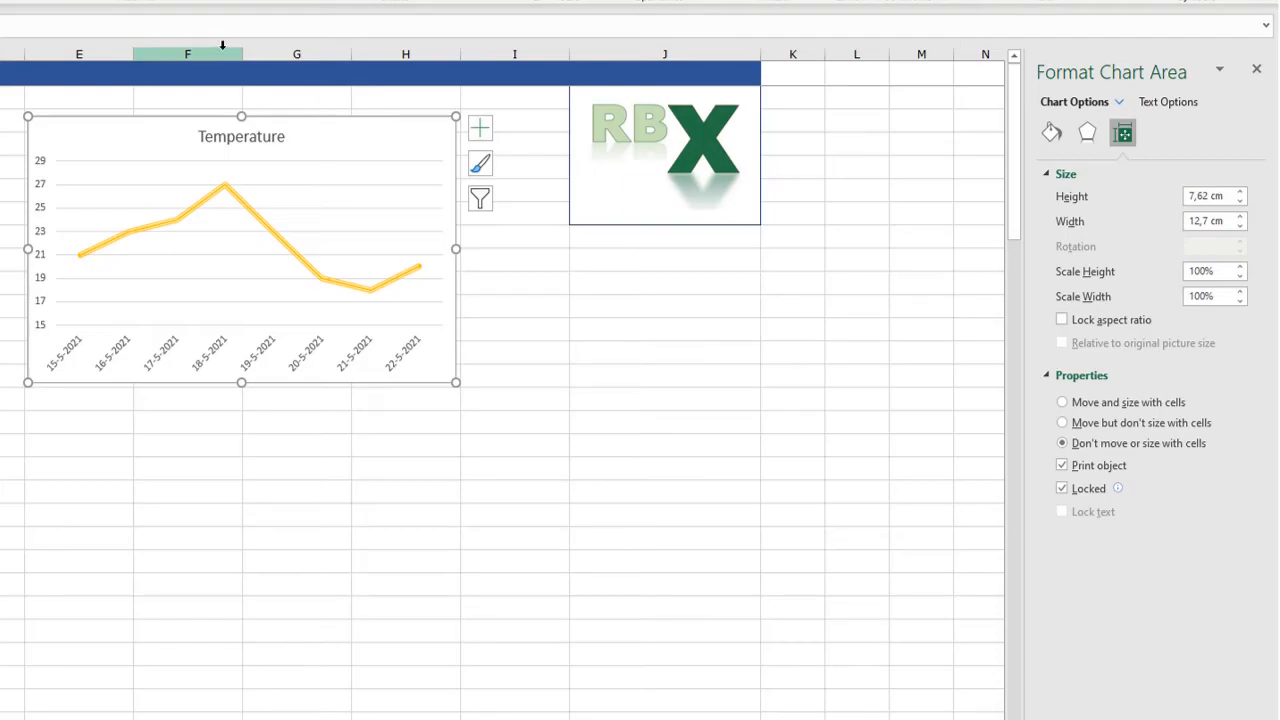
mouse_move(375, 135)
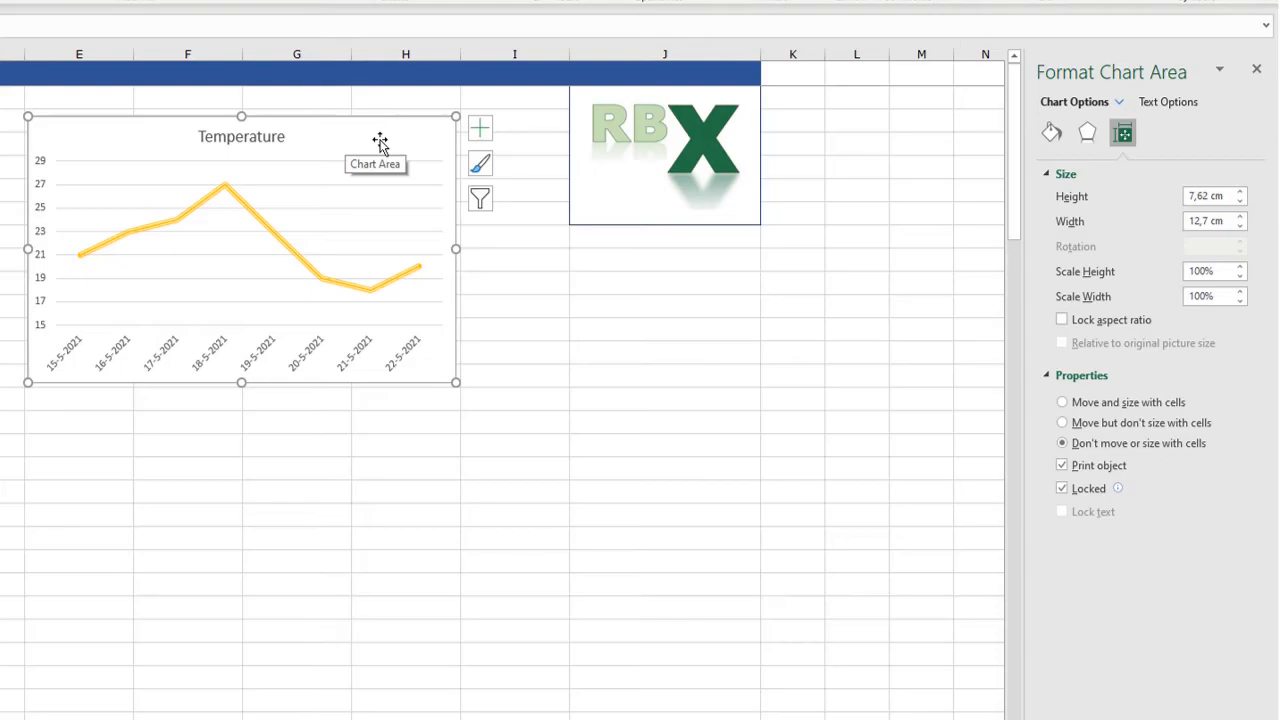
mouse_move(351, 137)
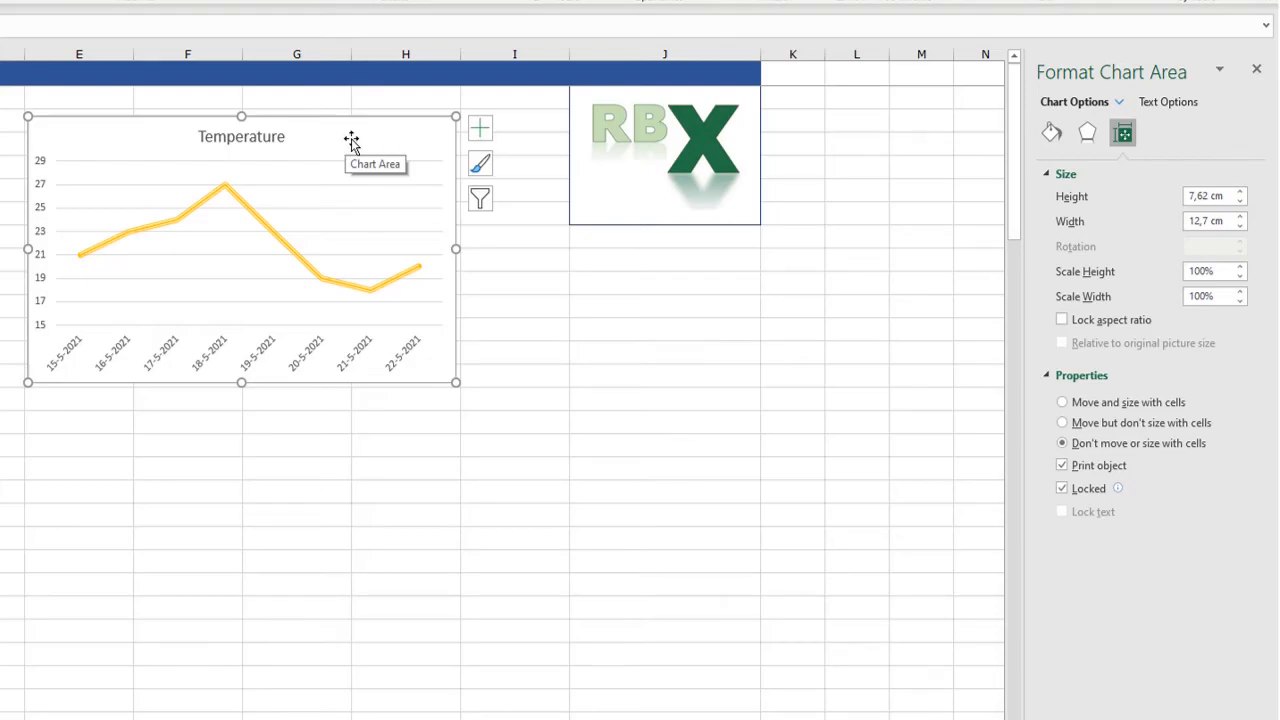
mouse_move(368, 148)
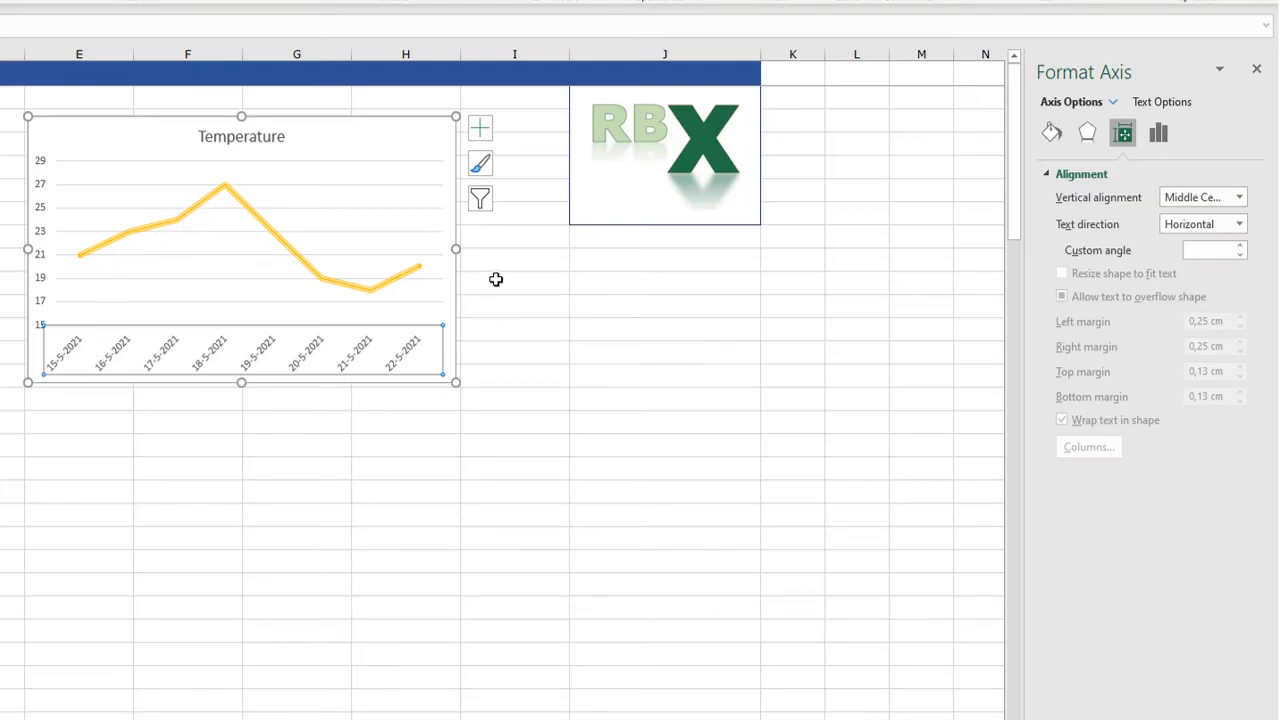
mouse_move(498, 351)
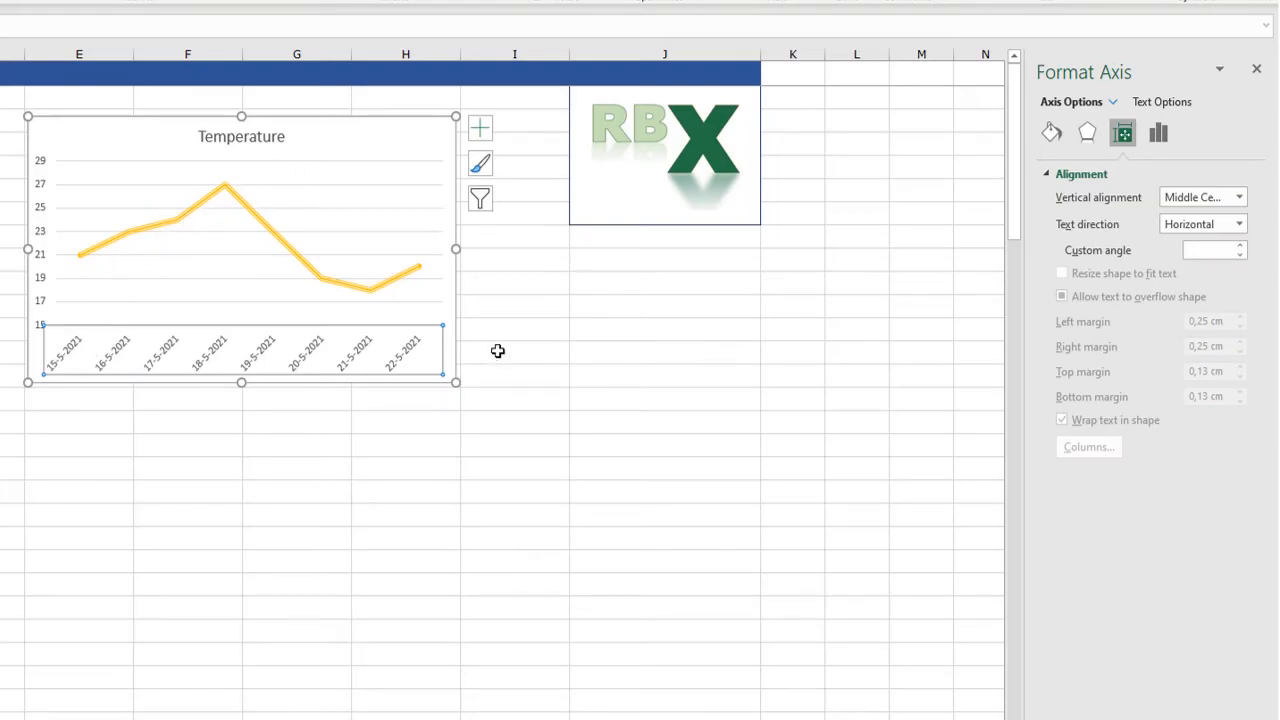
mouse_move(510, 358)
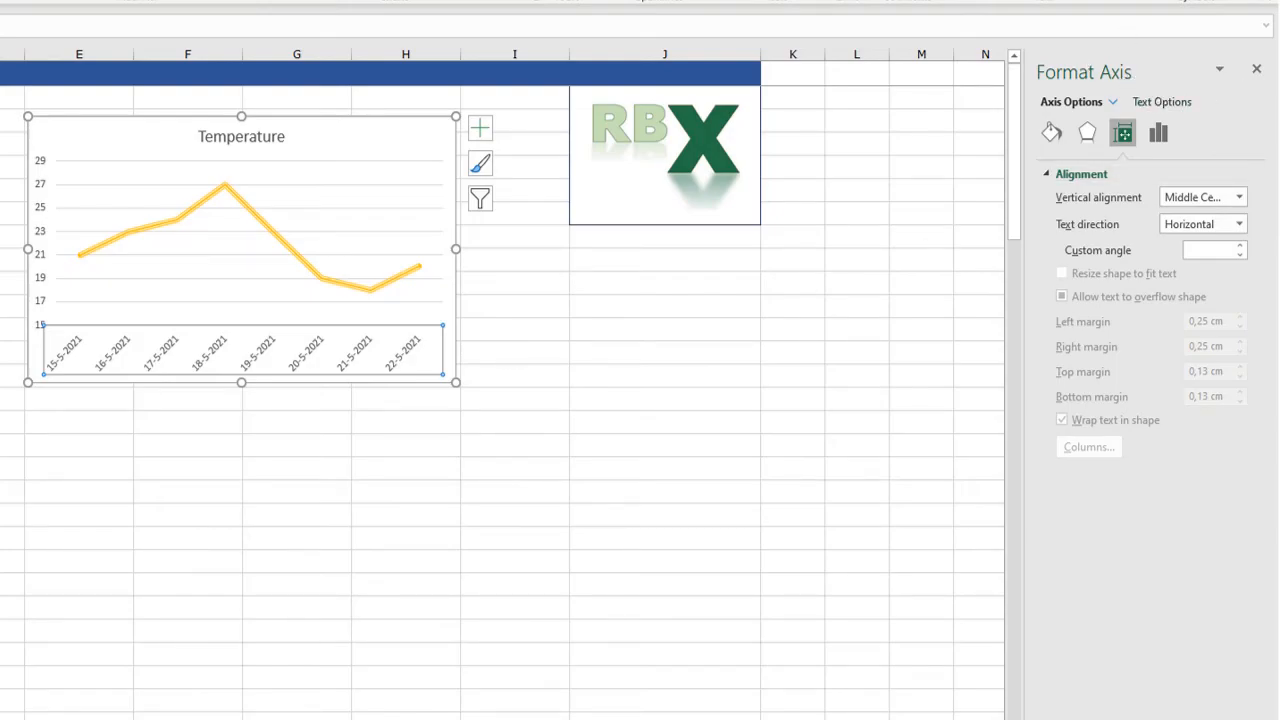
Close the Format Axis pane.
click(1254, 68)
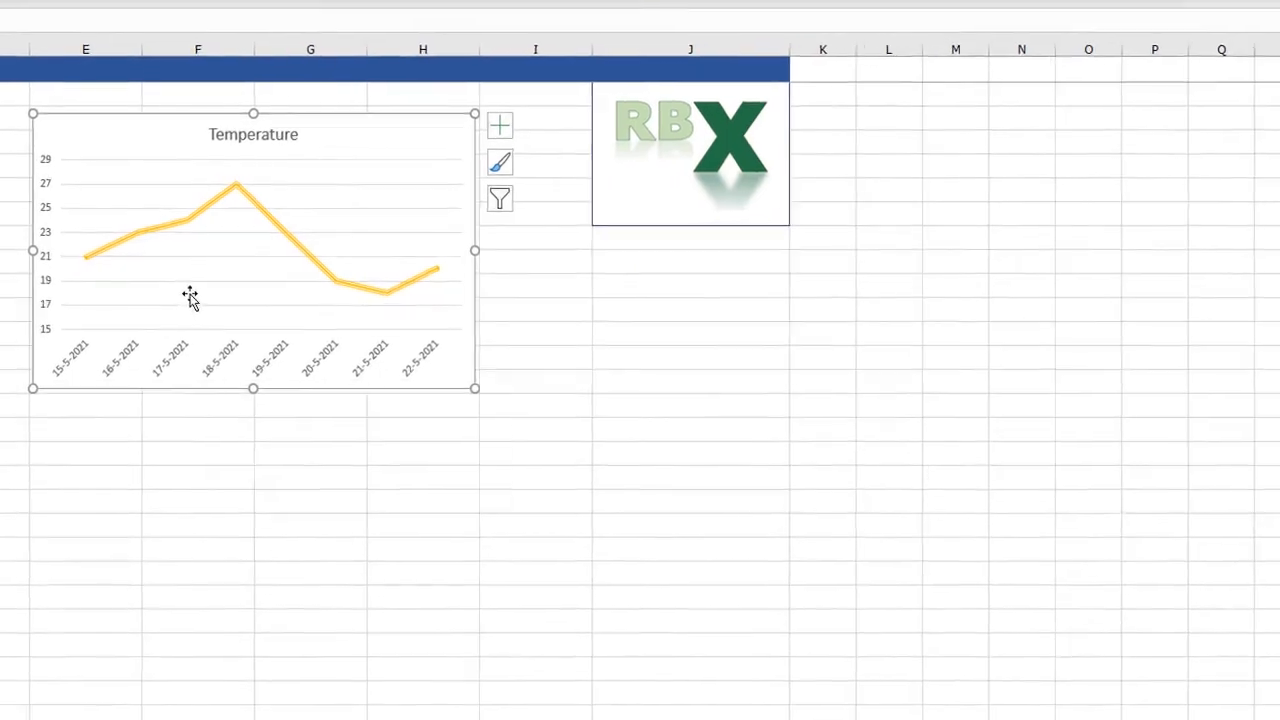
mouse_move(775, 95)
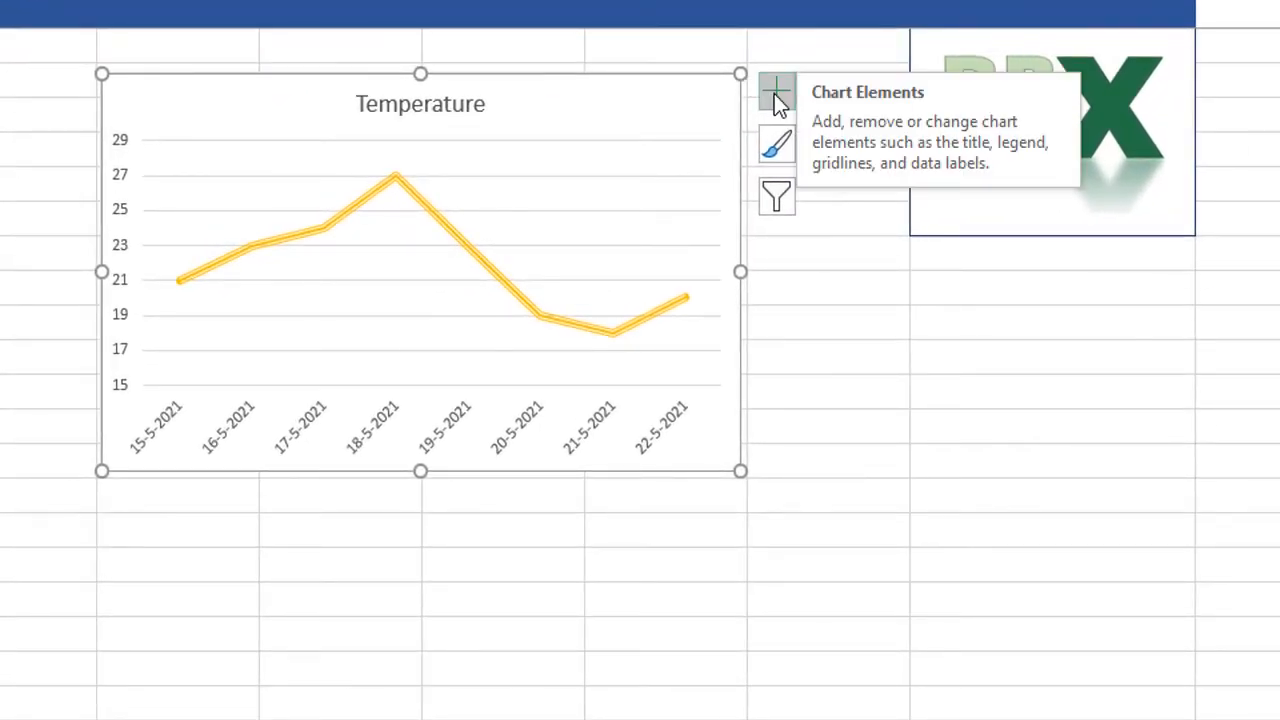
Add and then remove data labels and axis titles on the Temperature chart.
click(776, 91)
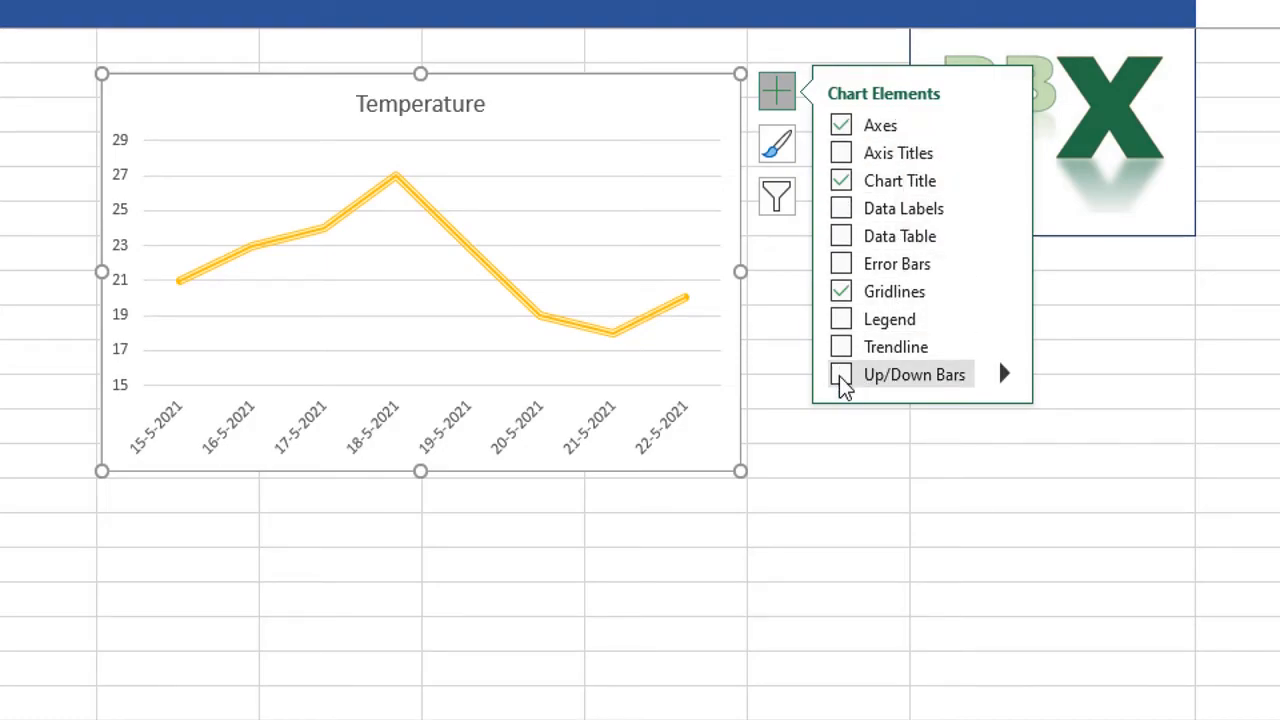
click(841, 208)
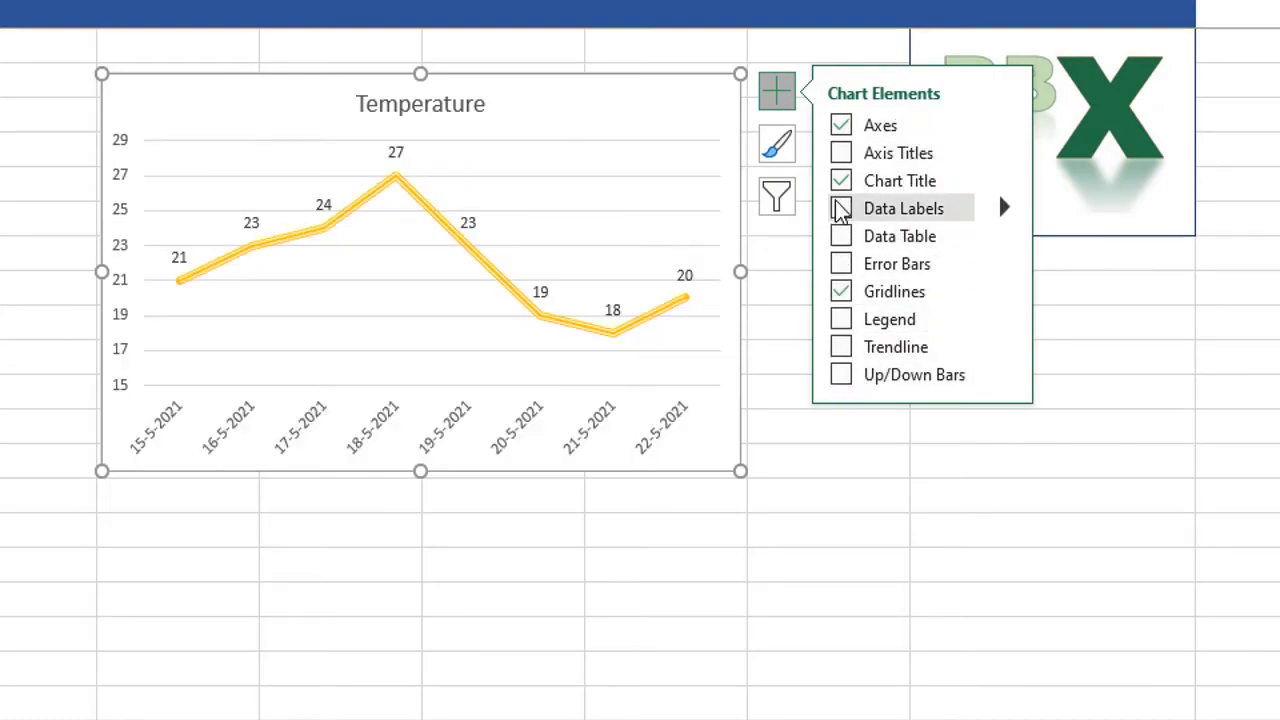
click(841, 208)
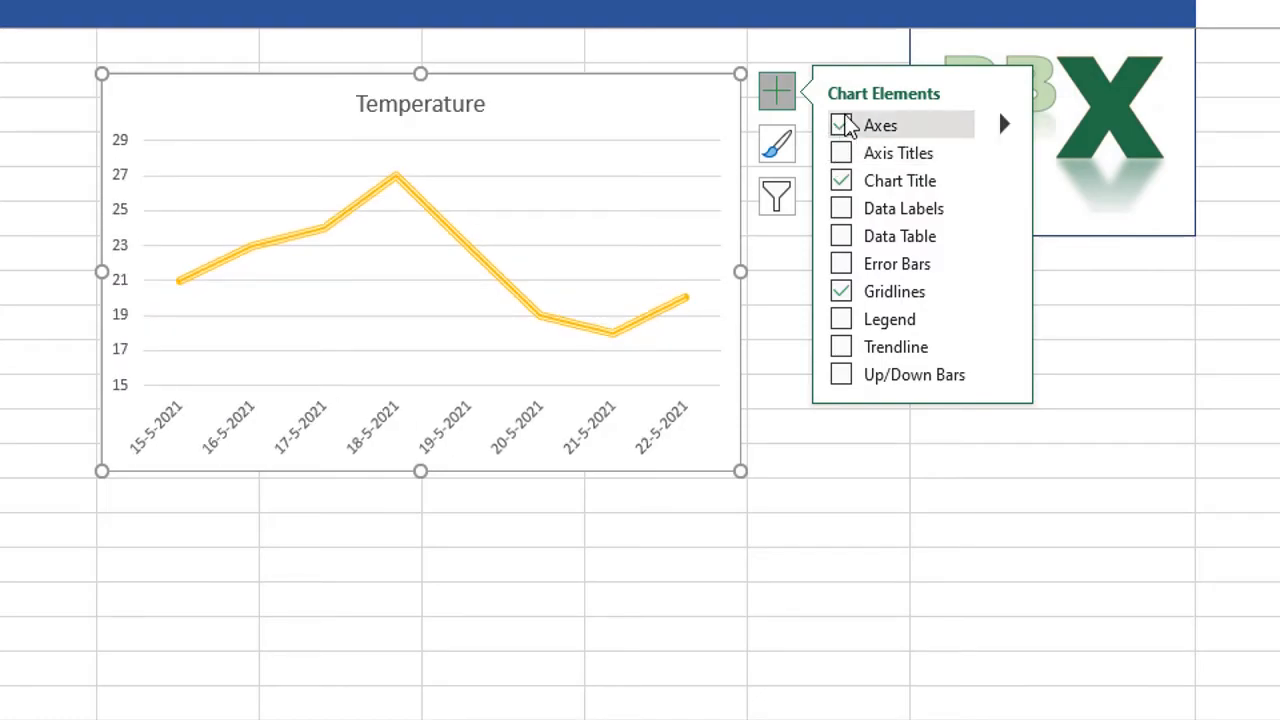
click(841, 152)
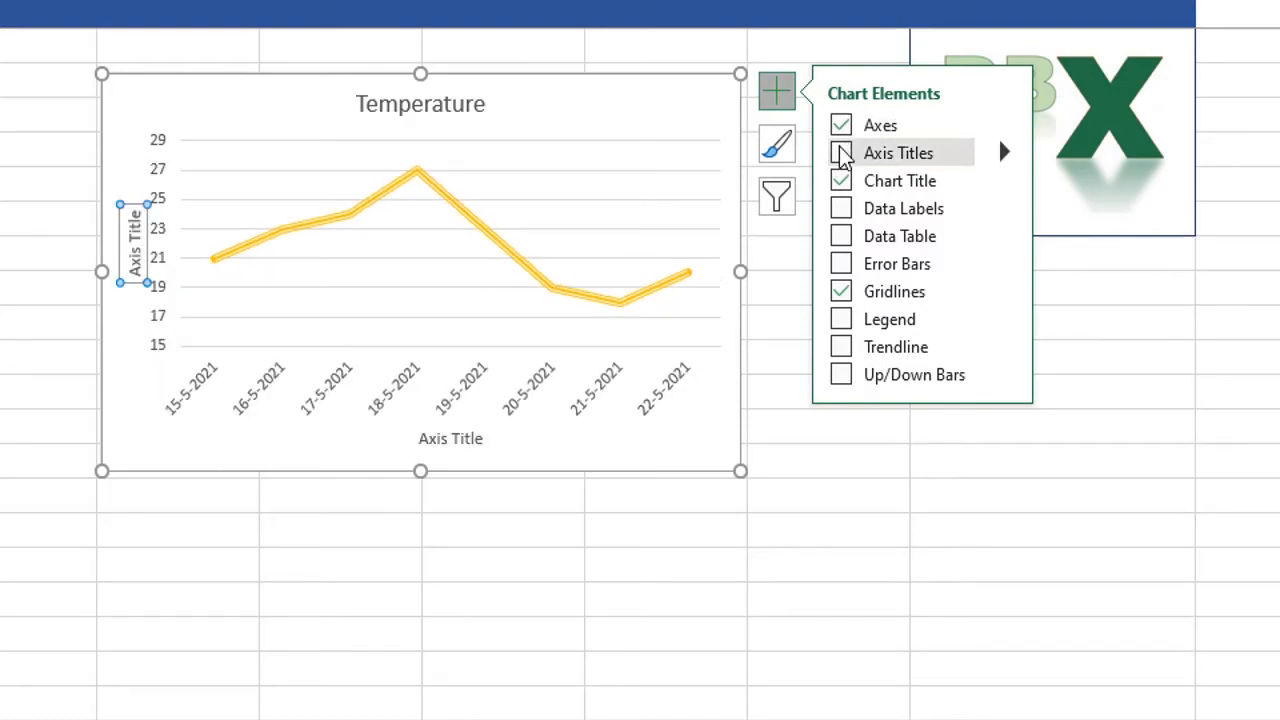
click(840, 208)
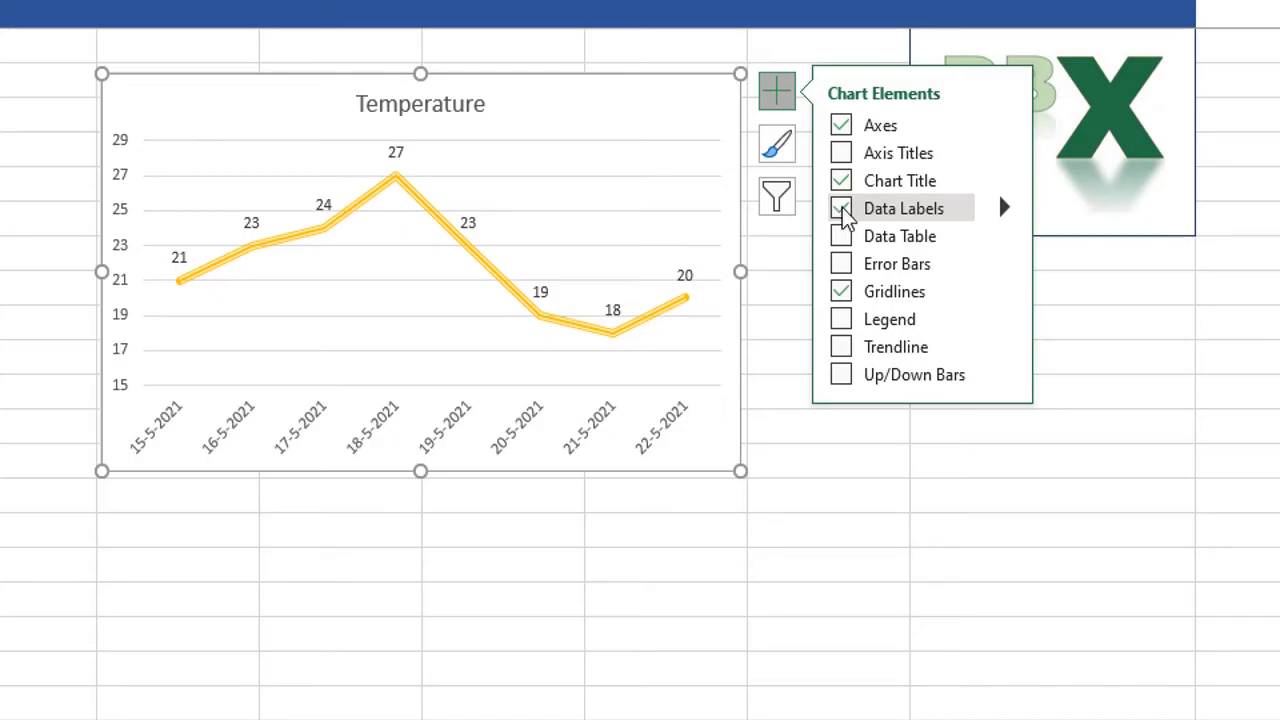
click(840, 208)
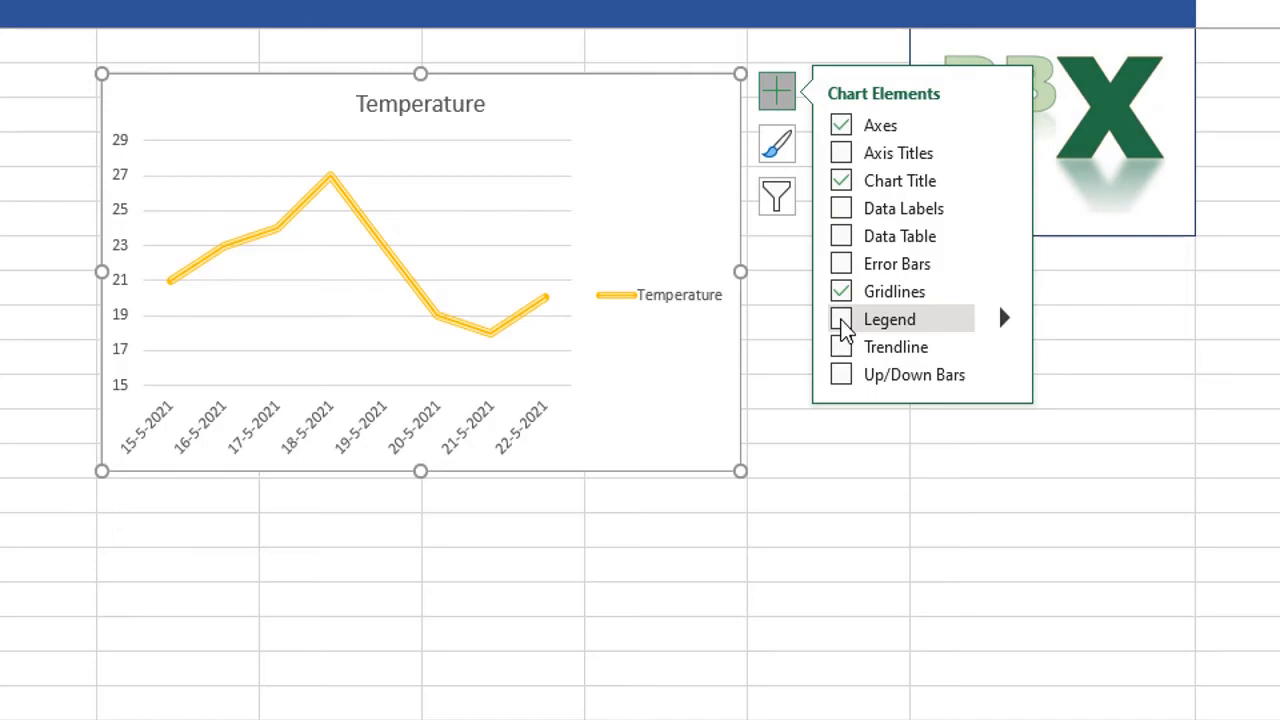
Remove the legend, add then remove a trendline, and toggle the chart title.
click(841, 319)
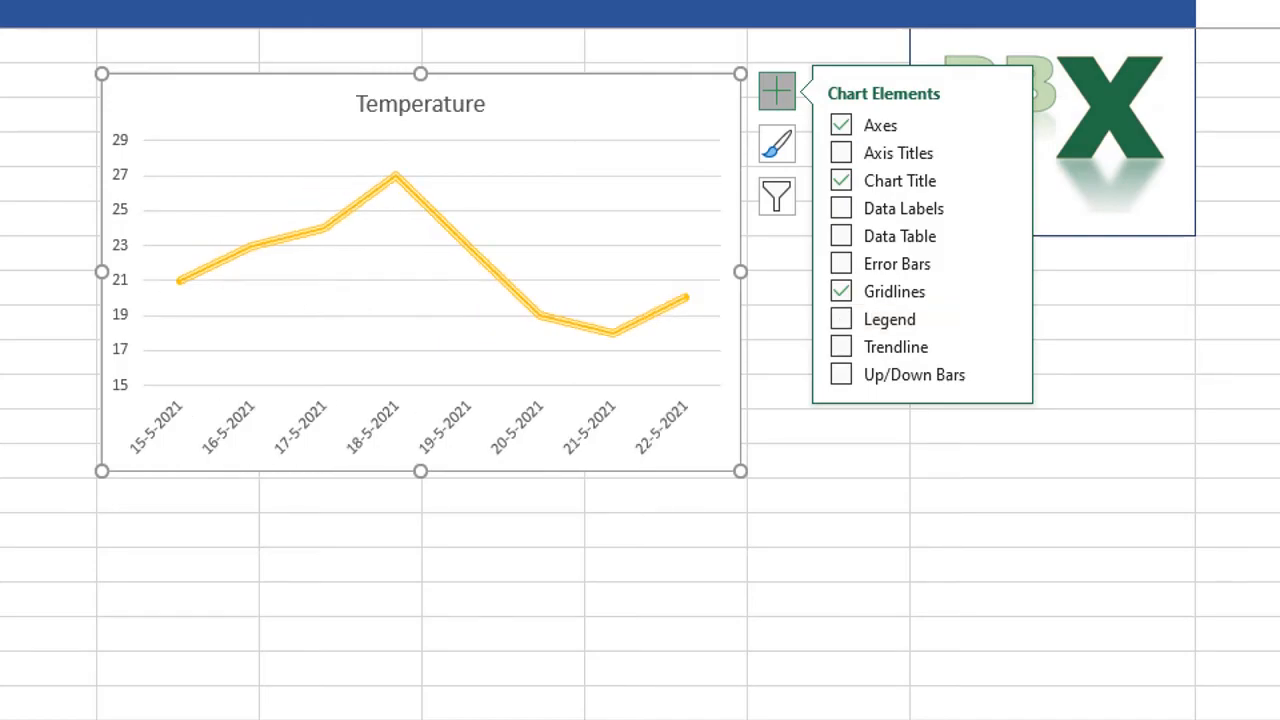
mouse_move(870, 386)
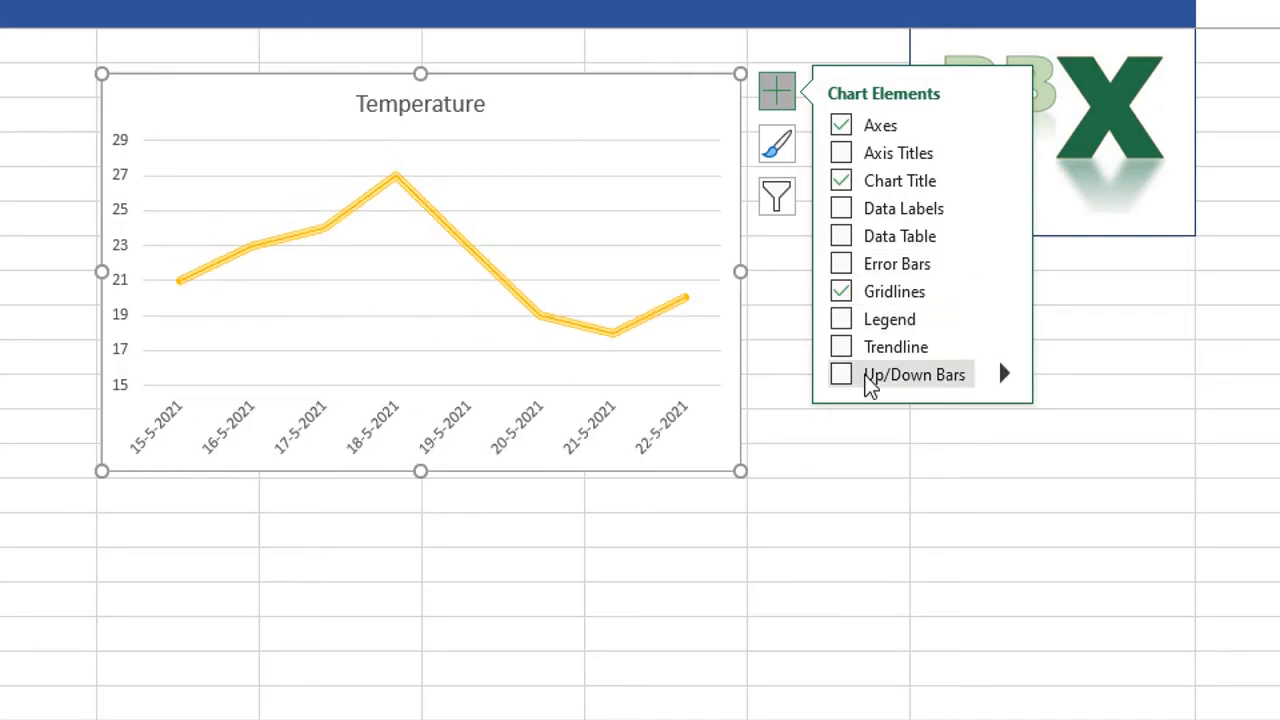
click(841, 263)
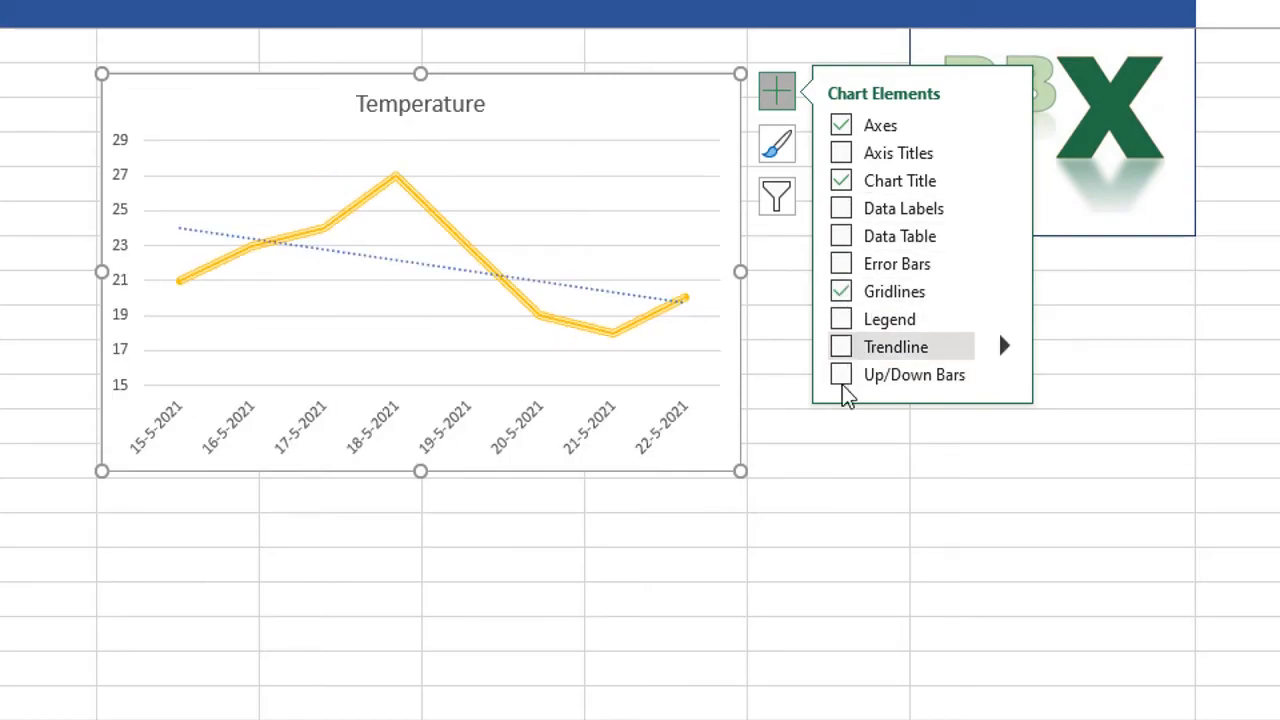
click(841, 346)
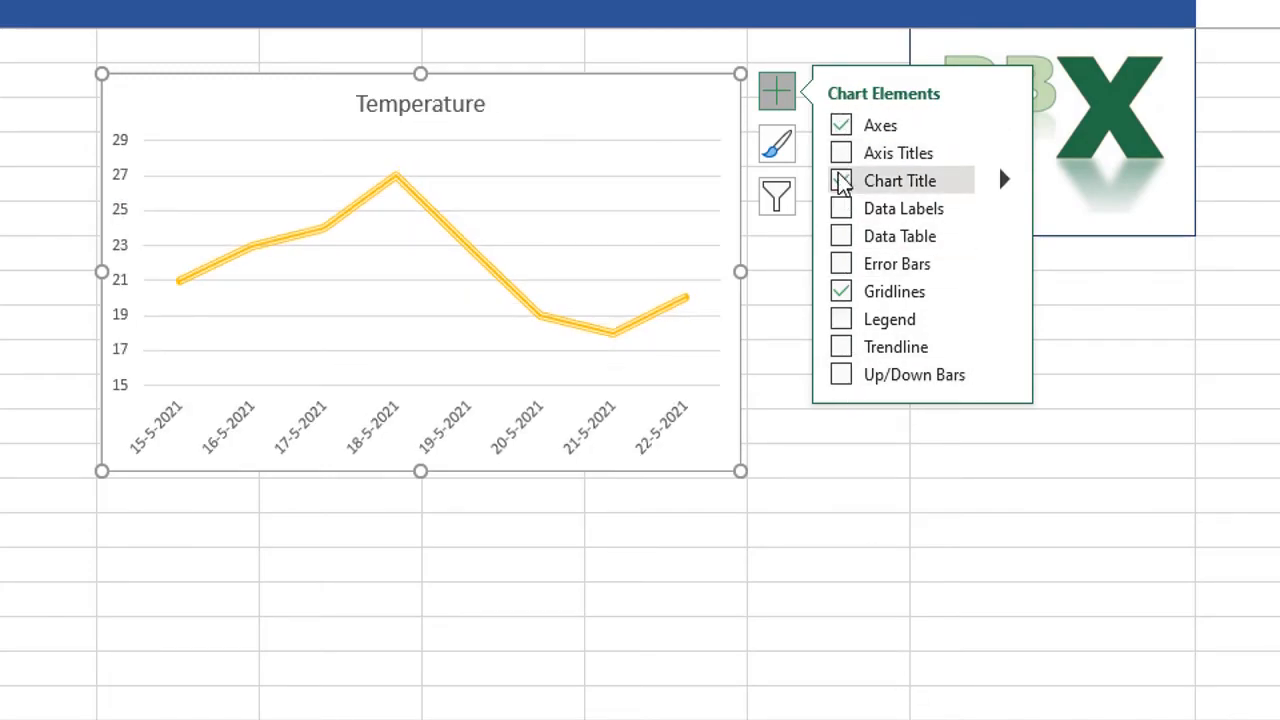
click(840, 180)
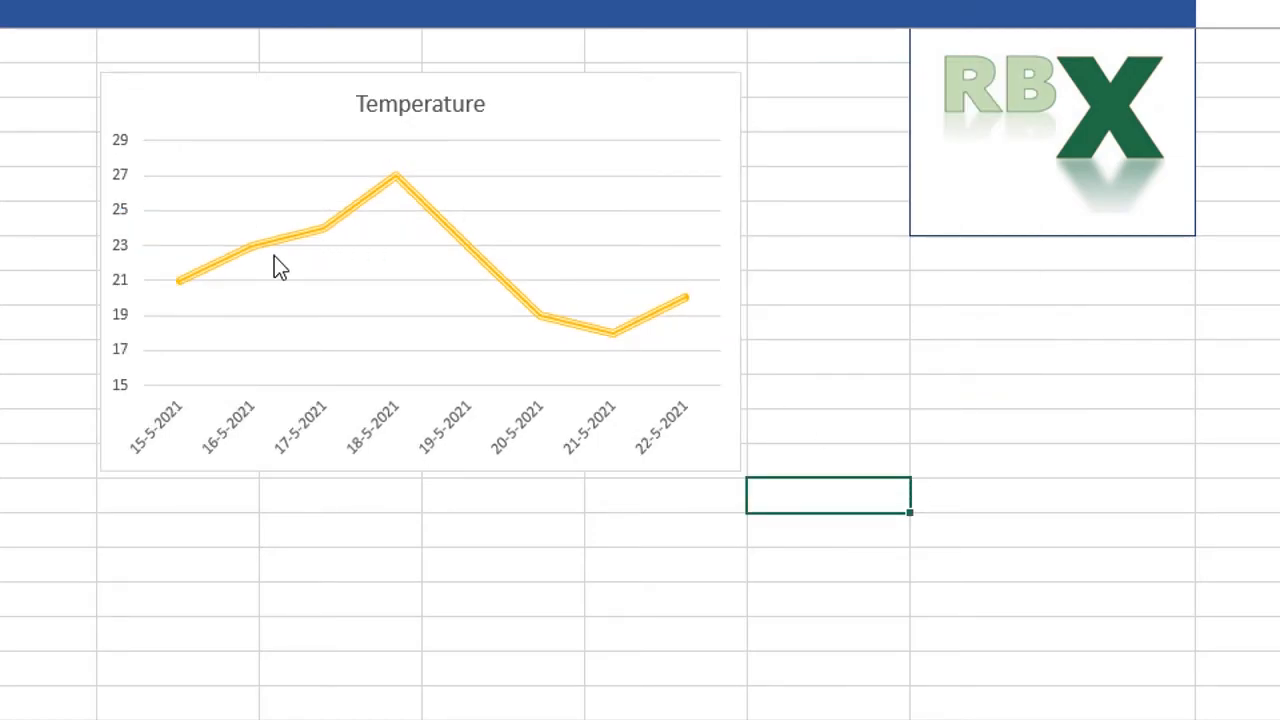
mouse_move(155, 293)
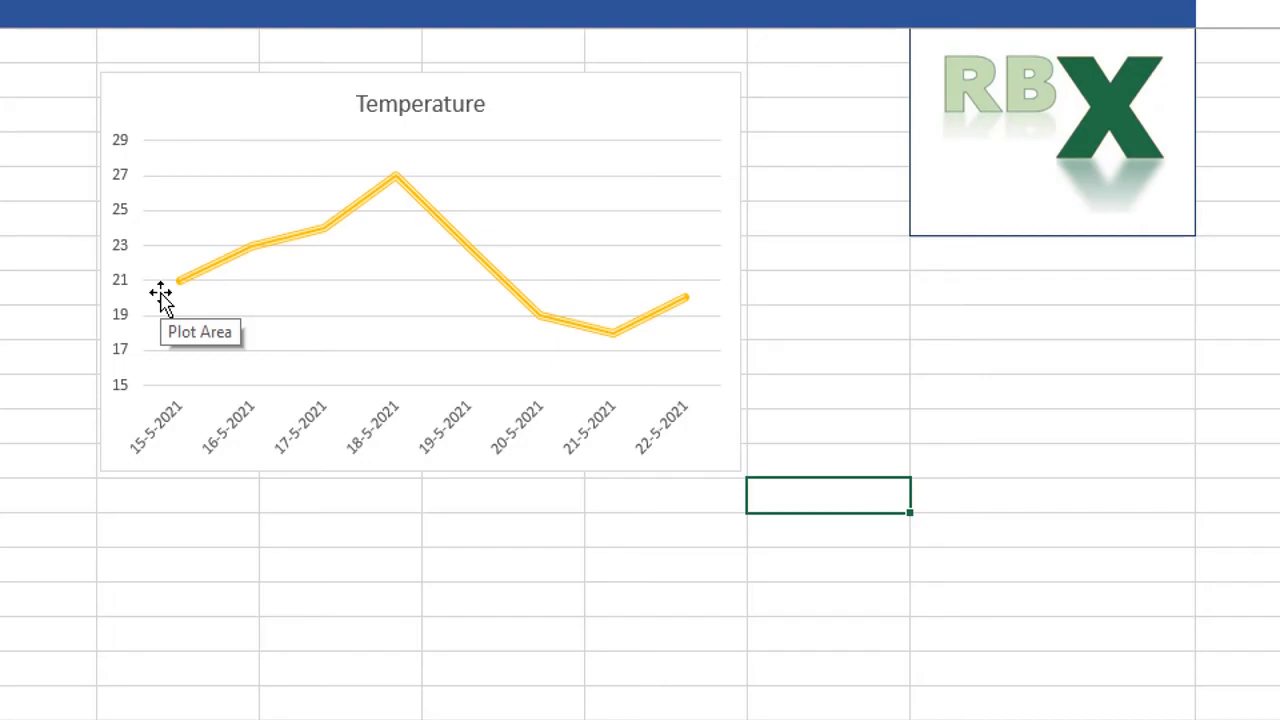
Scroll down to the Product and Sales table in A16:B20.
scroll(down, 3)
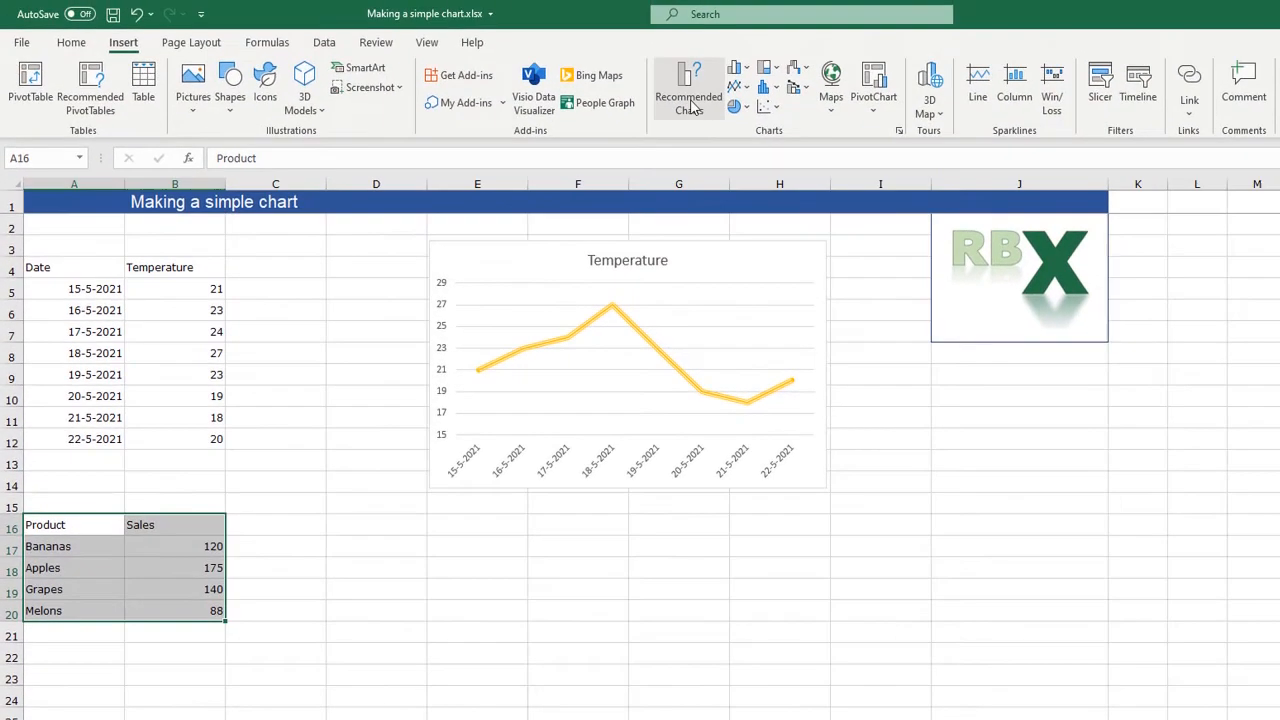
mouse_move(685, 117)
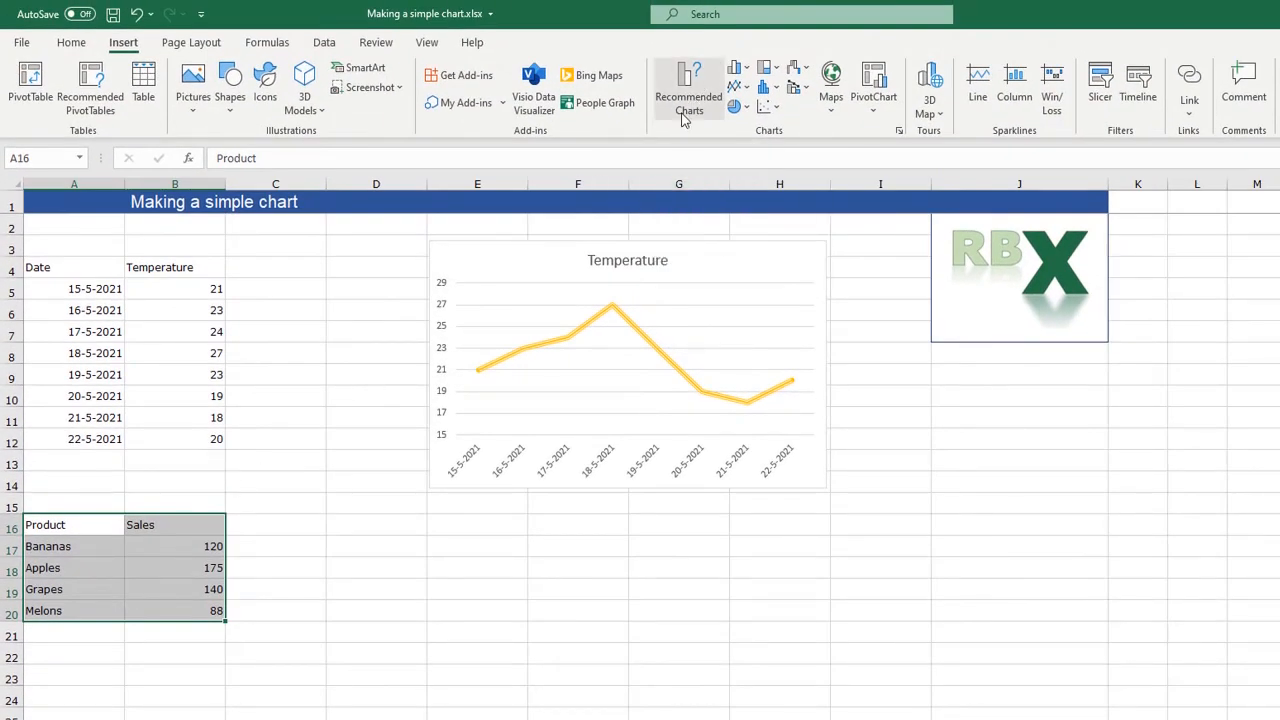
Preview the Sales data as Pie and Clustered Bar before returning to Clustered Column.
click(686, 90)
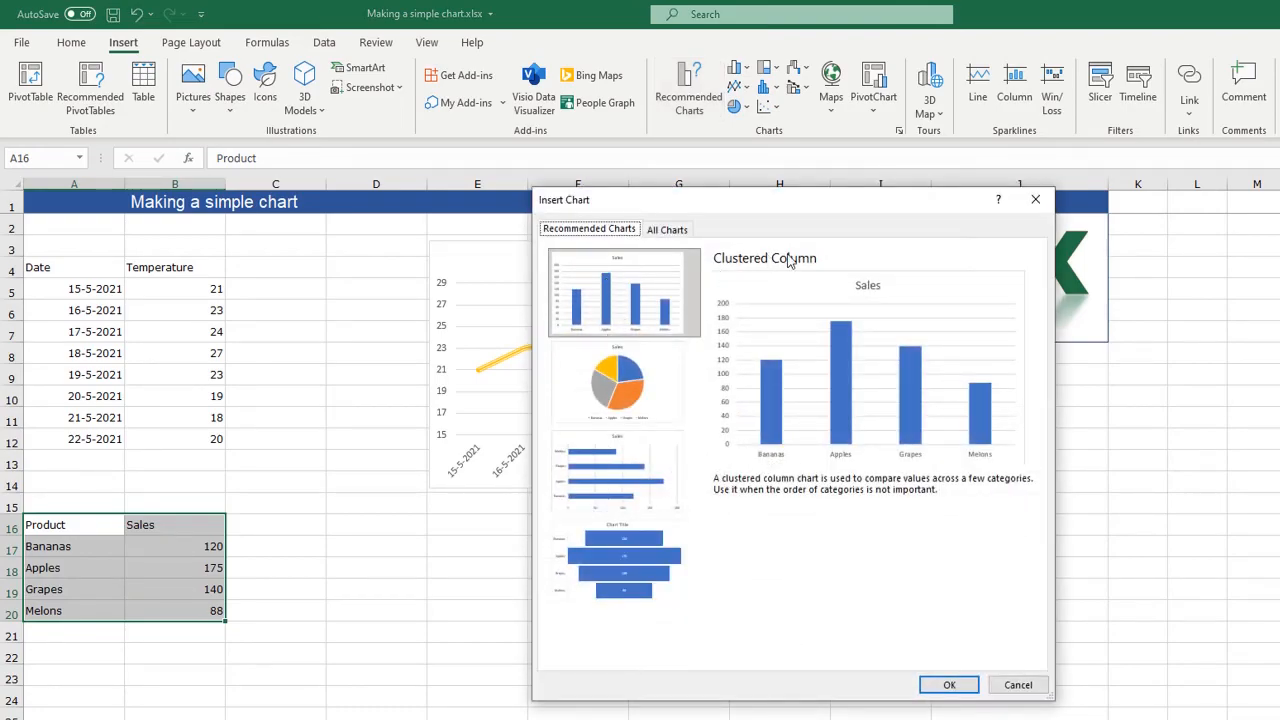
mouse_move(950, 685)
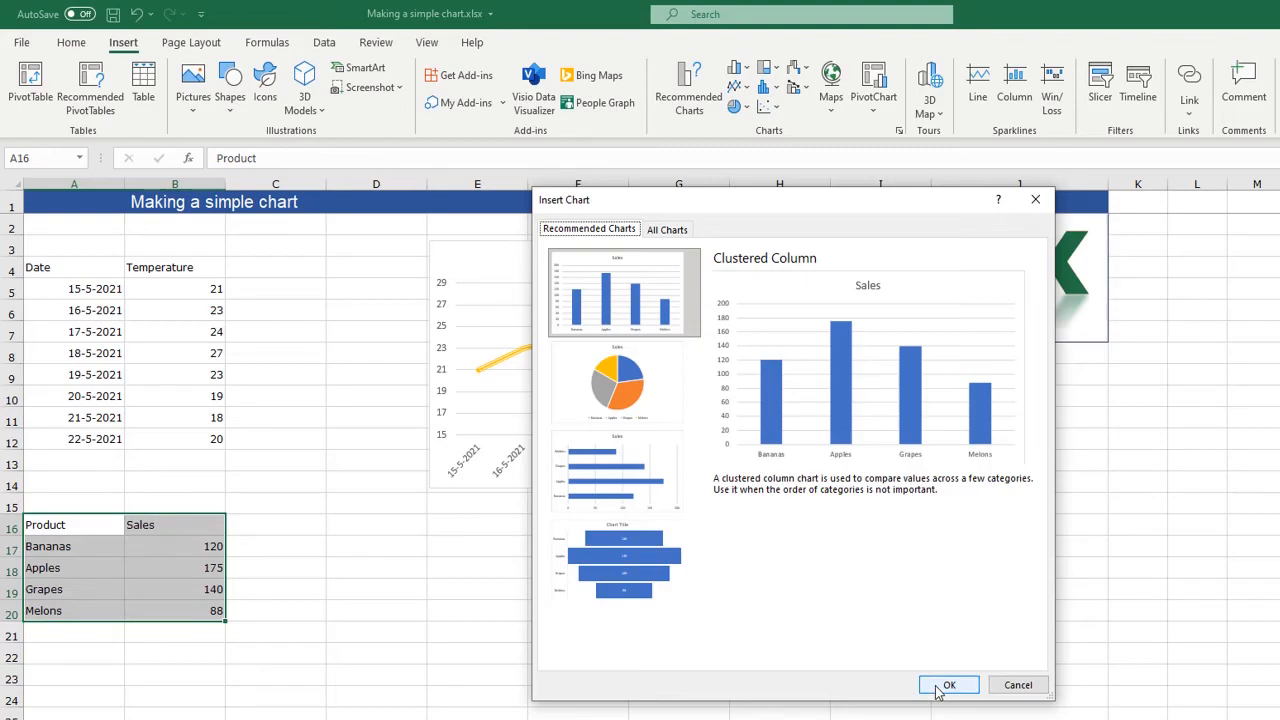
click(623, 383)
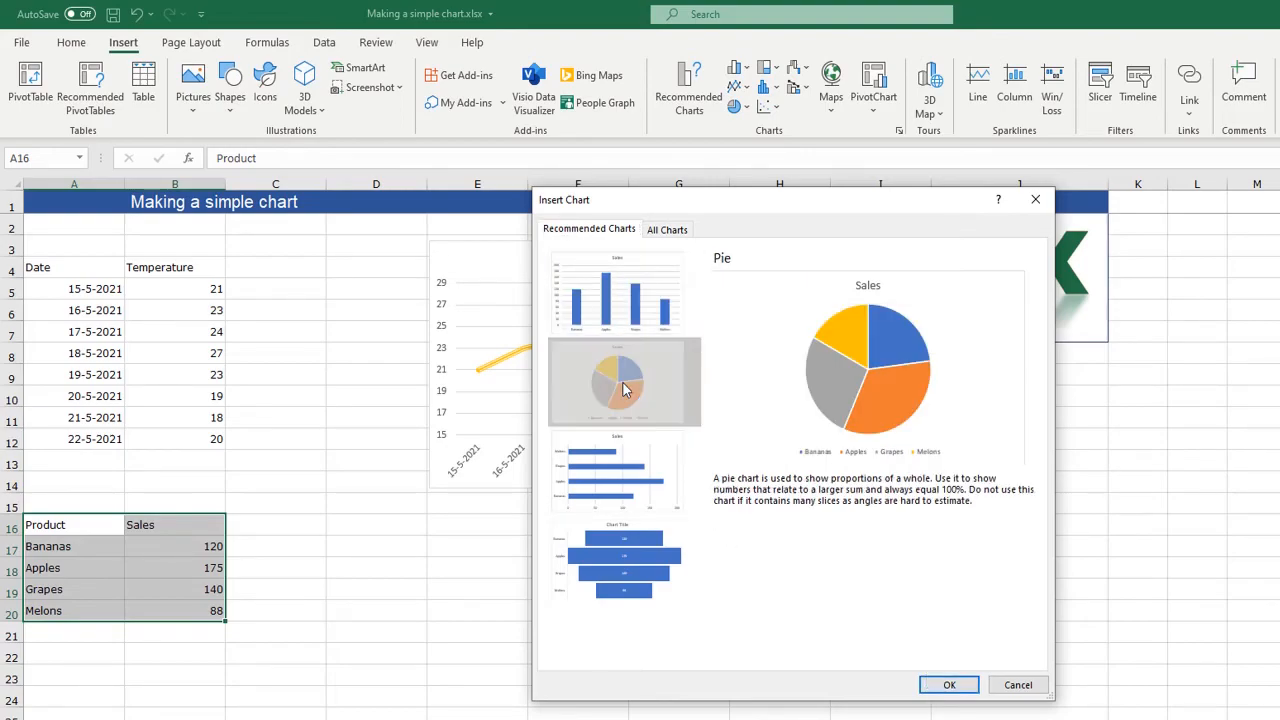
click(624, 473)
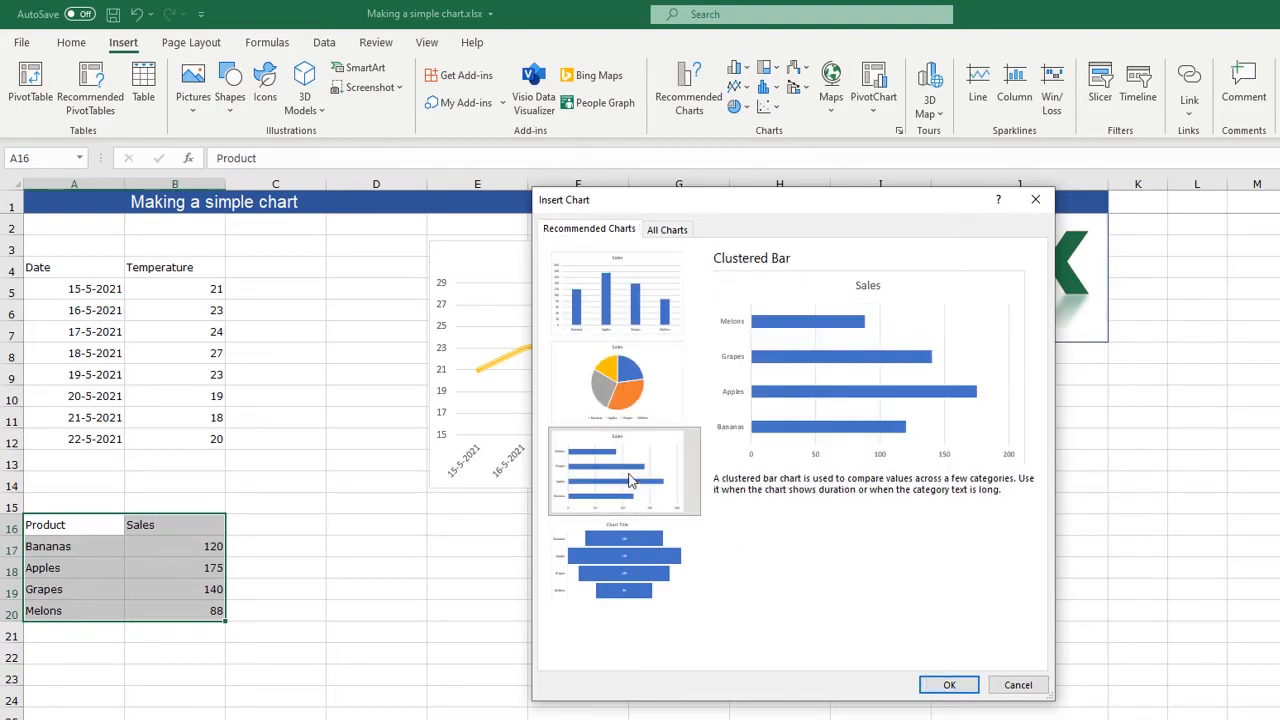
click(624, 292)
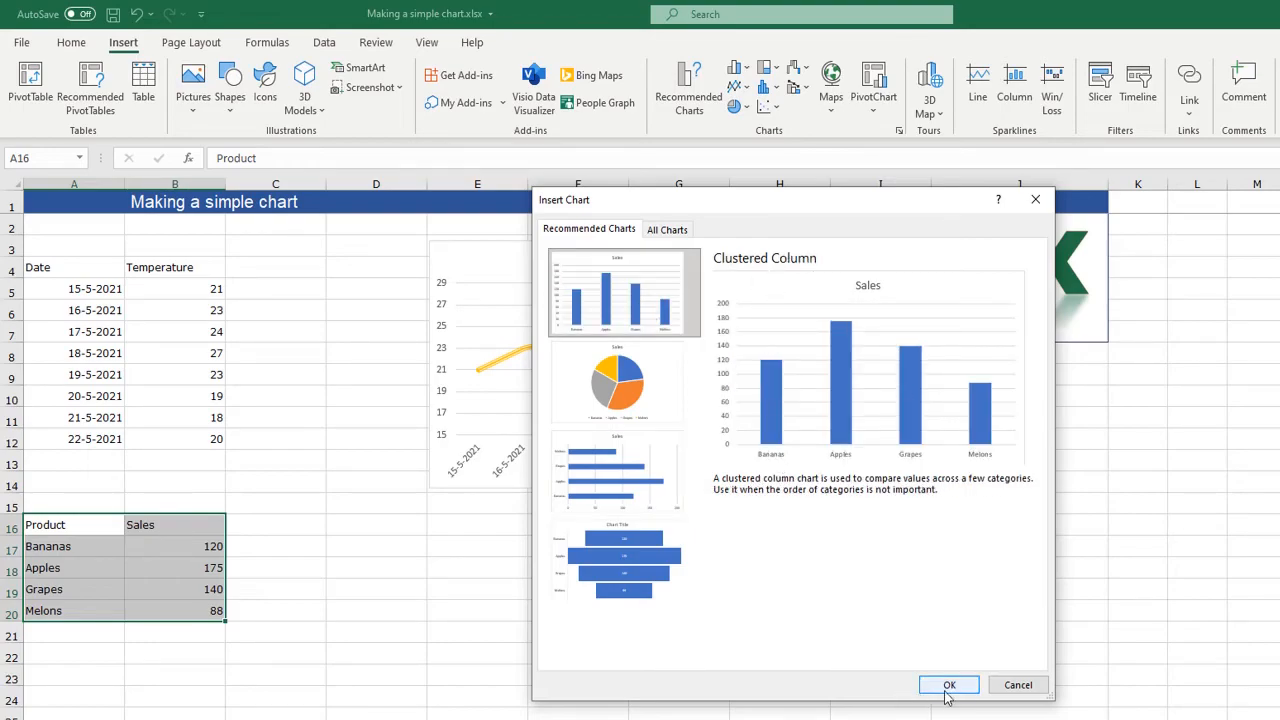
Insert the recommended clustered column chart of Sales.
click(949, 684)
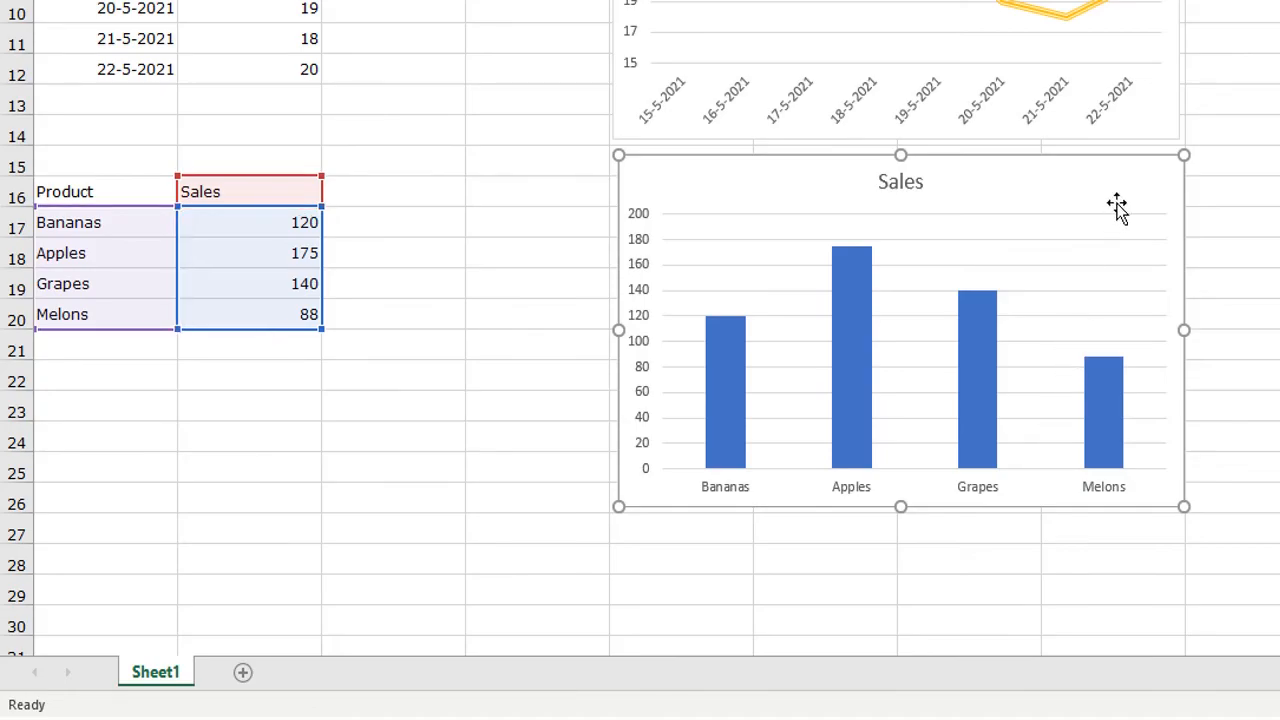
mouse_move(1120, 200)
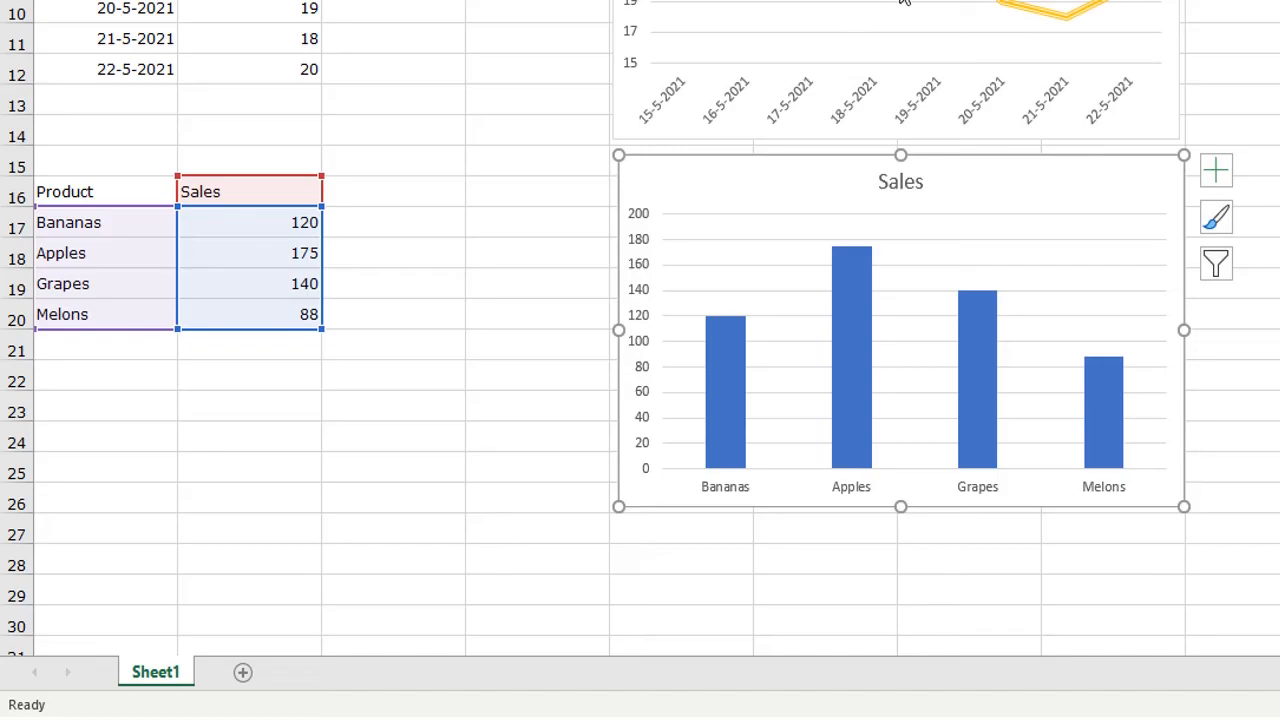
mouse_move(1125, 40)
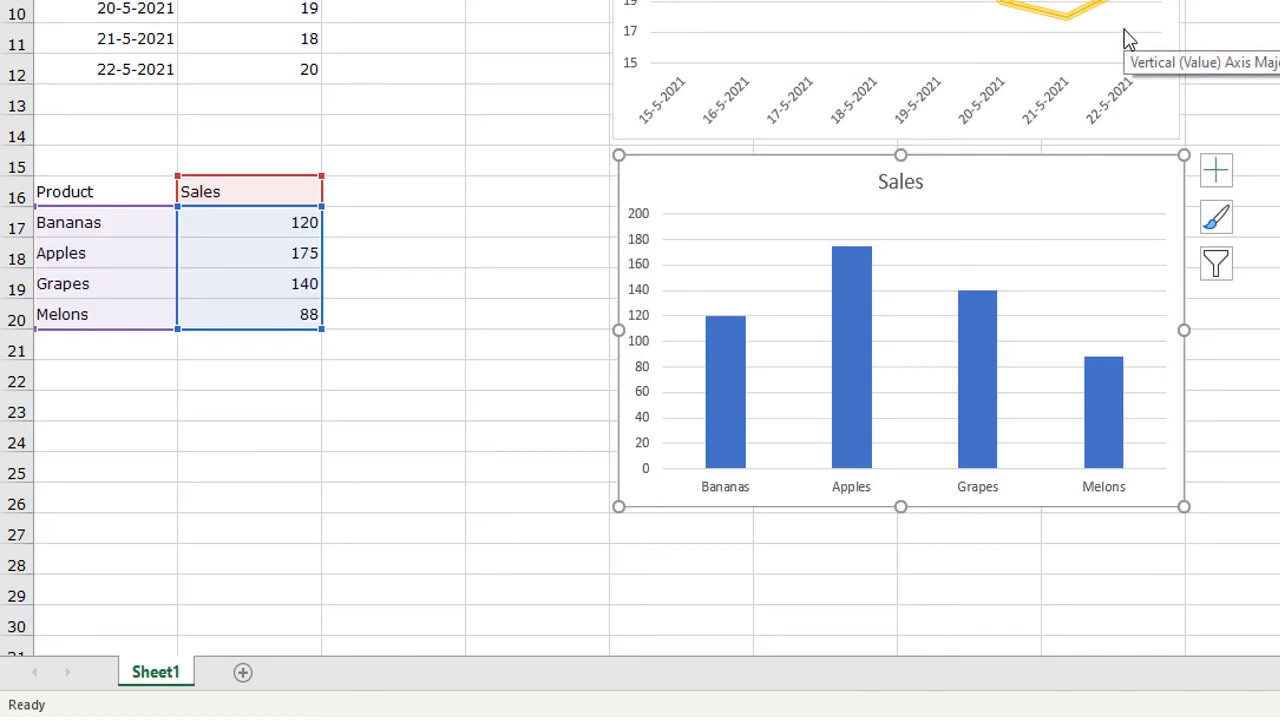
mouse_move(995, 352)
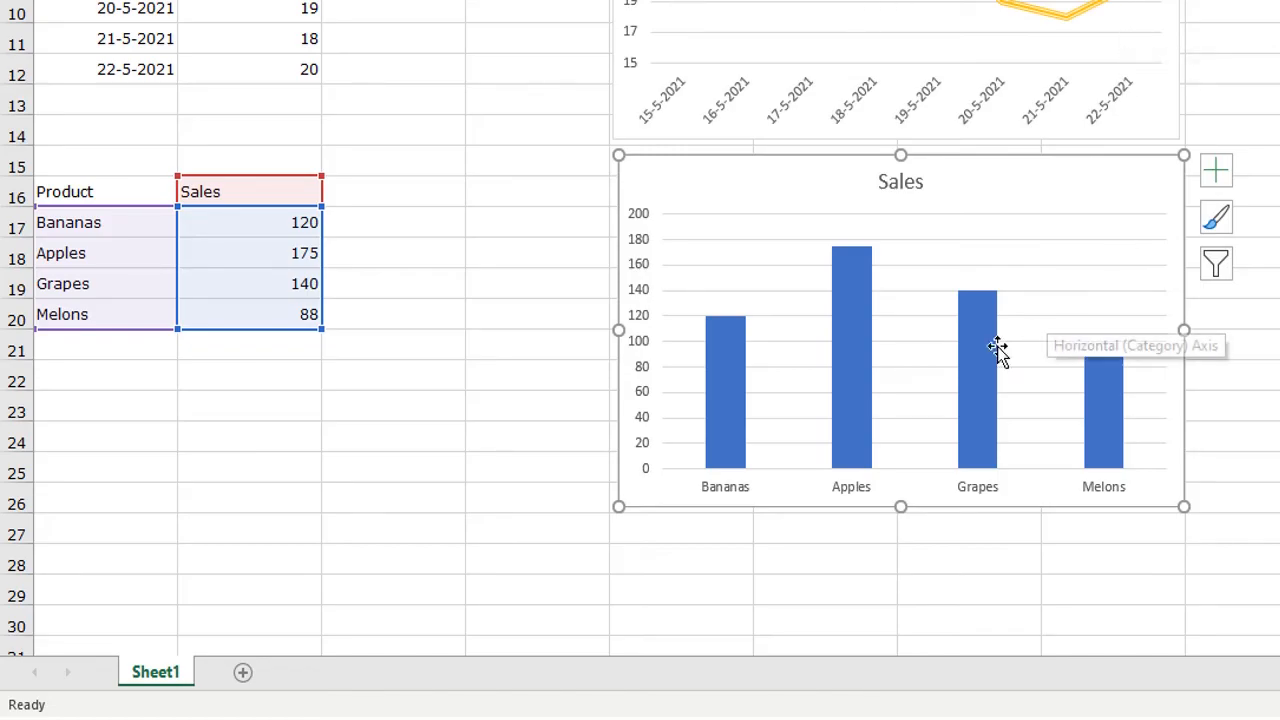
mouse_move(1039, 113)
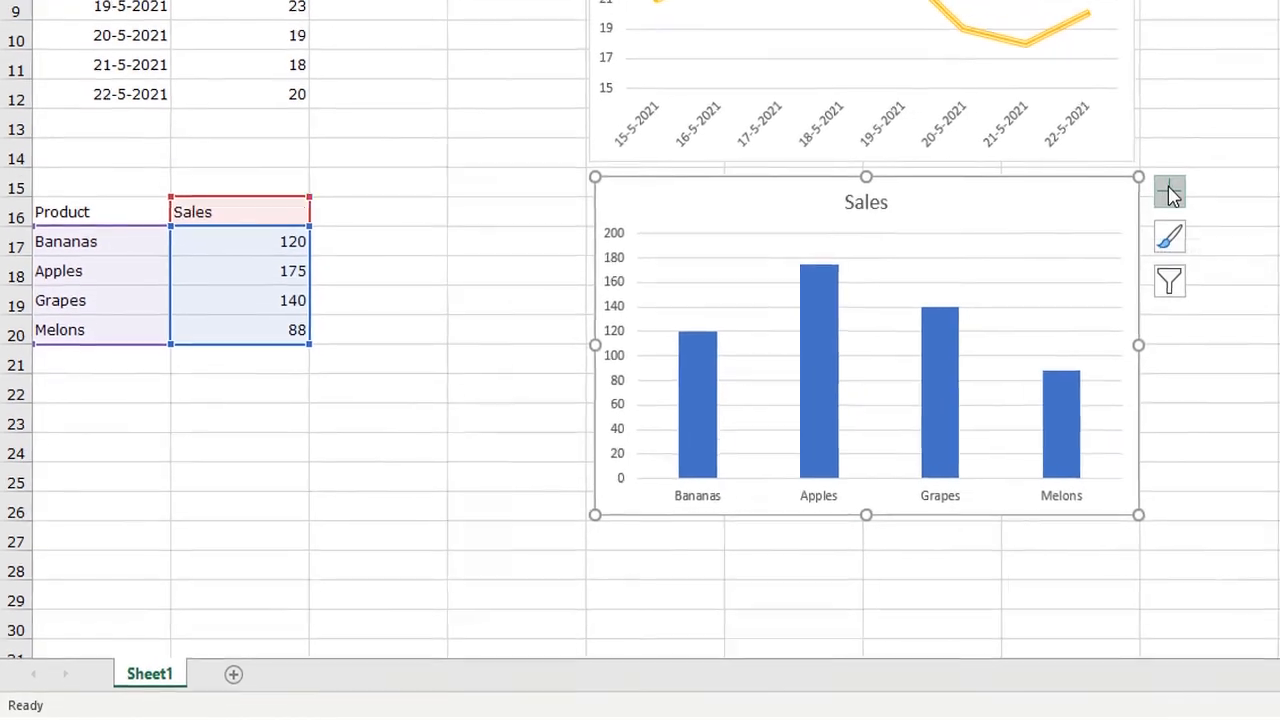
Show data labels 120, 175, 140 and 88 on the Sales columns.
click(1168, 191)
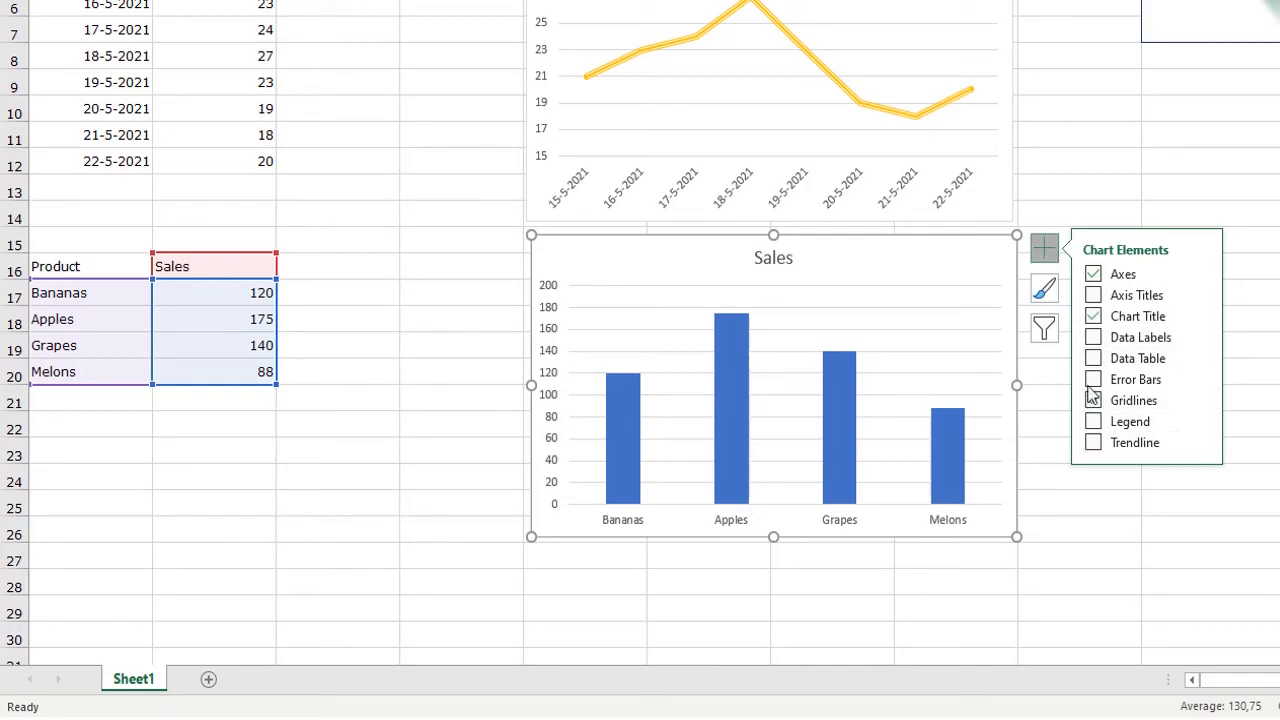
click(1093, 337)
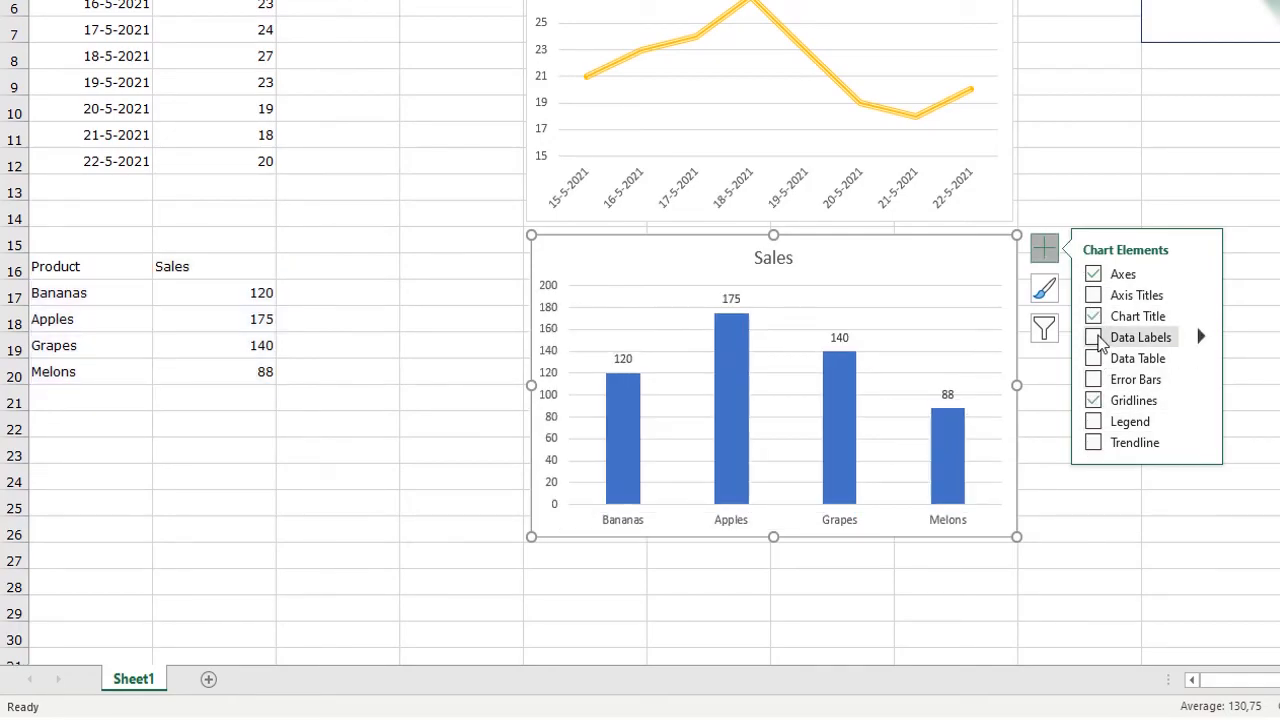
click(1094, 337)
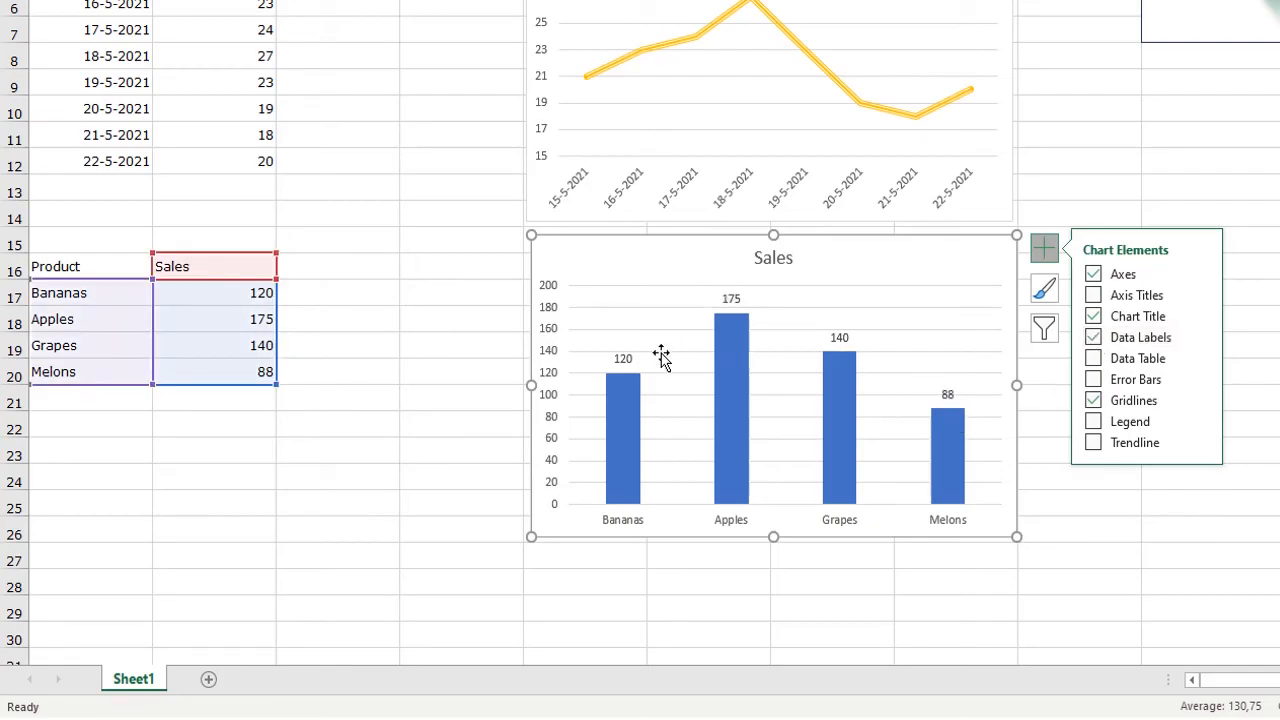
mouse_move(983, 268)
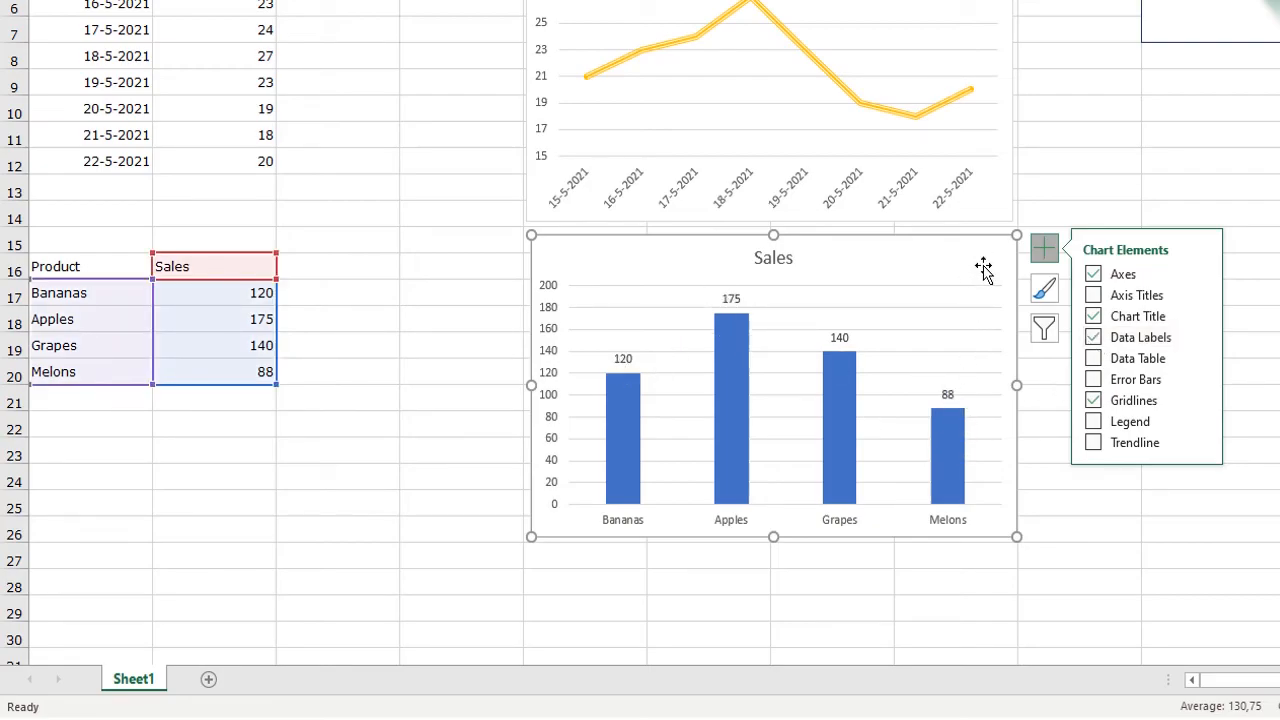
click(1043, 247)
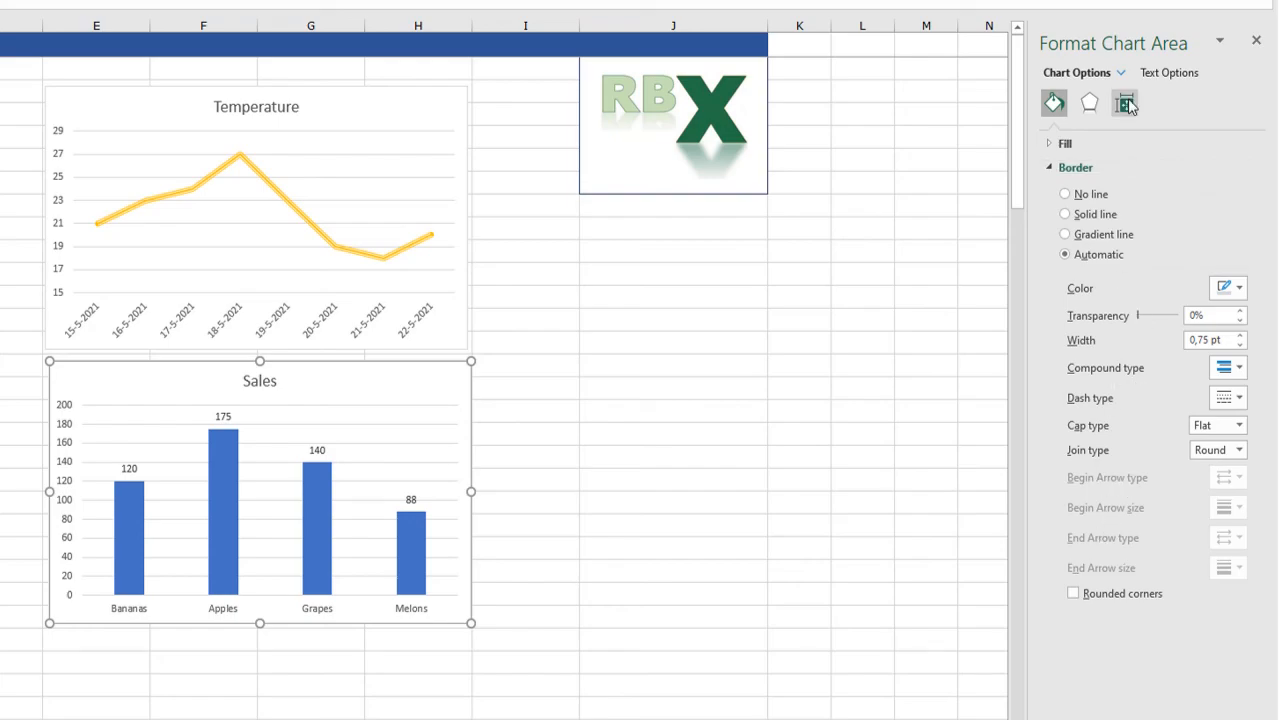
Fill the Sales chart columns with solid green instead of blue.
click(1087, 103)
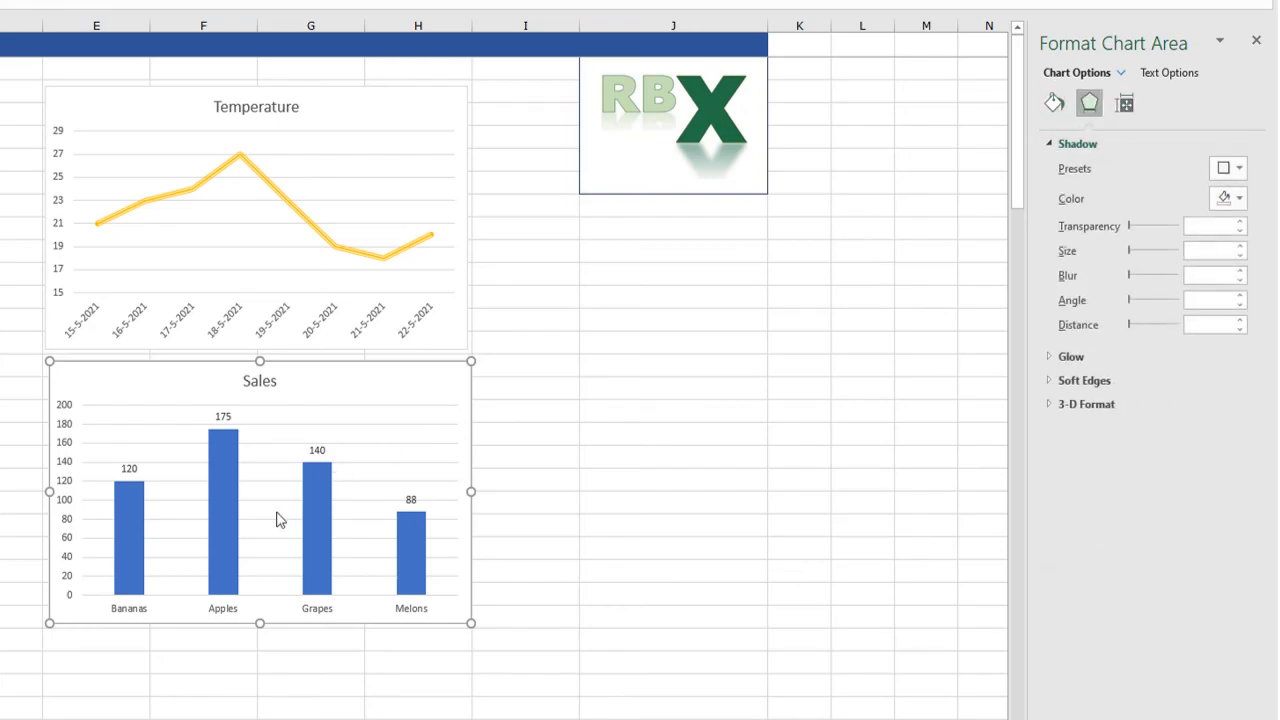
click(411, 555)
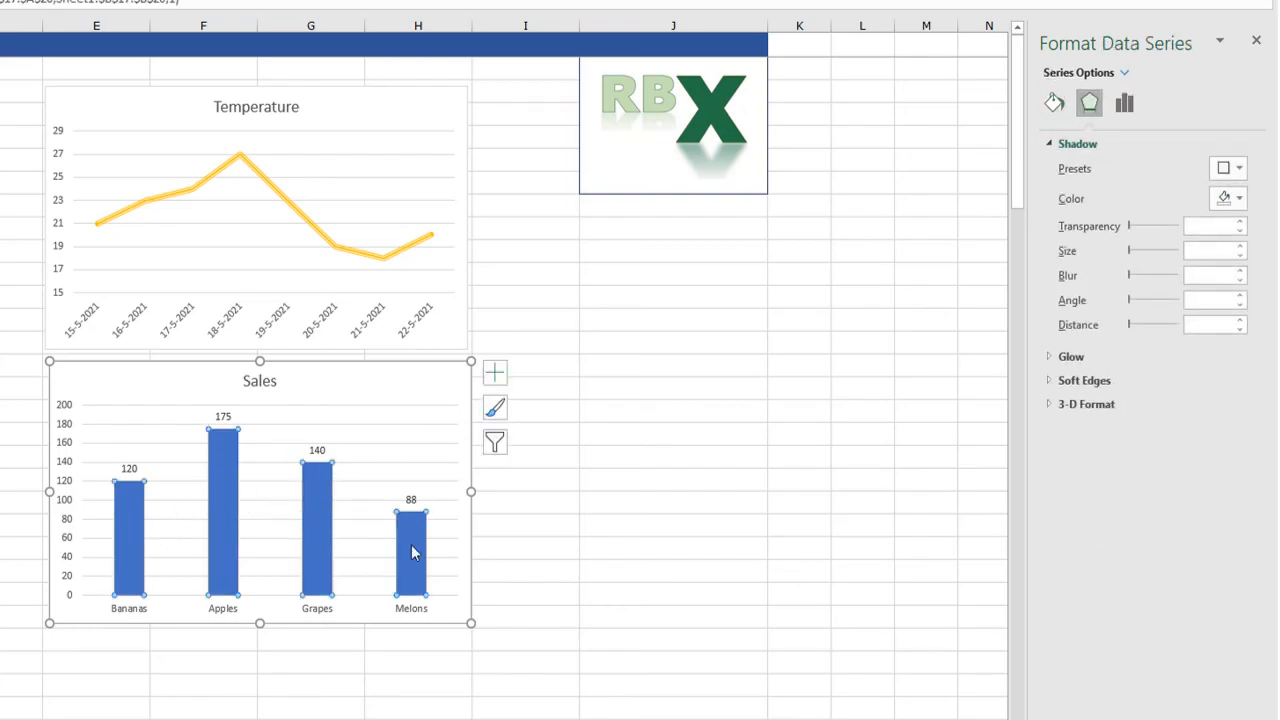
click(1056, 103)
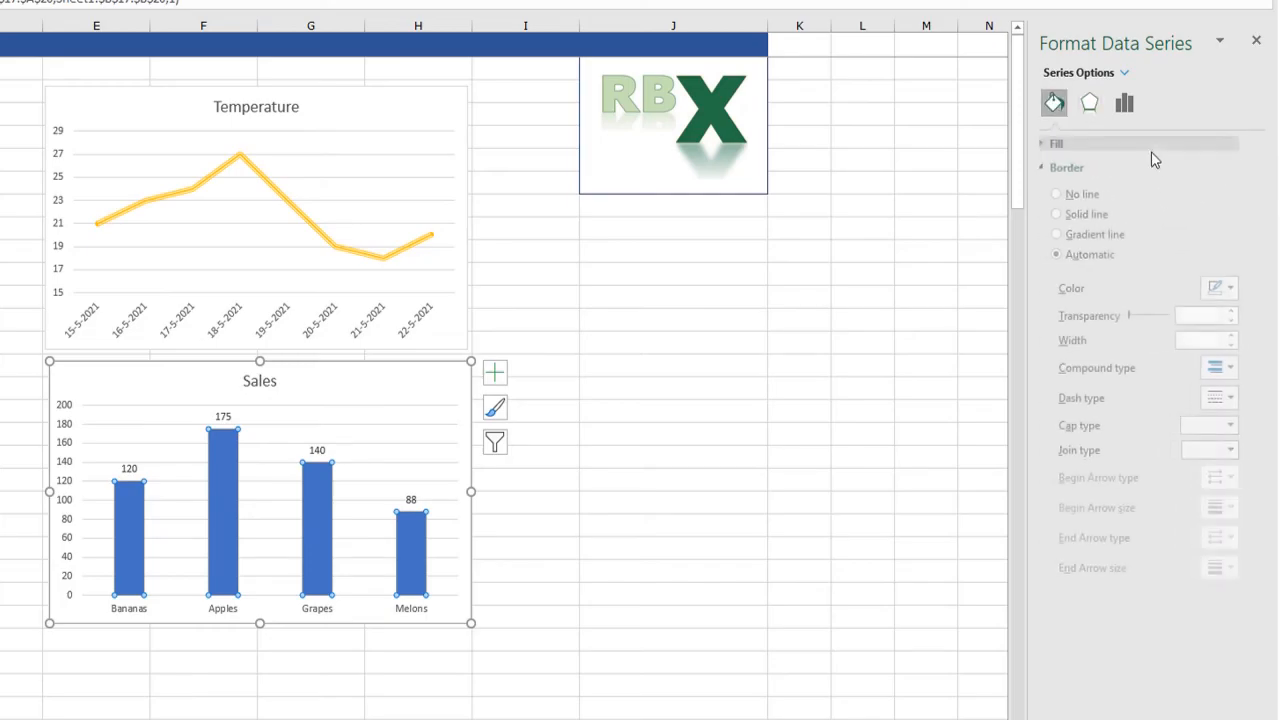
click(1228, 287)
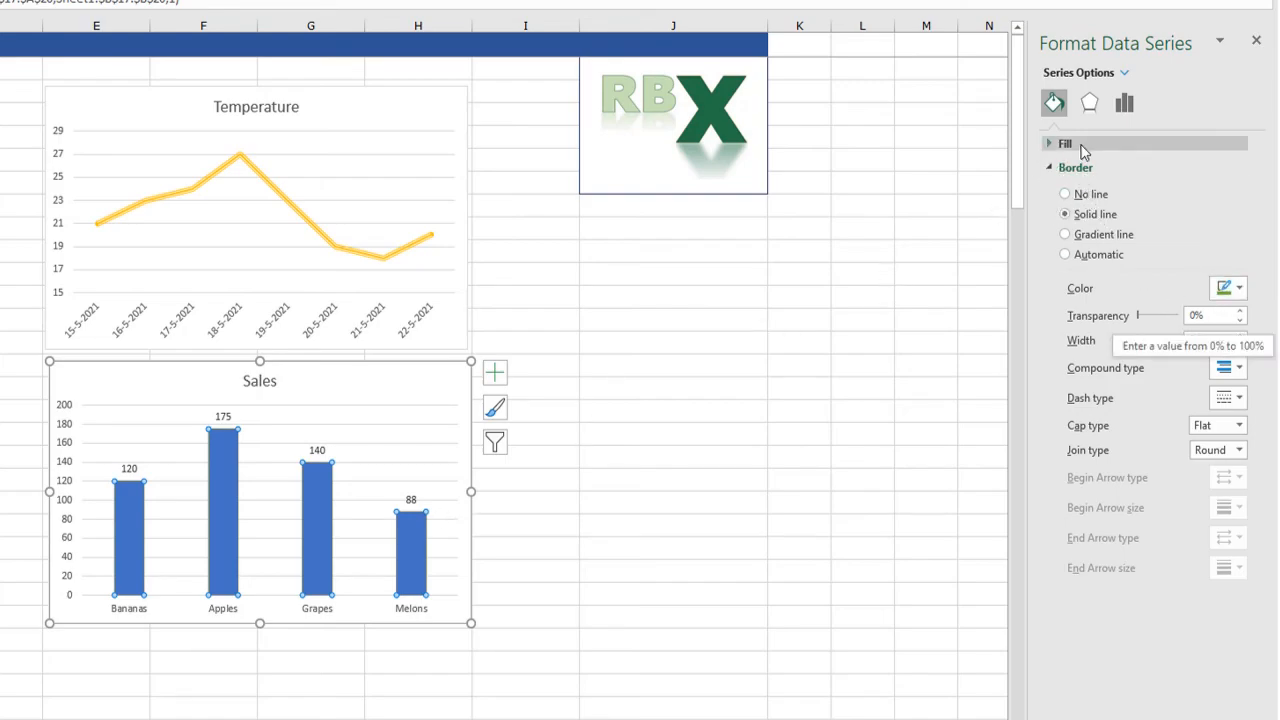
click(1052, 142)
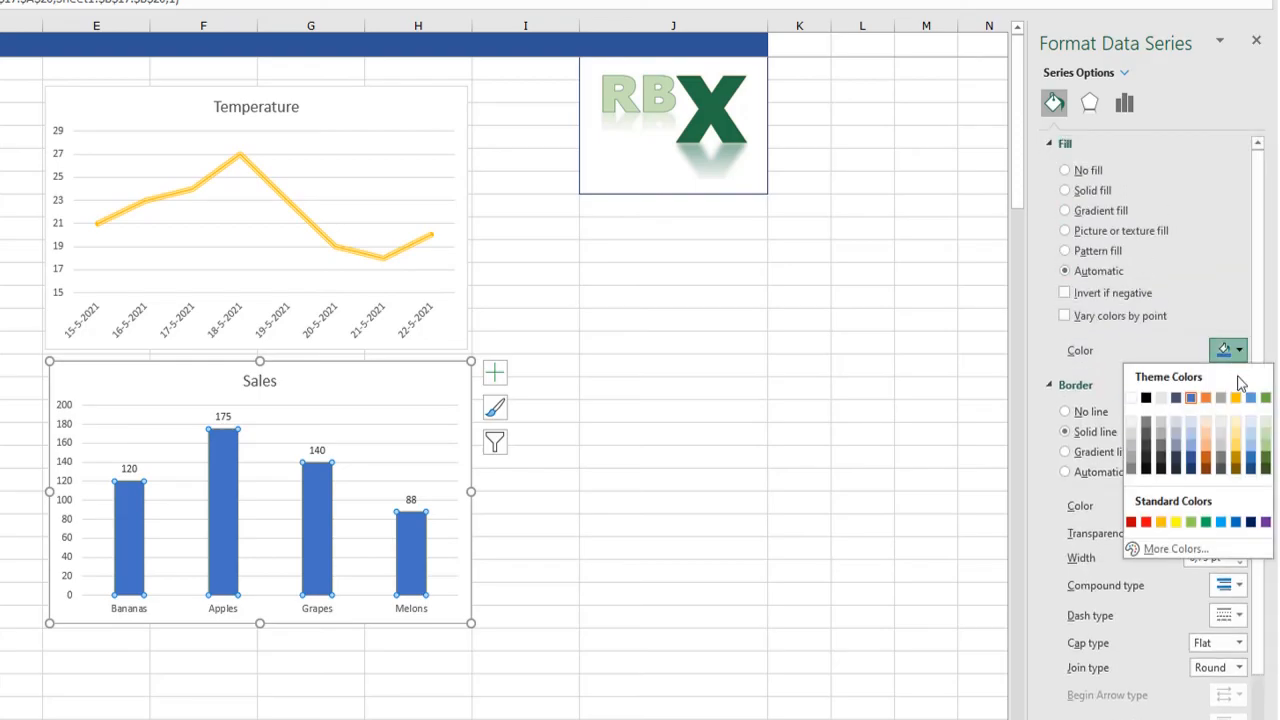
click(1180, 518)
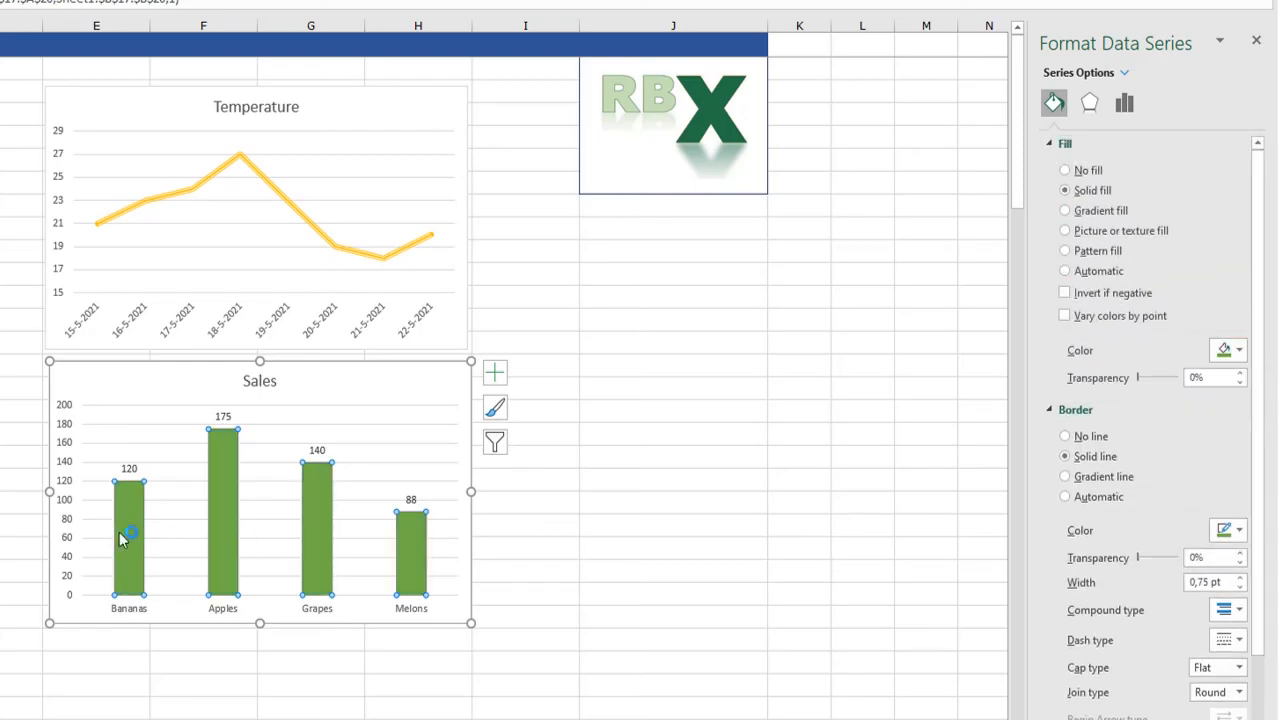
mouse_move(435, 536)
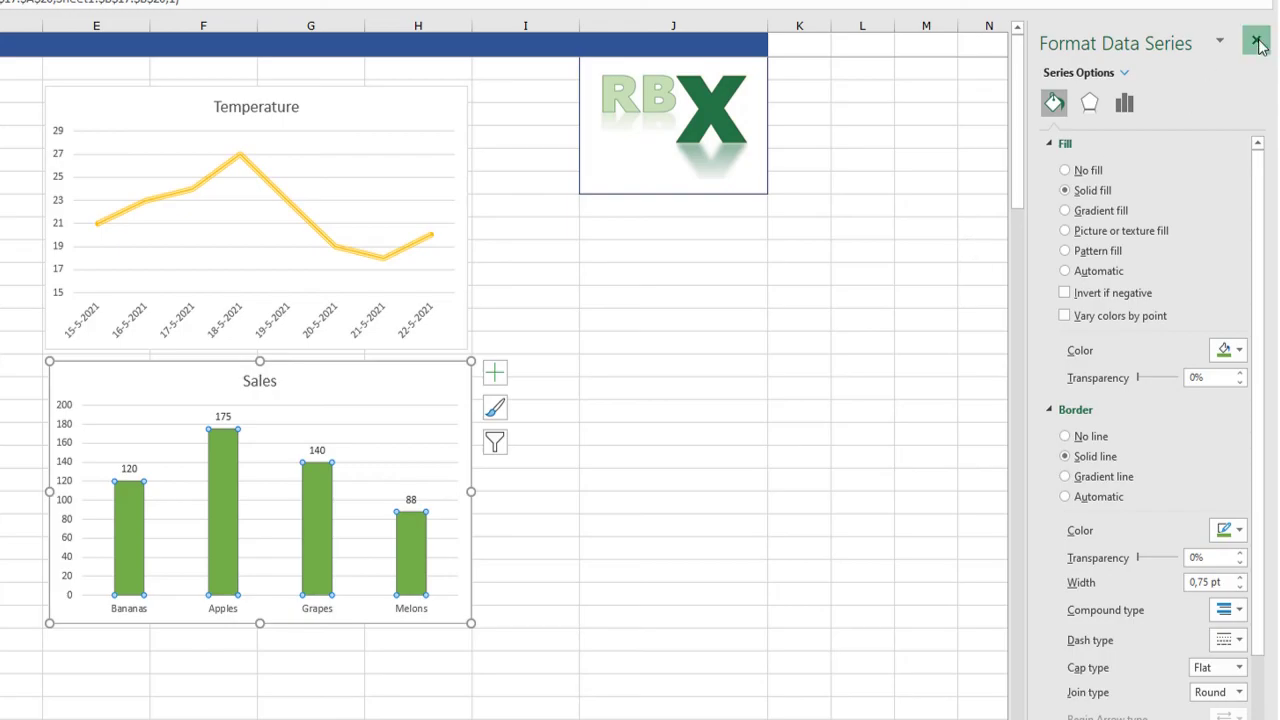
Close the Format Data Series pane and deselect the green Sales chart.
click(1258, 38)
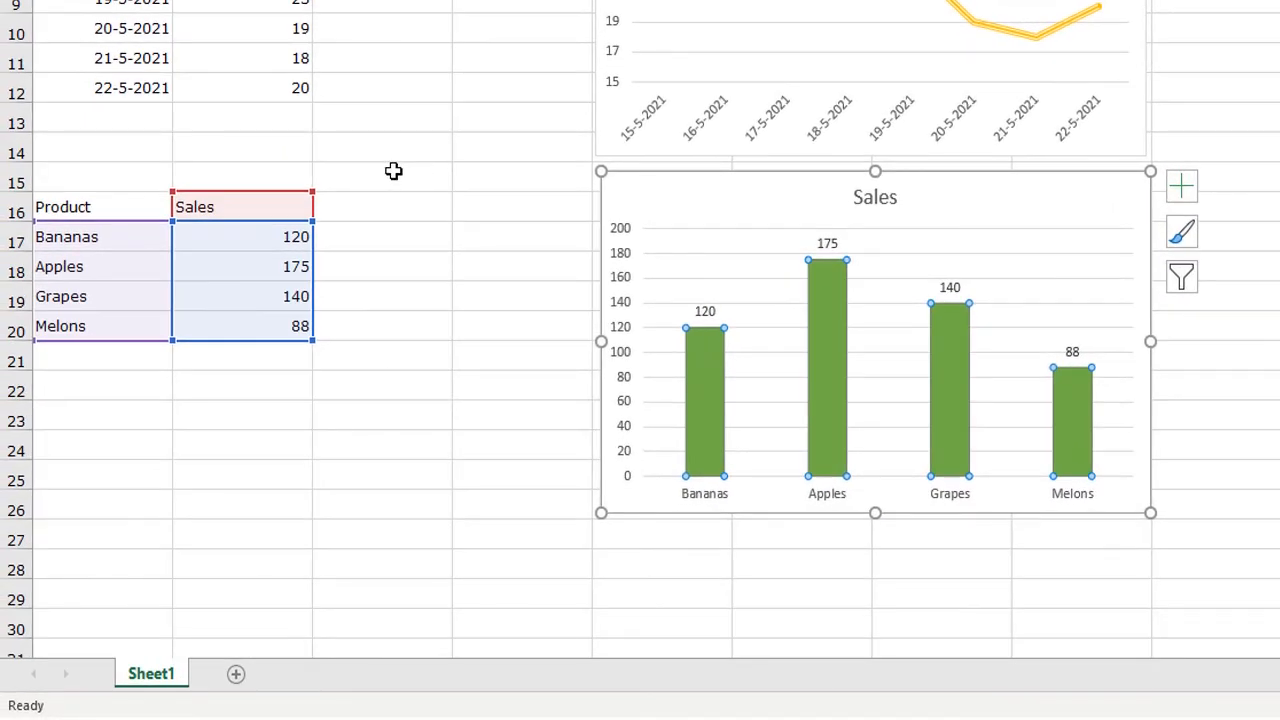
click(382, 176)
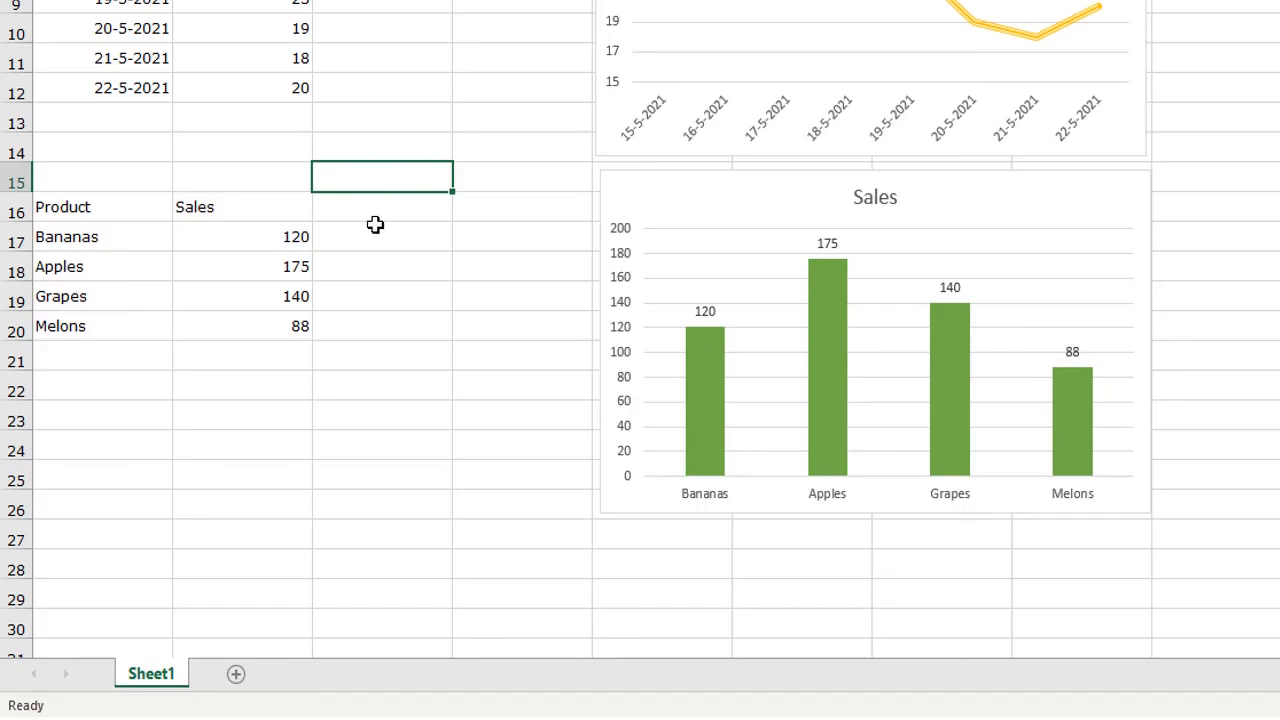
mouse_move(148, 110)
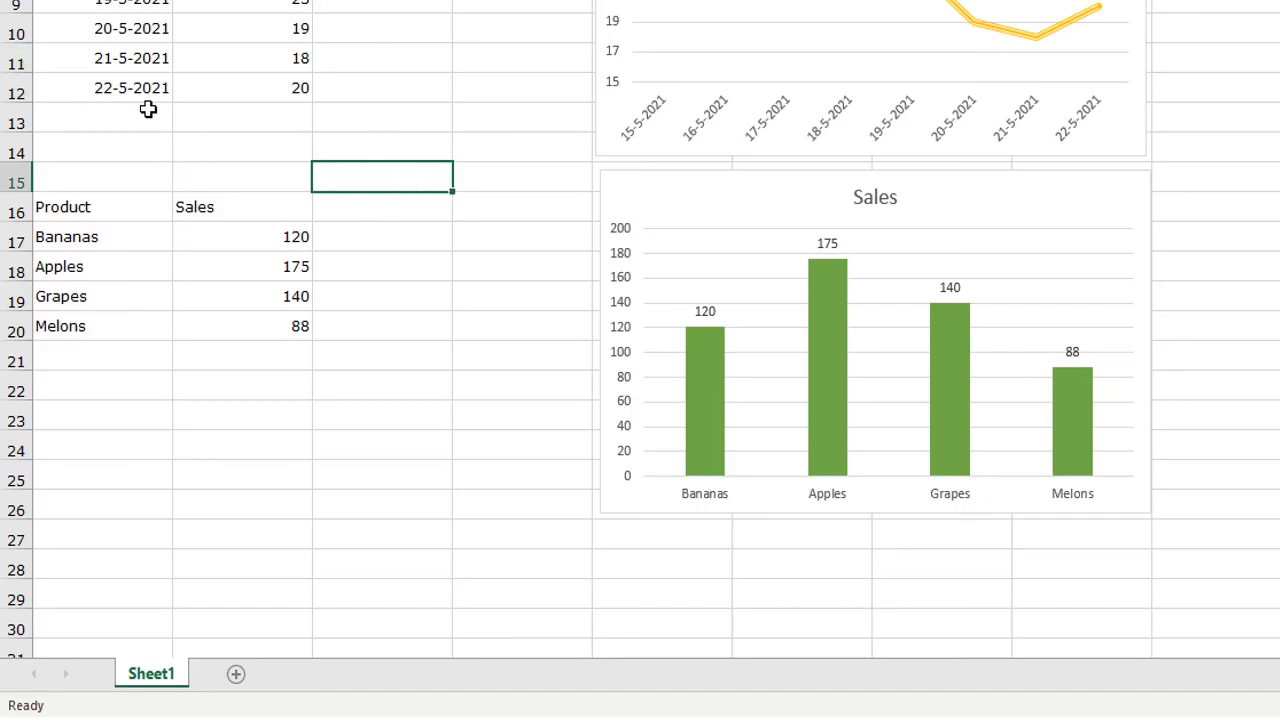